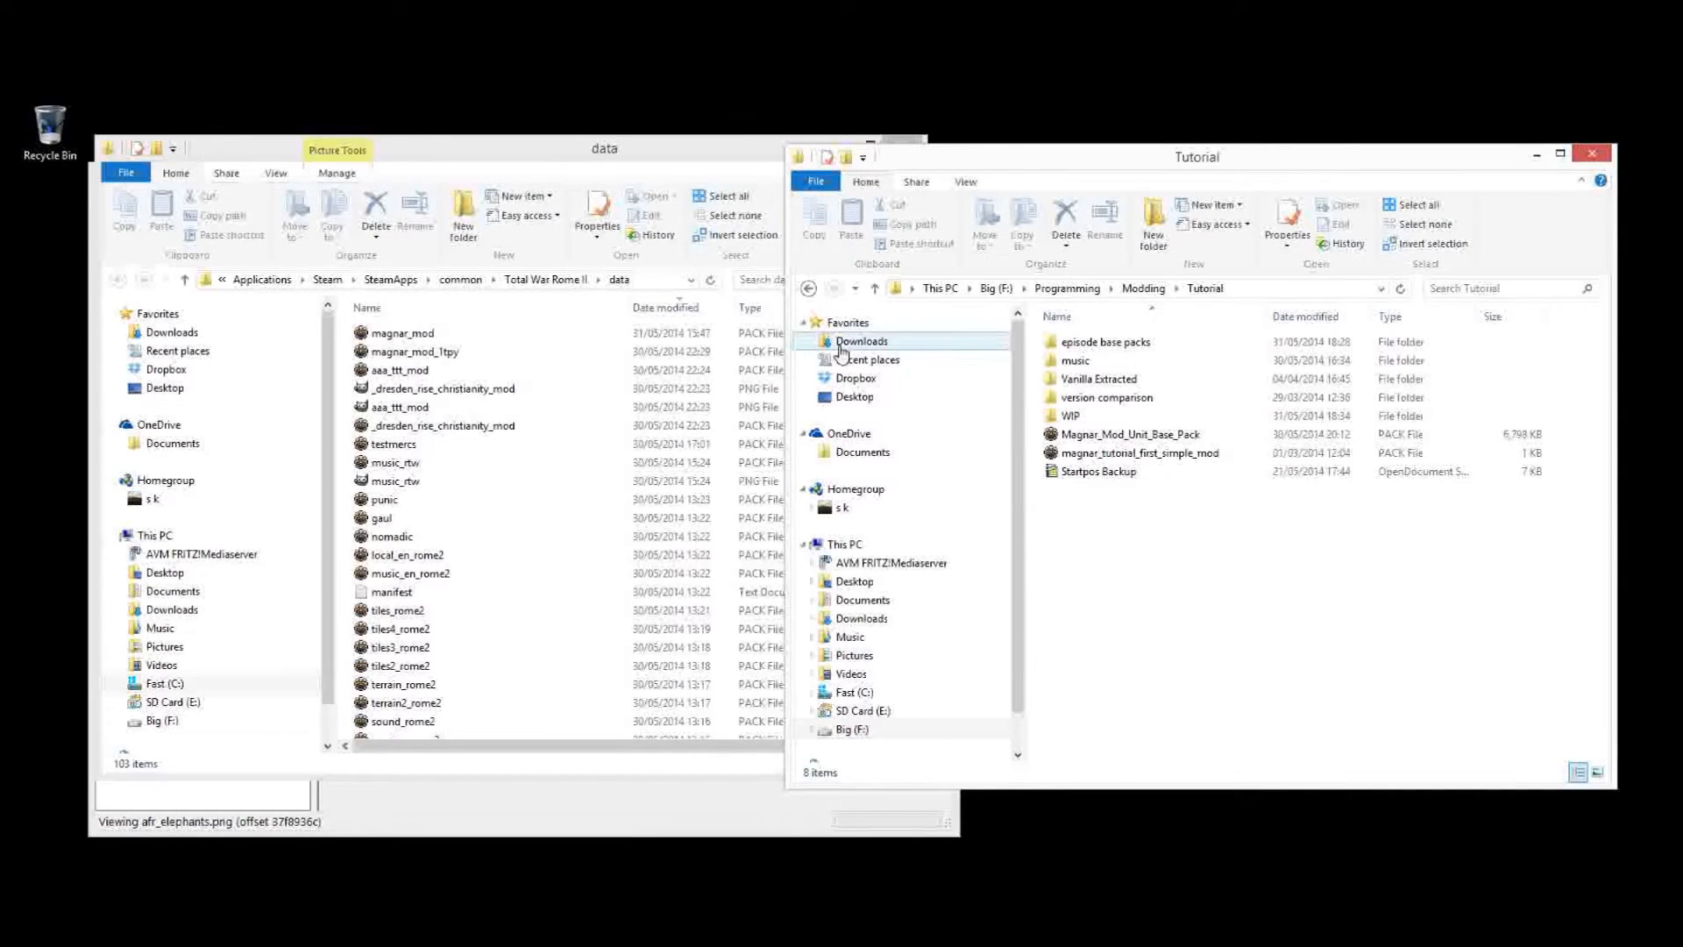
Open data_rome2.pack from the Rome II data folder in Pack File Manager
{"action": "left_click", "coordinate": [1097, 379]}
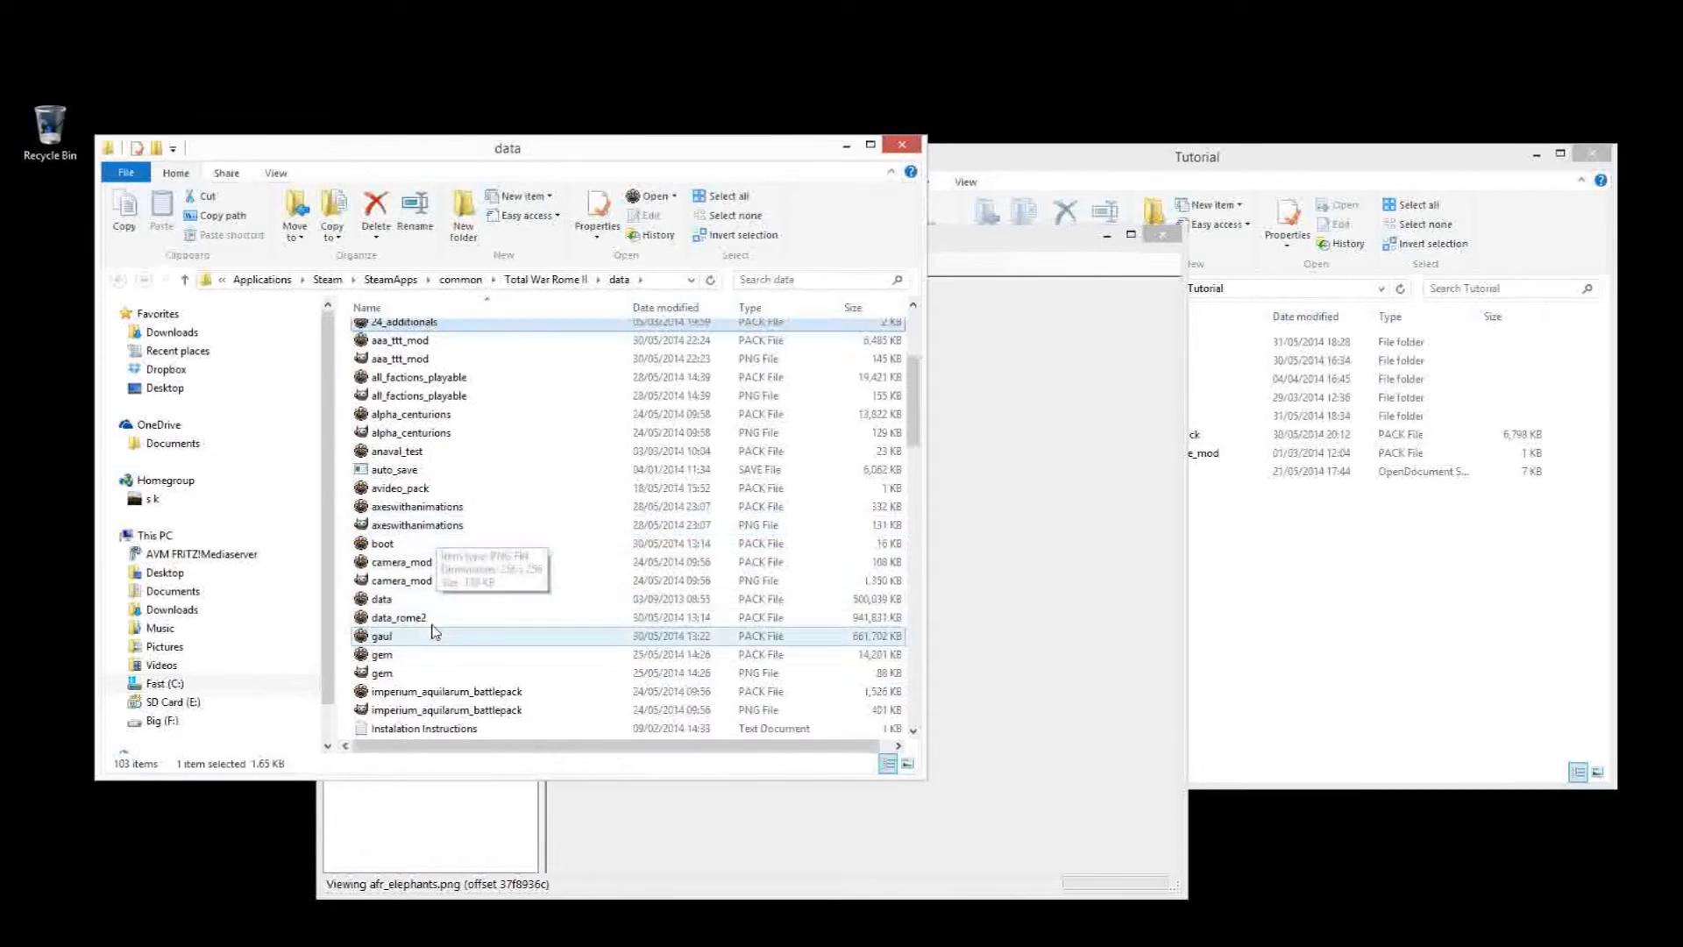
{"action": "left_click", "coordinate": [397, 616]}
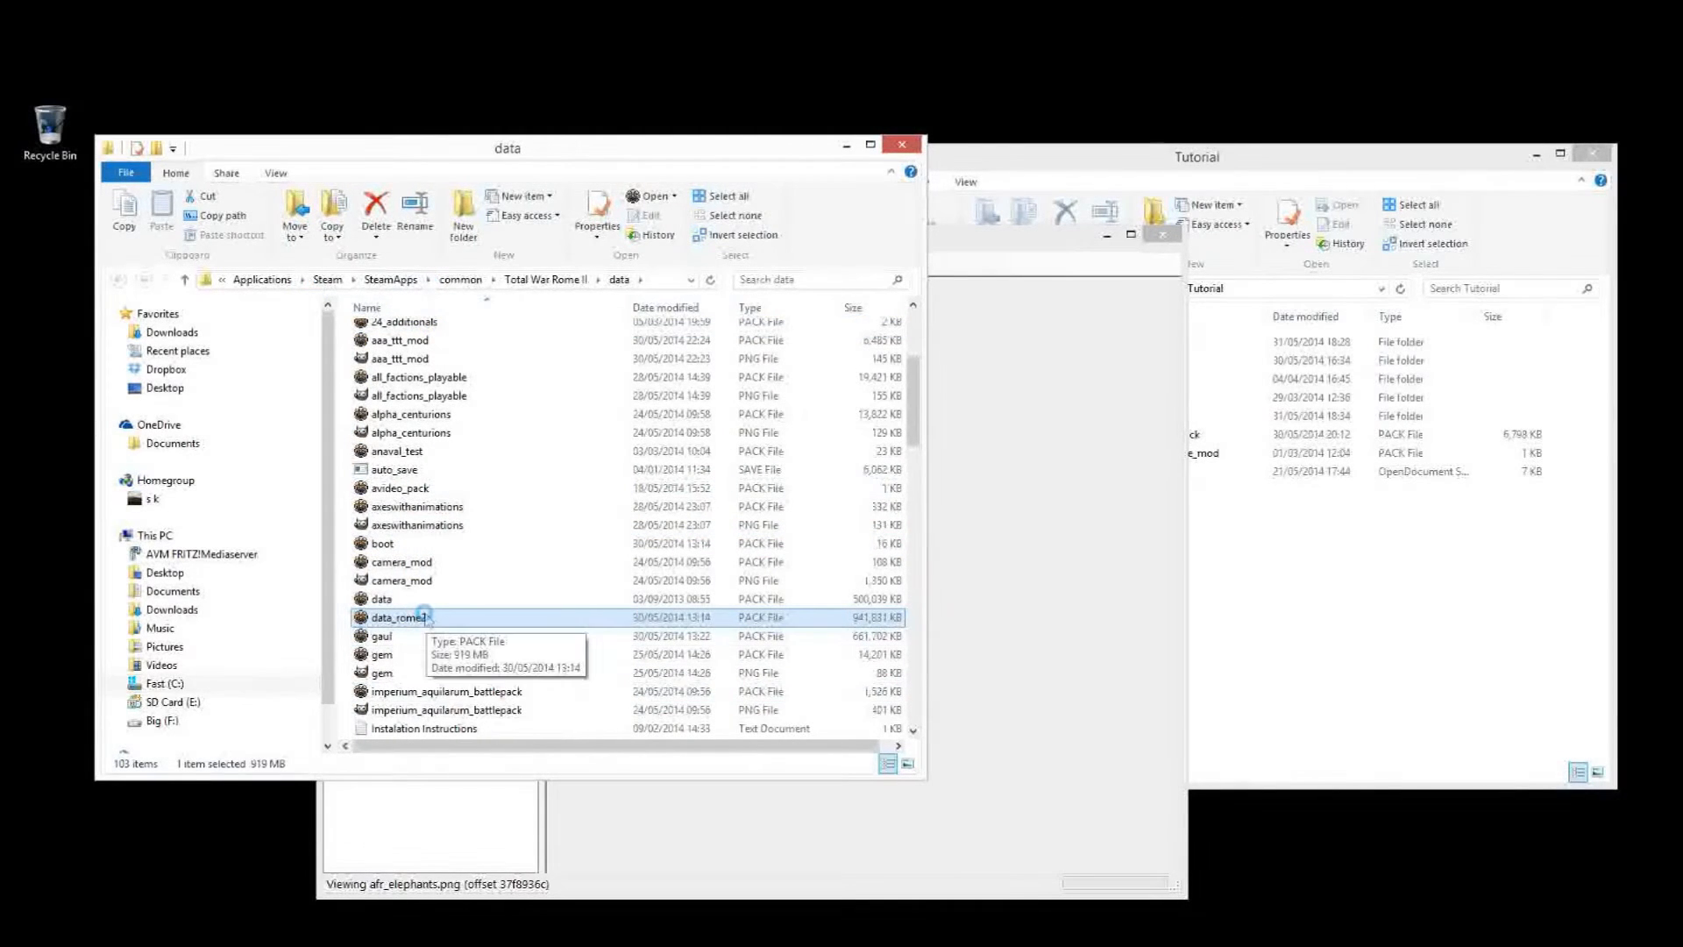
{"action": "double_click", "coordinate": [399, 616]}
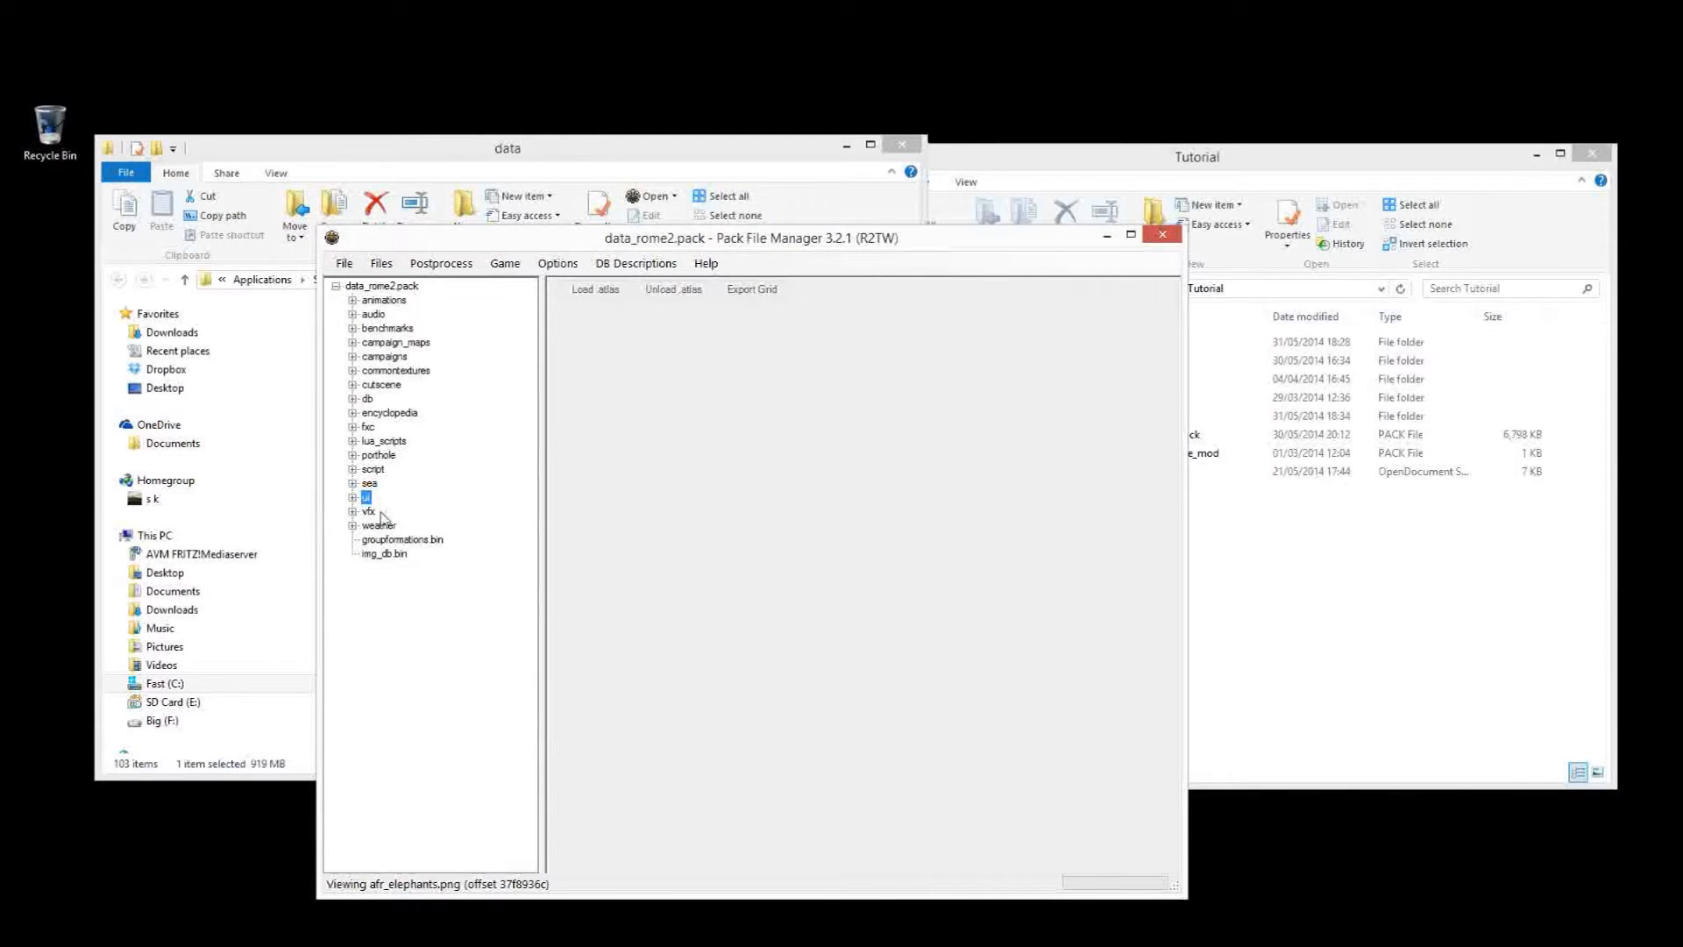
Expand ui > units and browse its icons and mask folders, viewing cel_galatian_legionaries_mask_1.png
{"action": "left_click", "coordinate": [354, 497]}
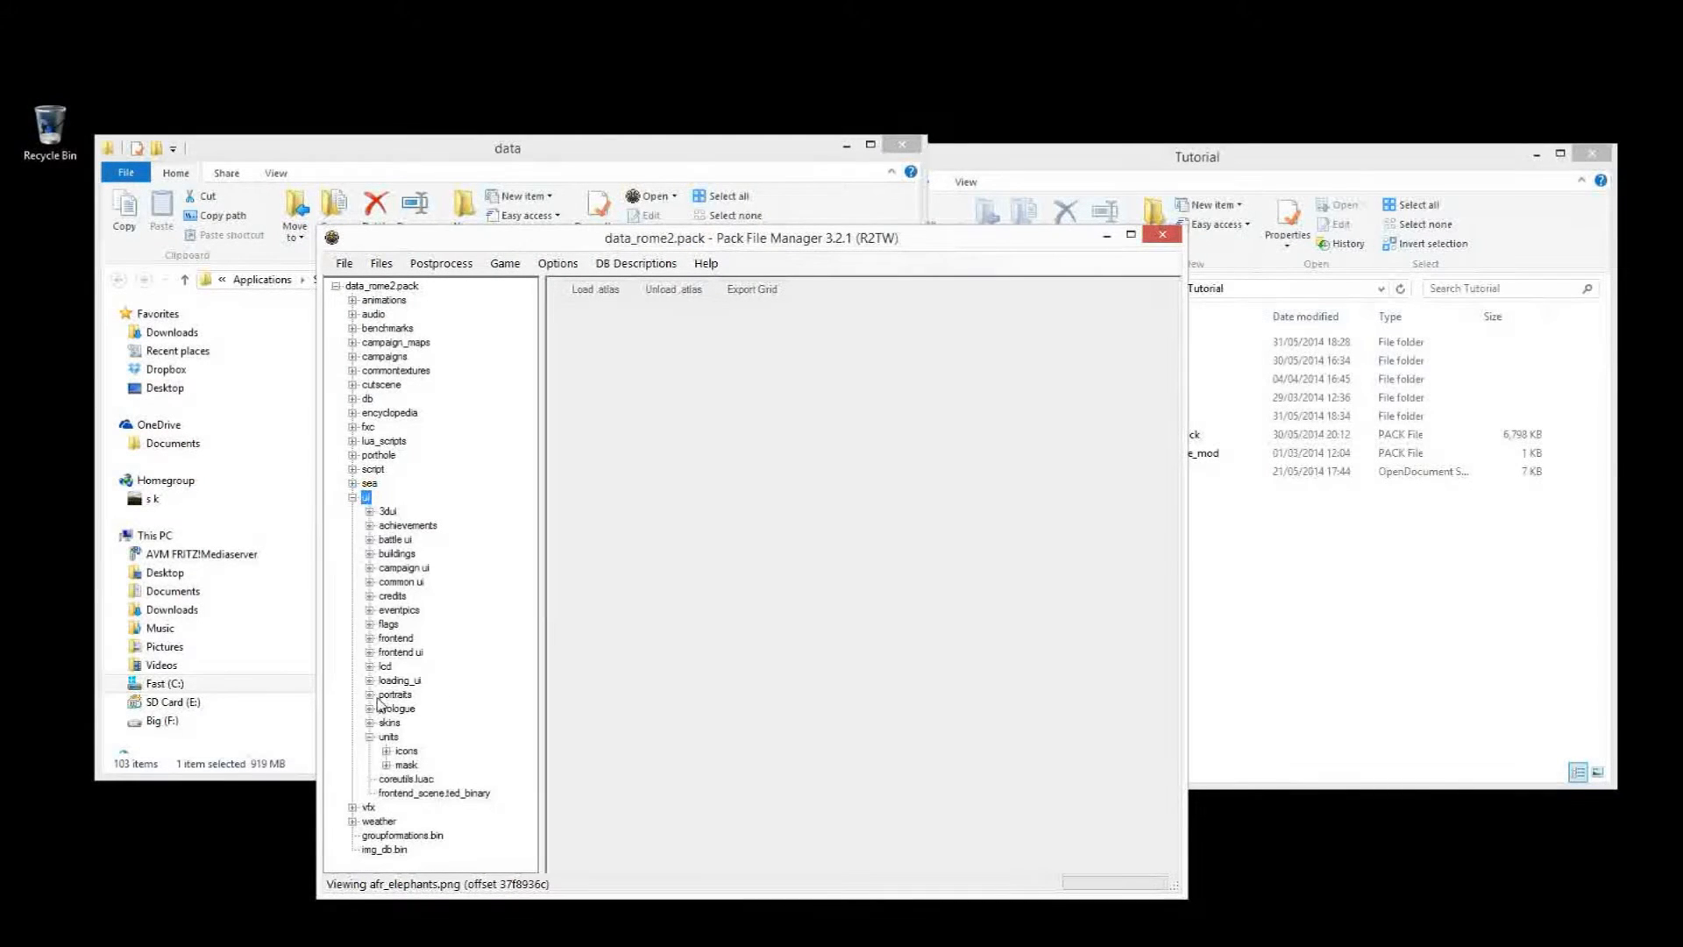
{"action": "left_click", "coordinate": [388, 736]}
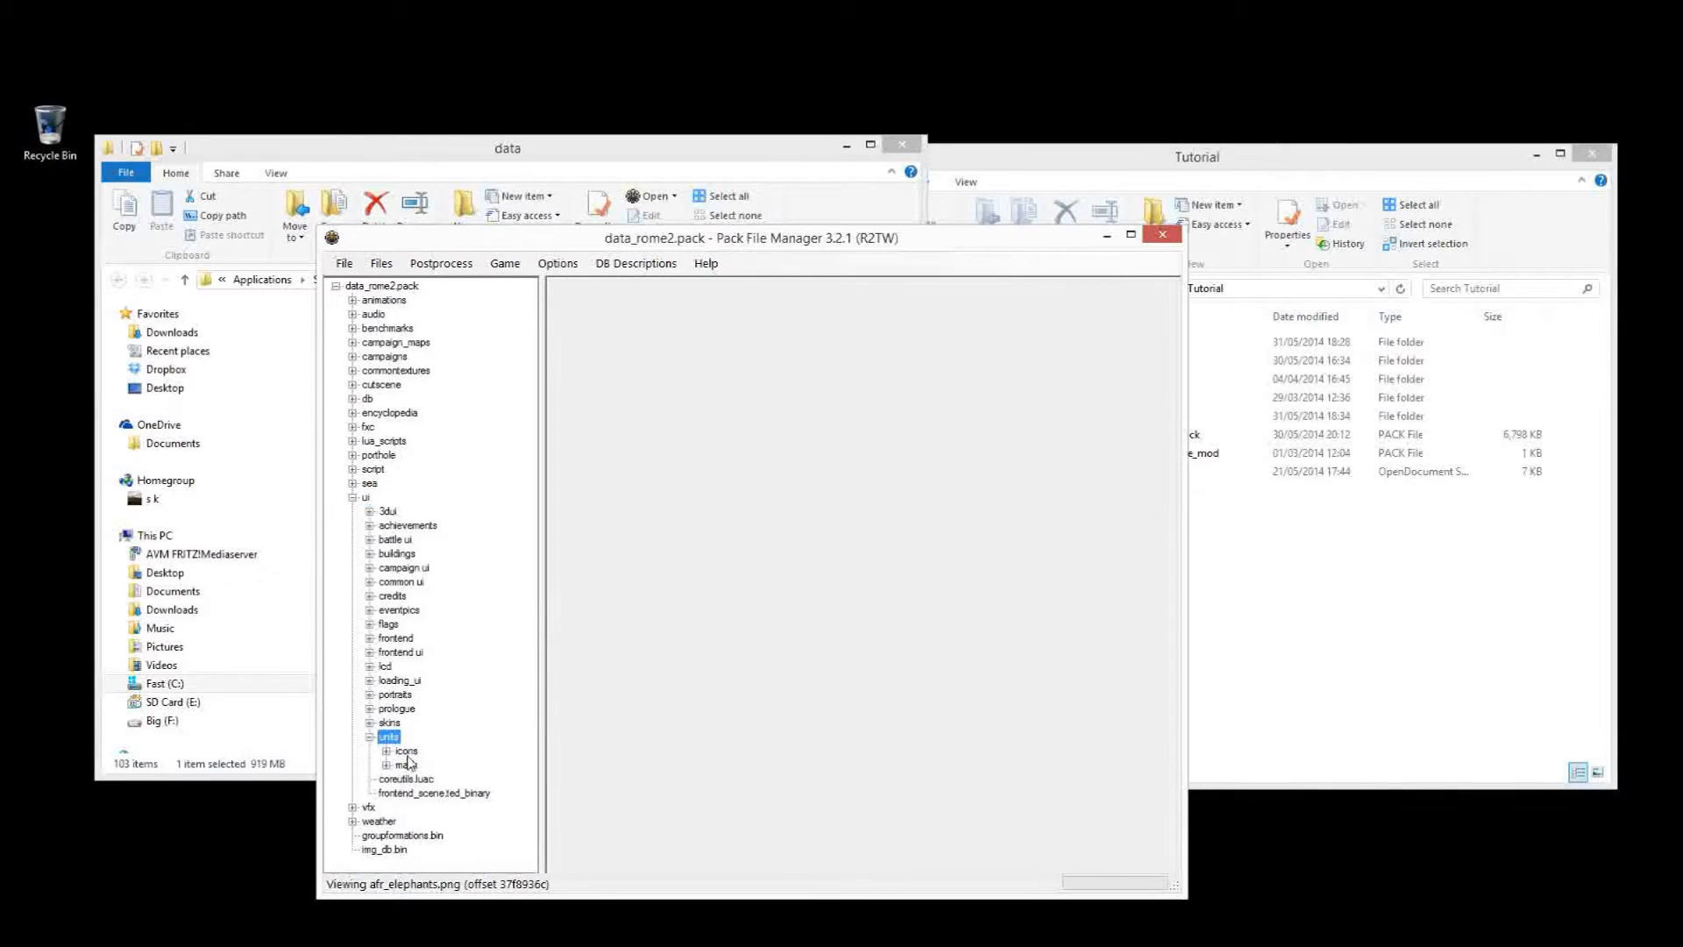
{"action": "left_click", "coordinate": [405, 764]}
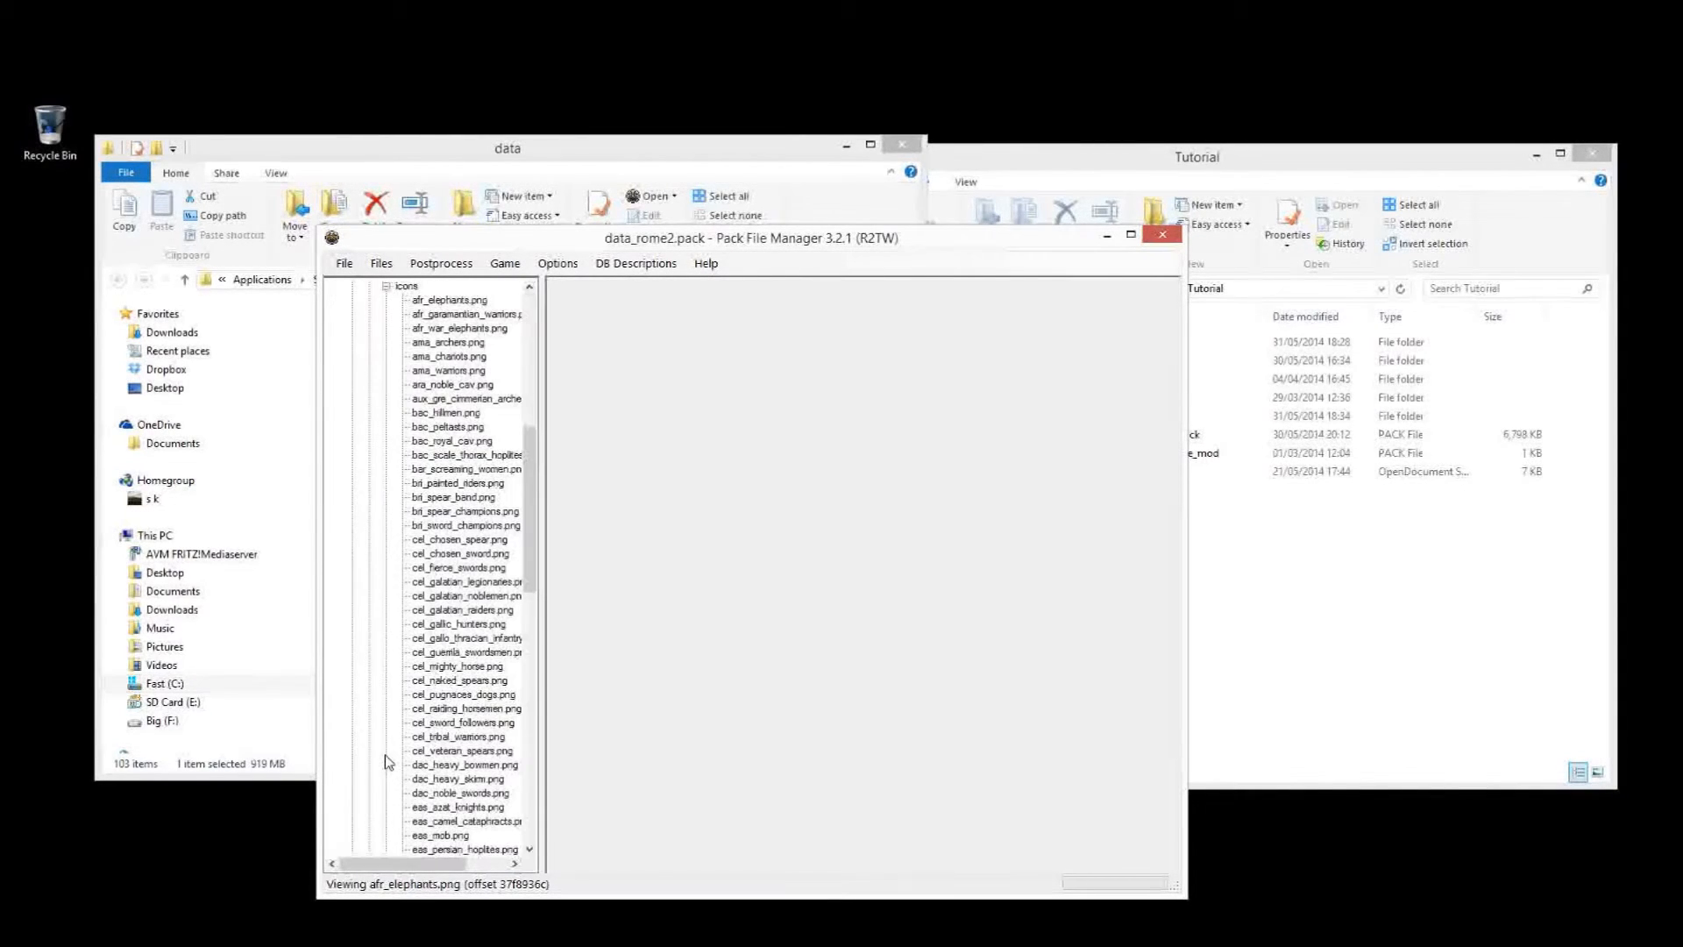
{"action": "left_click", "coordinate": [463, 313]}
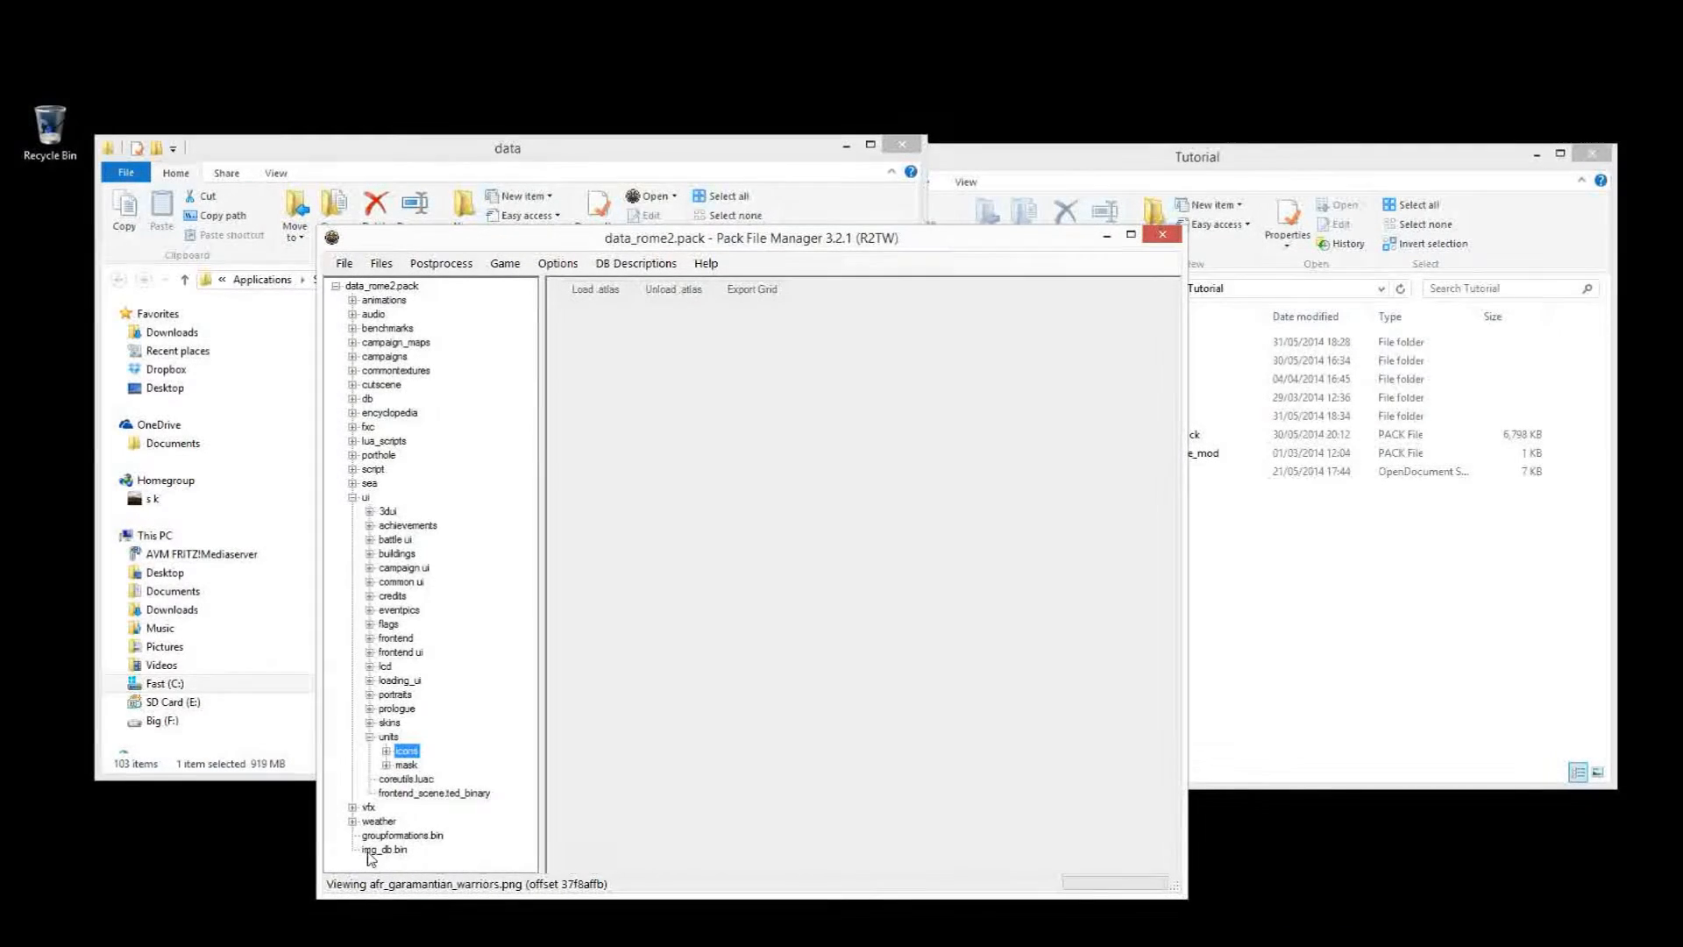
{"action": "left_click", "coordinate": [388, 764]}
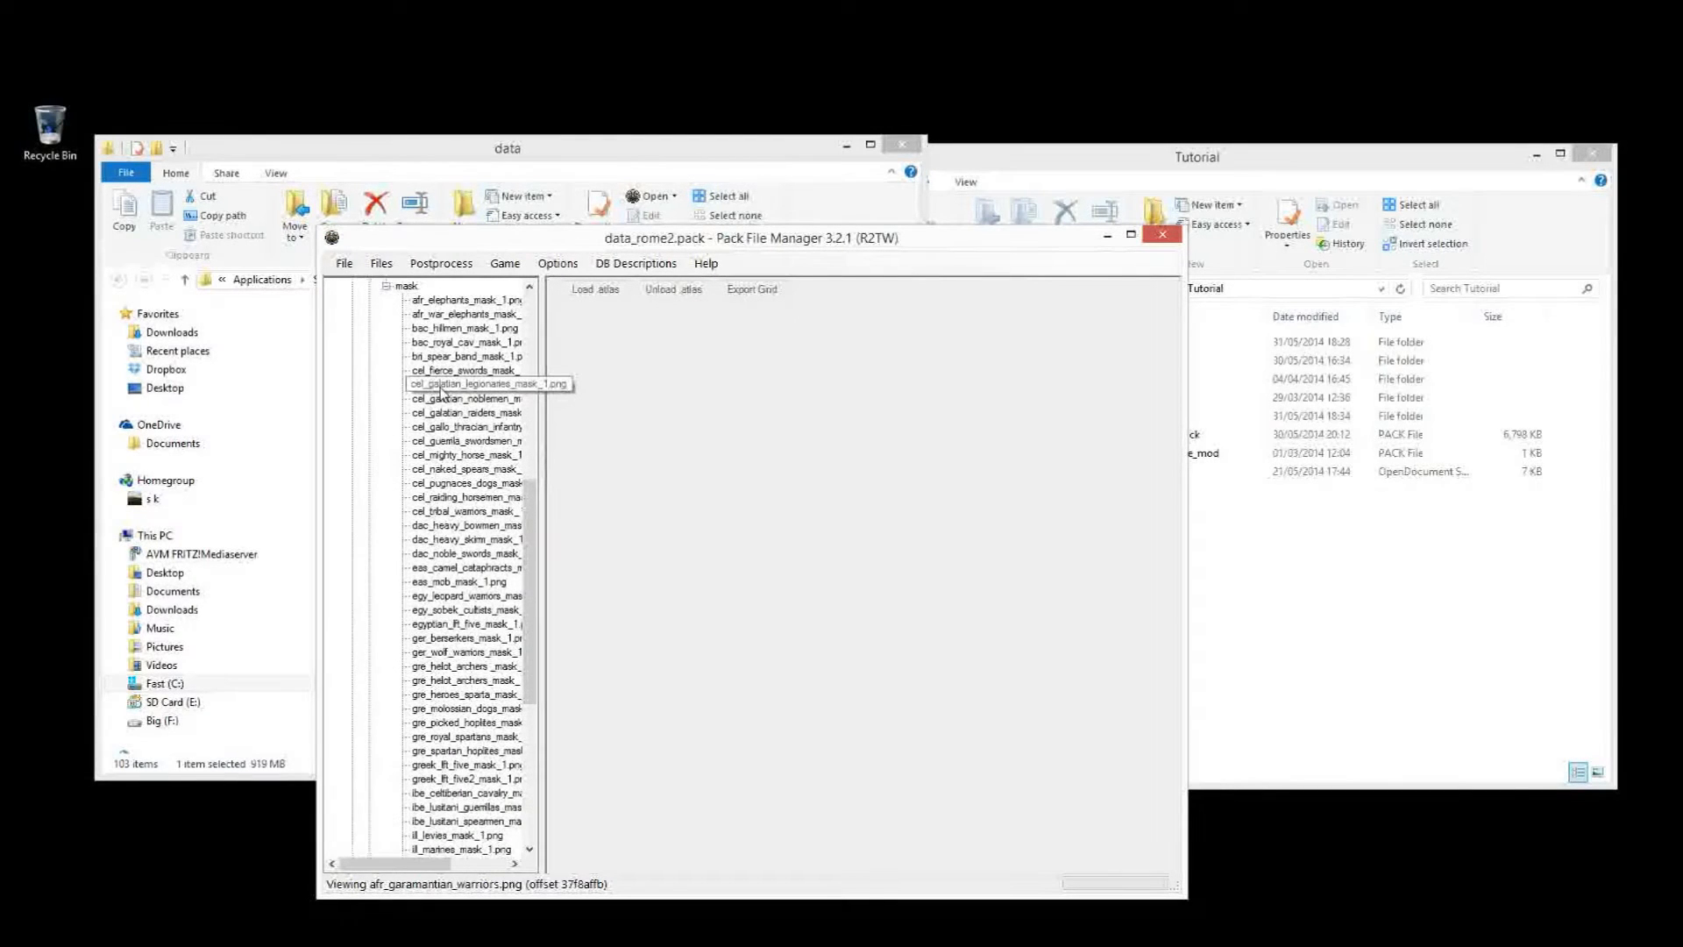
{"action": "left_click", "coordinate": [487, 383]}
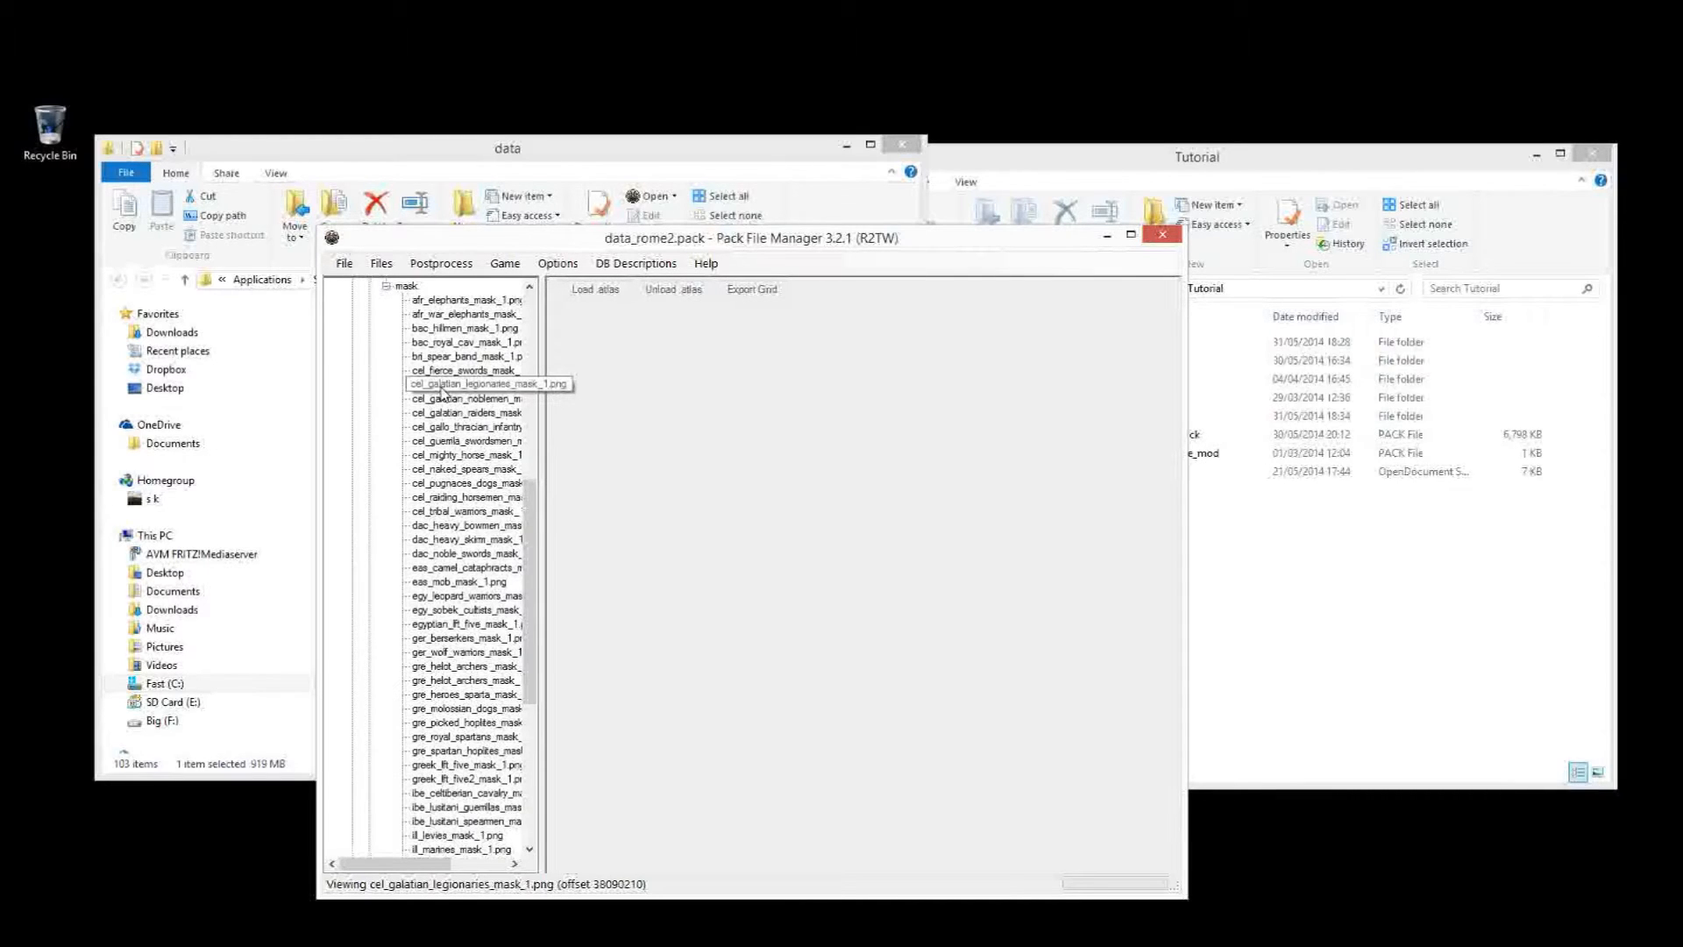
{"action": "left_click", "coordinate": [464, 383]}
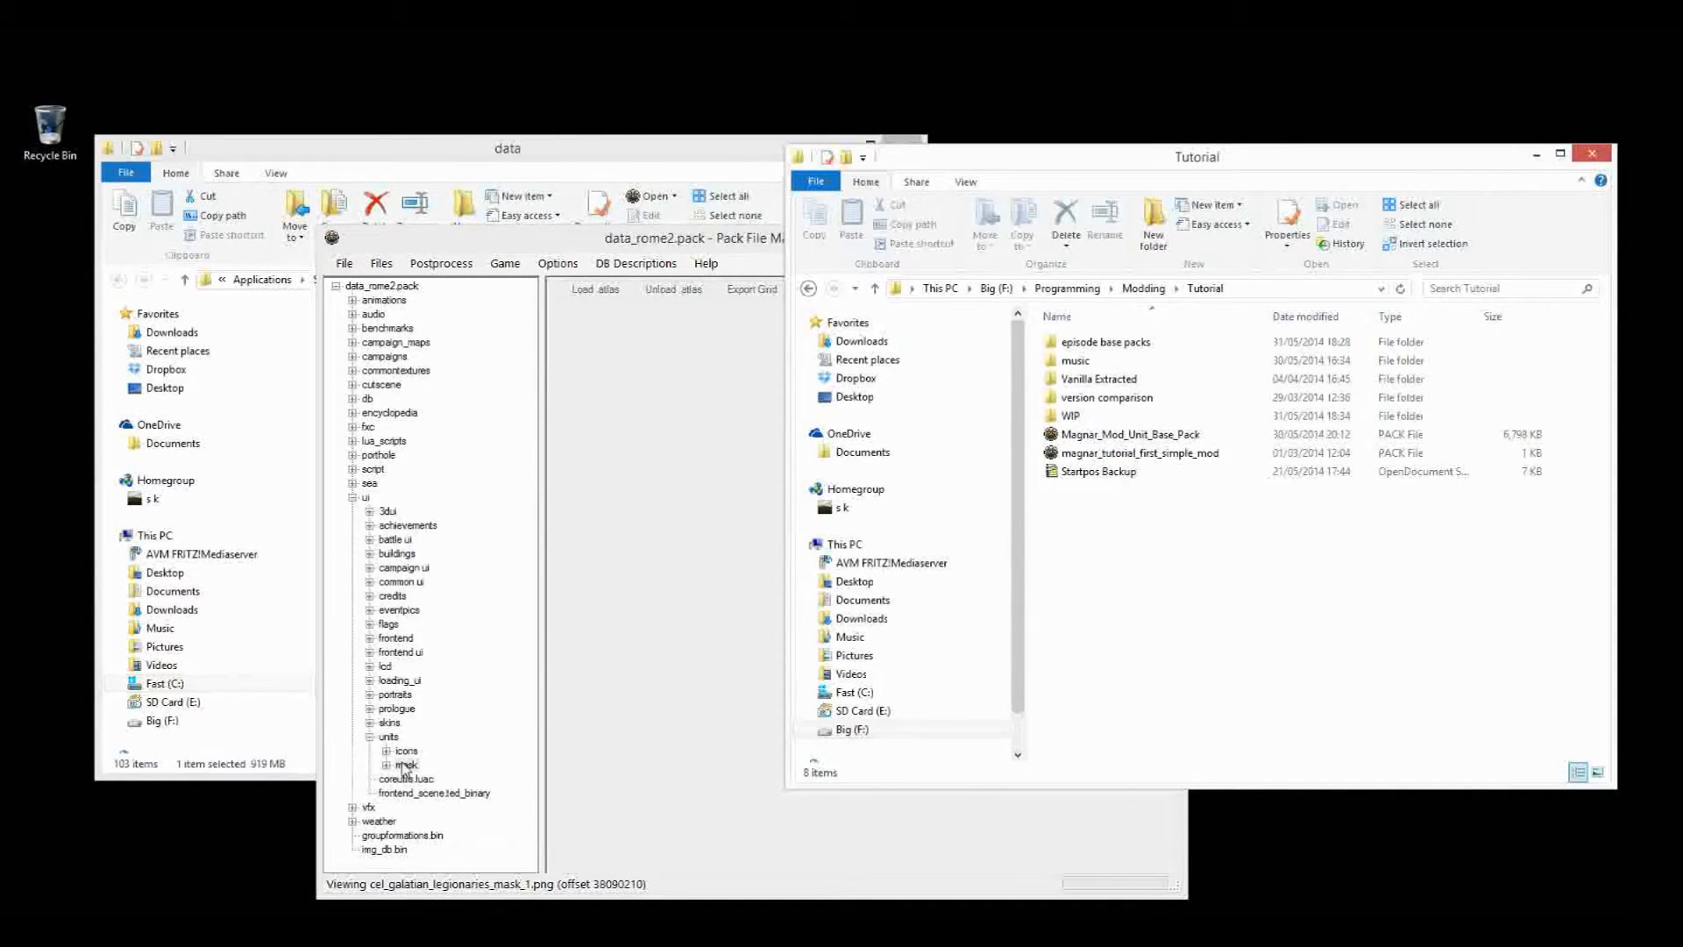
Extract the units folder from the pack to disk
{"action": "left_click", "coordinate": [1074, 359]}
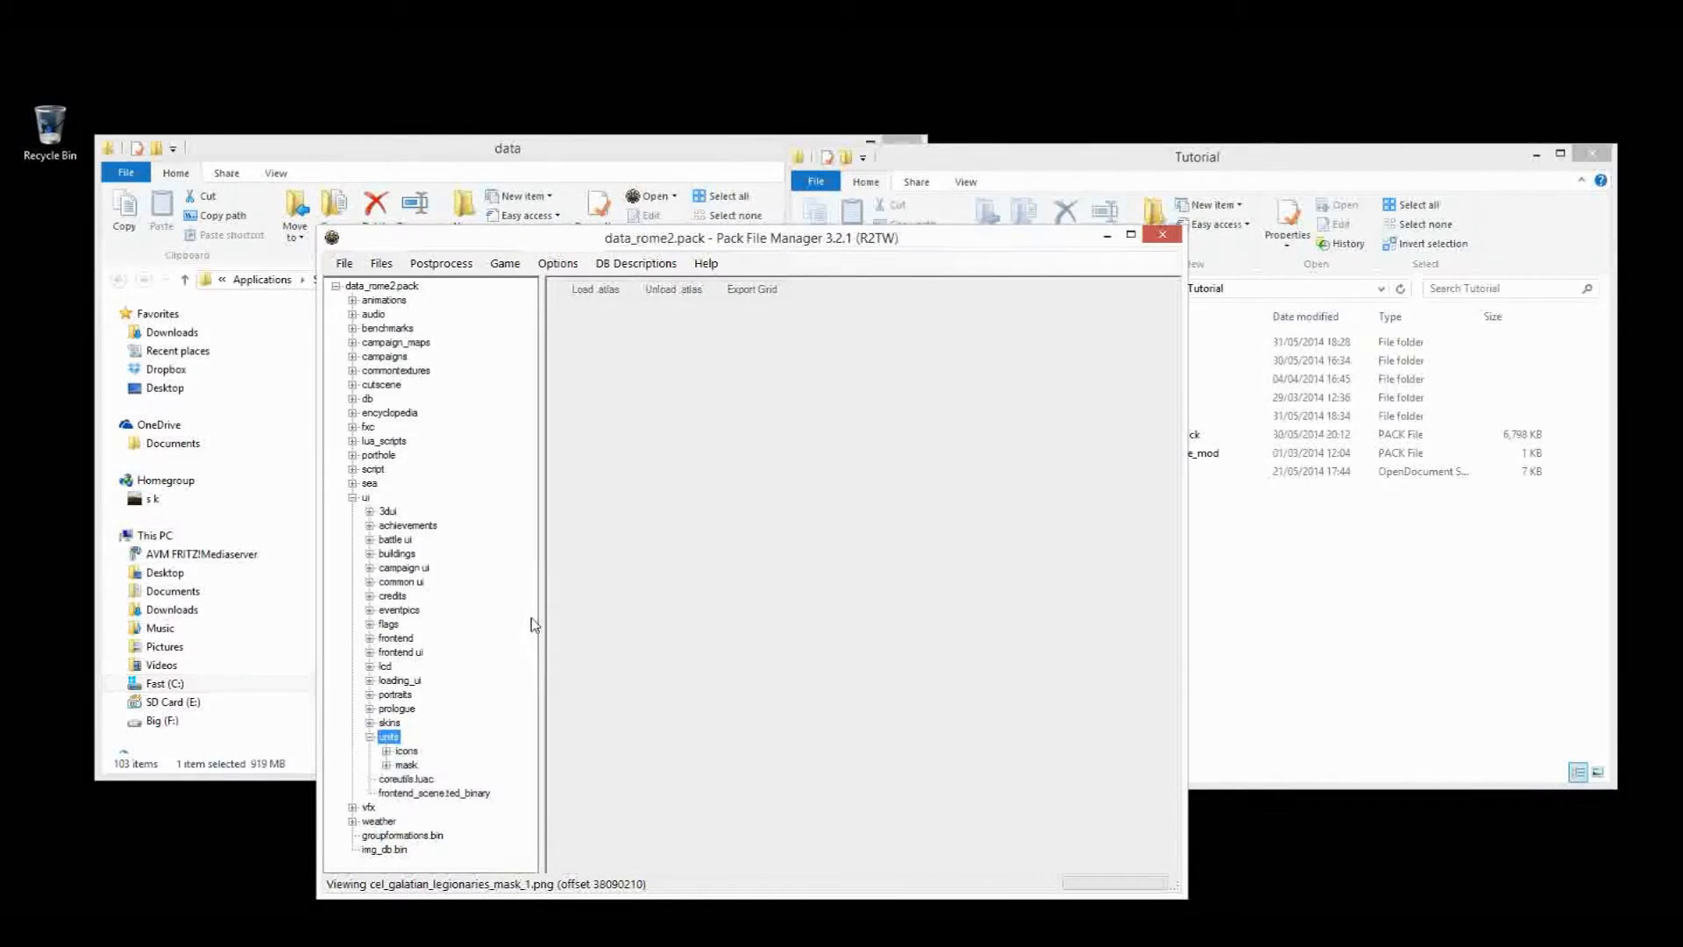
{"action": "right_click", "coordinate": [451, 469]}
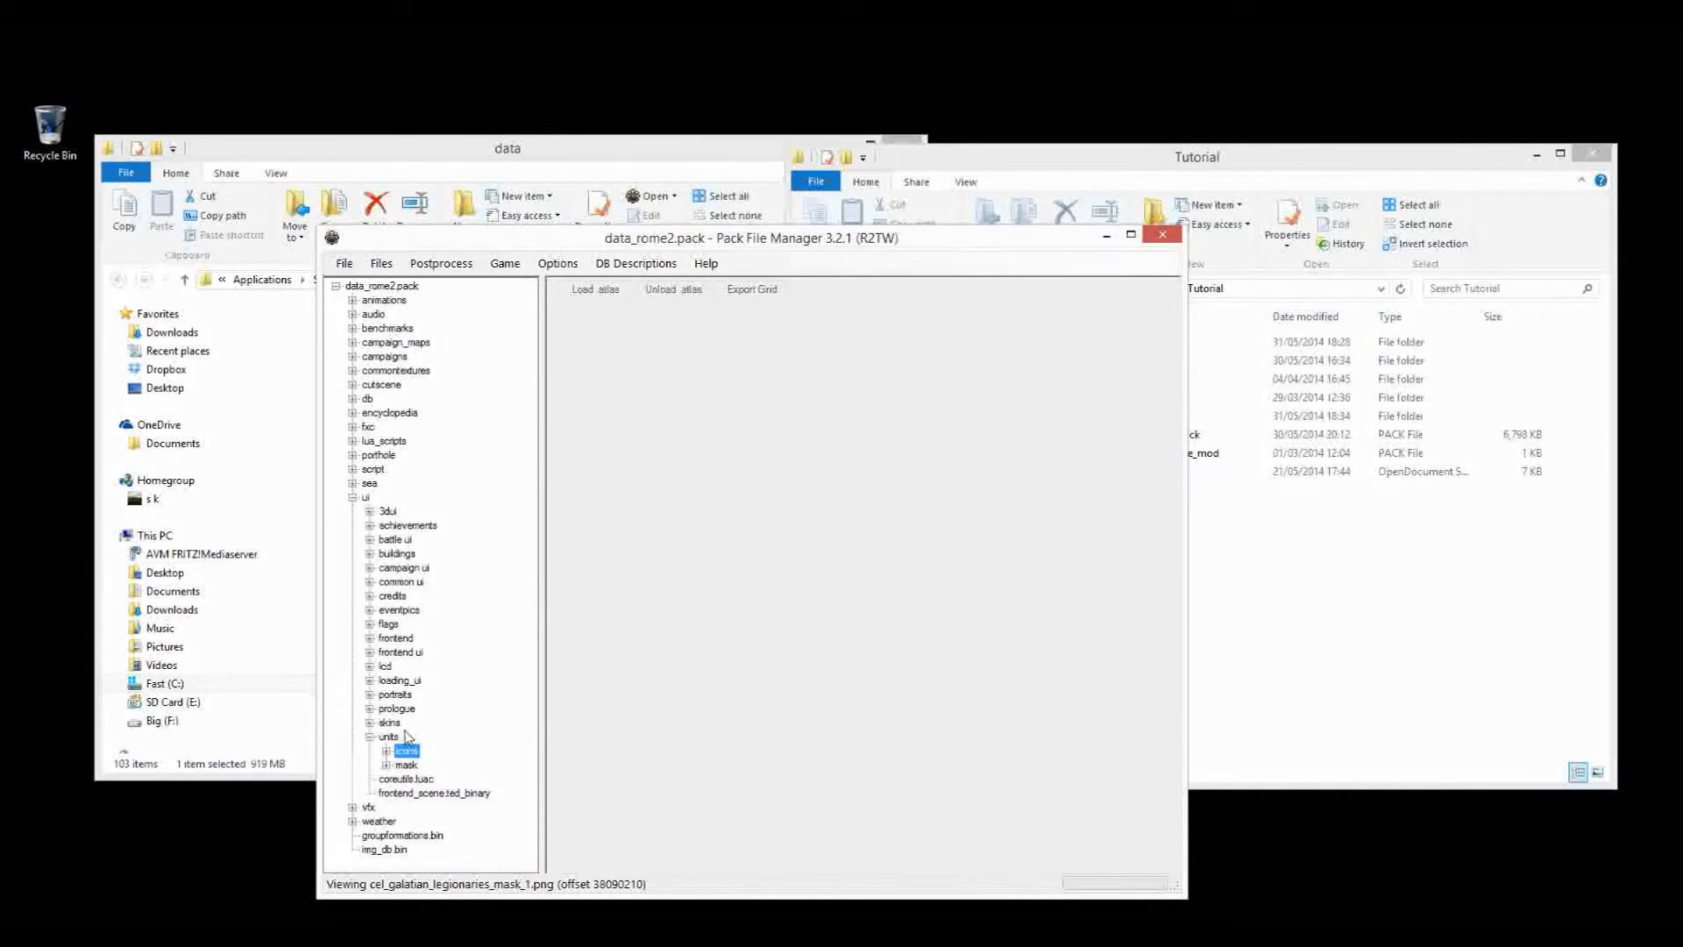
{"action": "right_click", "coordinate": [378, 736]}
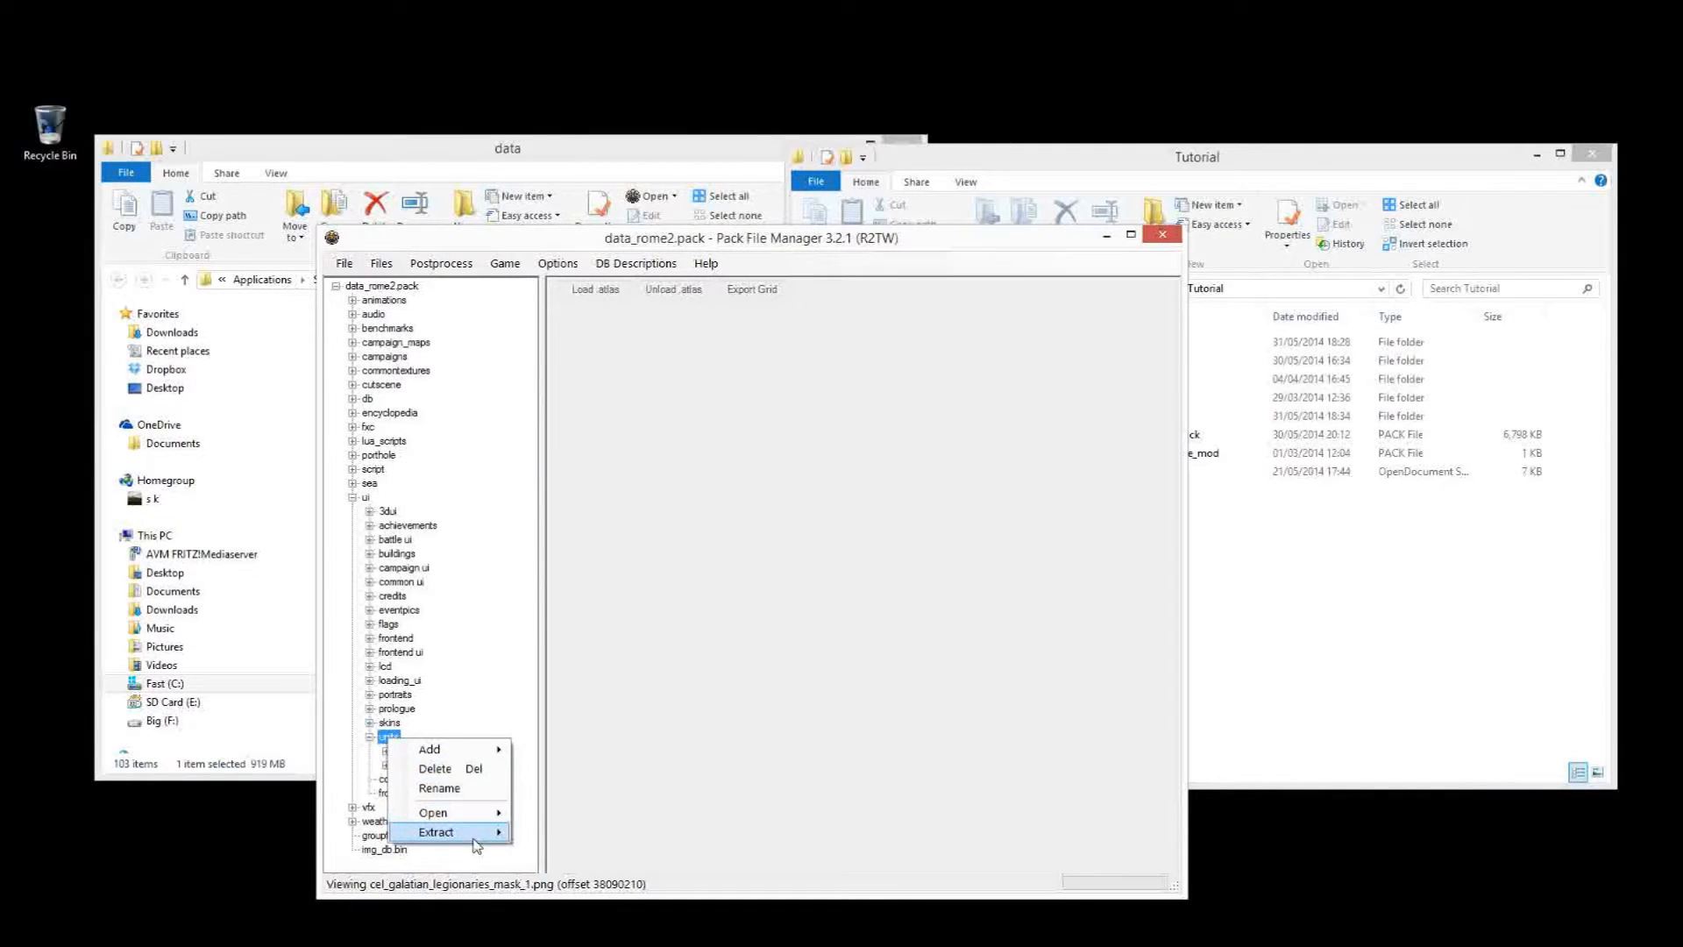
{"action": "left_click", "coordinate": [387, 736]}
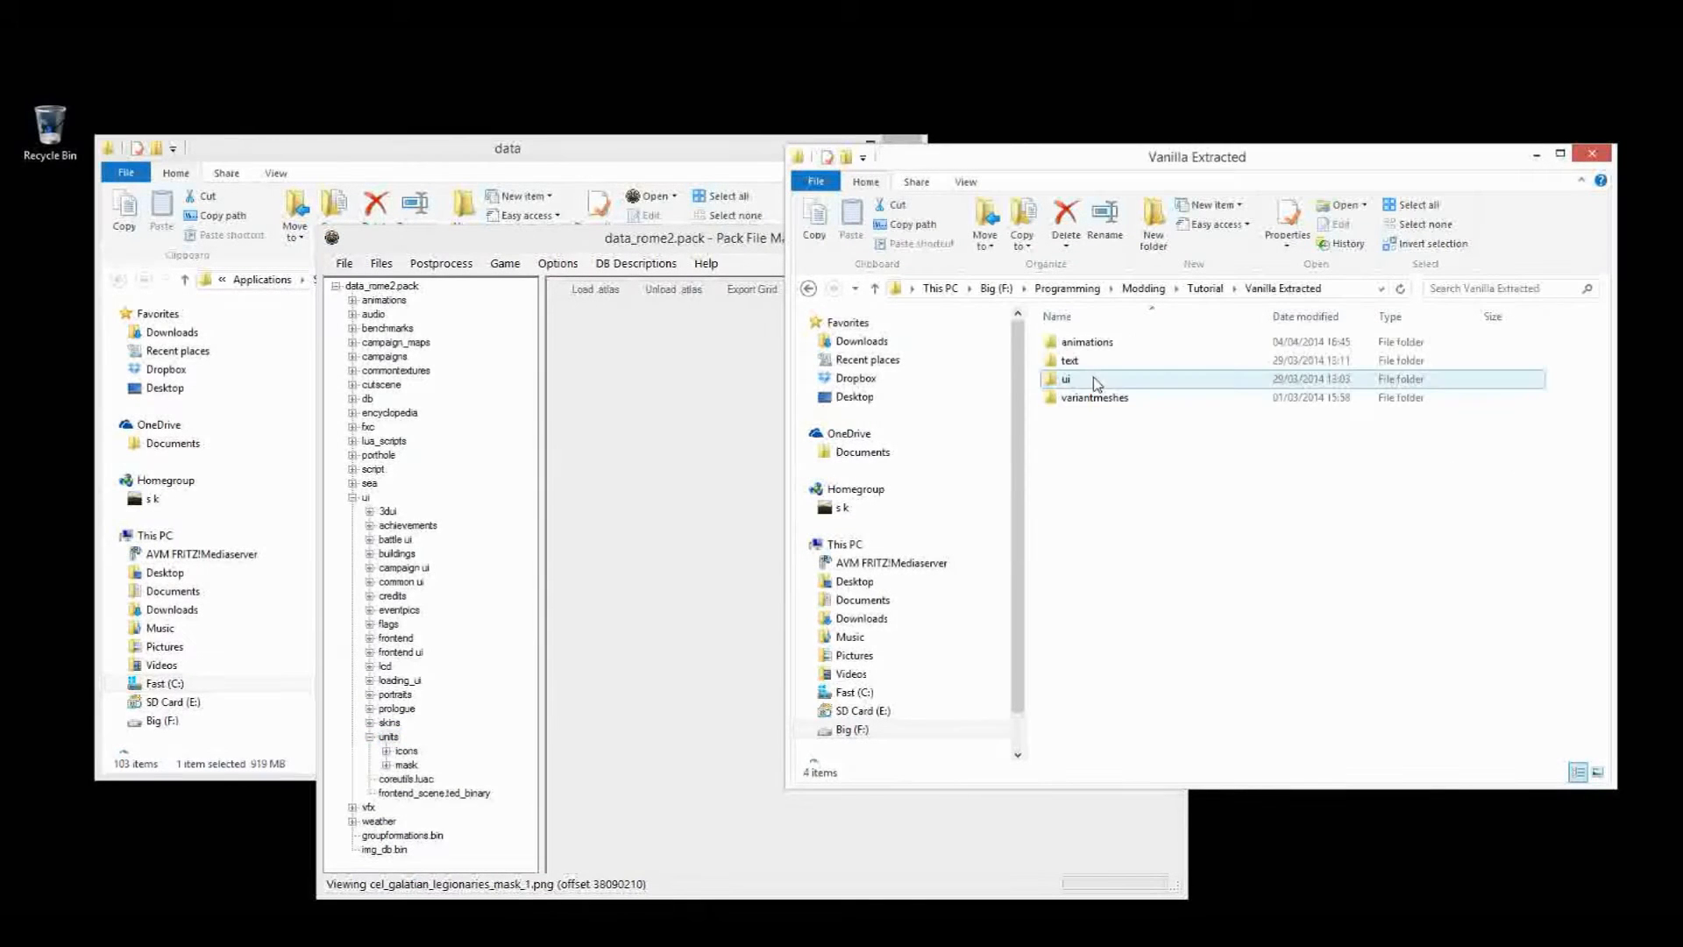
Go into Vanilla Extracted's ui\units\icons folder and open the afr_tribal_slingers icon
{"action": "double_click", "coordinate": [1067, 379]}
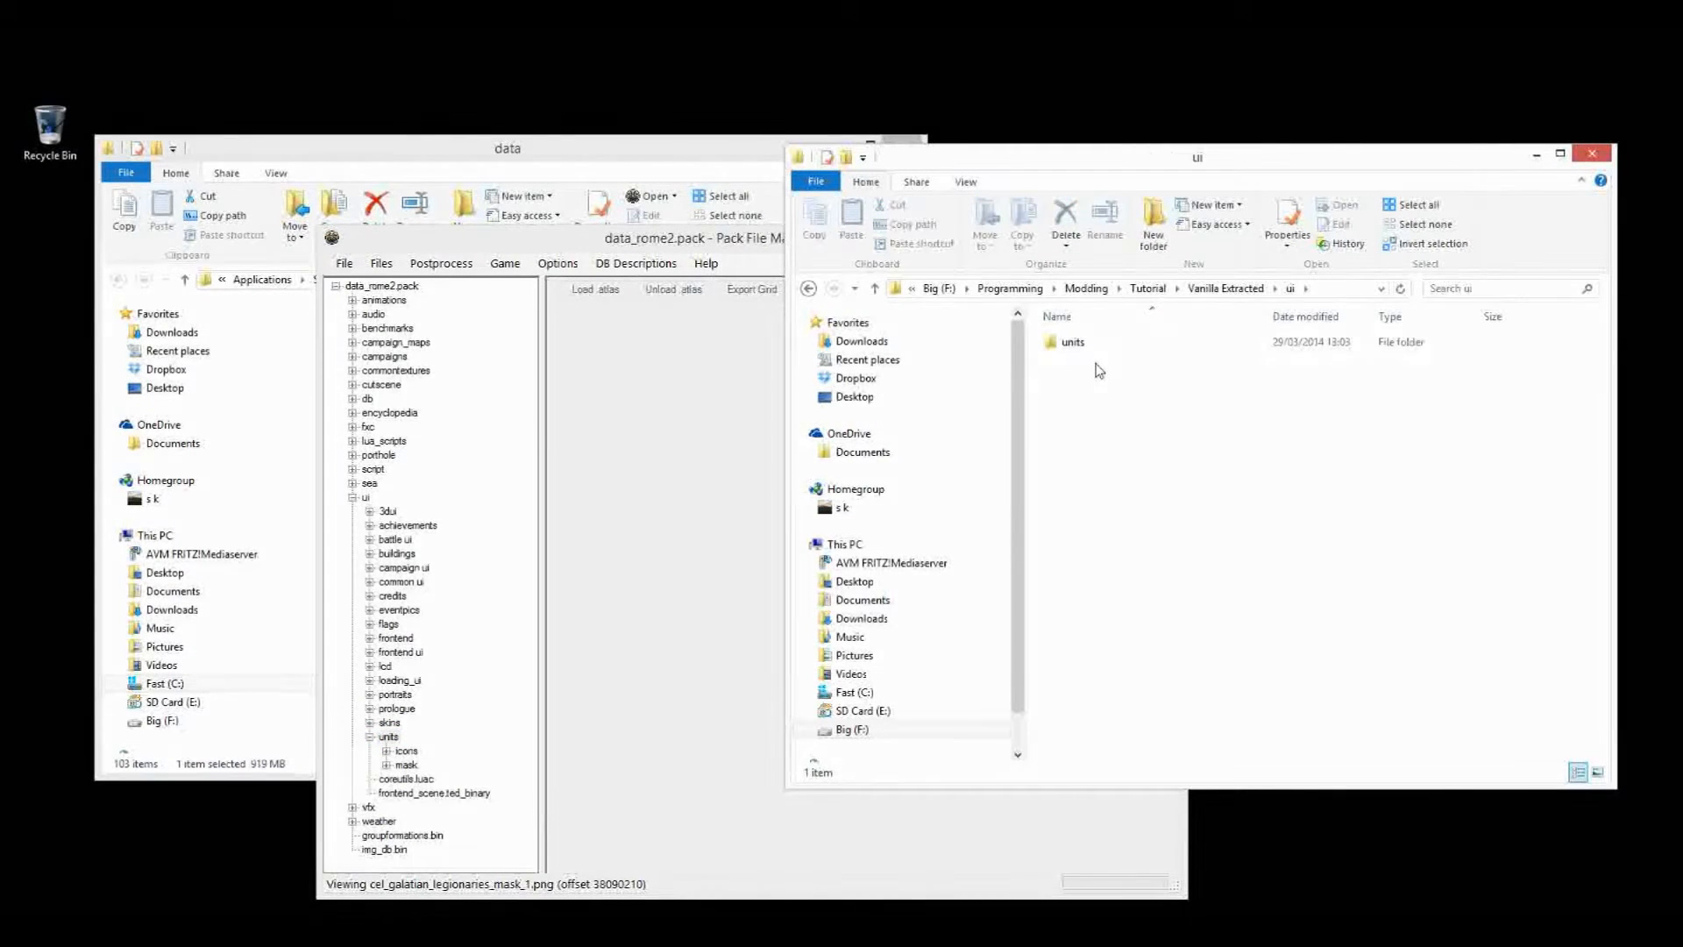
{"action": "double_click", "coordinate": [1072, 341]}
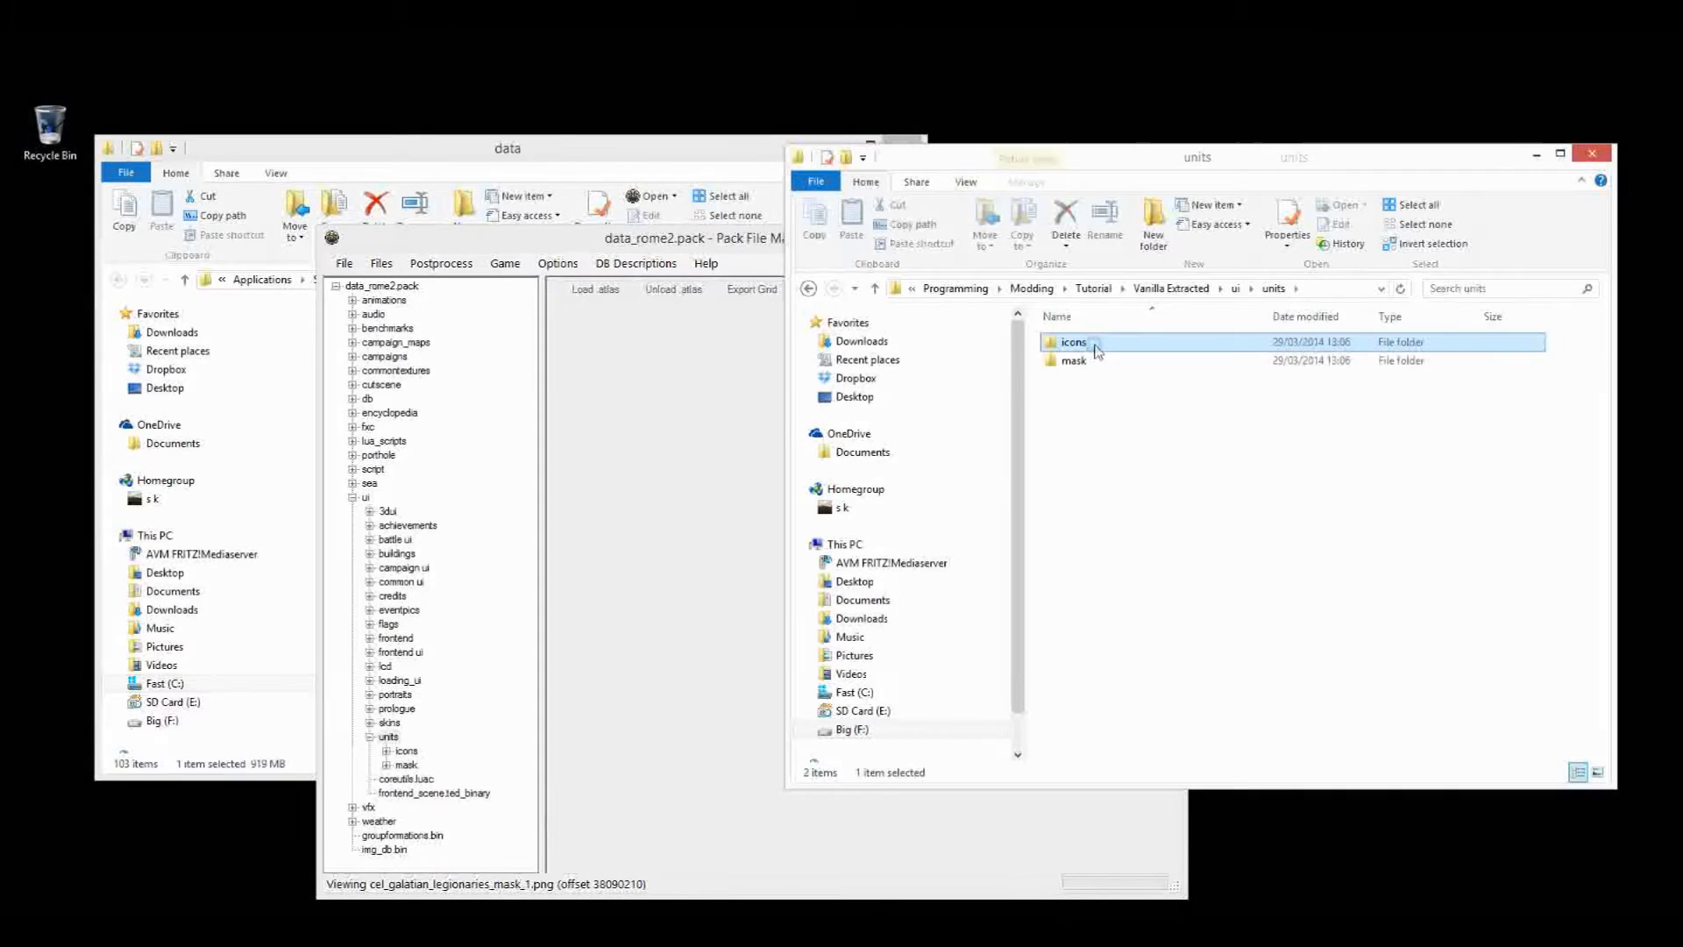
{"action": "double_click", "coordinate": [1073, 341]}
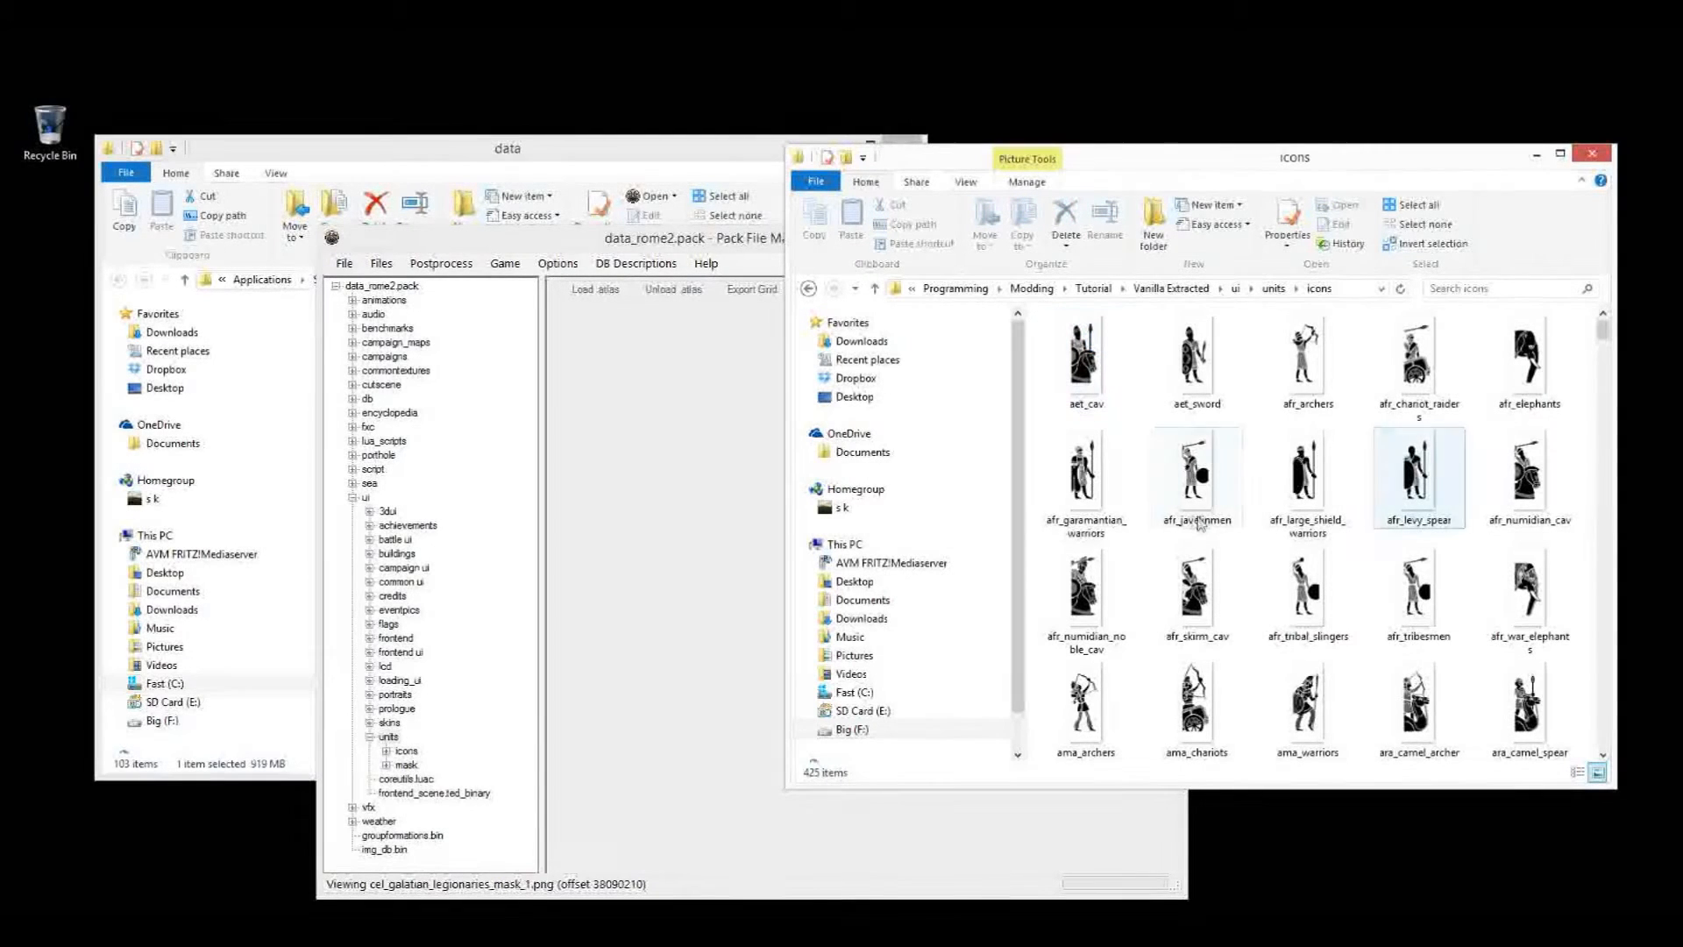
{"action": "left_click", "coordinate": [1307, 592]}
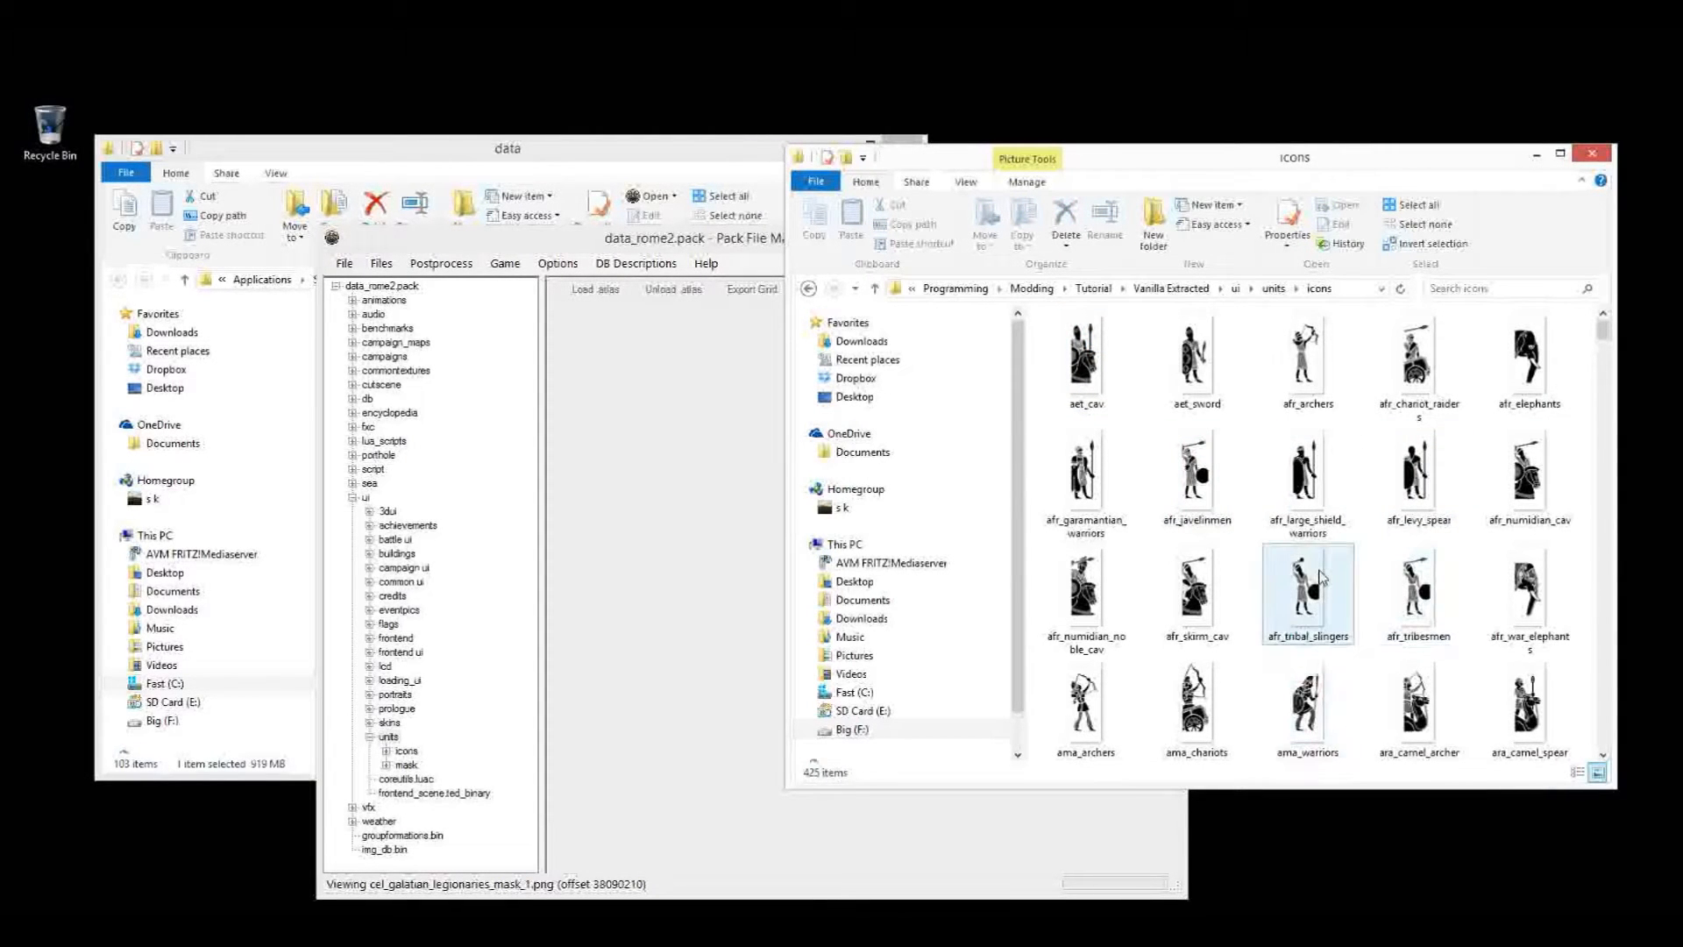
{"action": "left_click", "coordinate": [1307, 591]}
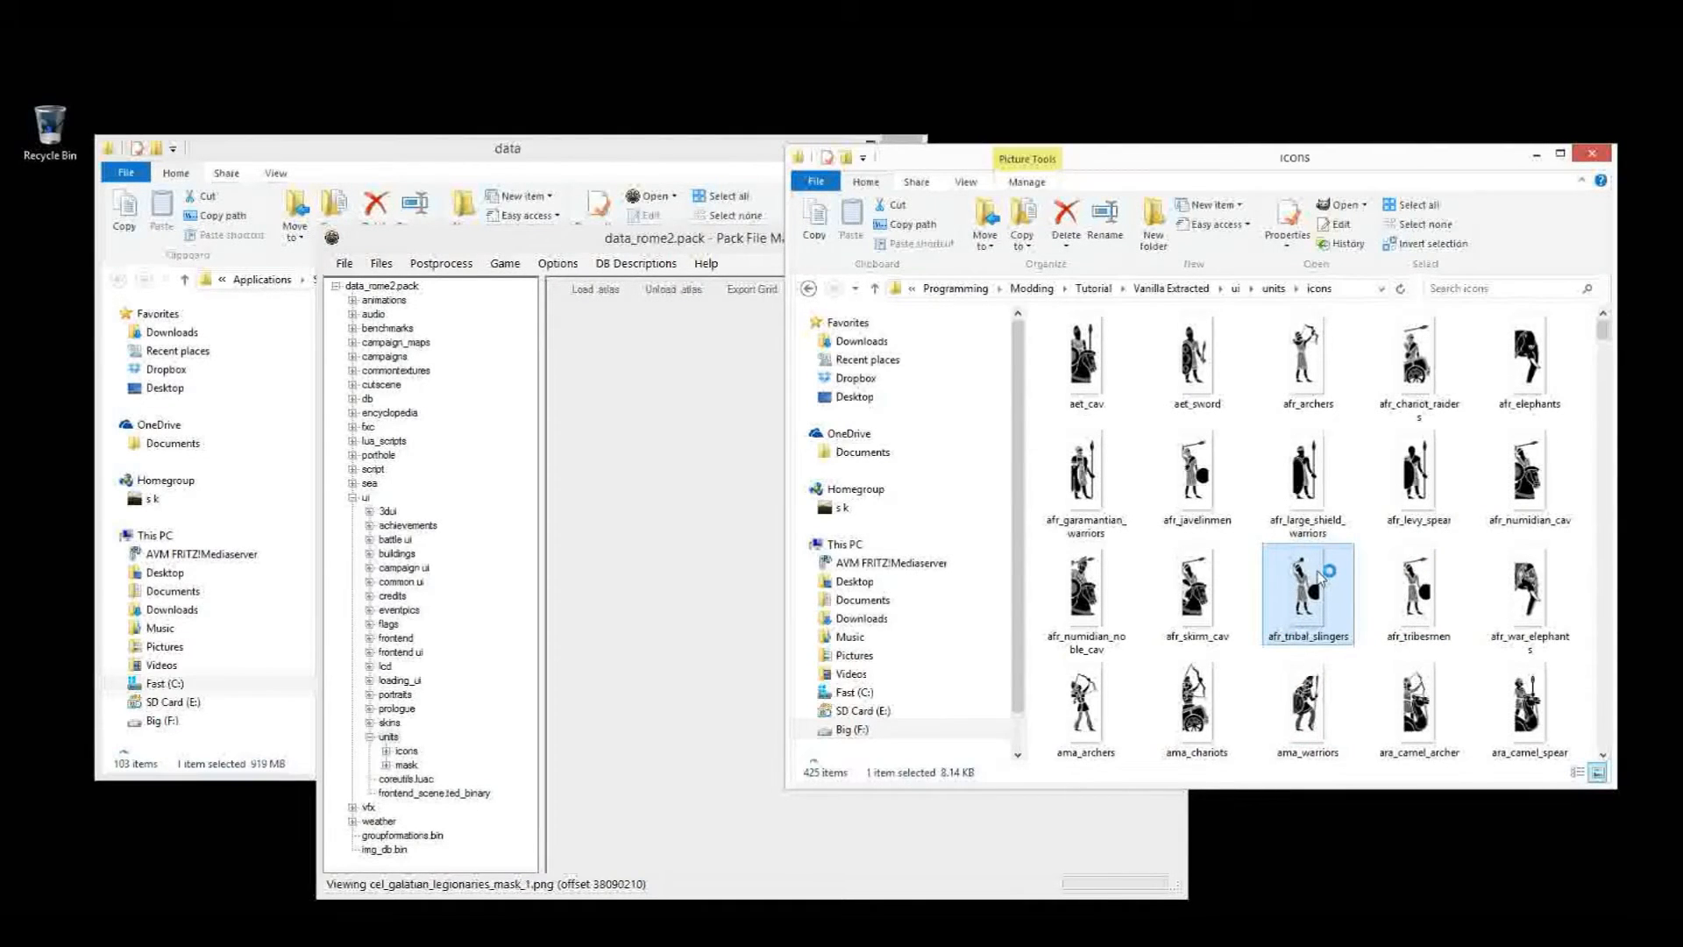
{"action": "mouse_move", "coordinate": [1311, 614]}
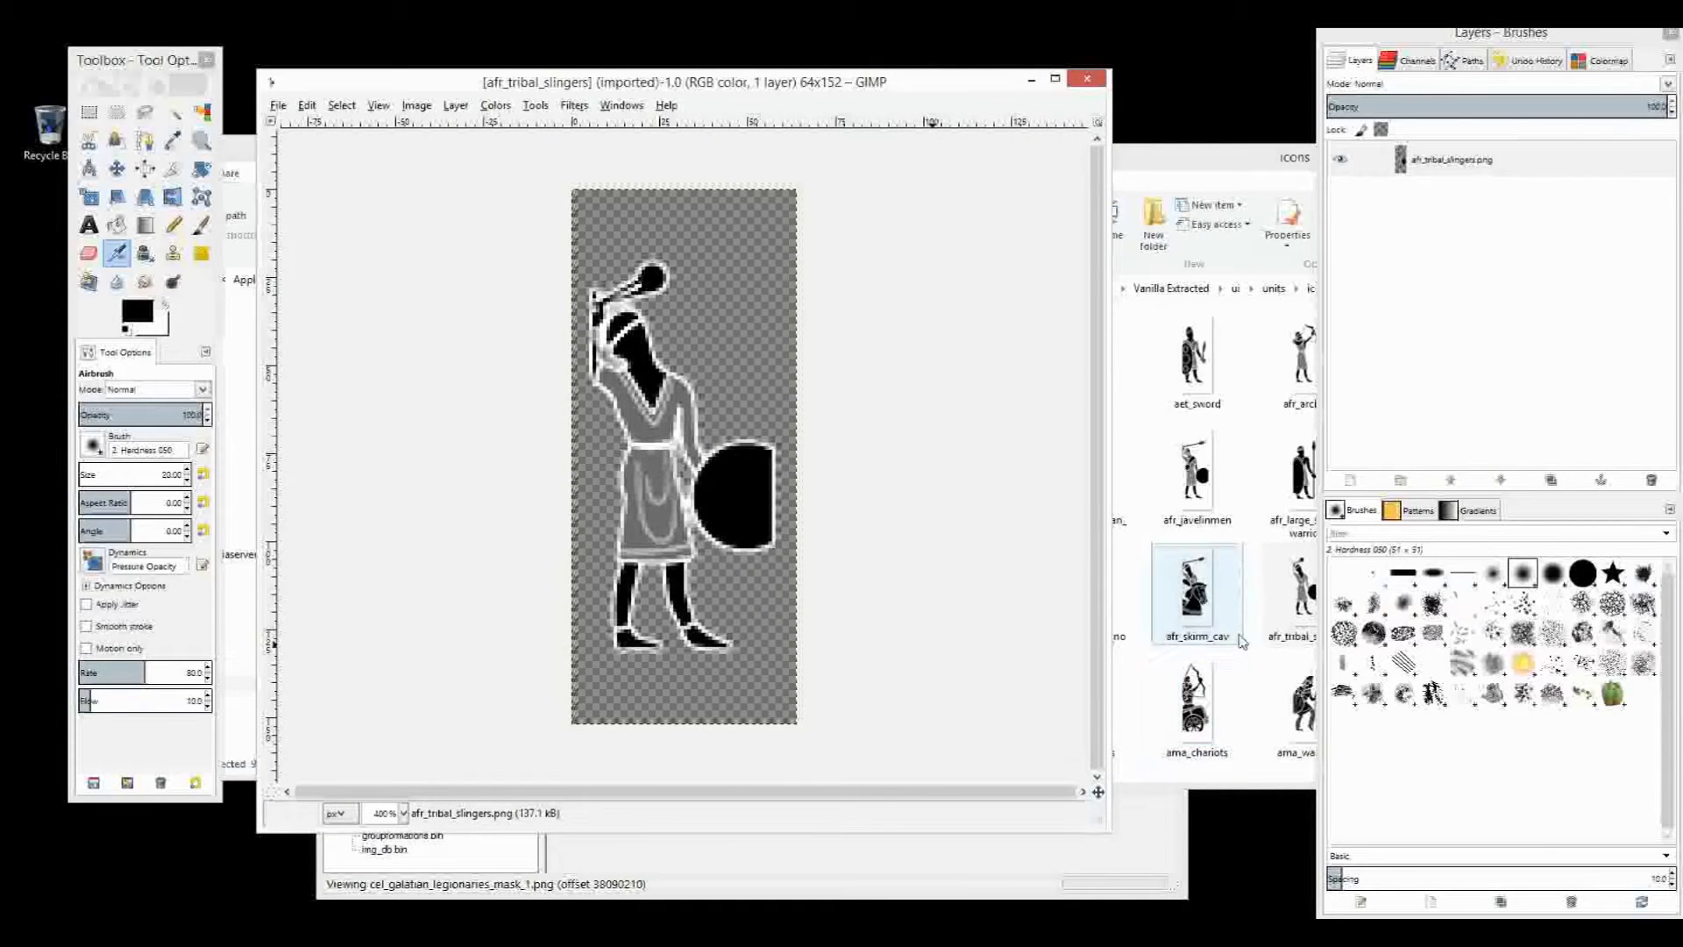
{"action": "mouse_move", "coordinate": [1057, 555]}
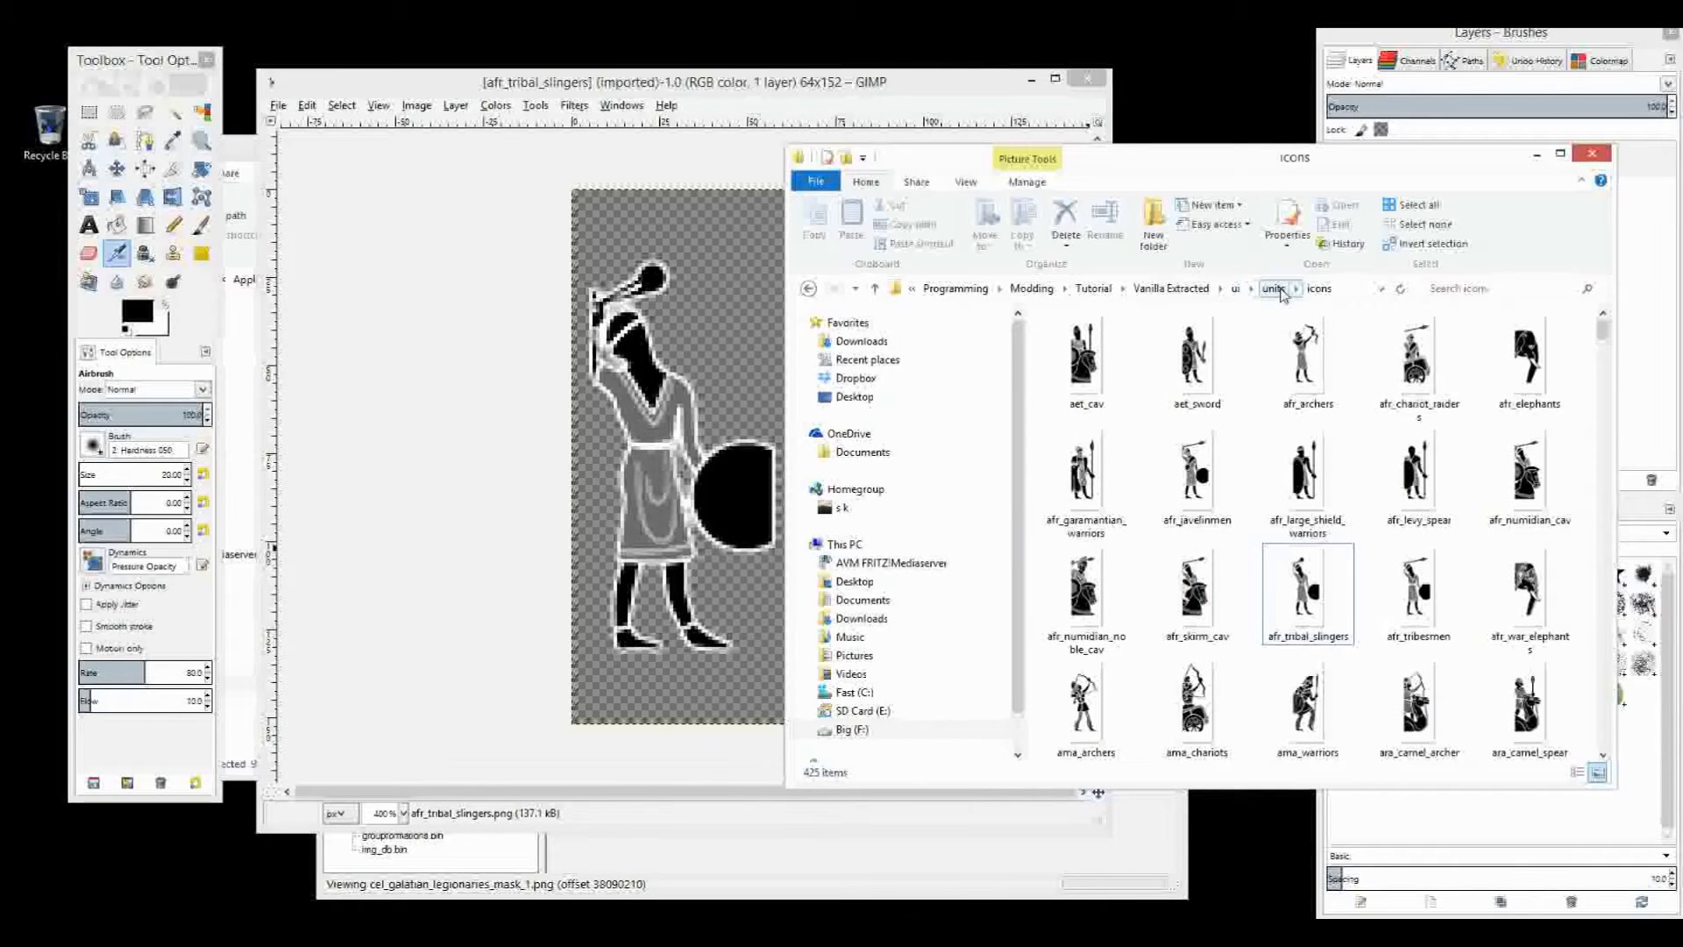
Go from units into the mask folder and open afr_tribal_slingers_mask_1 in GIMP
{"action": "left_click", "coordinate": [1273, 287]}
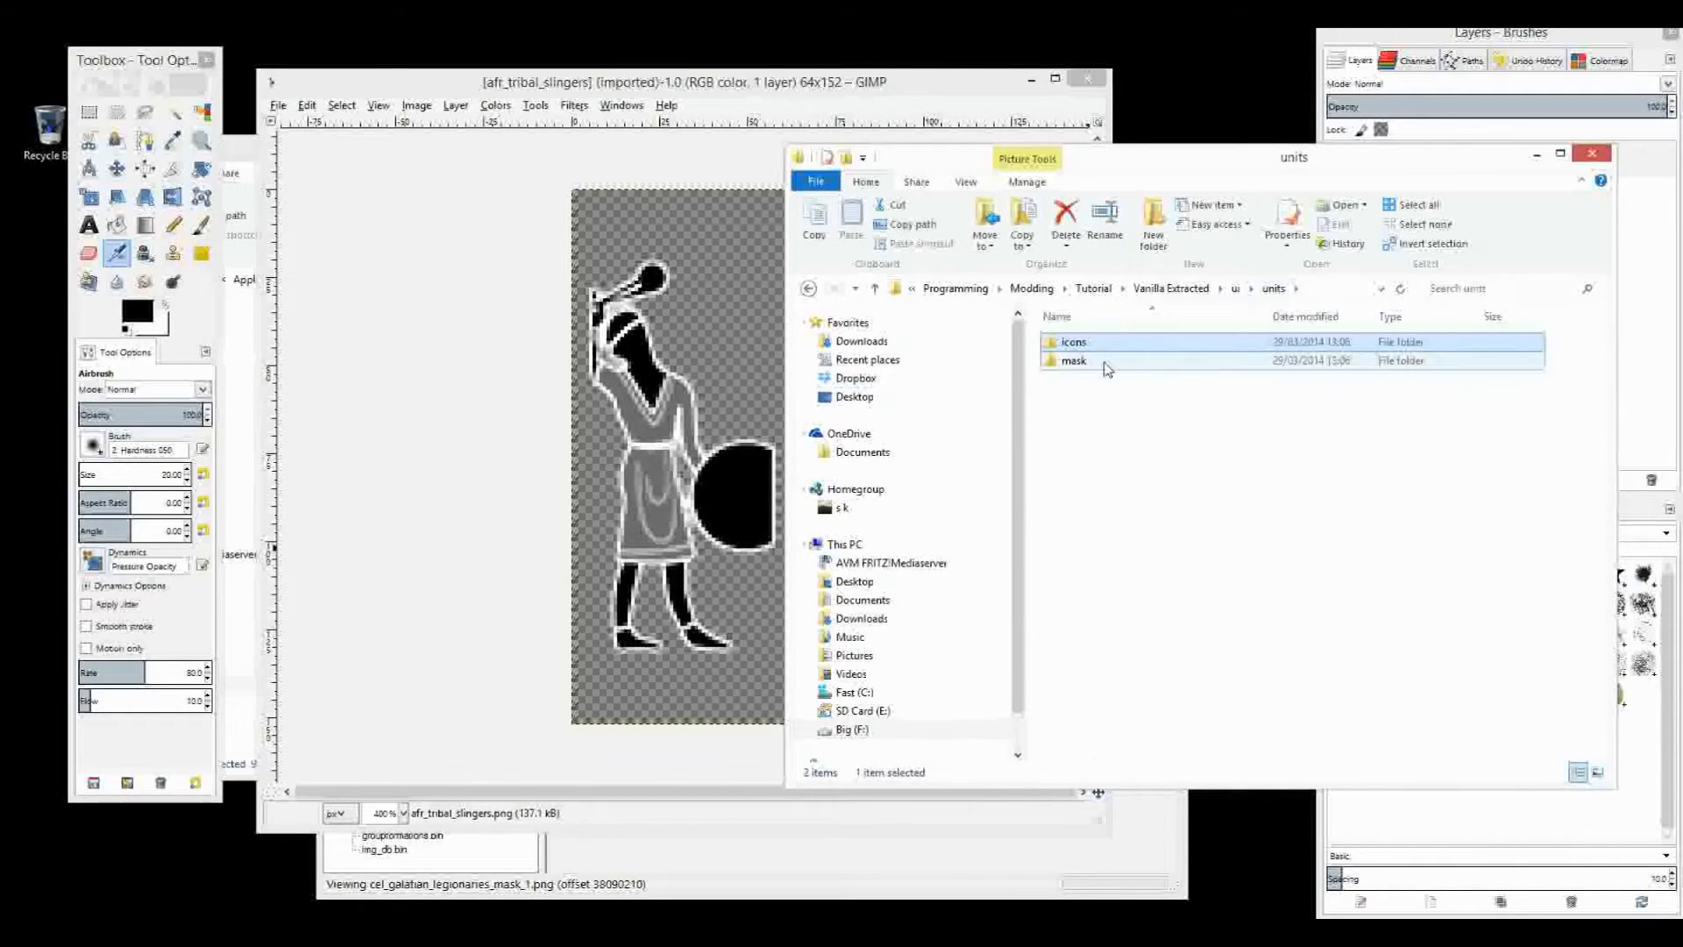
{"action": "double_click", "coordinate": [1071, 359]}
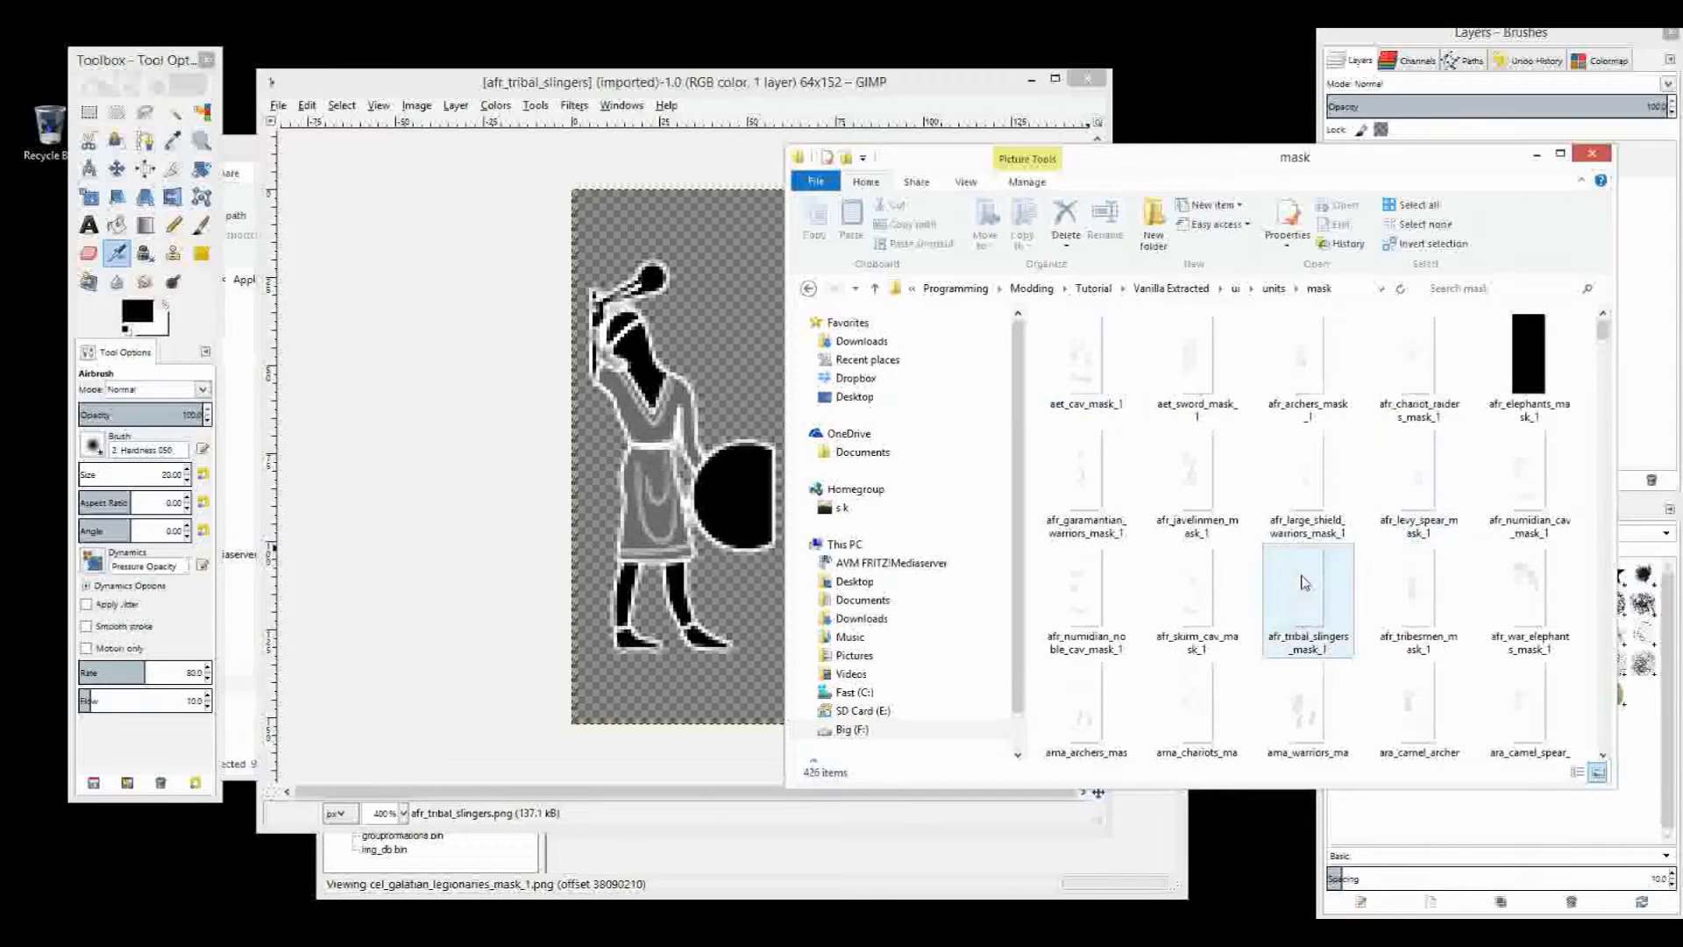
{"action": "left_click", "coordinate": [1306, 601]}
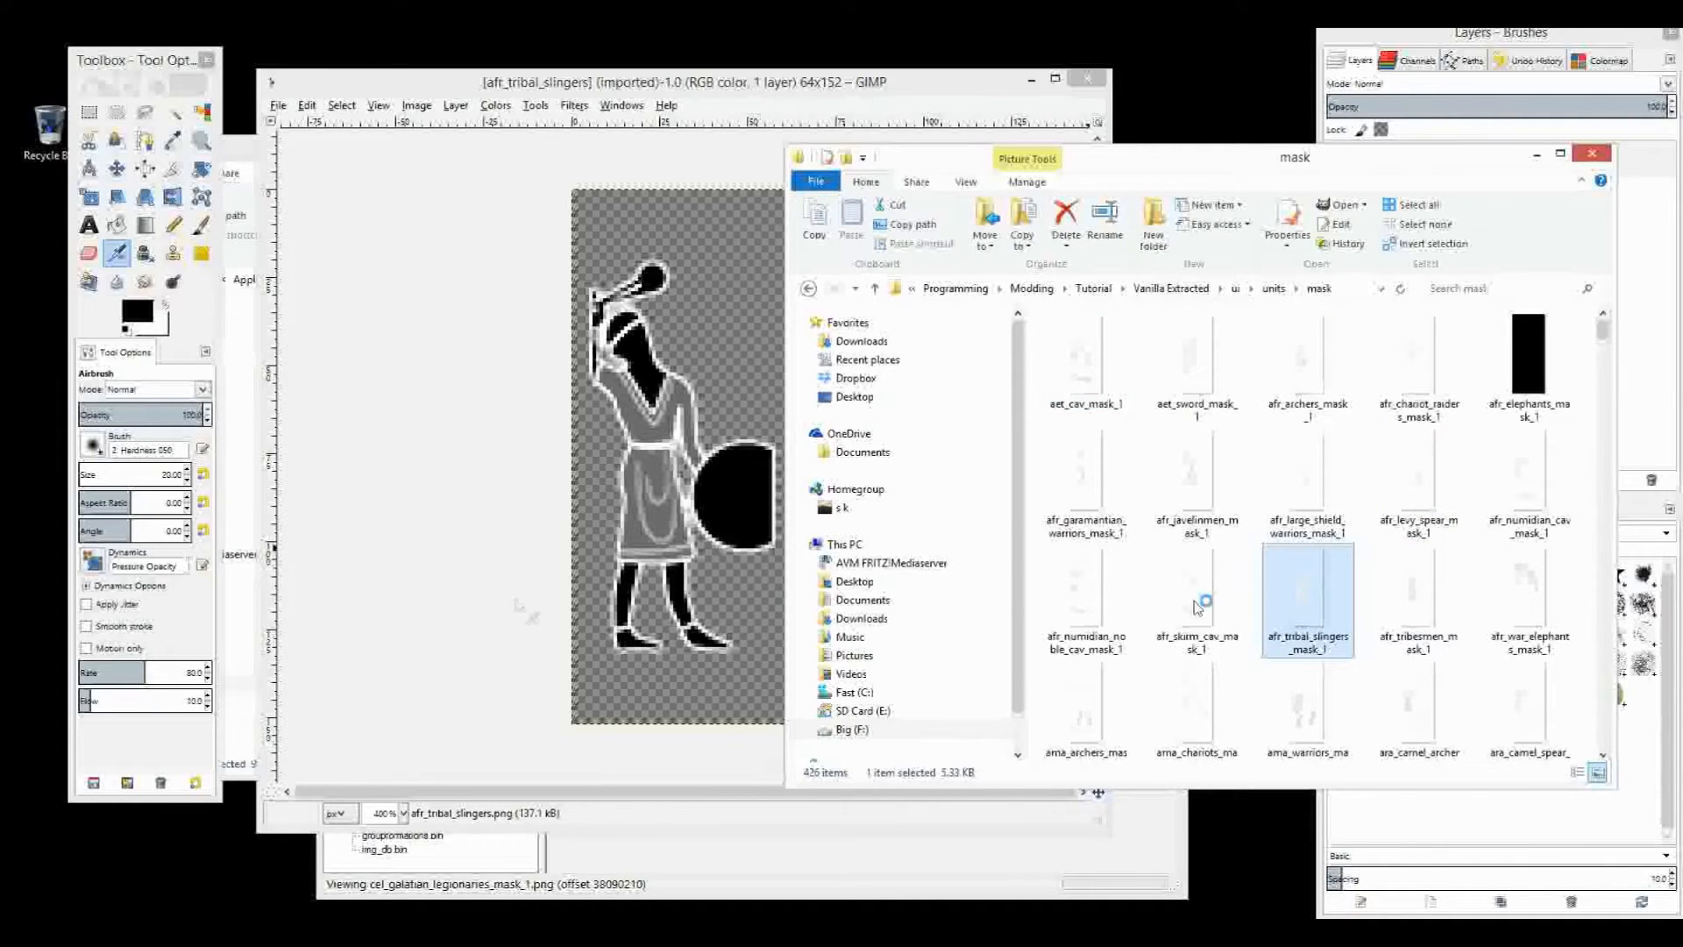
{"action": "double_click", "coordinate": [1306, 596]}
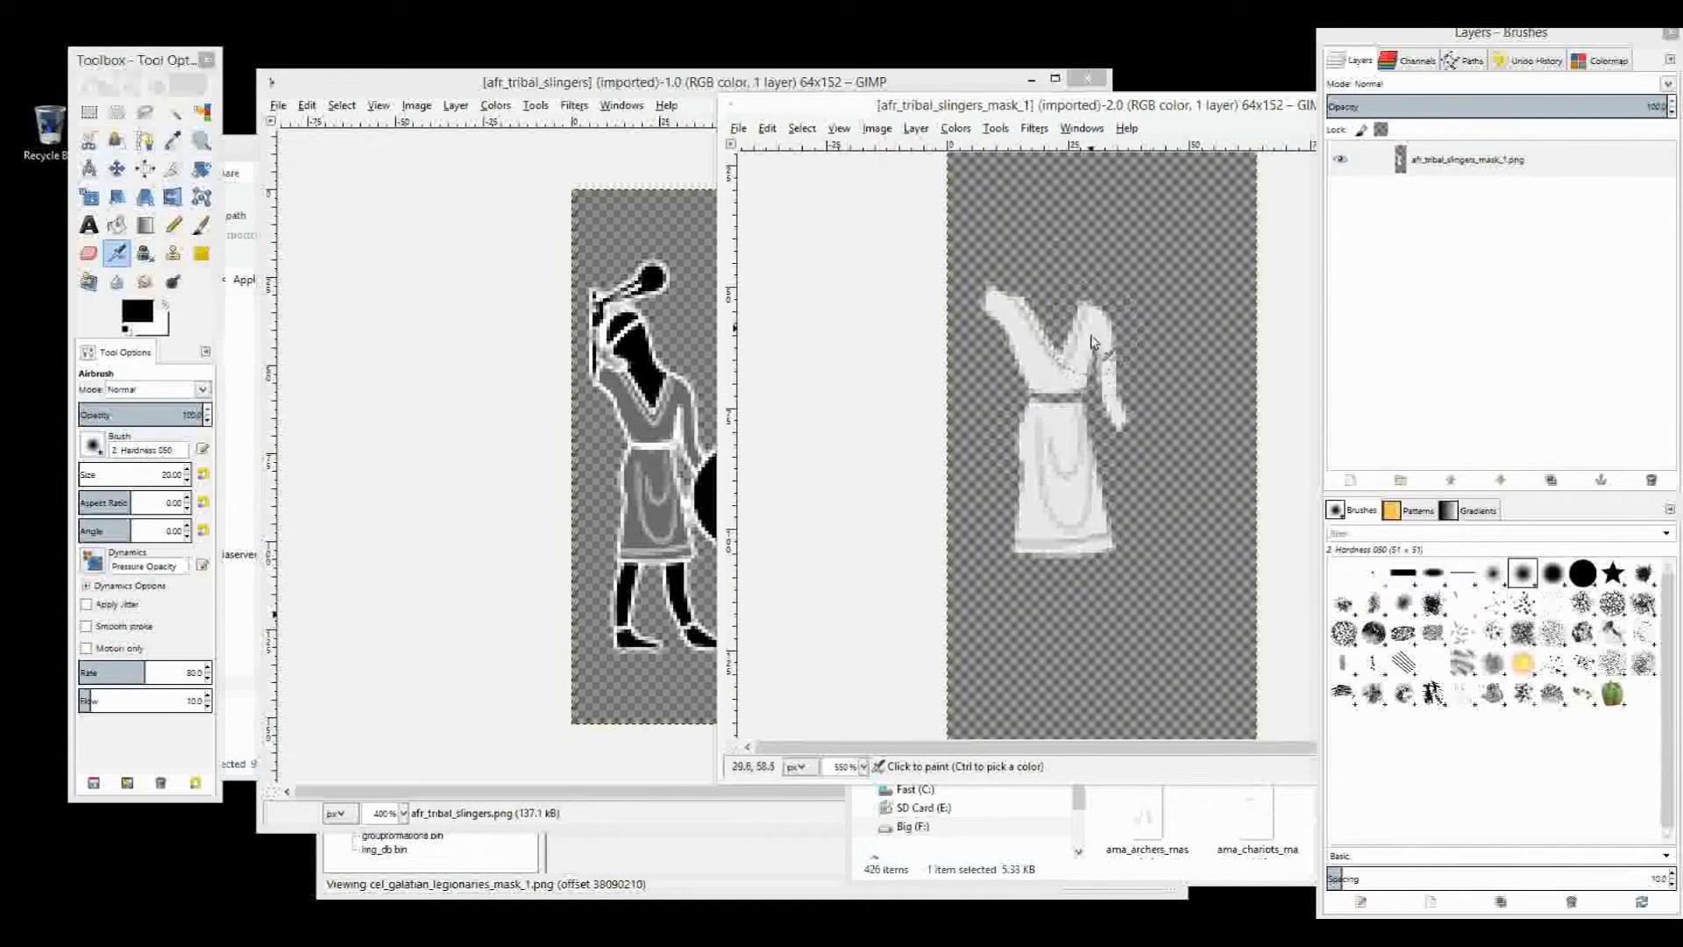
{"action": "mouse_move", "coordinate": [835, 541]}
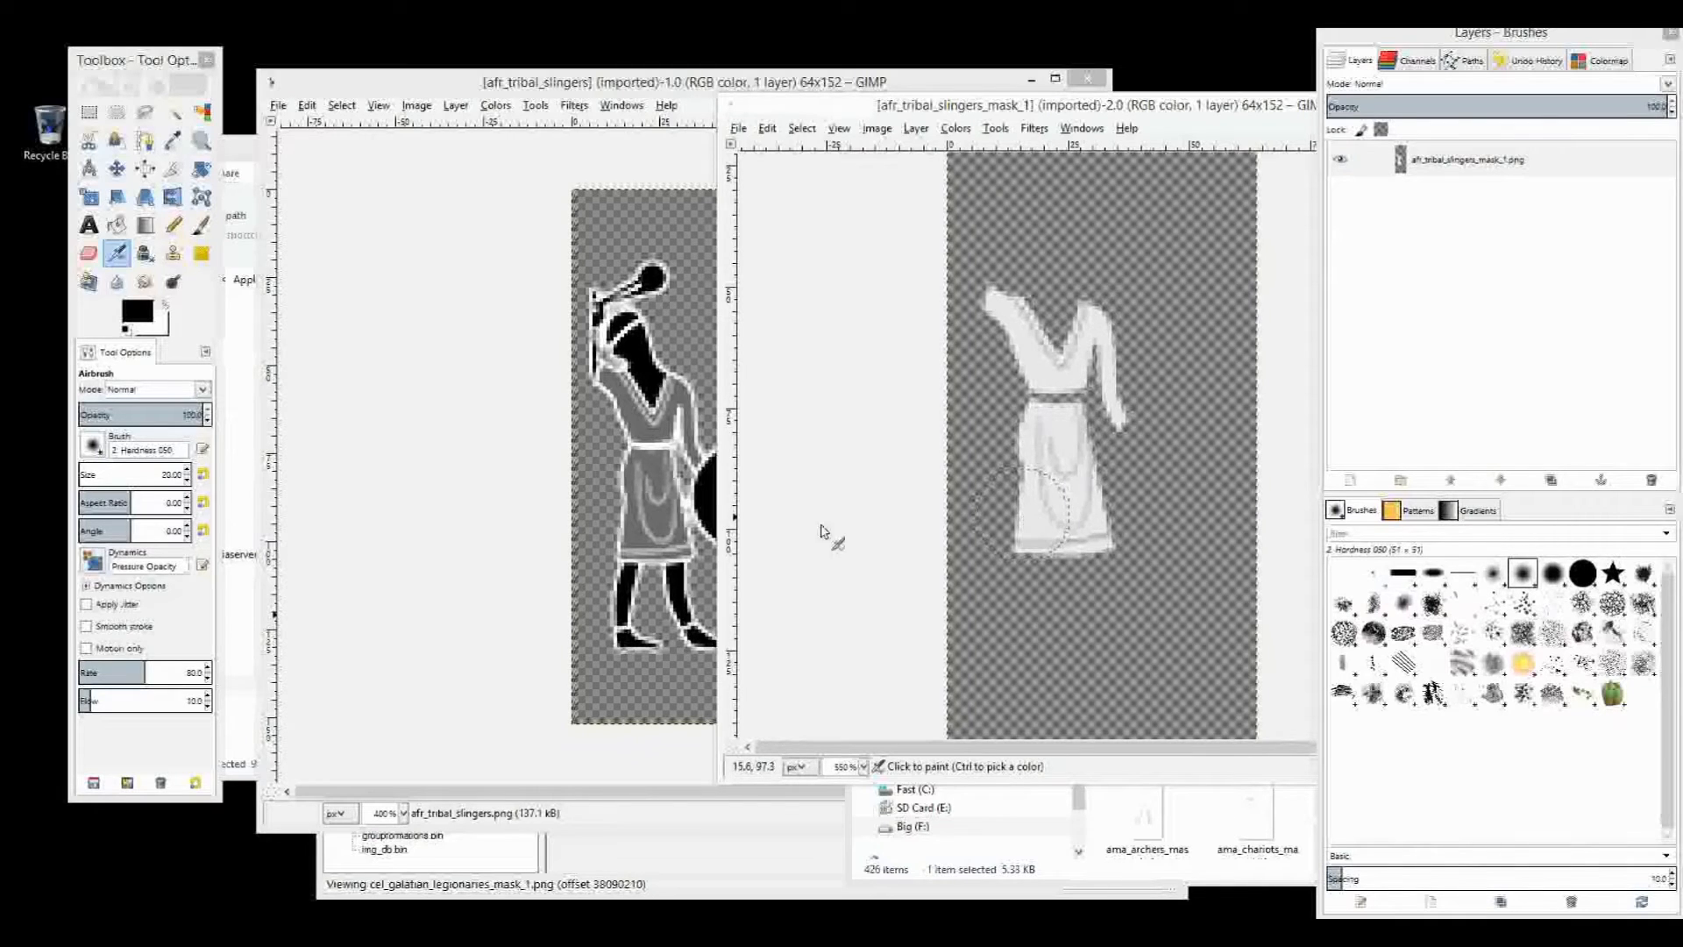
{"action": "mouse_move", "coordinate": [163, 311]}
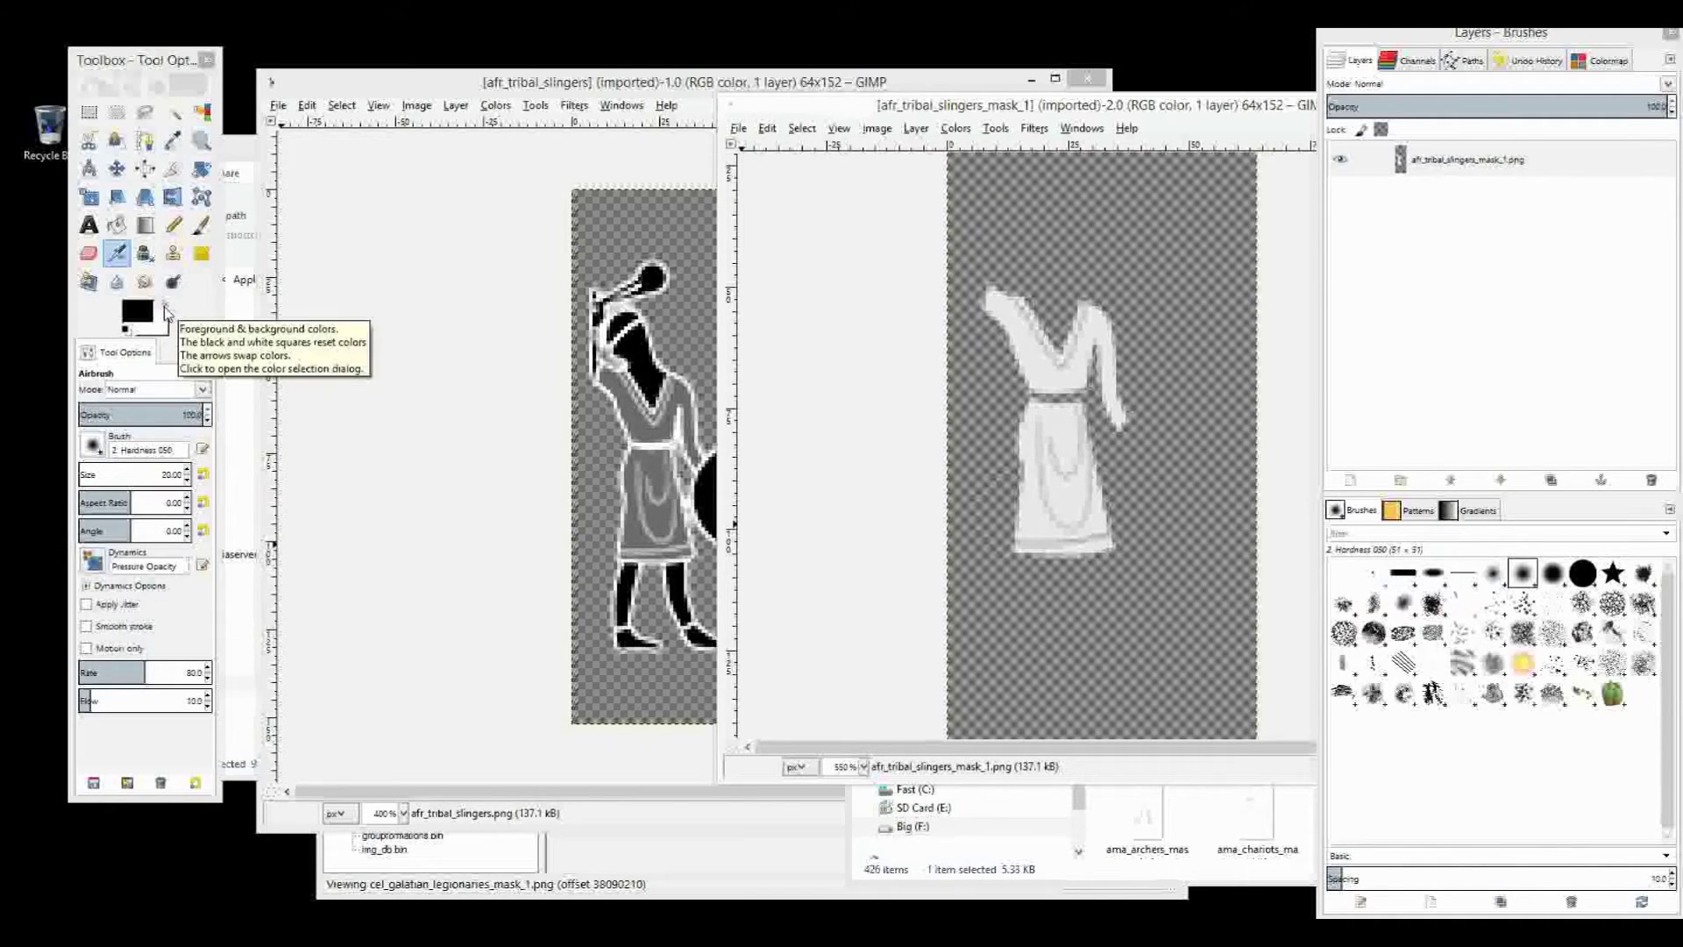
{"action": "mouse_move", "coordinate": [1099, 277]}
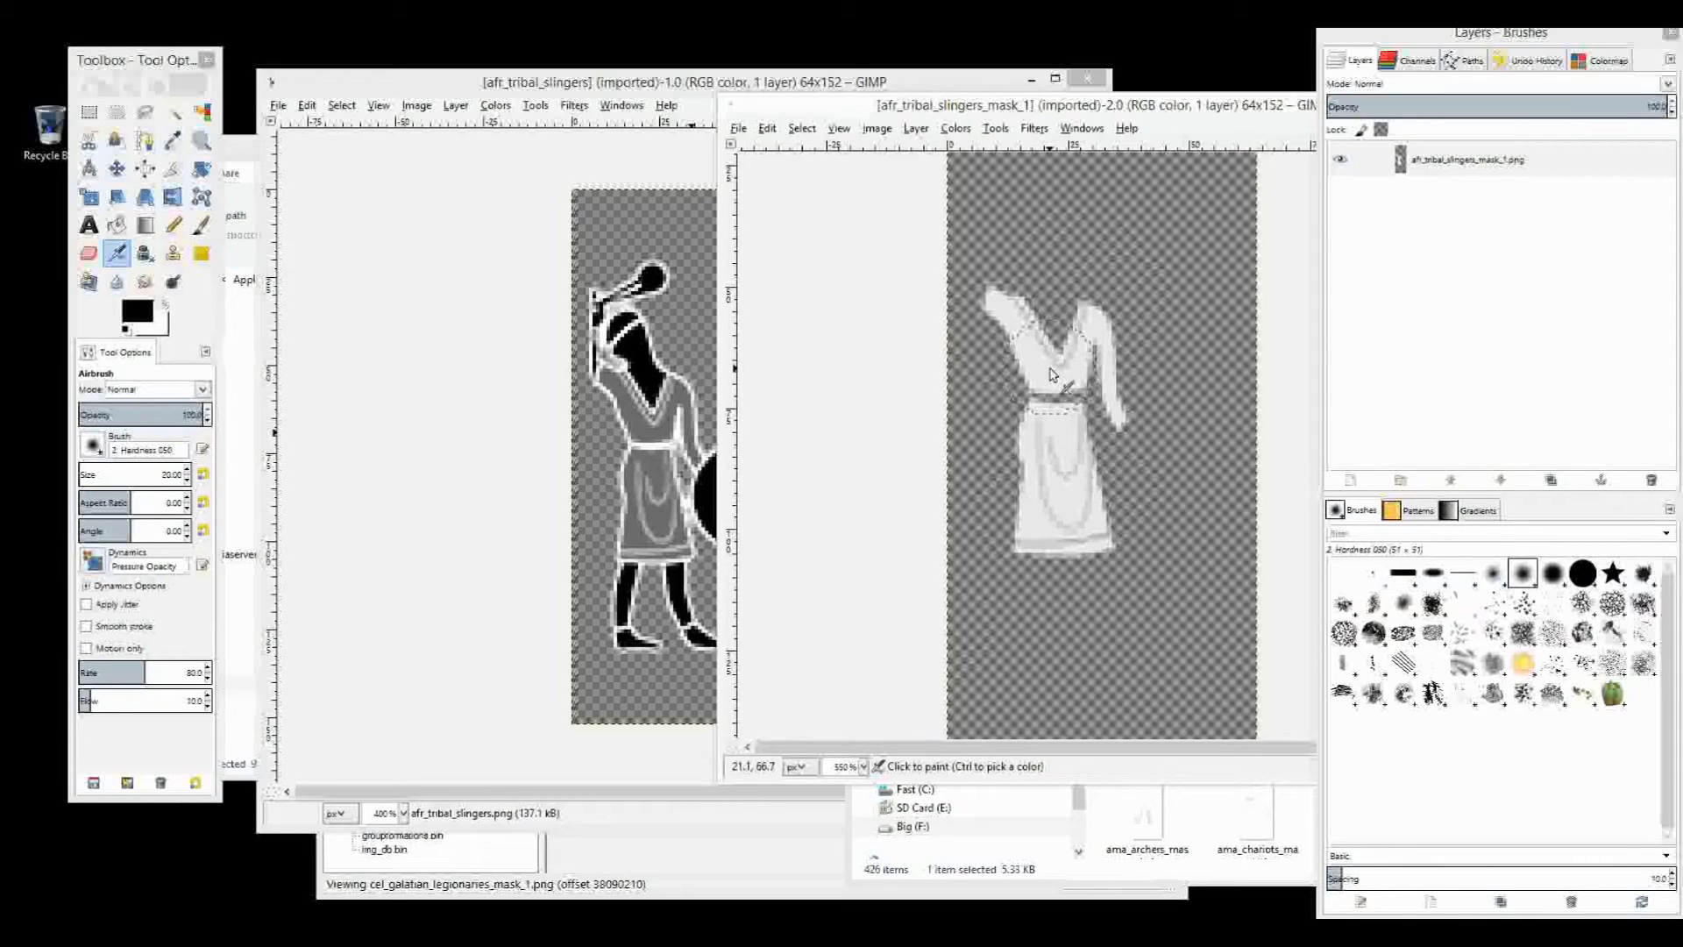
{"action": "mouse_move", "coordinate": [1039, 341]}
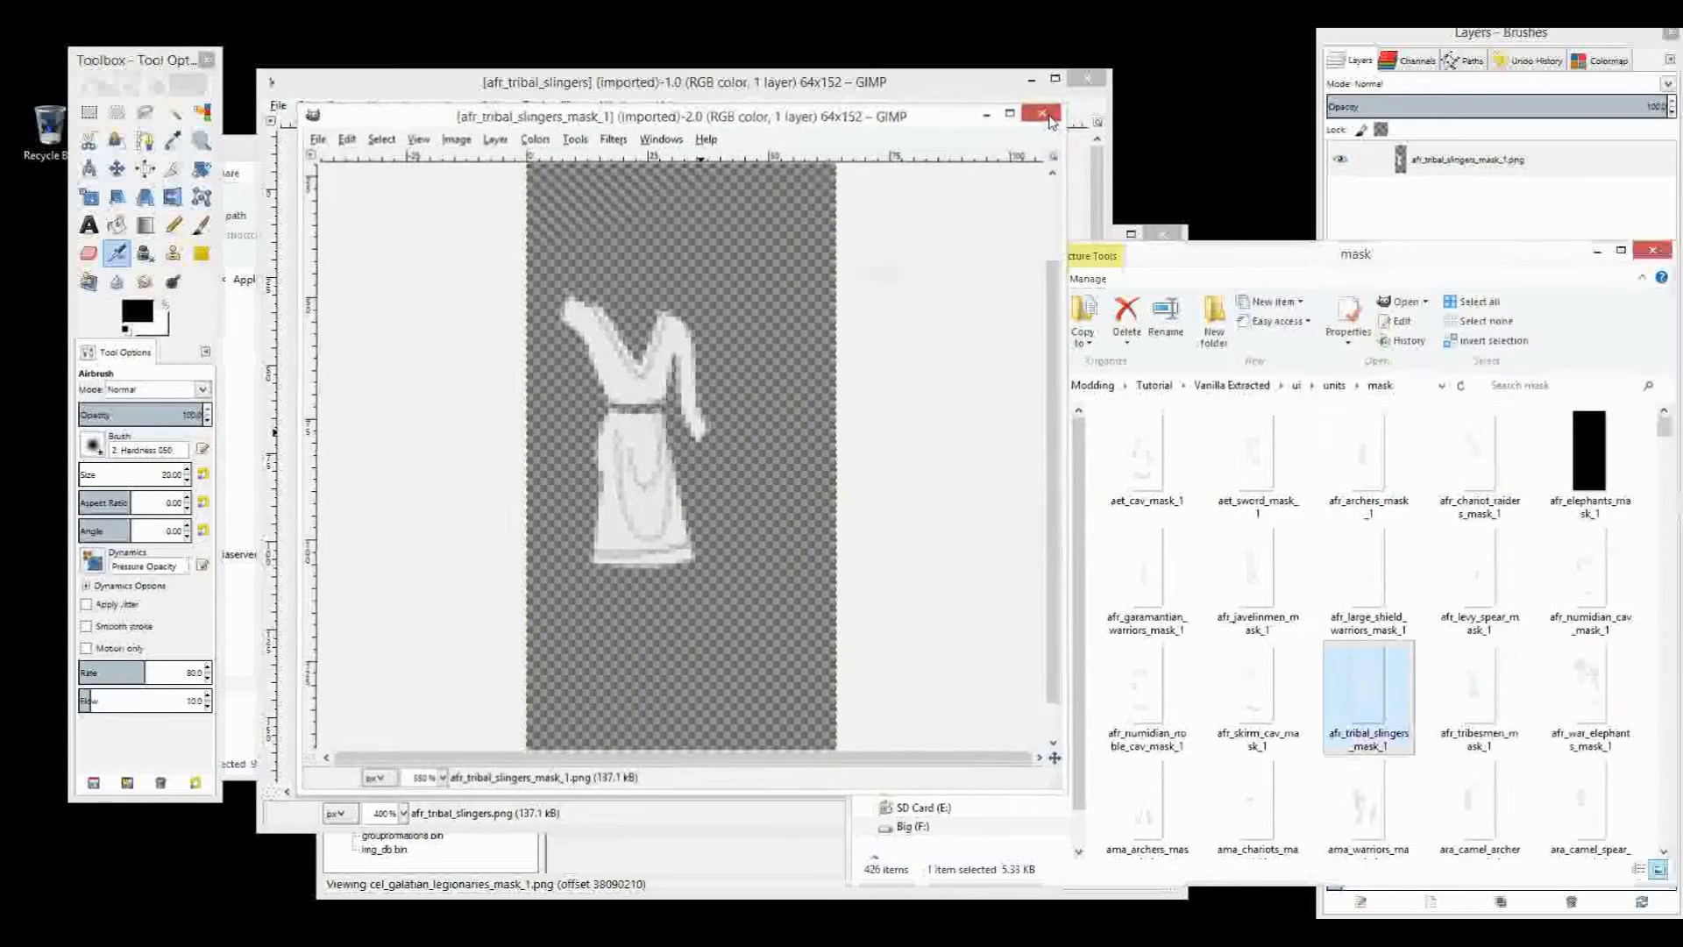
Close the slingers mask image and select the afr_tribal_slingers icon in the icons folder
{"action": "left_click", "coordinate": [1040, 114]}
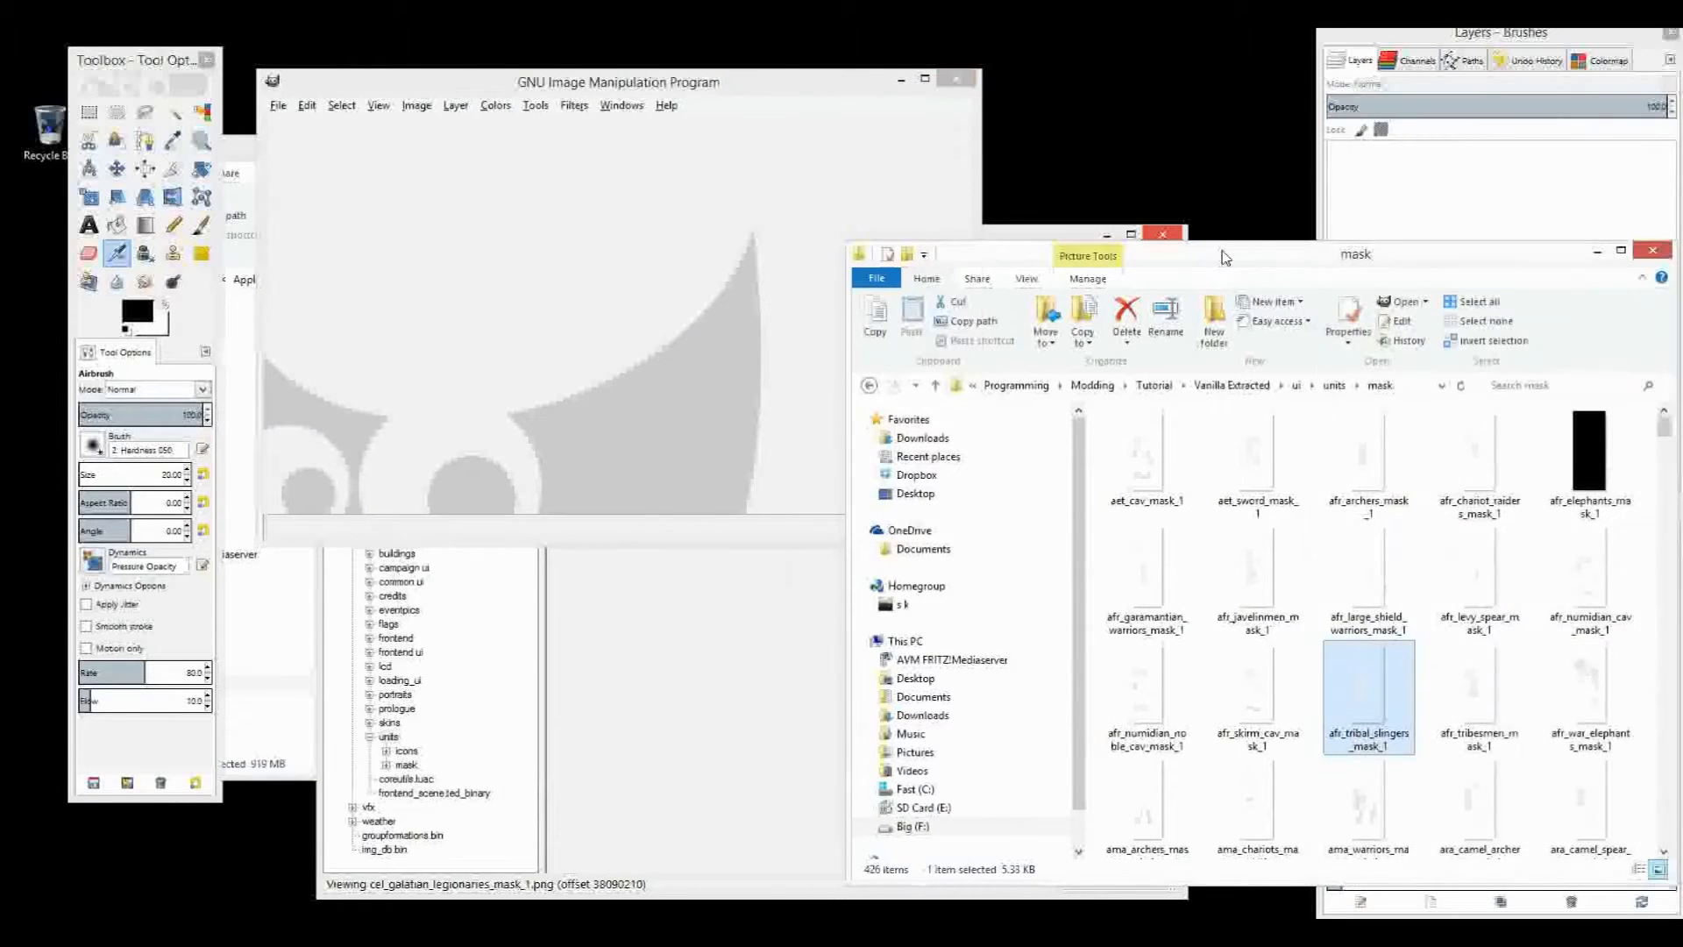
{"action": "double_click", "coordinate": [1368, 698]}
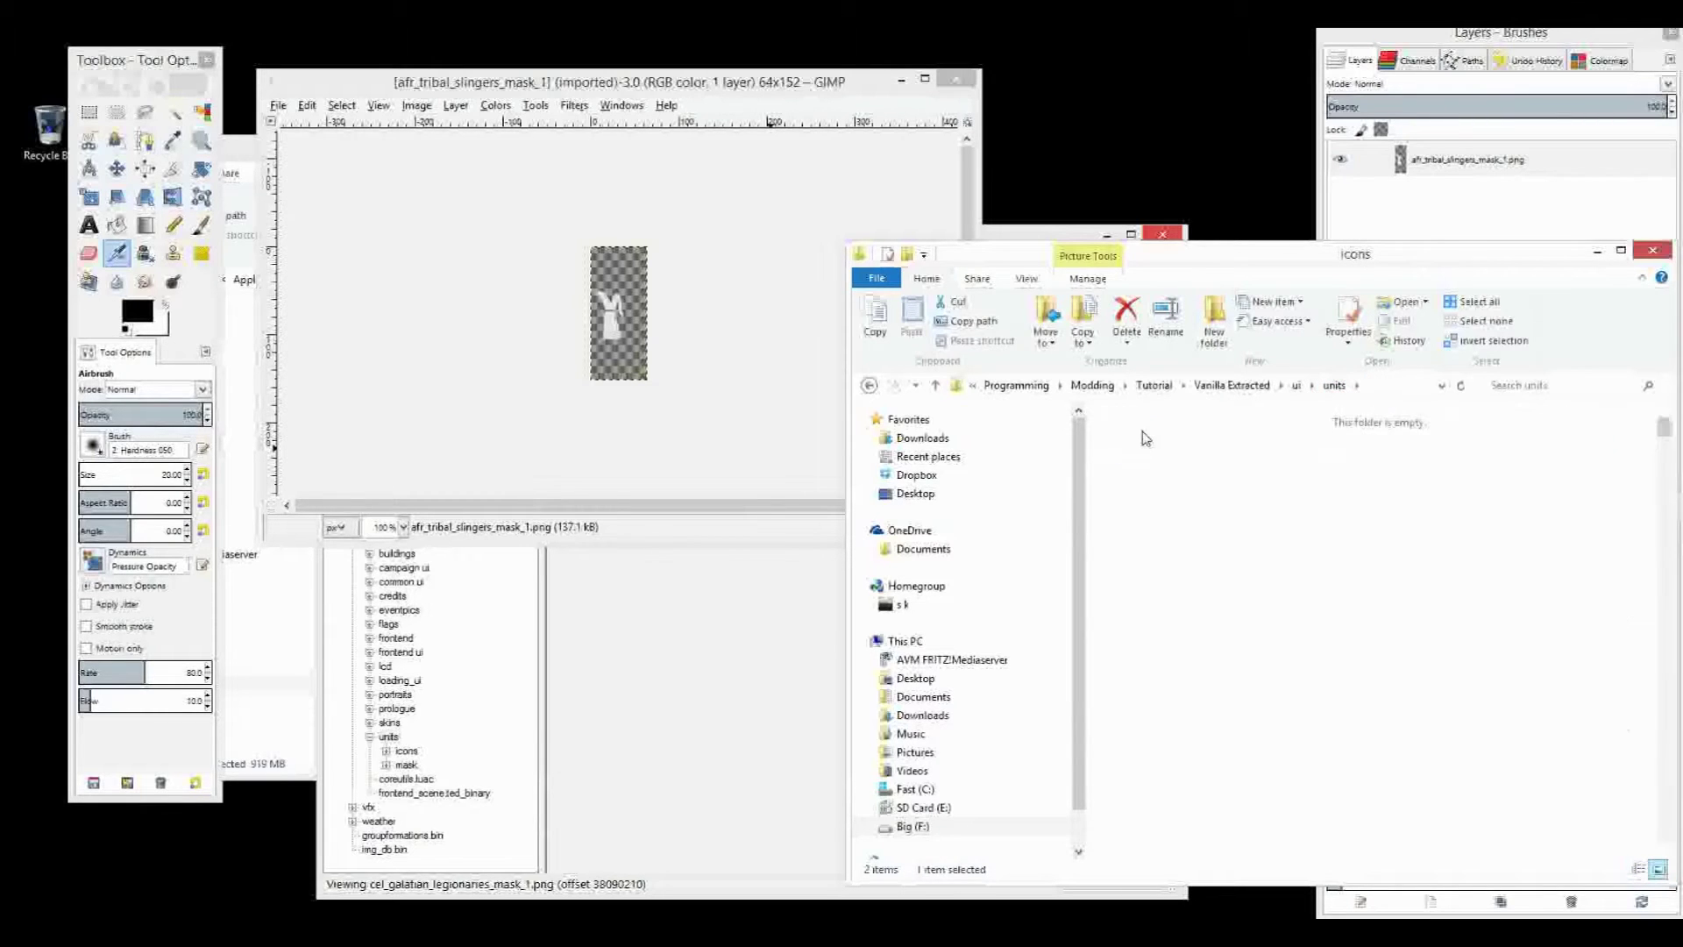
{"action": "double_click", "coordinate": [405, 751]}
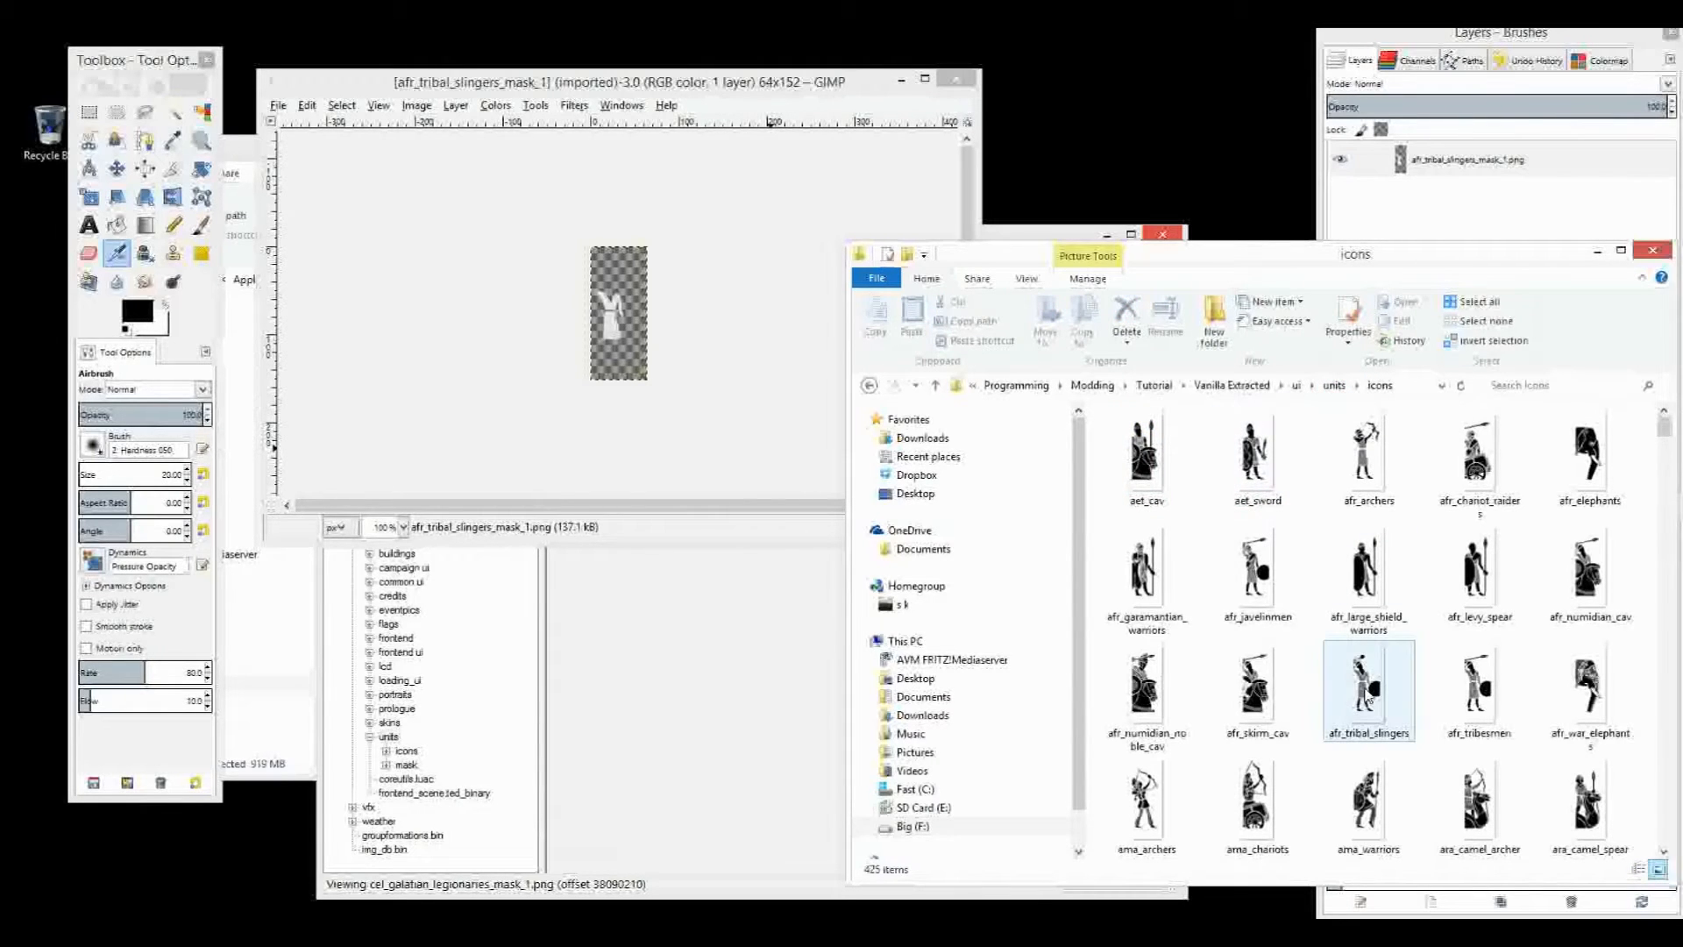
{"action": "left_click", "coordinate": [1367, 687]}
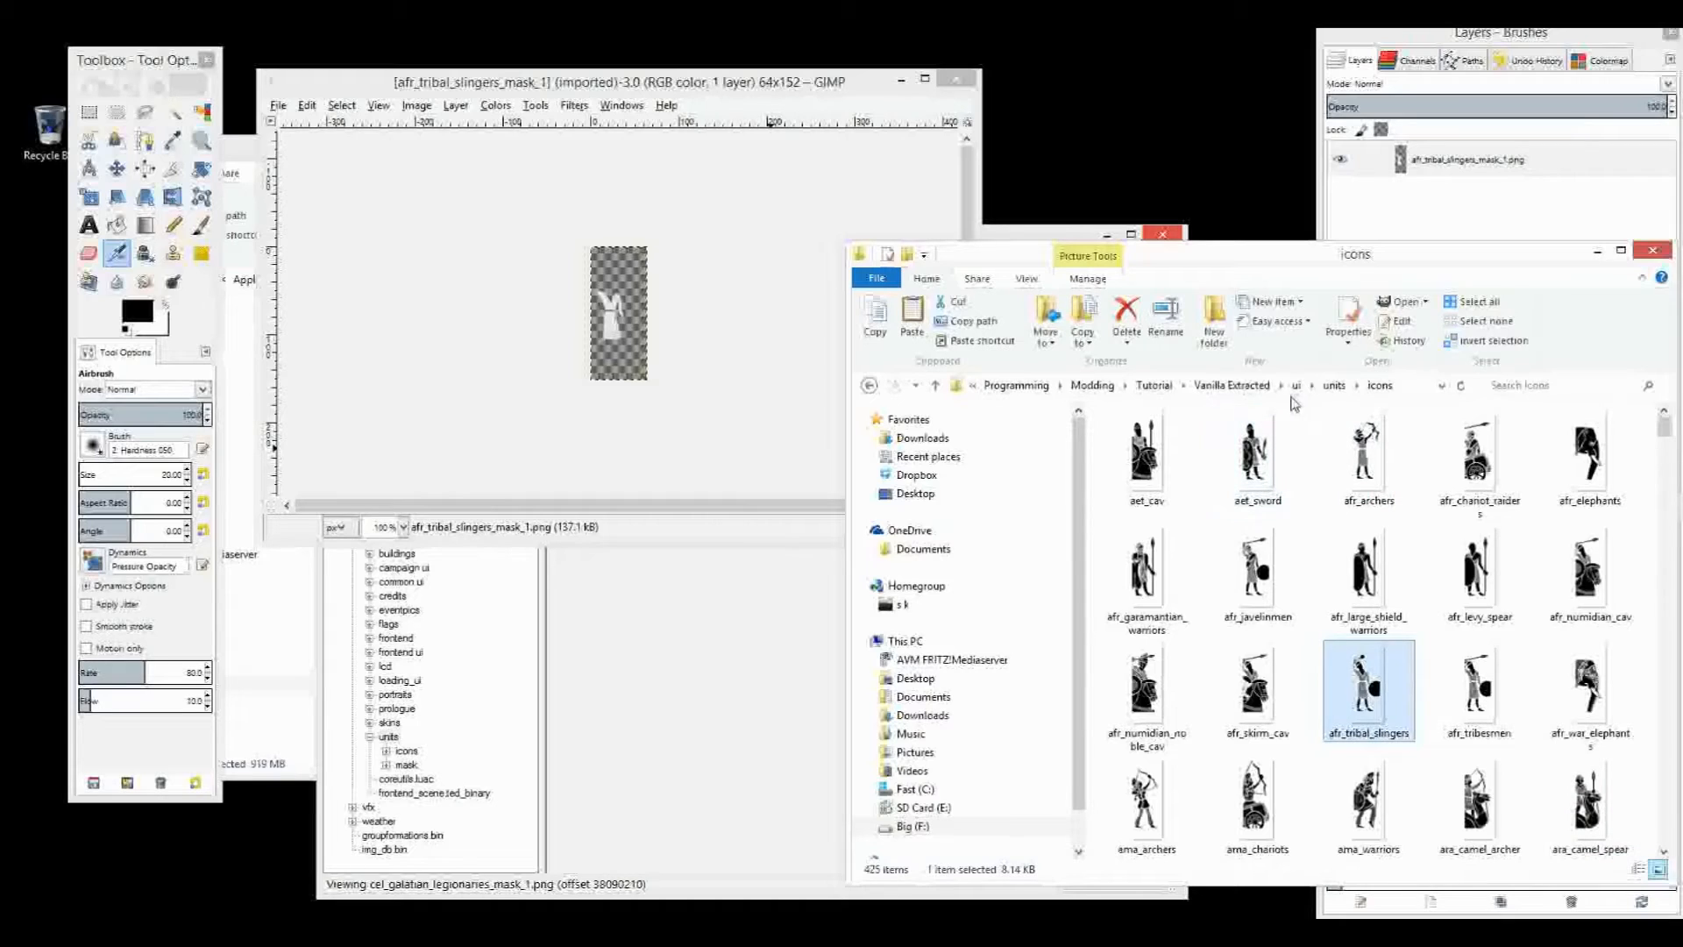
{"action": "mouse_move", "coordinate": [1153, 385]}
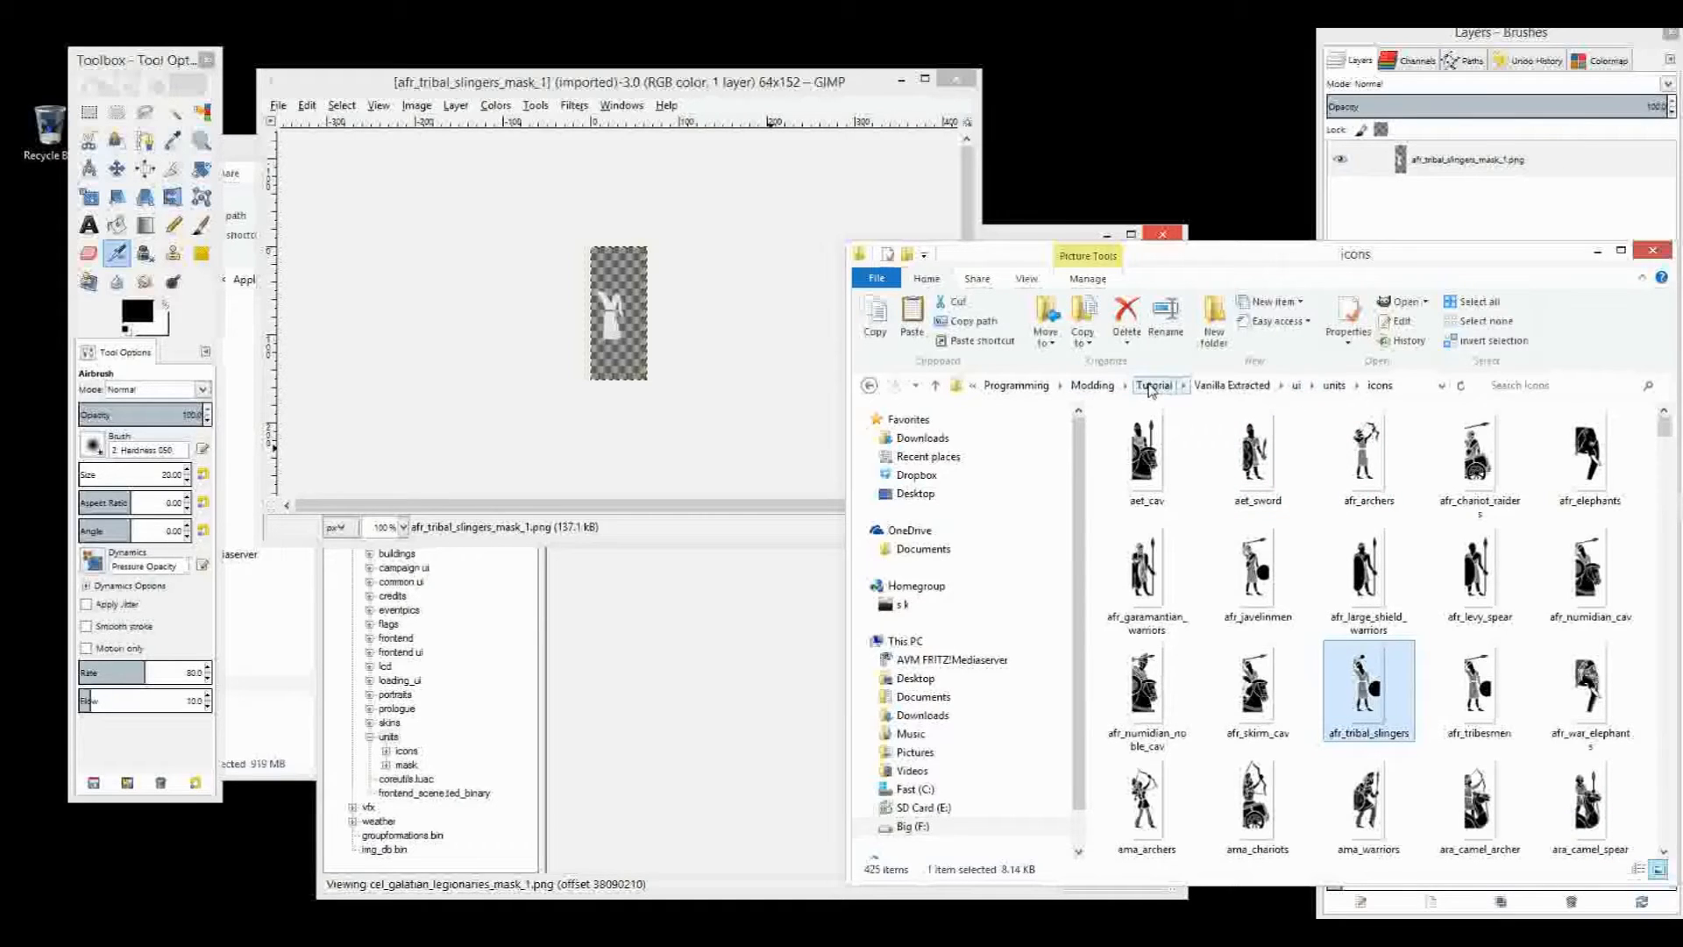
Go to WIP\ui\units and rename the copied slingers icon to tutorial_unit_card
{"action": "left_click", "coordinate": [1152, 385]}
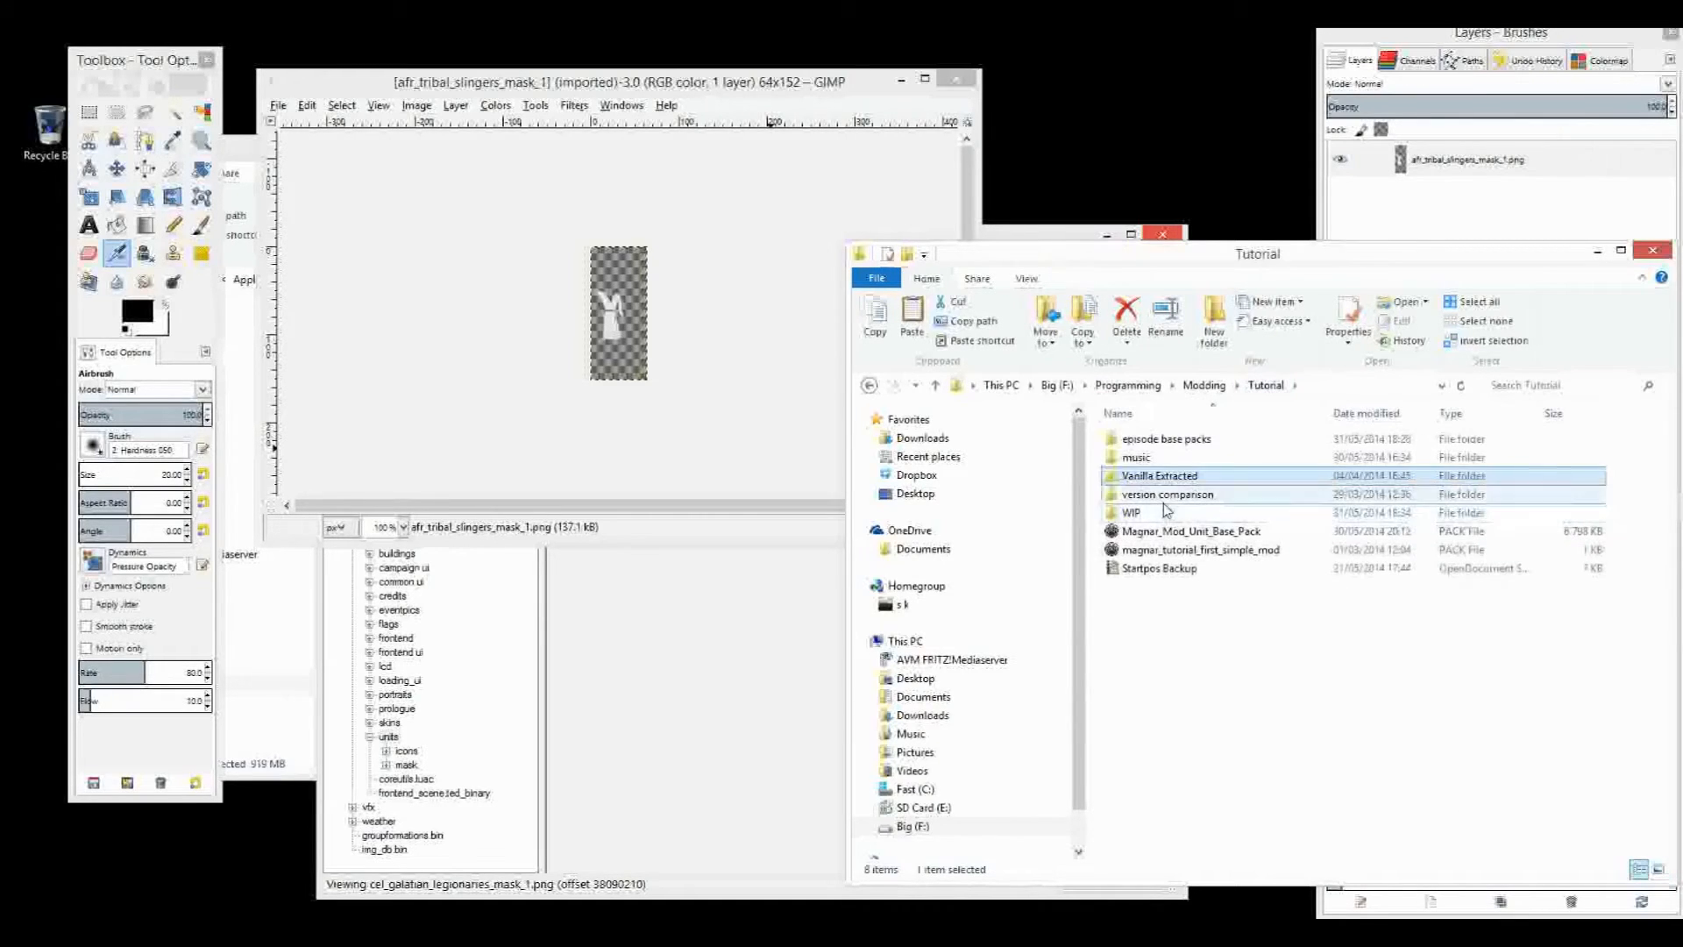
{"action": "double_click", "coordinate": [1127, 512]}
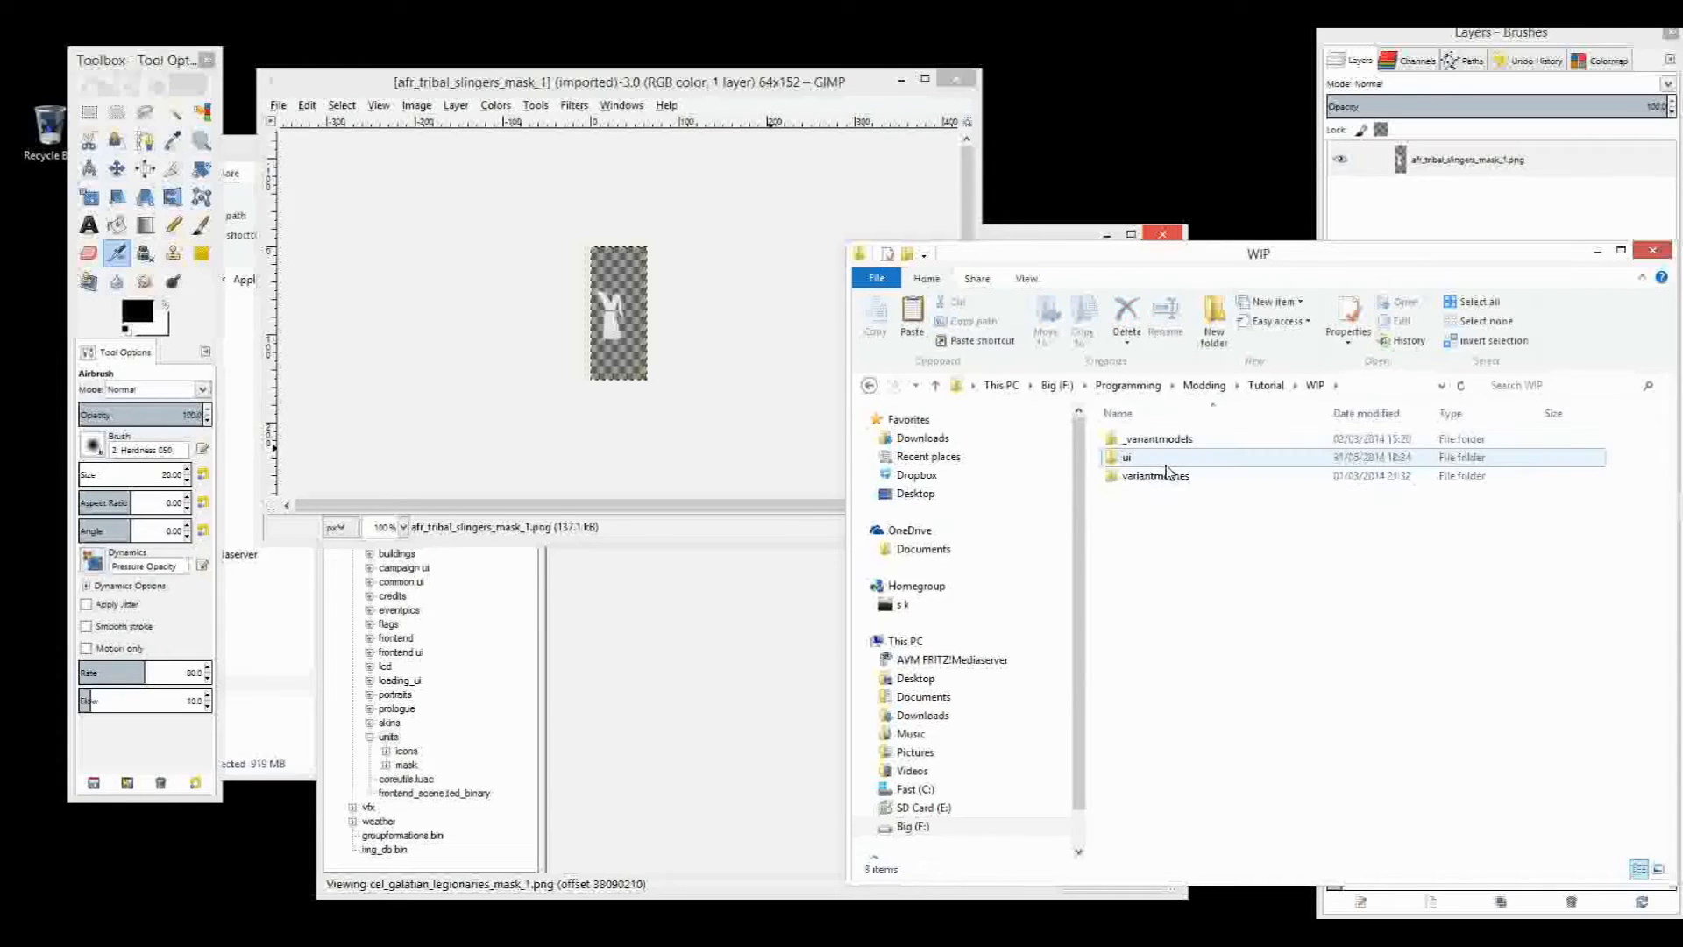
{"action": "double_click", "coordinate": [1123, 456]}
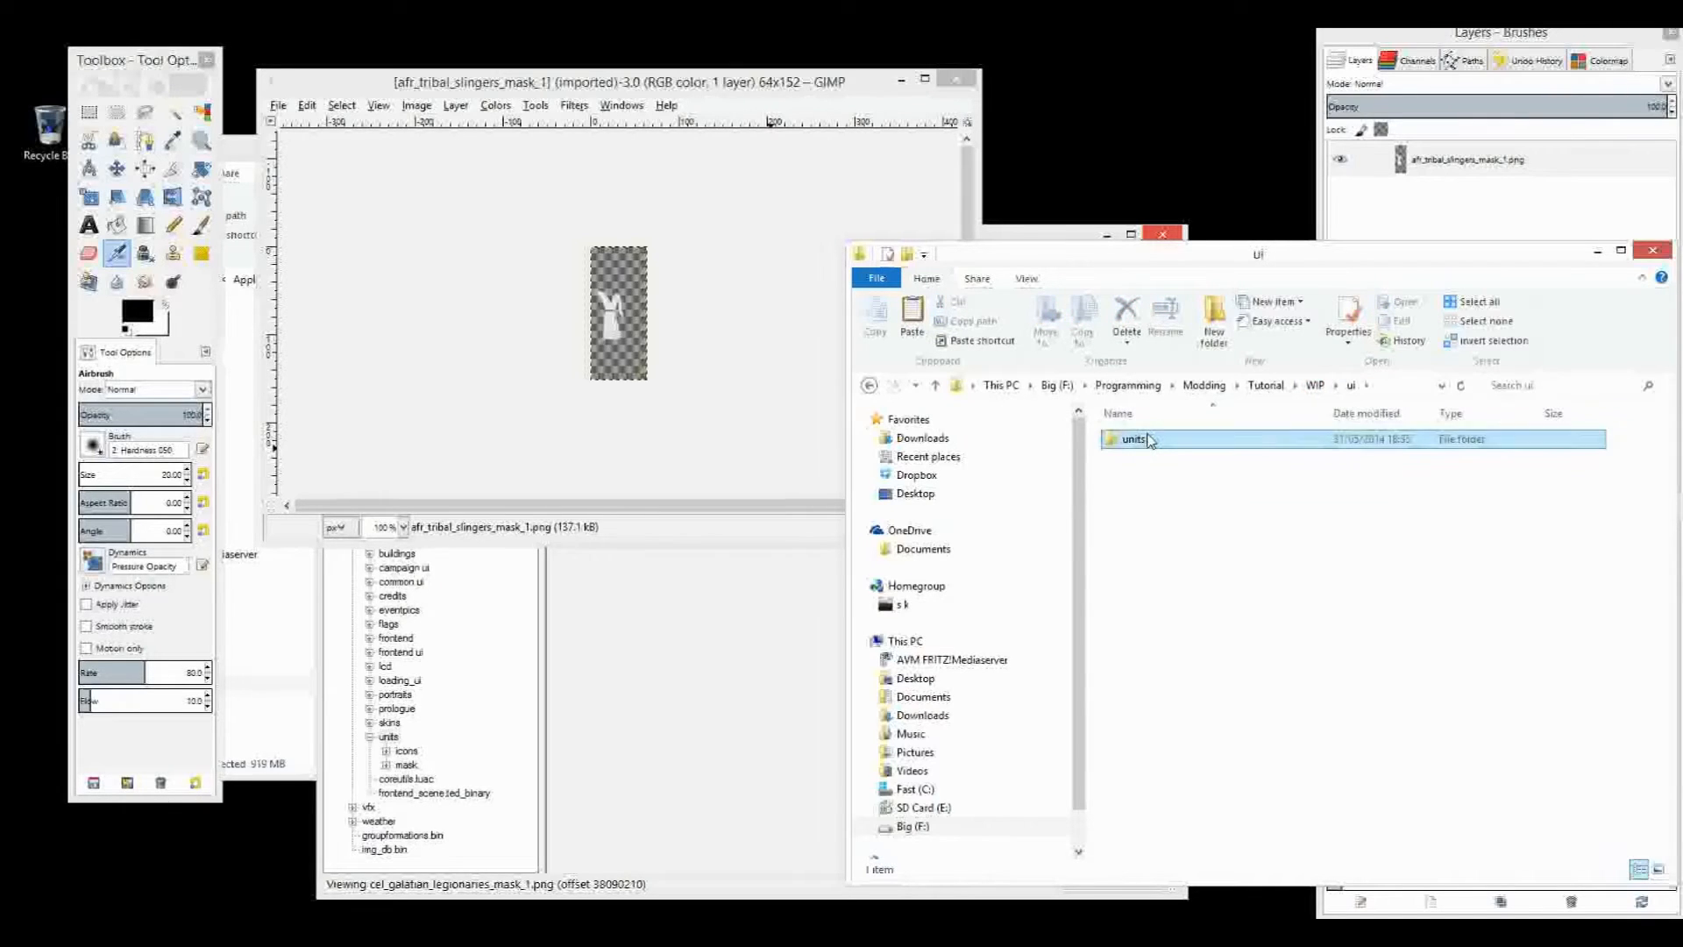
{"action": "double_click", "coordinate": [1130, 439]}
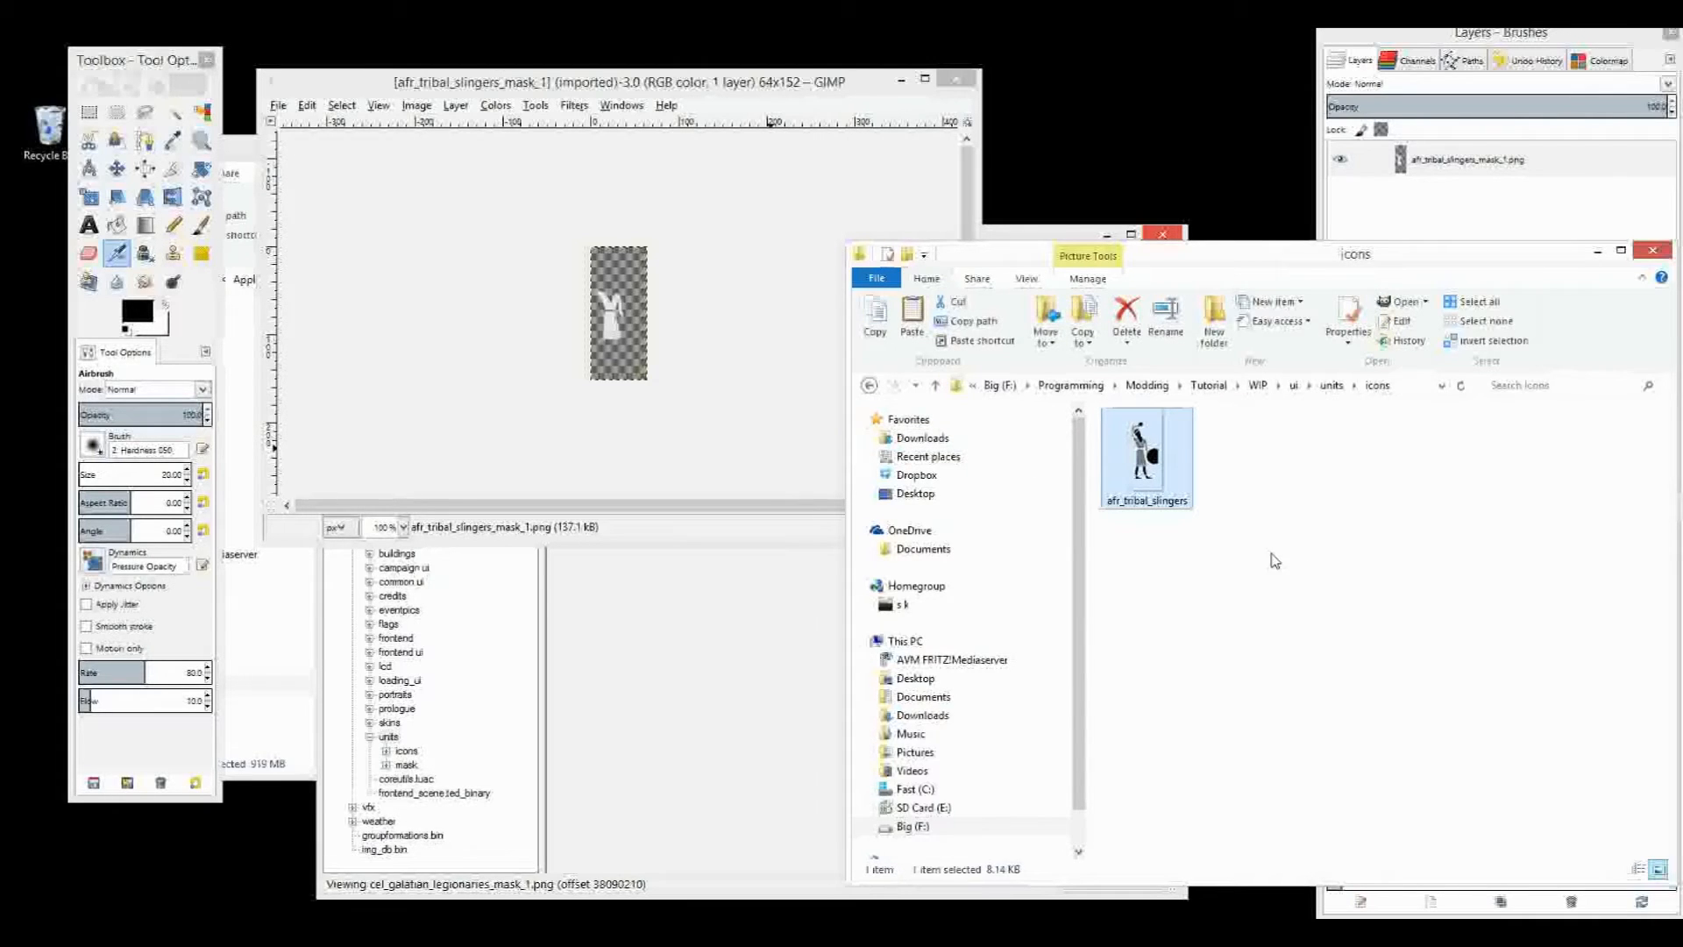
{"action": "right_click", "coordinate": [1144, 451]}
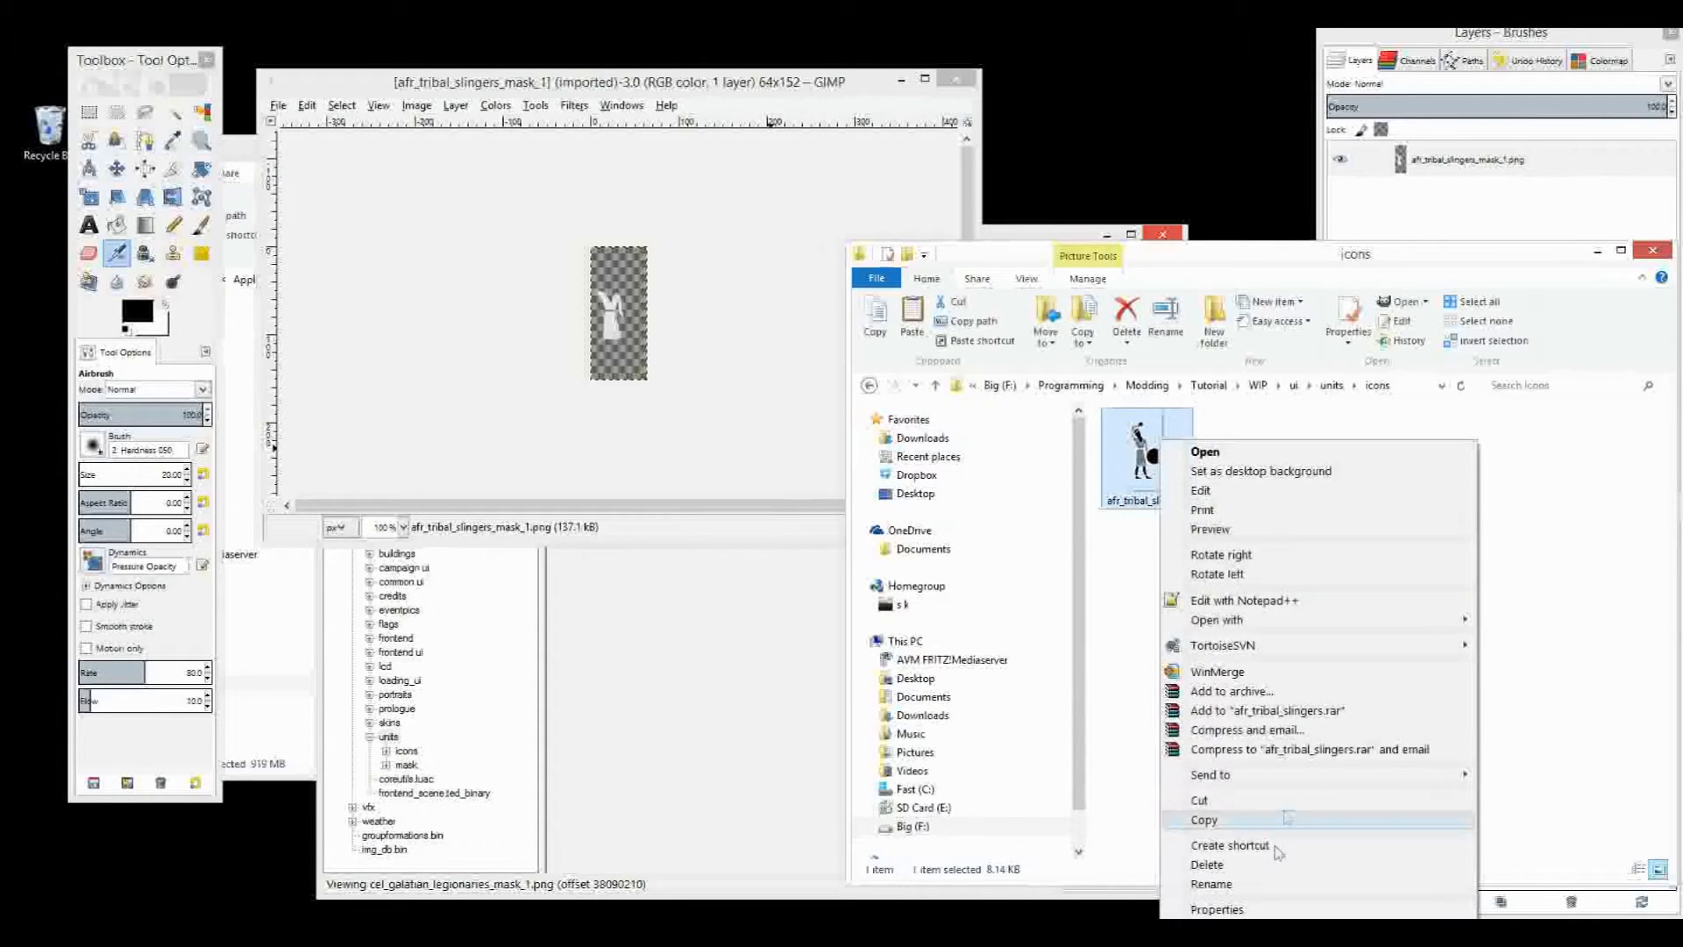
{"action": "left_click", "coordinate": [1211, 884]}
{"action": "type", "text": "tutorial_unit_card"}
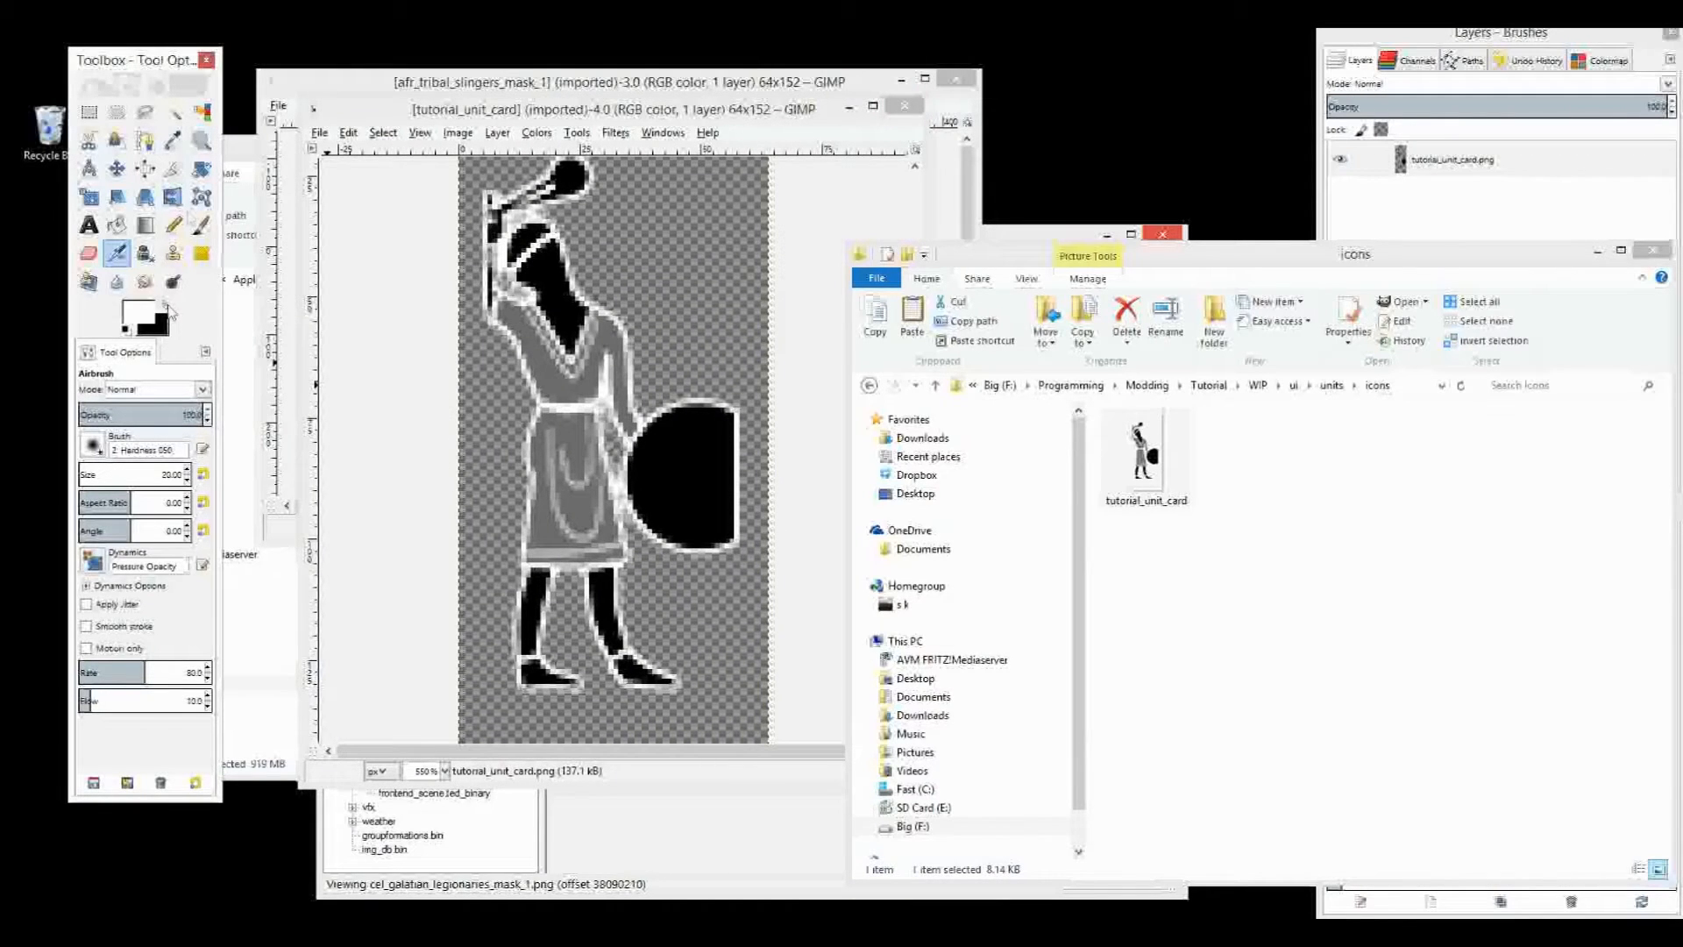
Pencil white eye and mouth pixels onto the slinger's black head
{"action": "left_click", "coordinate": [199, 224]}
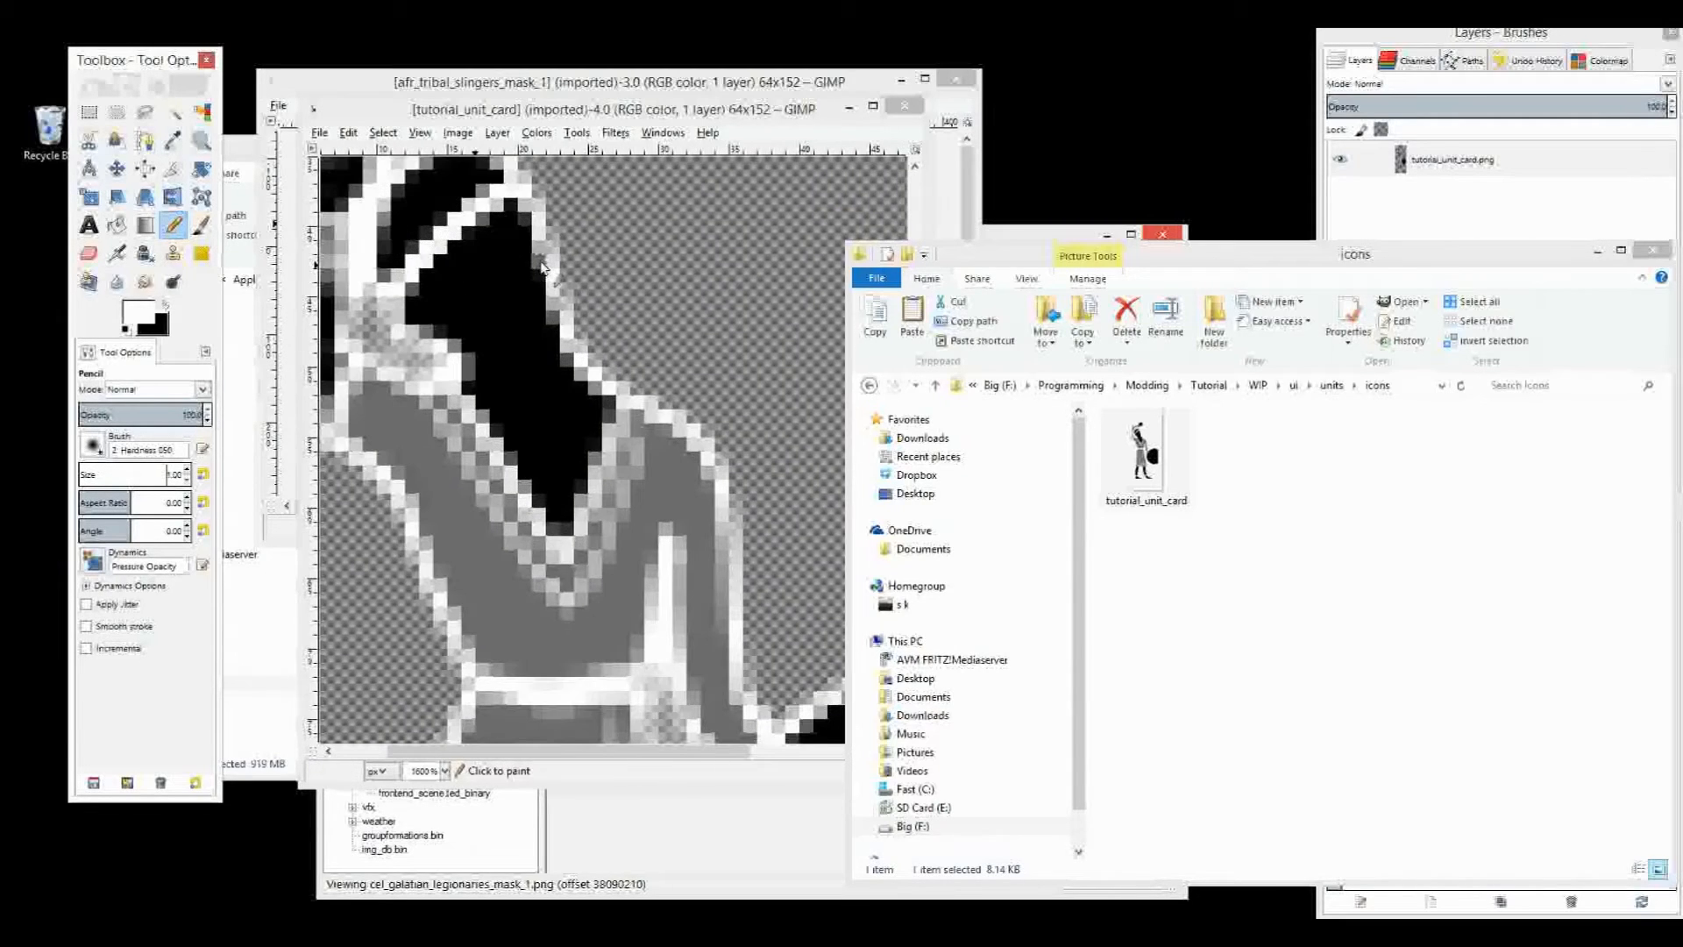
{"action": "left_click", "coordinate": [453, 289]}
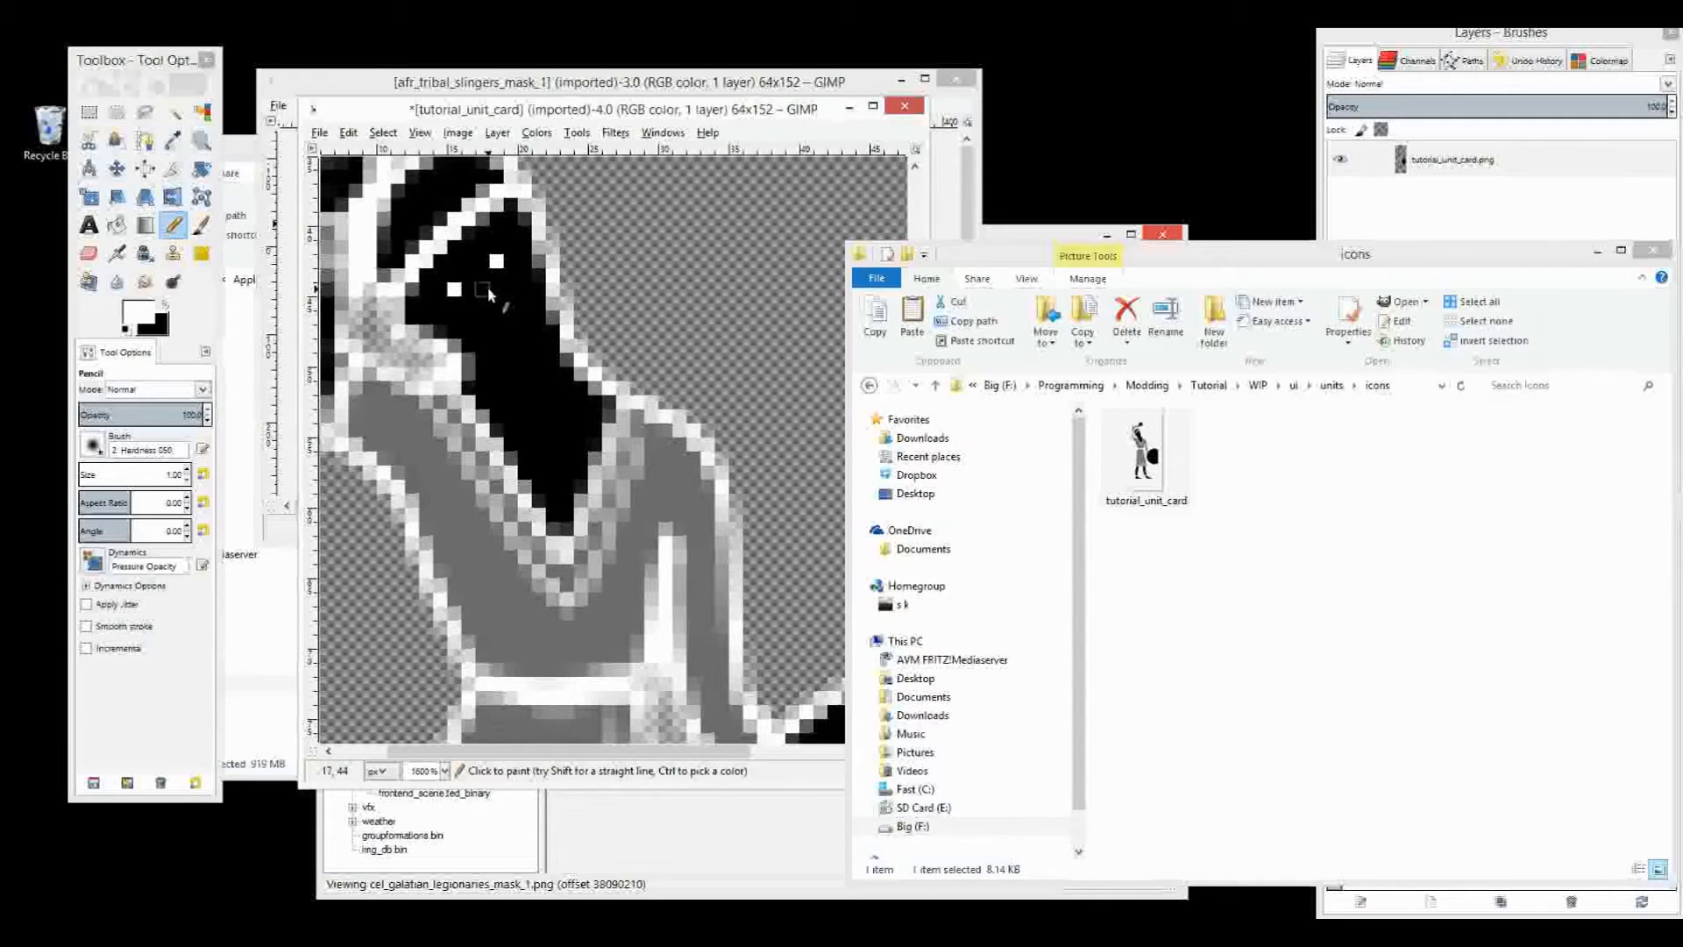
{"action": "left_click", "coordinate": [489, 303]}
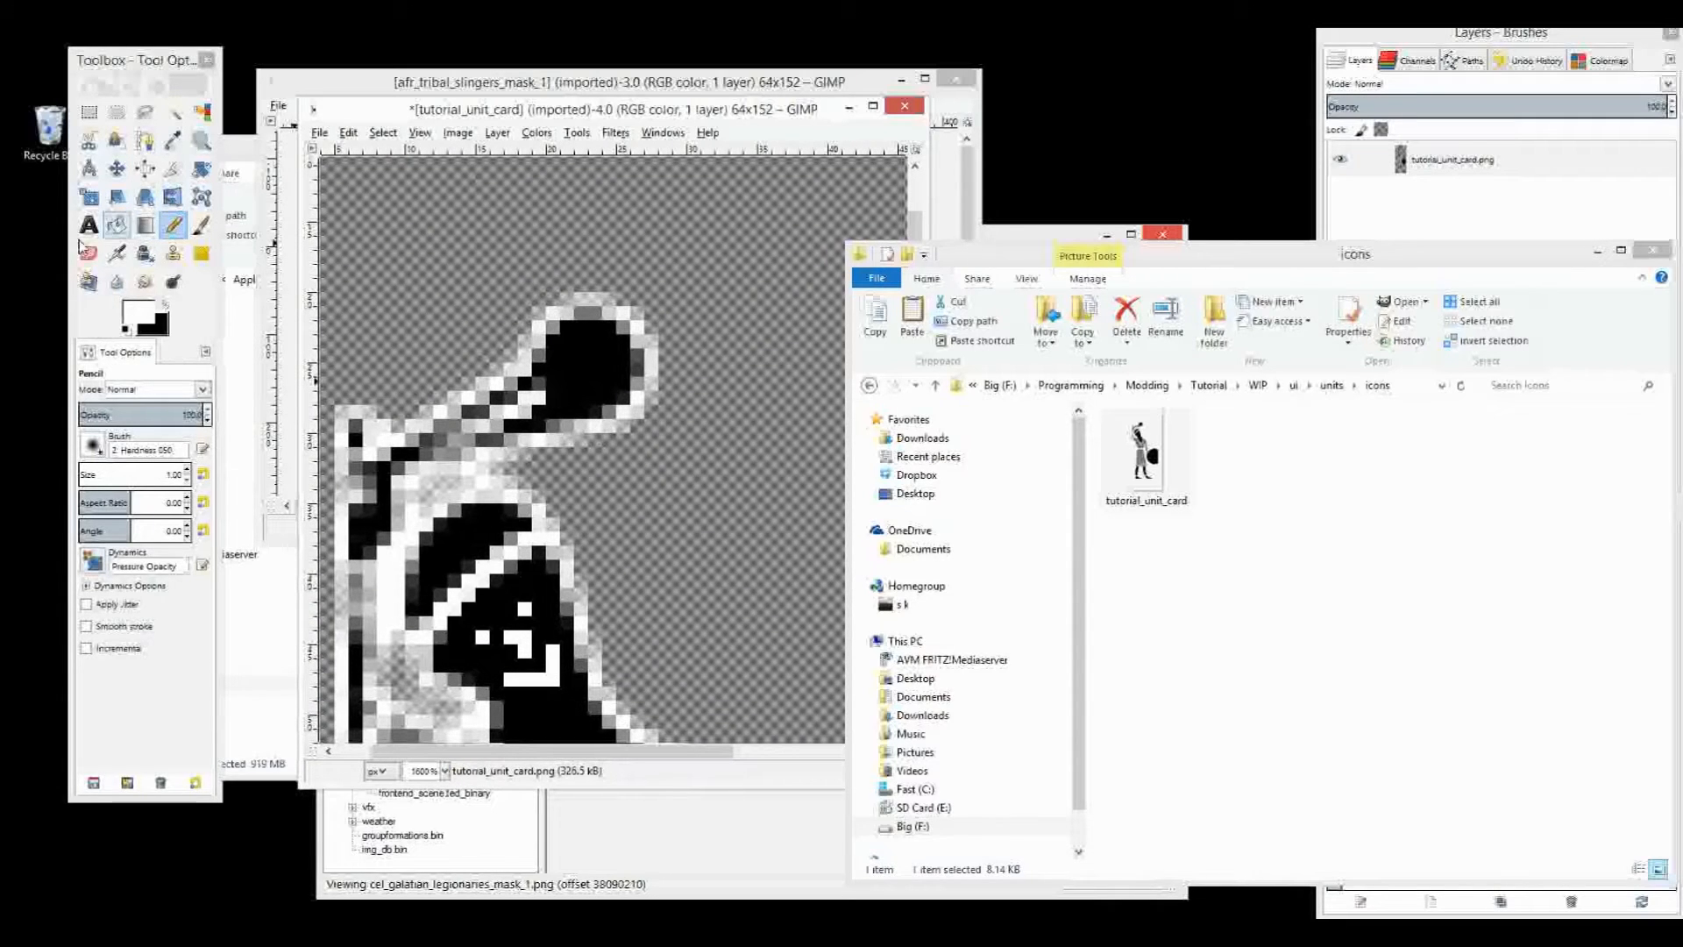
{"action": "left_click", "coordinate": [89, 252]}
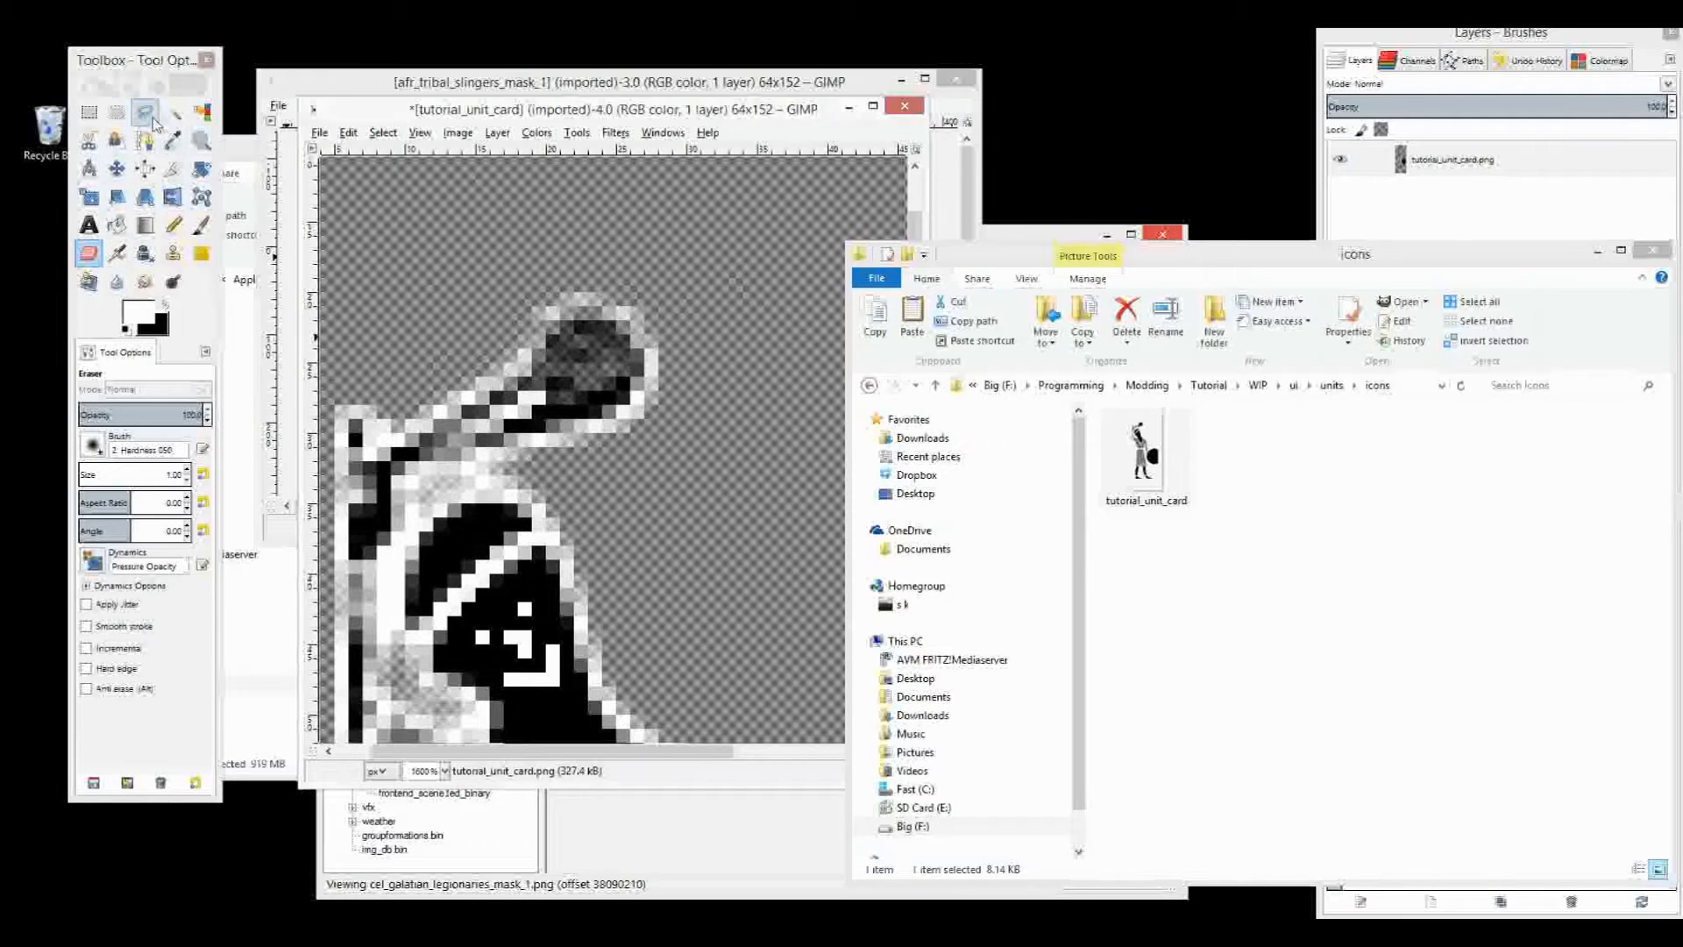
Free-select around the sling ball and erase it with an enlarged Eraser
{"action": "left_click", "coordinate": [145, 111]}
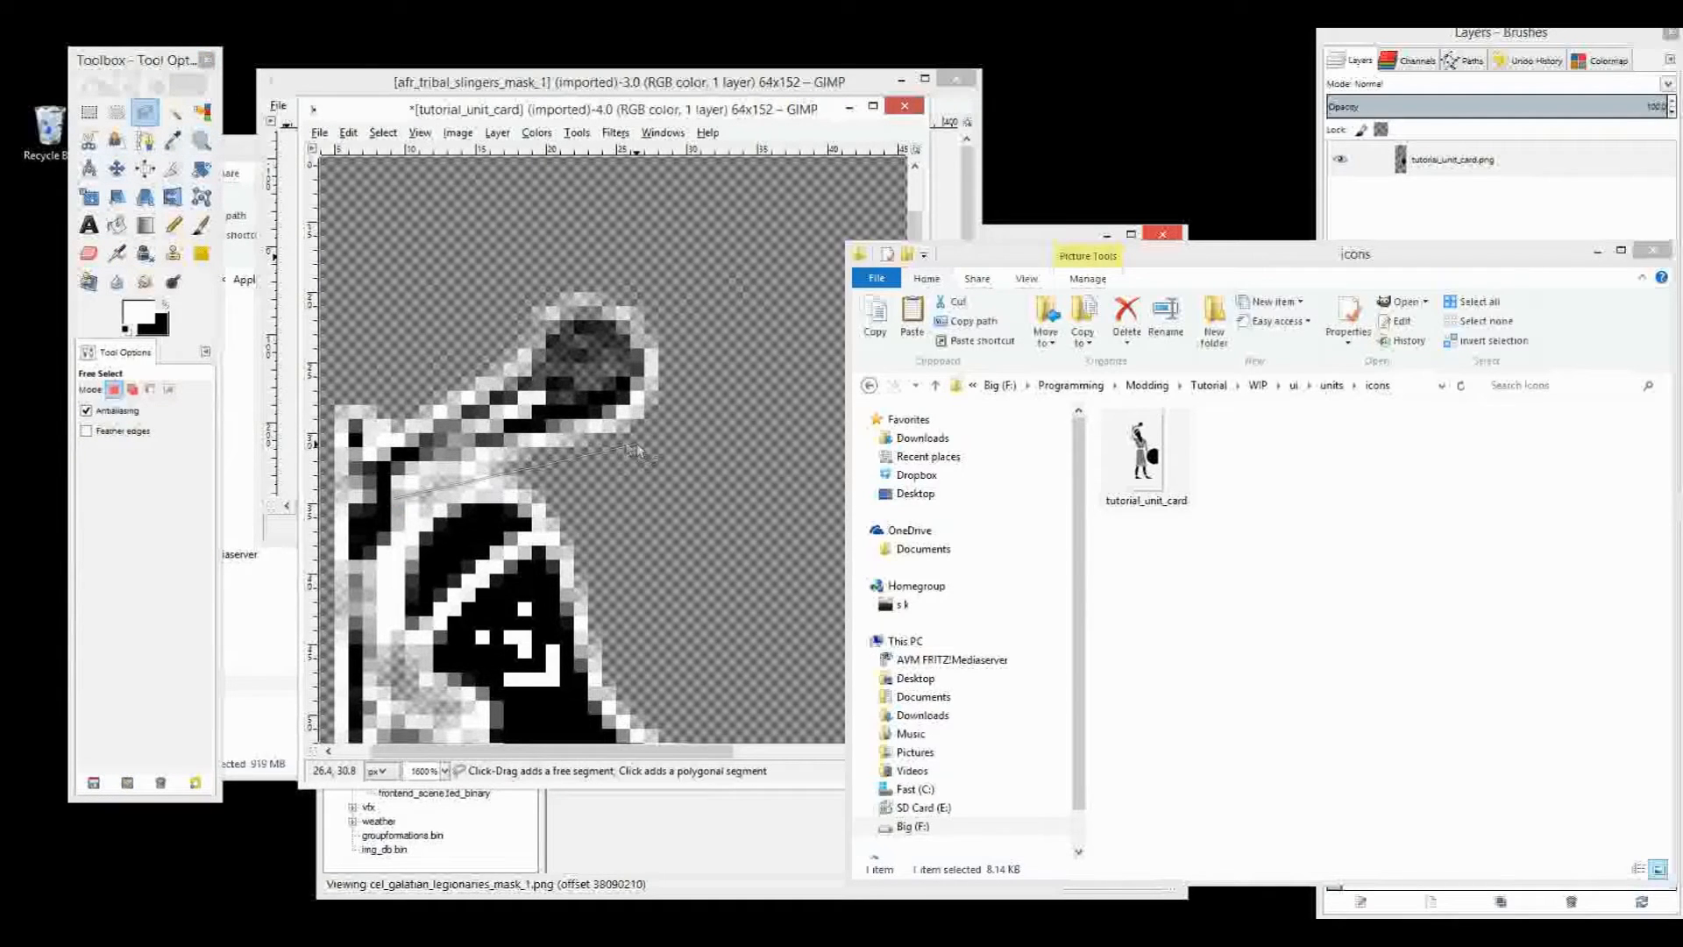
{"action": "left_click", "coordinate": [445, 349]}
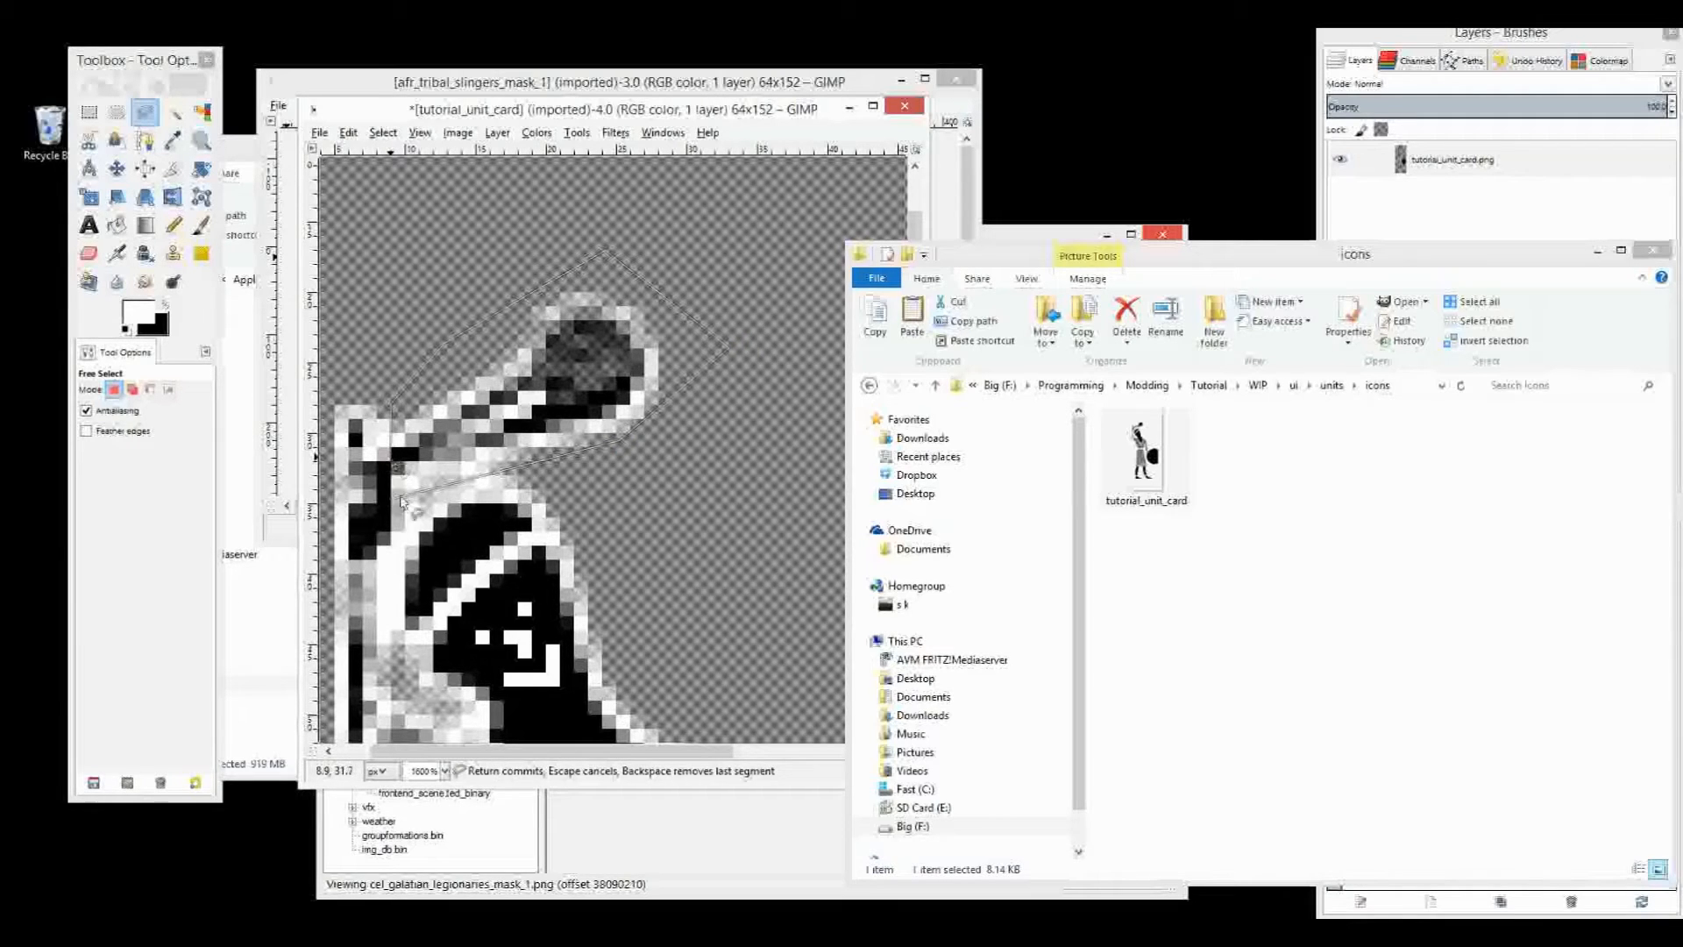
{"action": "left_click", "coordinate": [399, 489]}
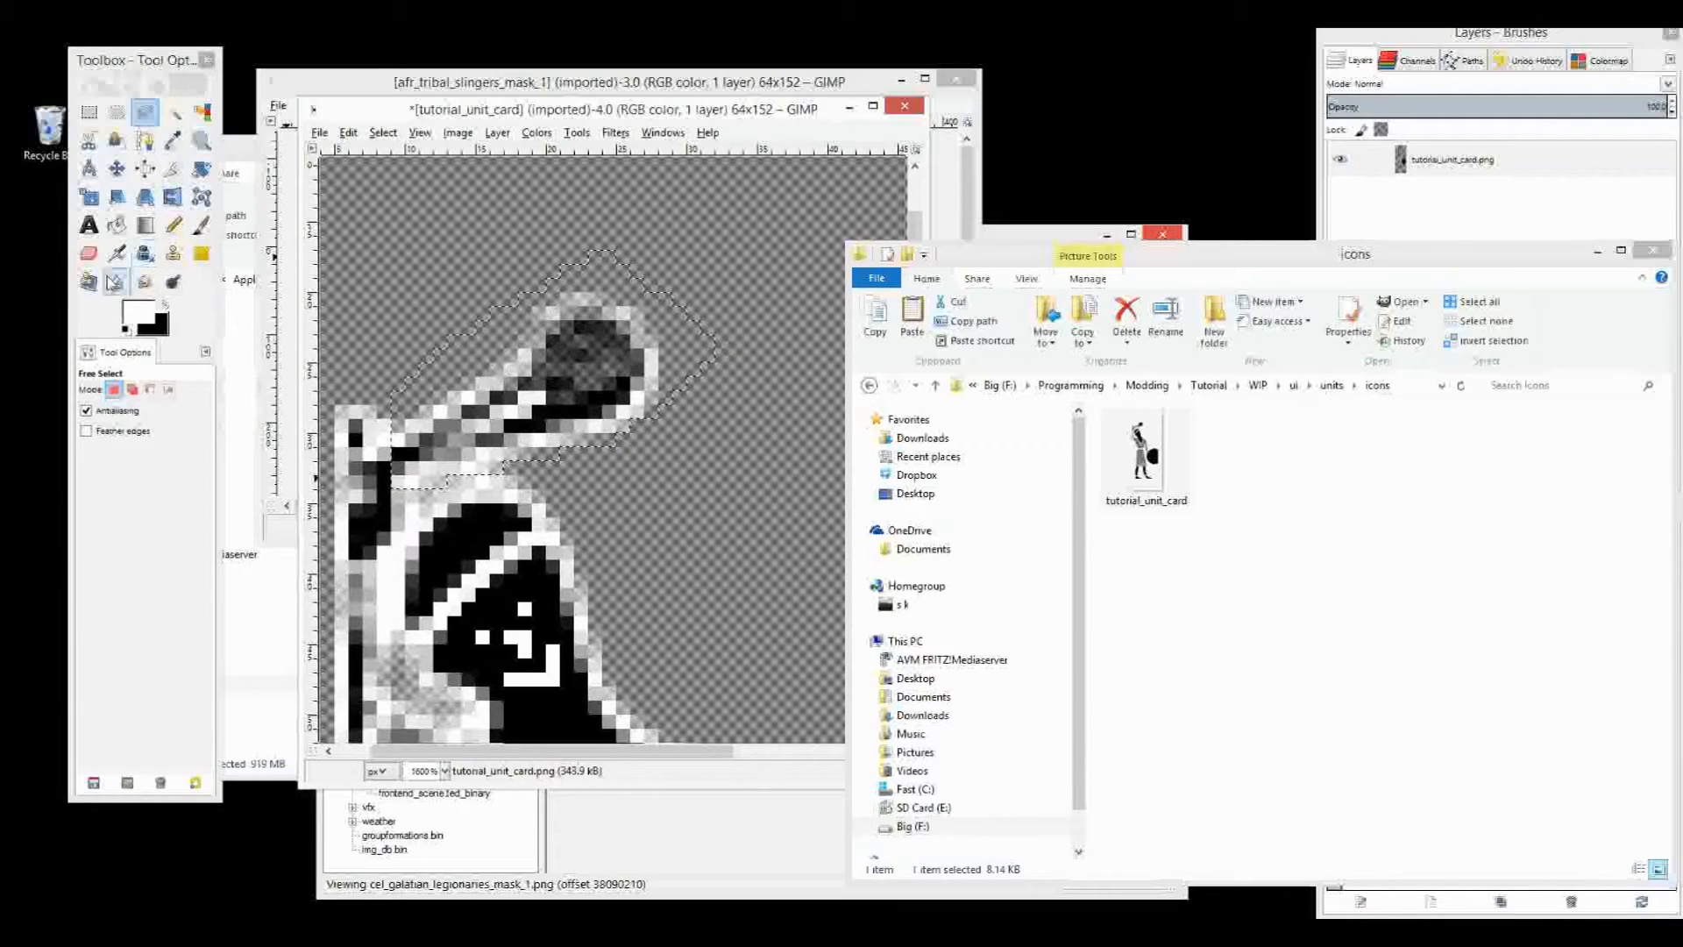
{"action": "left_click", "coordinate": [88, 252]}
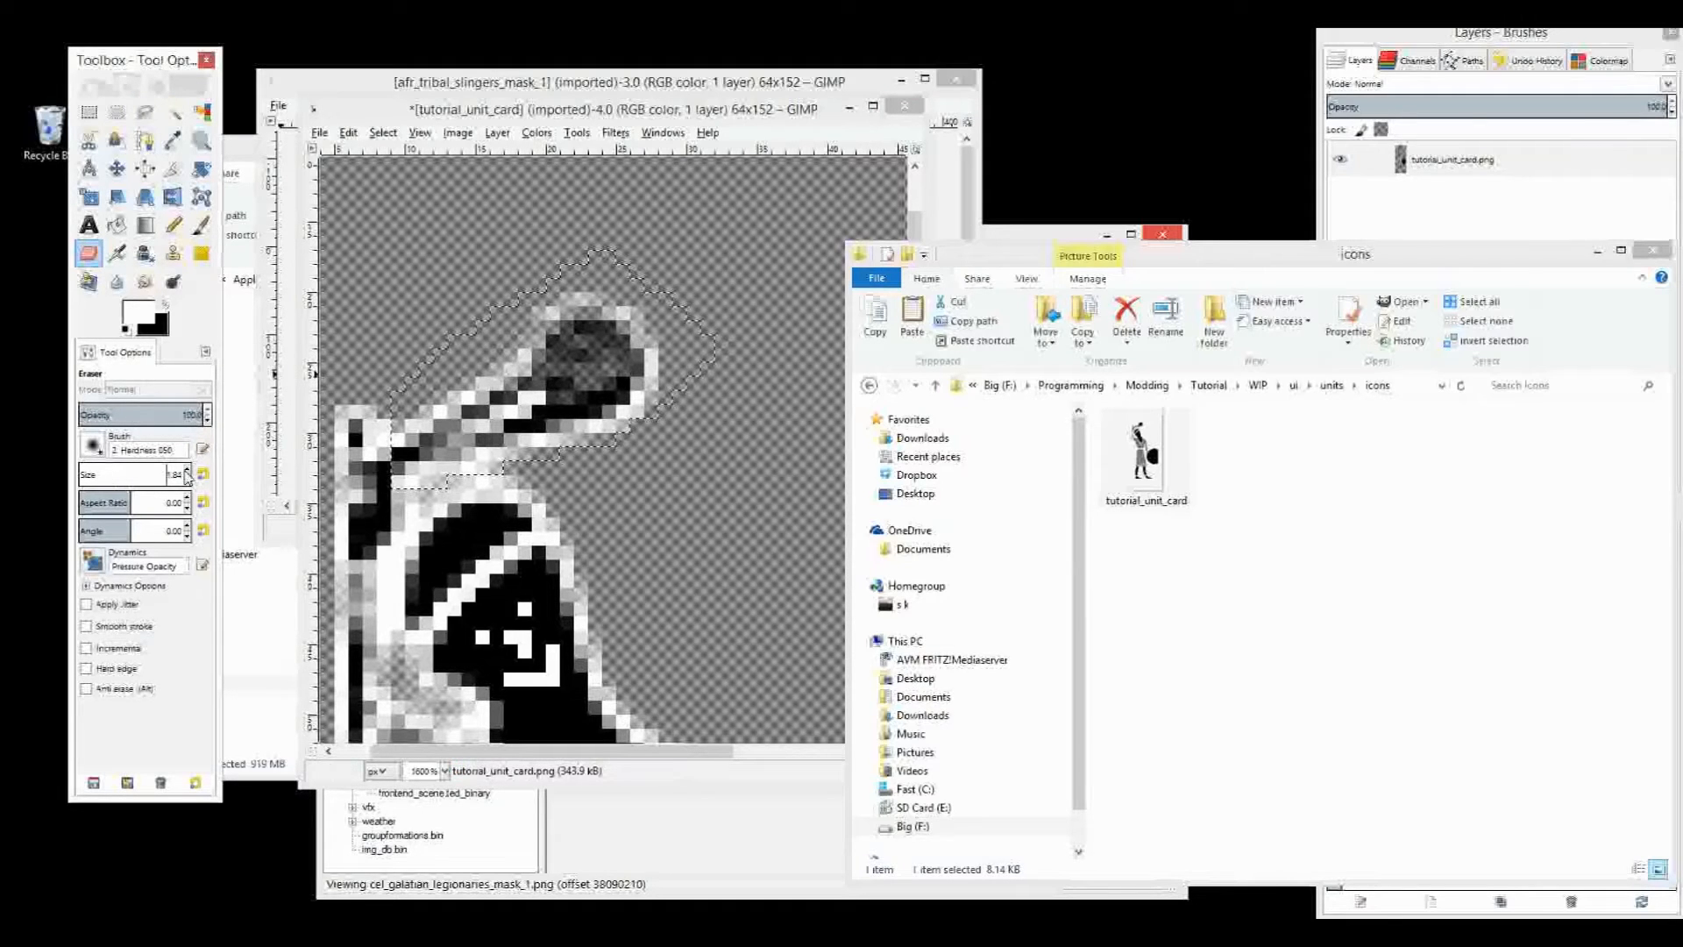
{"action": "left_click", "coordinate": [205, 469]}
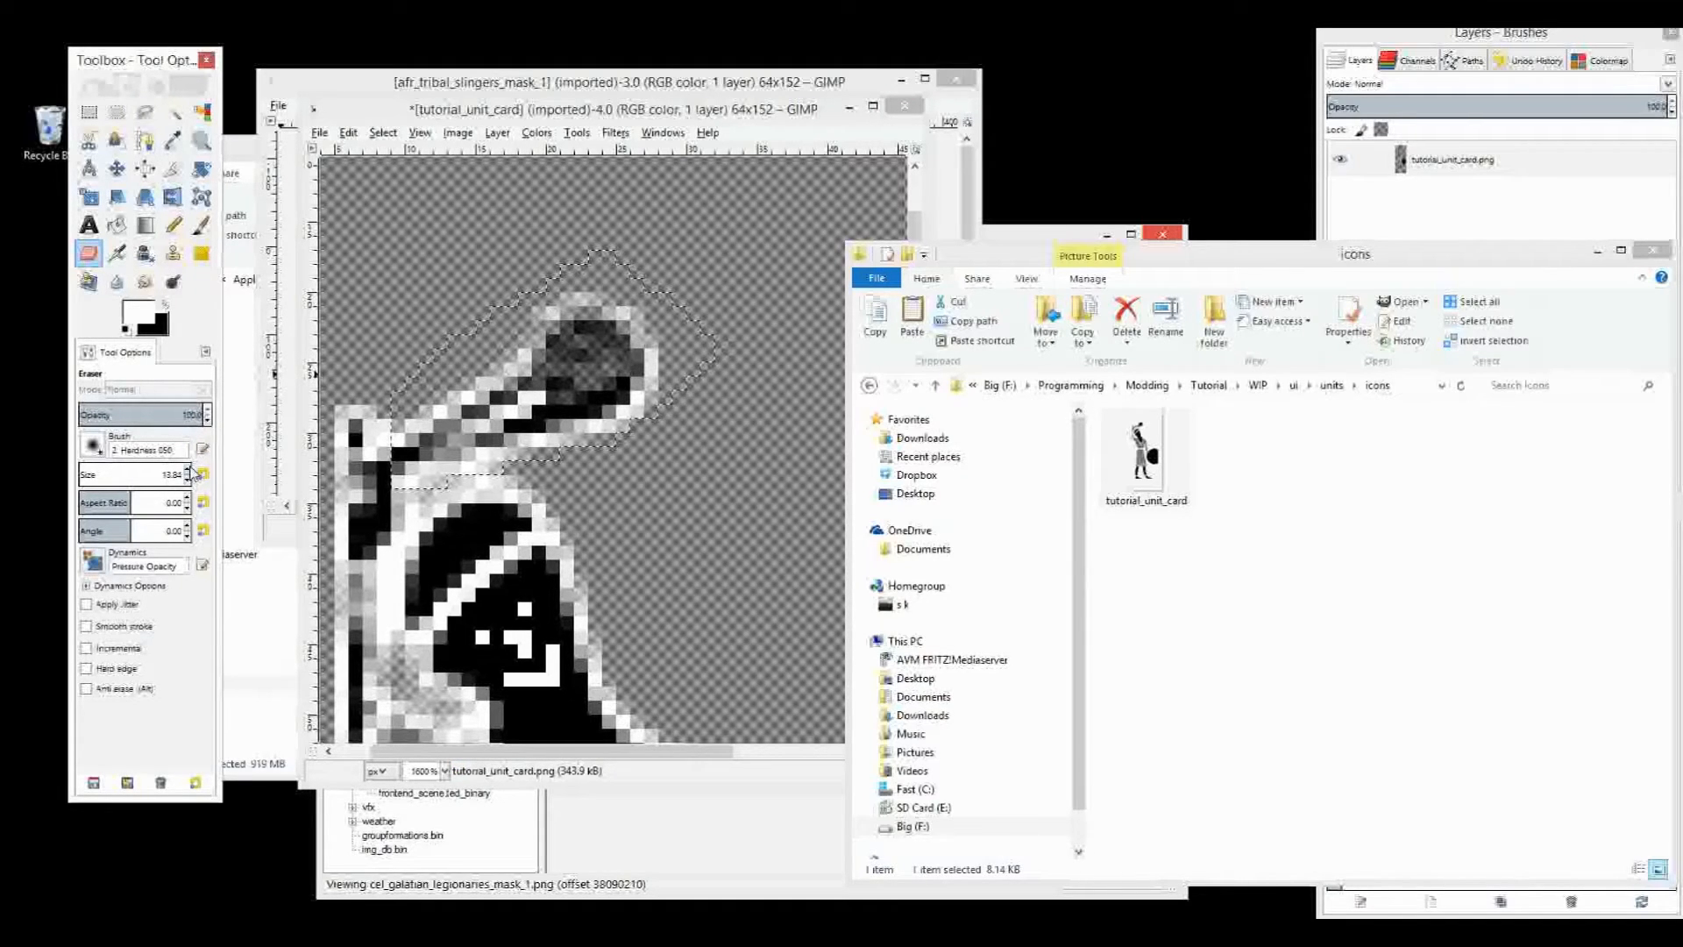
{"action": "left_click", "coordinate": [478, 422]}
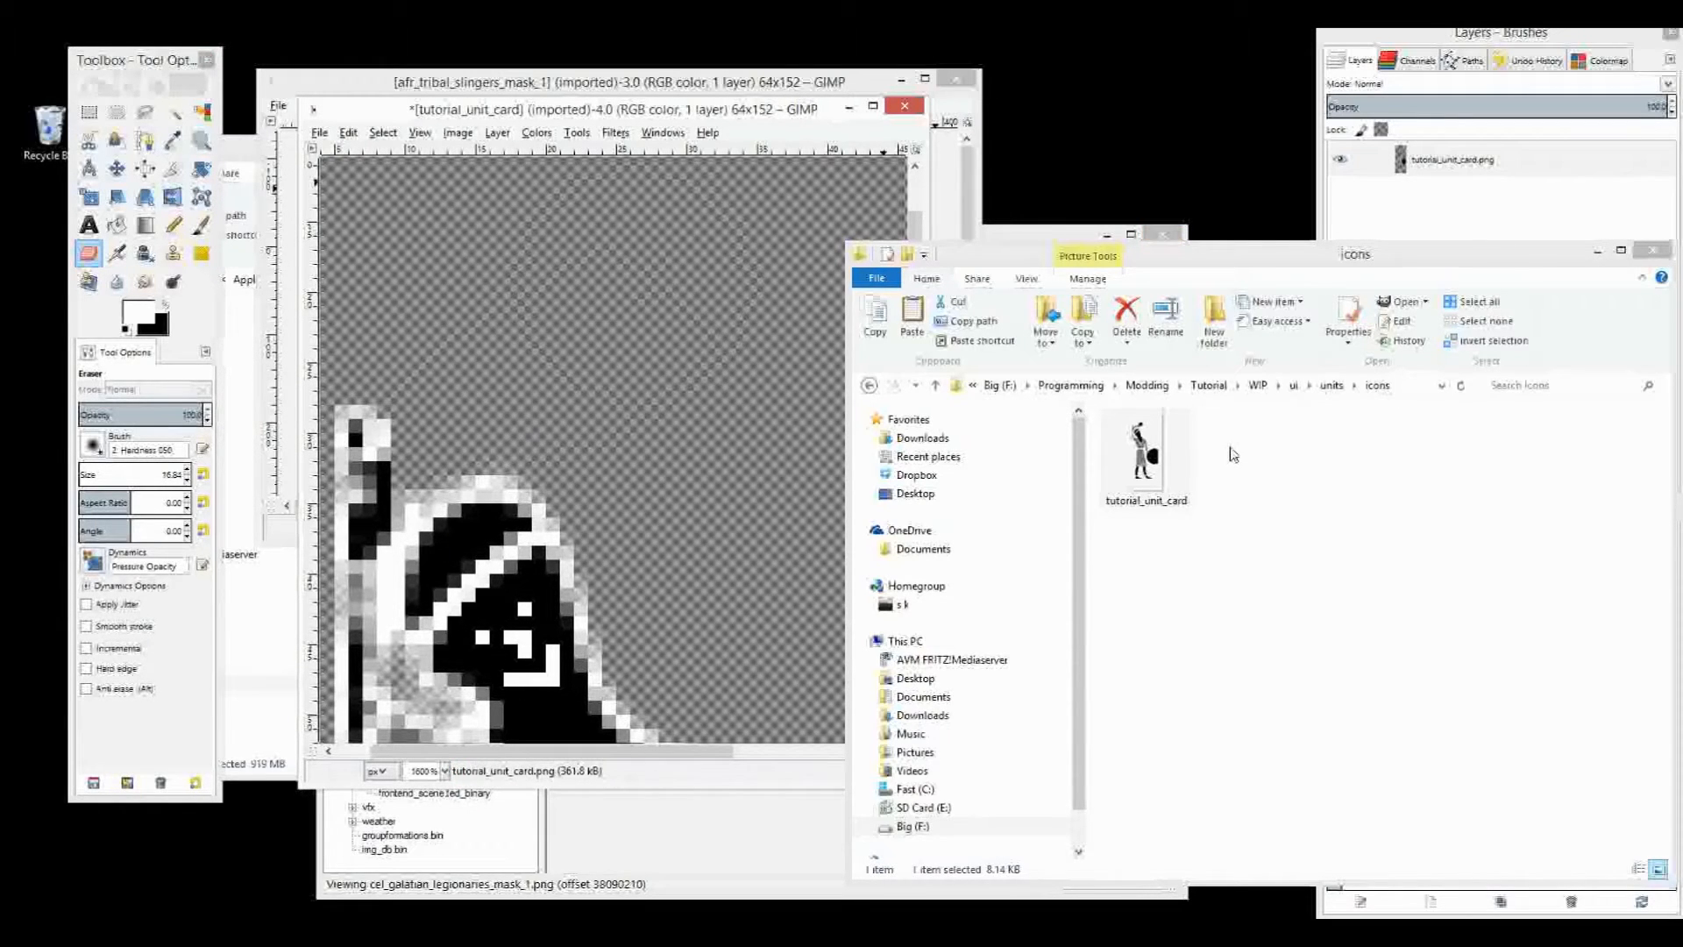
{"action": "mouse_move", "coordinate": [1331, 386]}
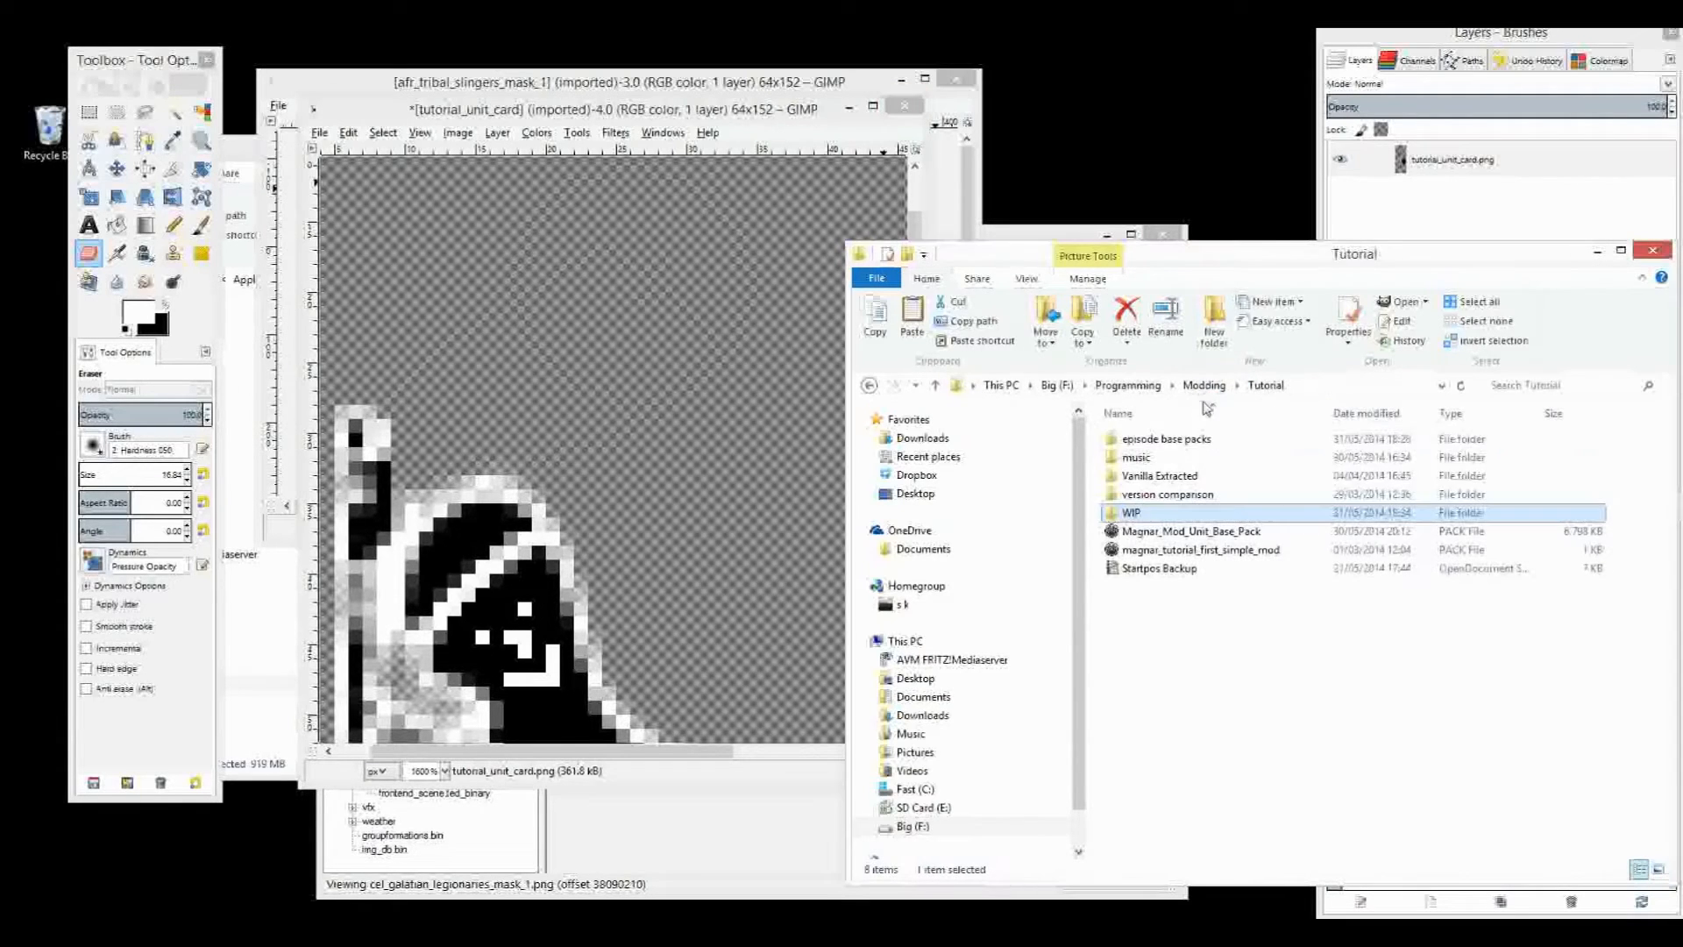
Browse Vanilla Extracted to the unit icons and open afr_javelinmen in GIMP
{"action": "left_click", "coordinate": [1159, 475]}
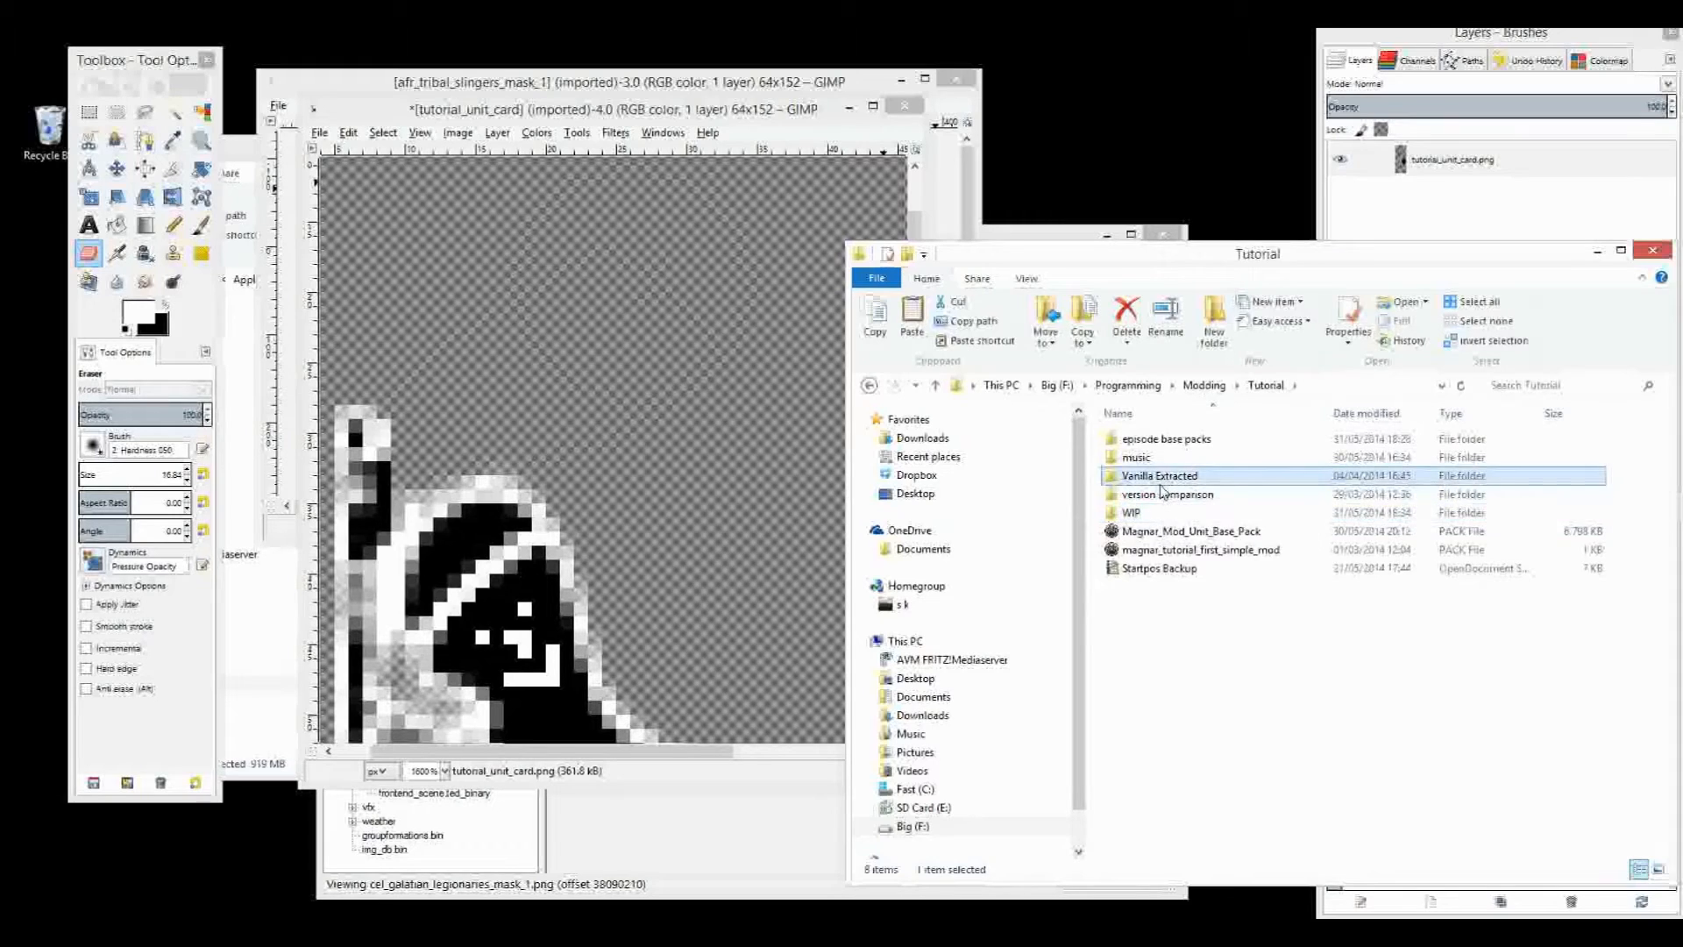
{"action": "double_click", "coordinate": [1158, 475]}
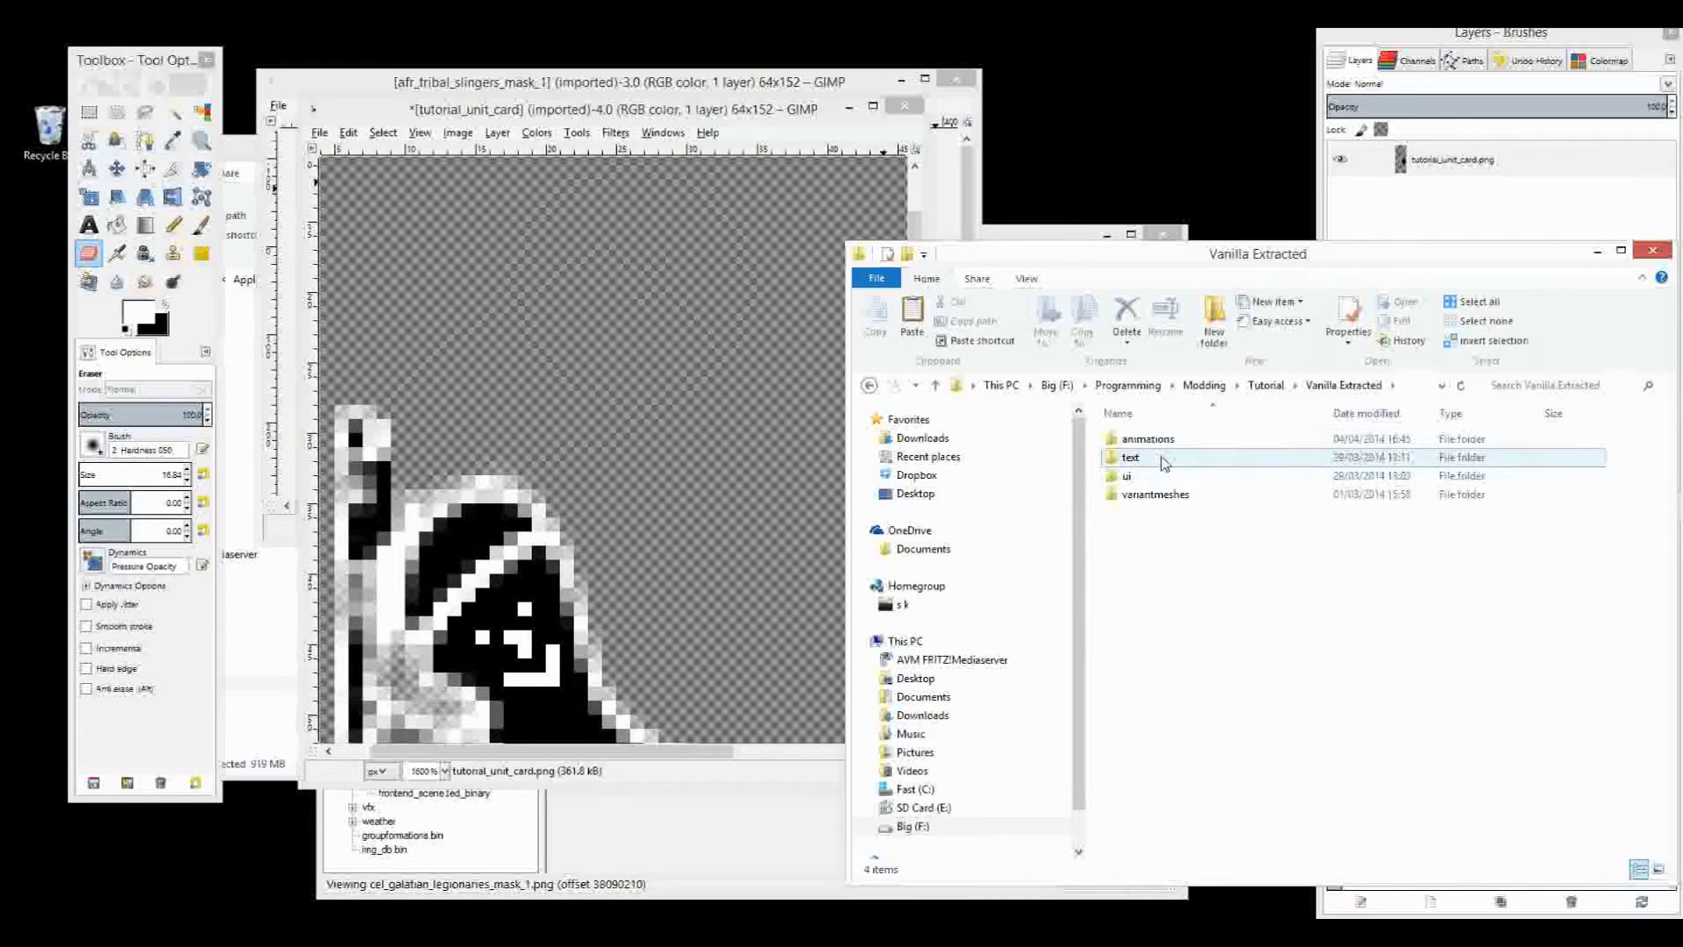
{"action": "left_click", "coordinate": [1129, 457]}
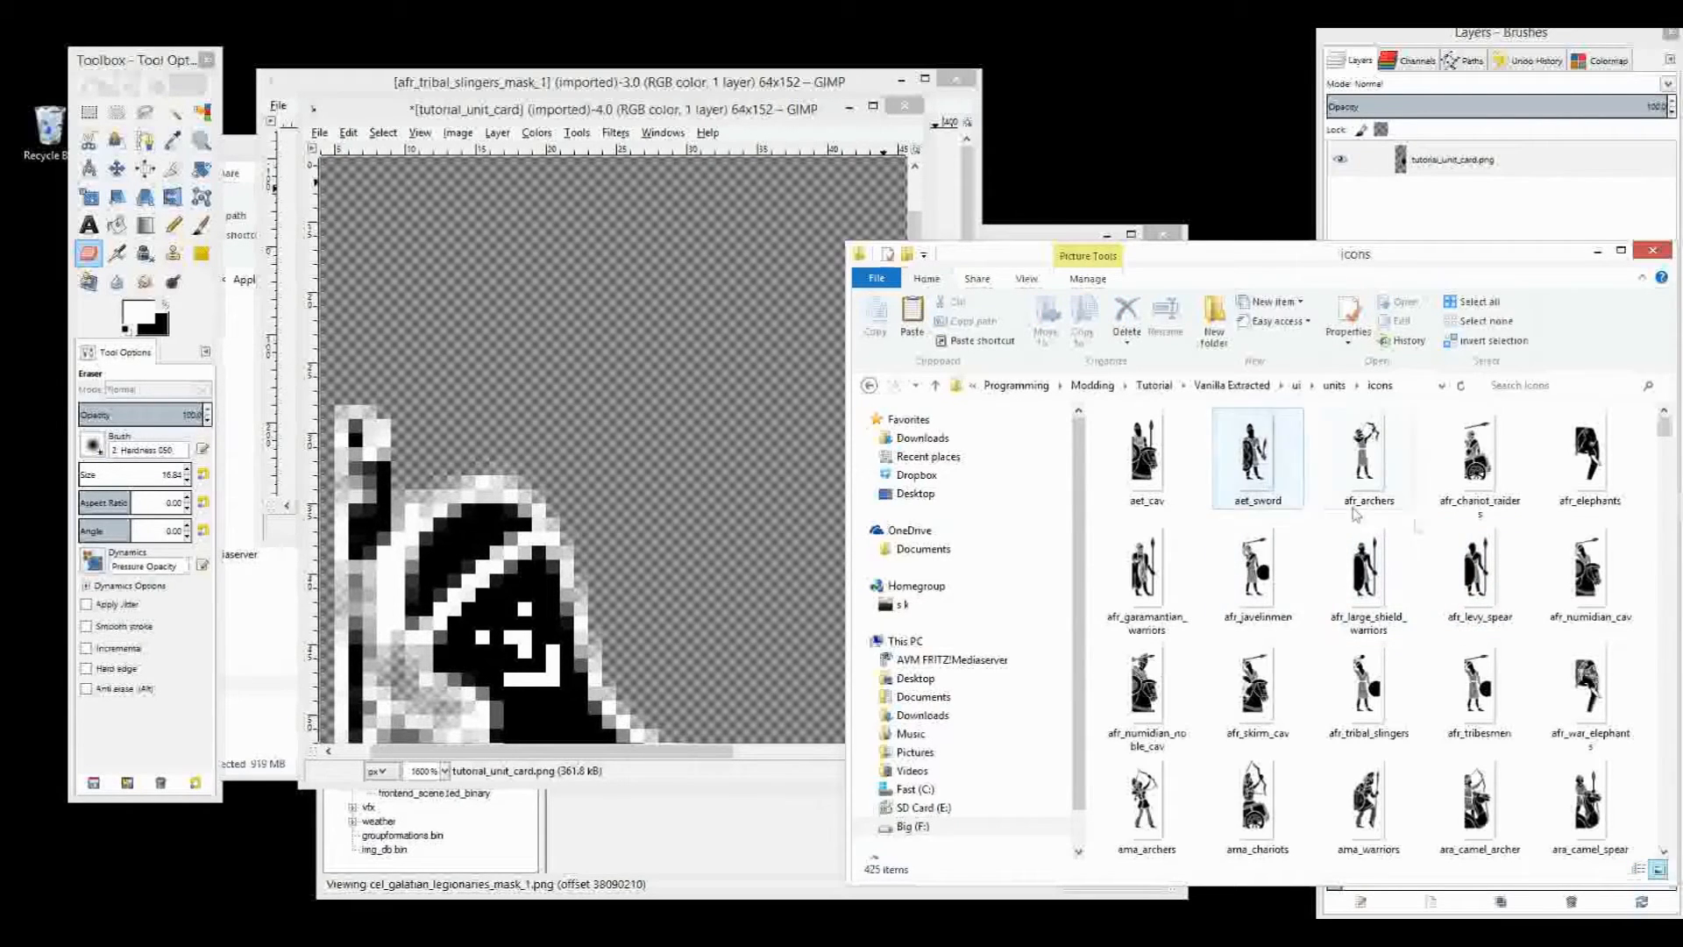
{"action": "left_click", "coordinate": [1256, 687]}
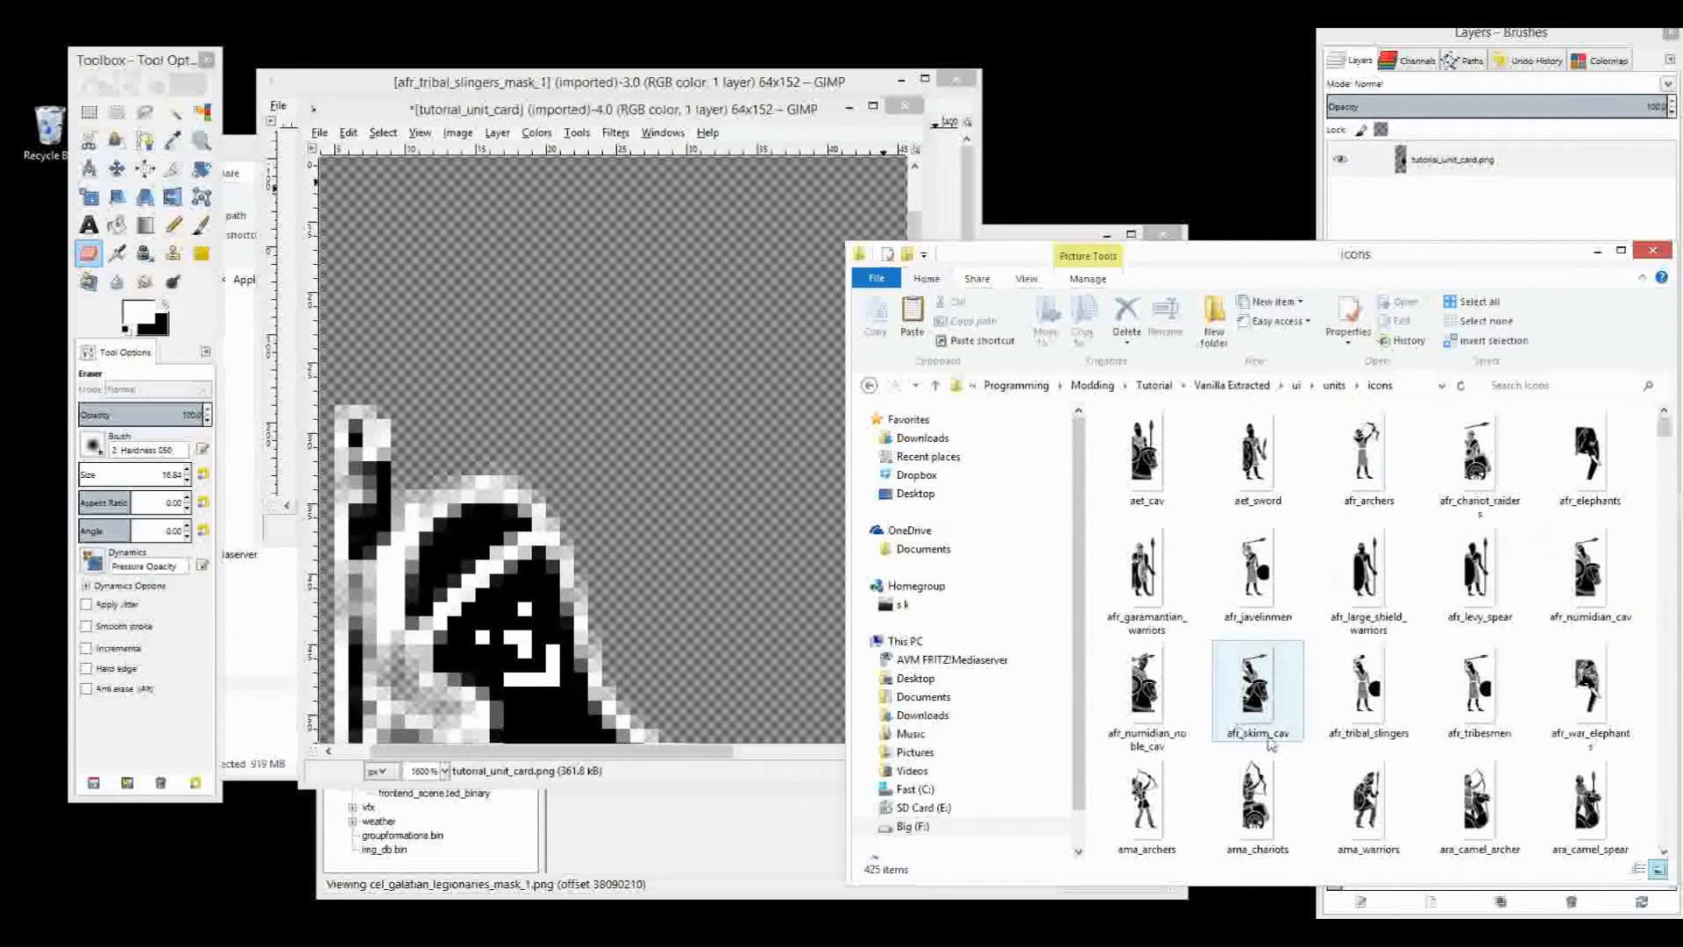
{"action": "left_click", "coordinate": [1257, 575]}
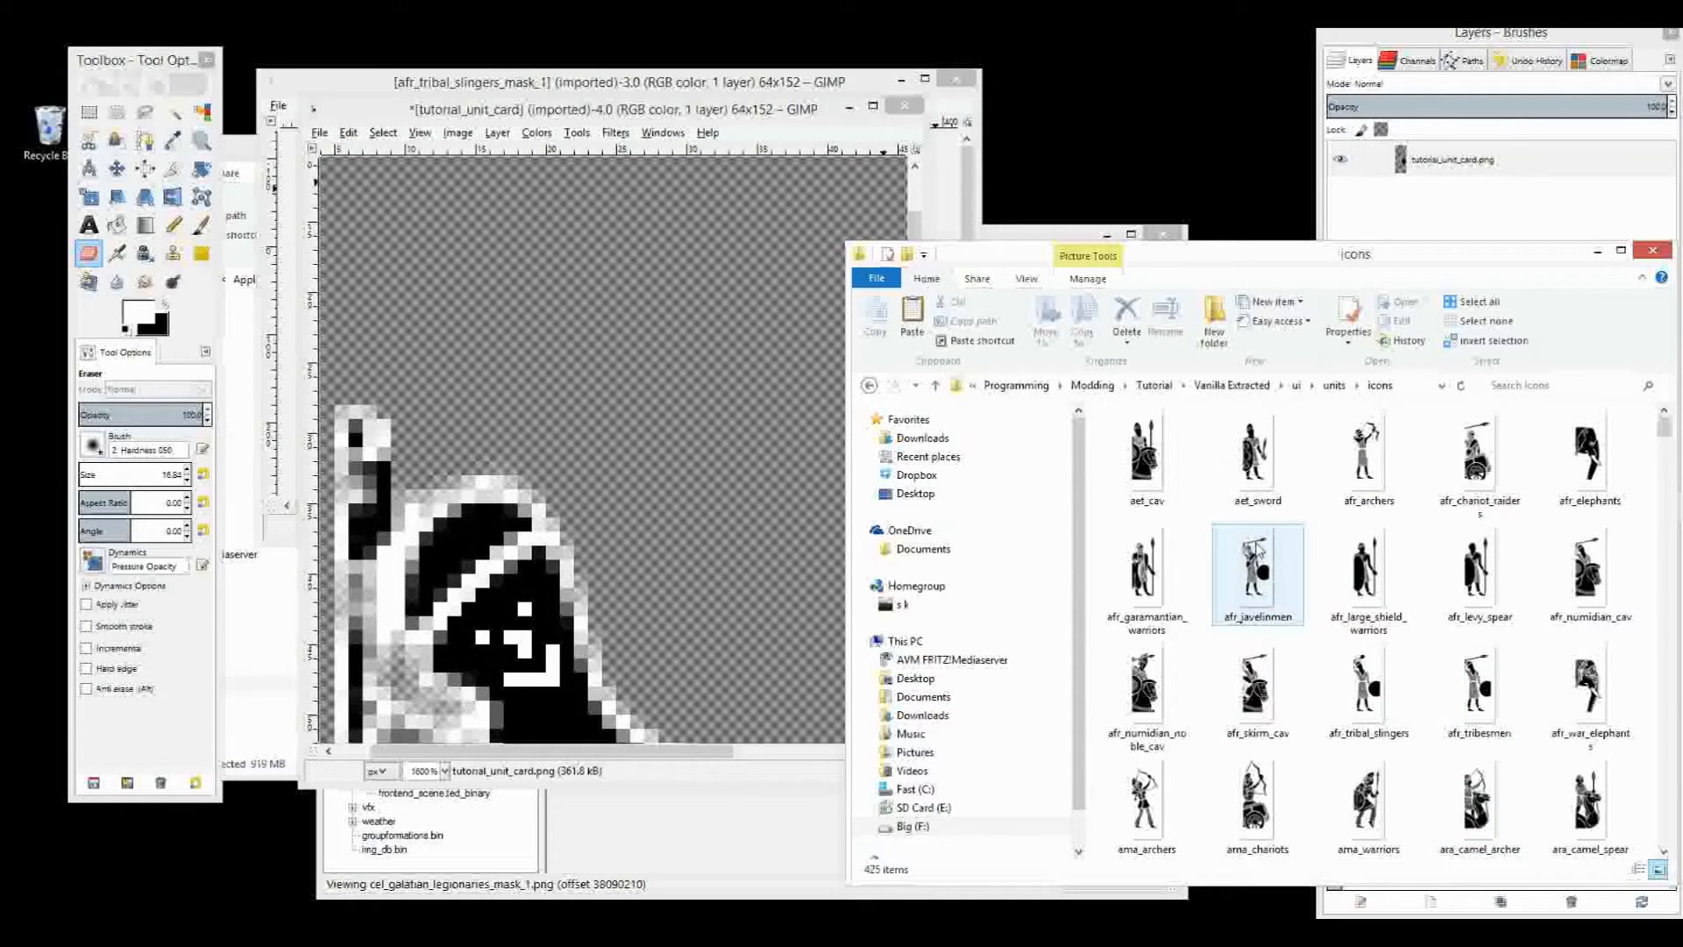
{"action": "left_click", "coordinate": [1257, 569]}
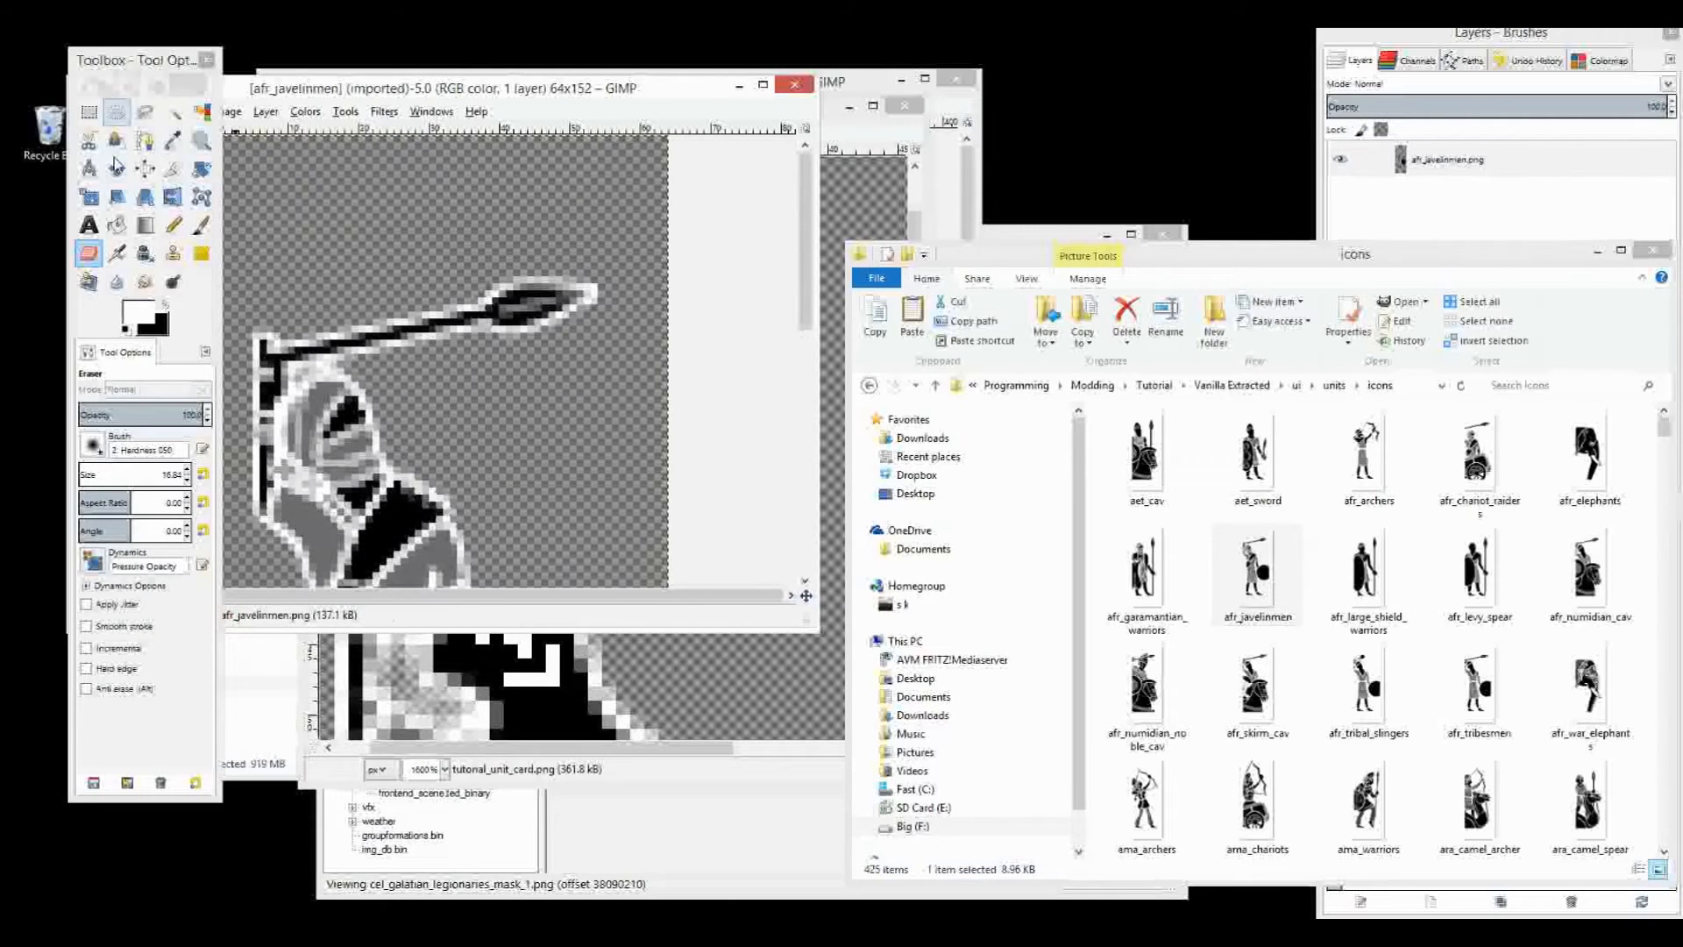
Outline the spear in the afr_javelinmen image with Free Select
{"action": "left_click", "coordinate": [143, 110]}
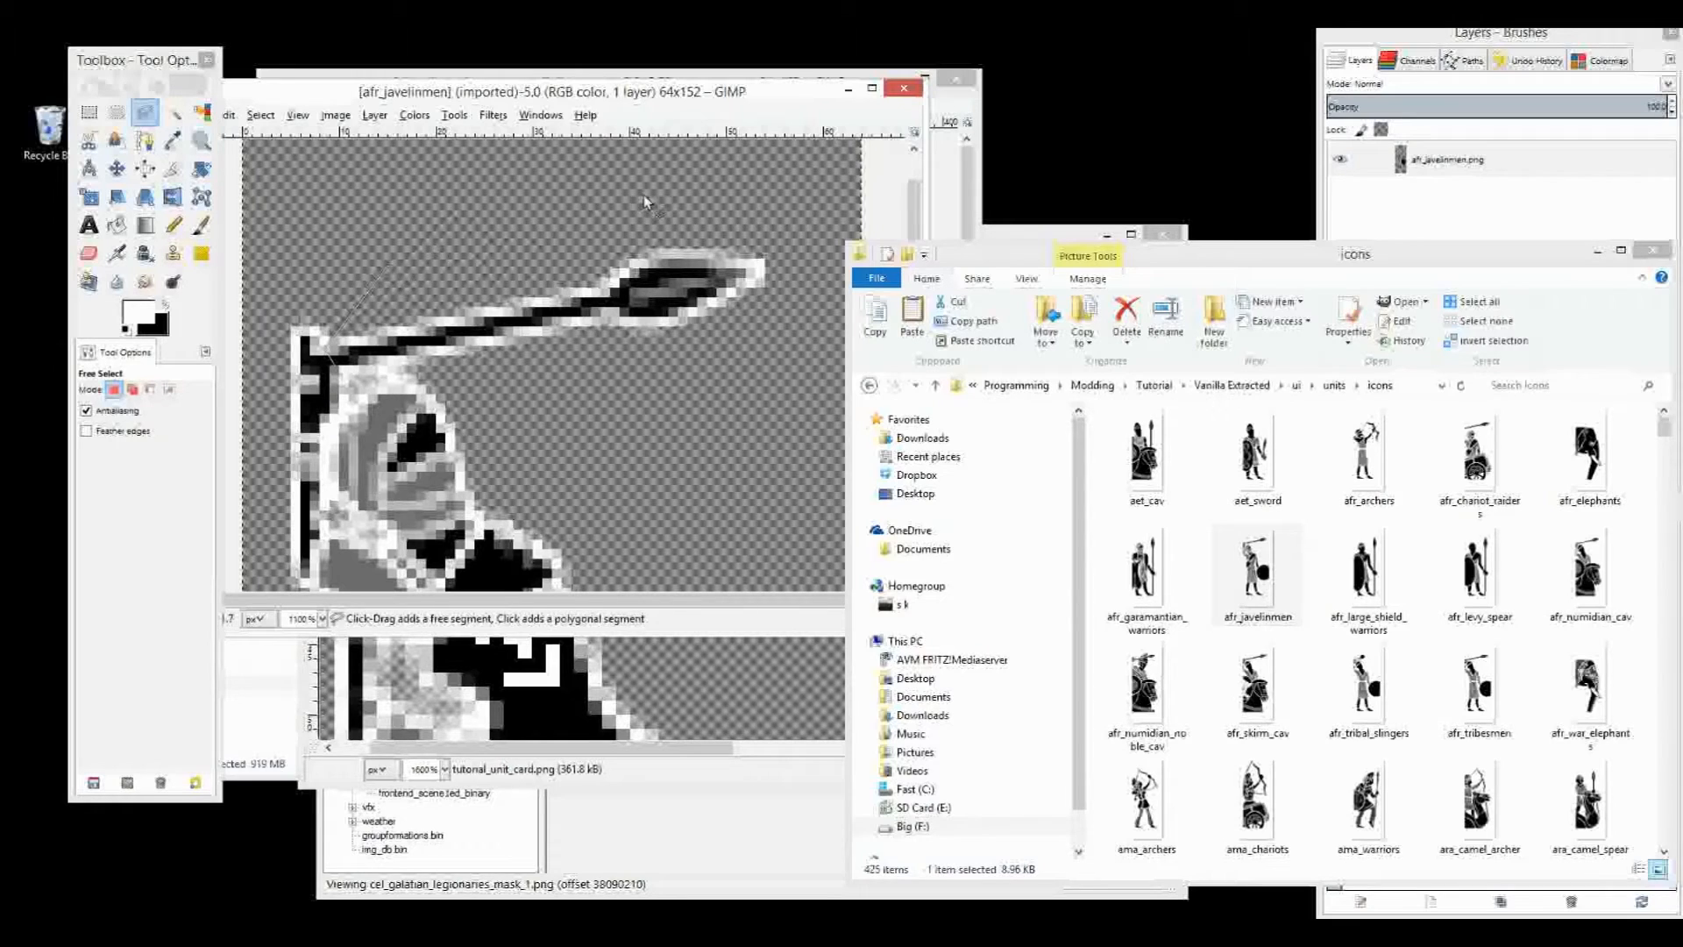
{"action": "left_click", "coordinate": [509, 374]}
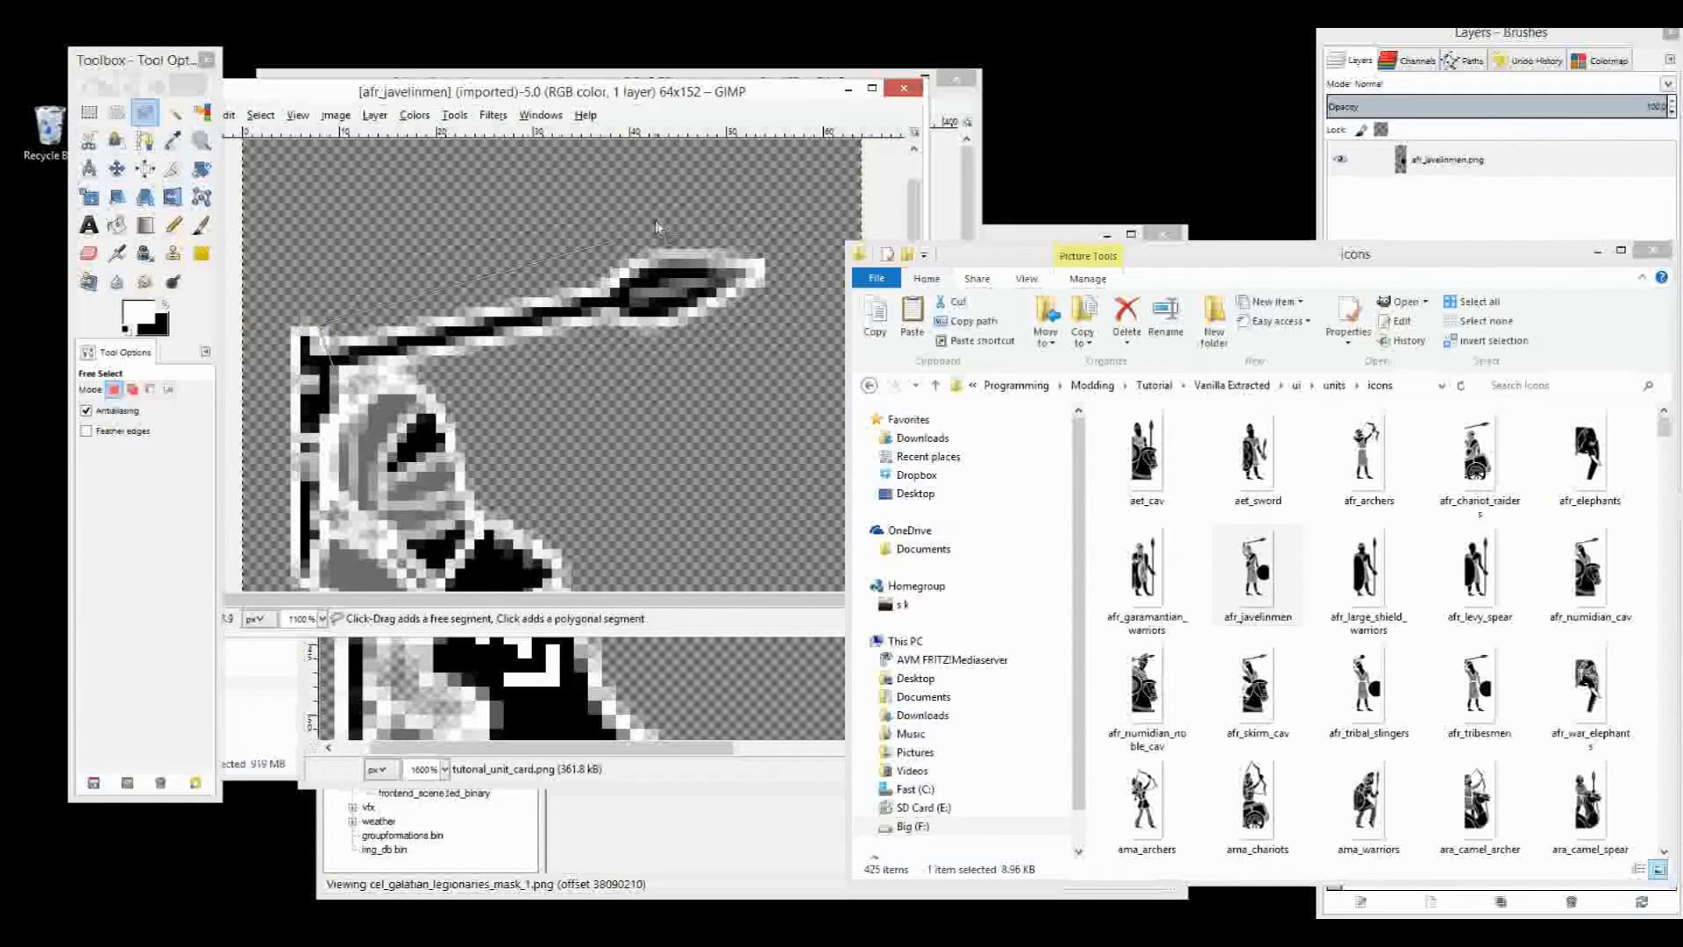
{"action": "left_click", "coordinate": [639, 383]}
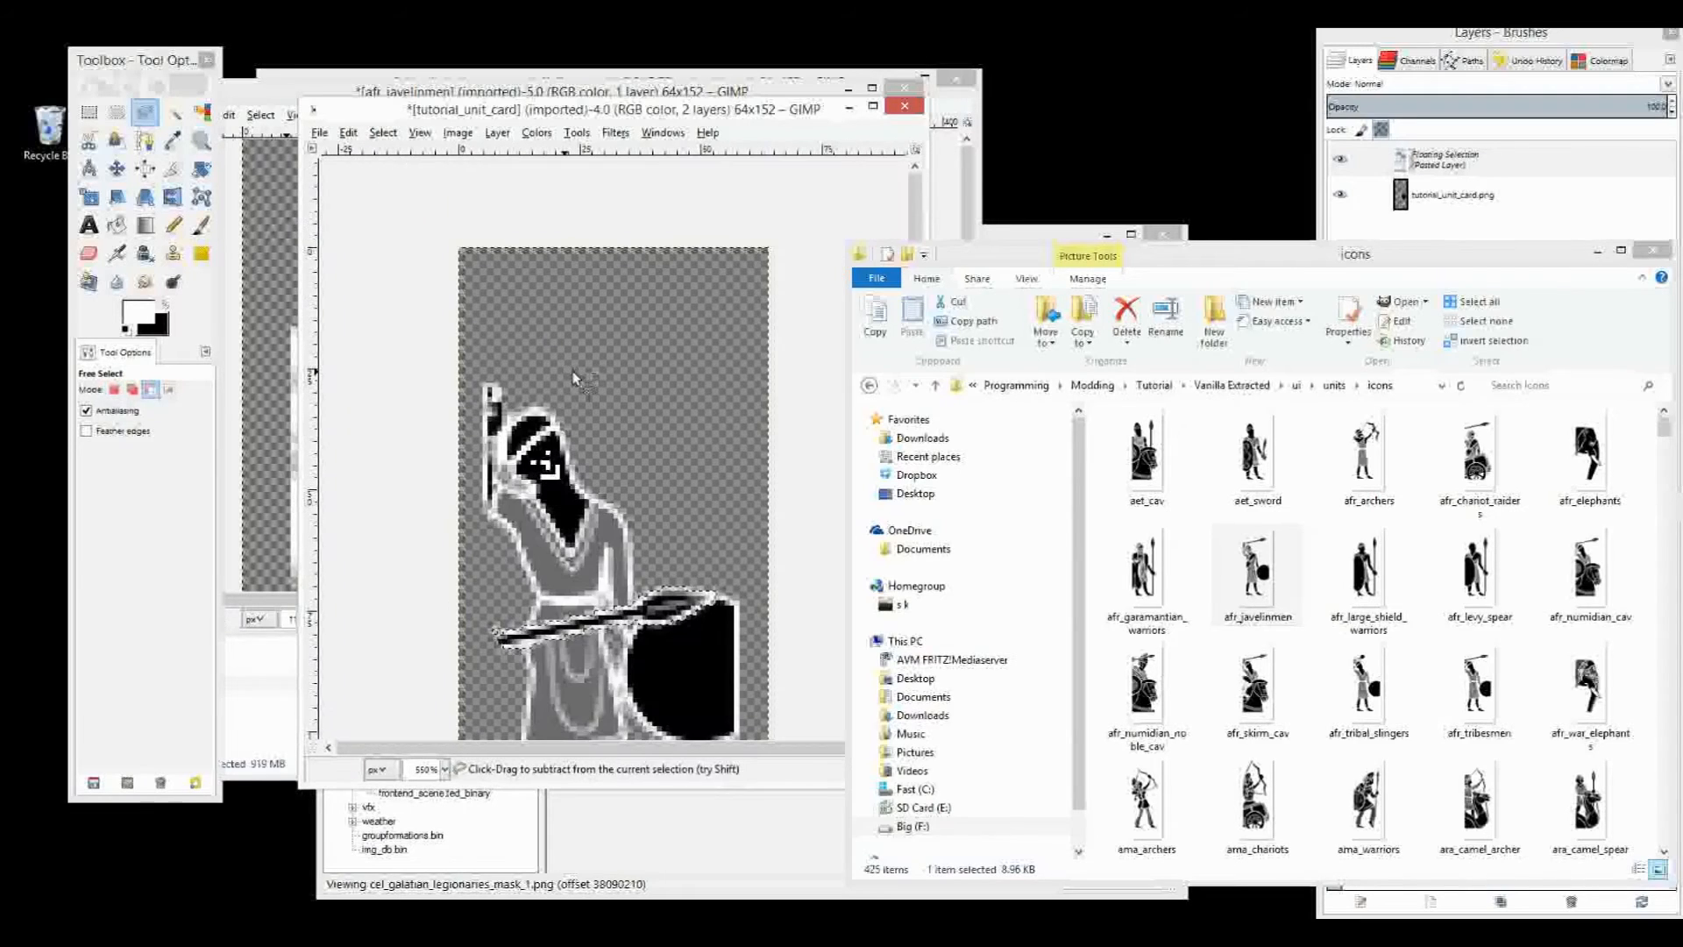
Move the pasted spear above the figure's head and anchor the floating layer
{"action": "left_click", "coordinate": [145, 140]}
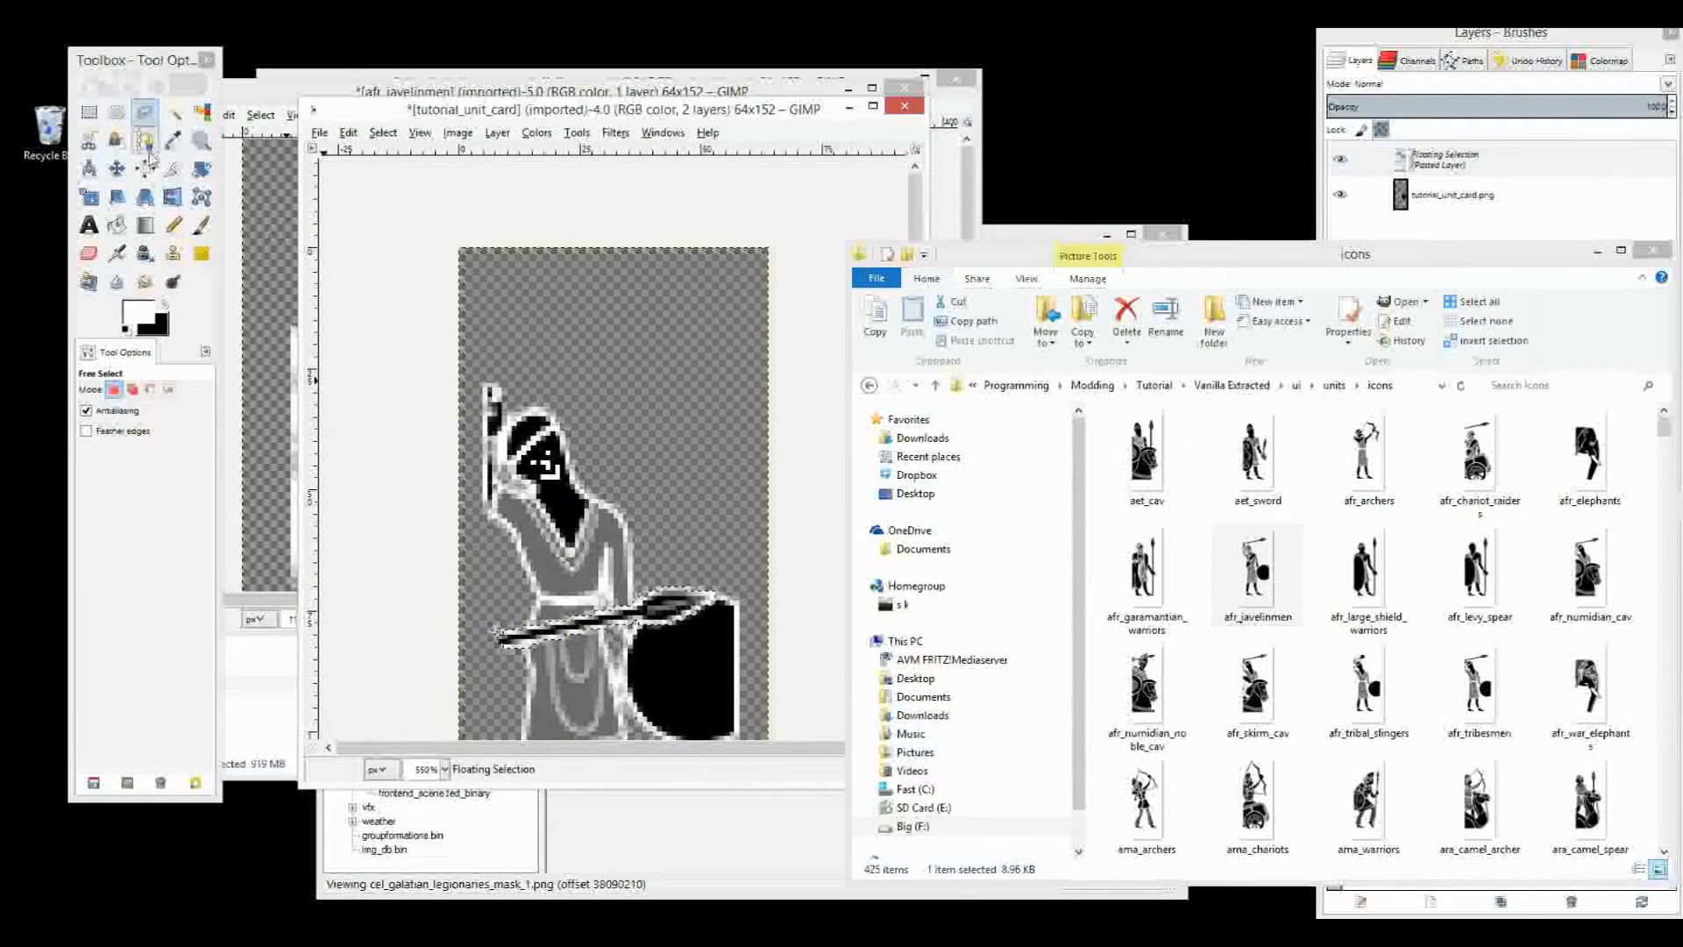
{"action": "left_click", "coordinate": [144, 113]}
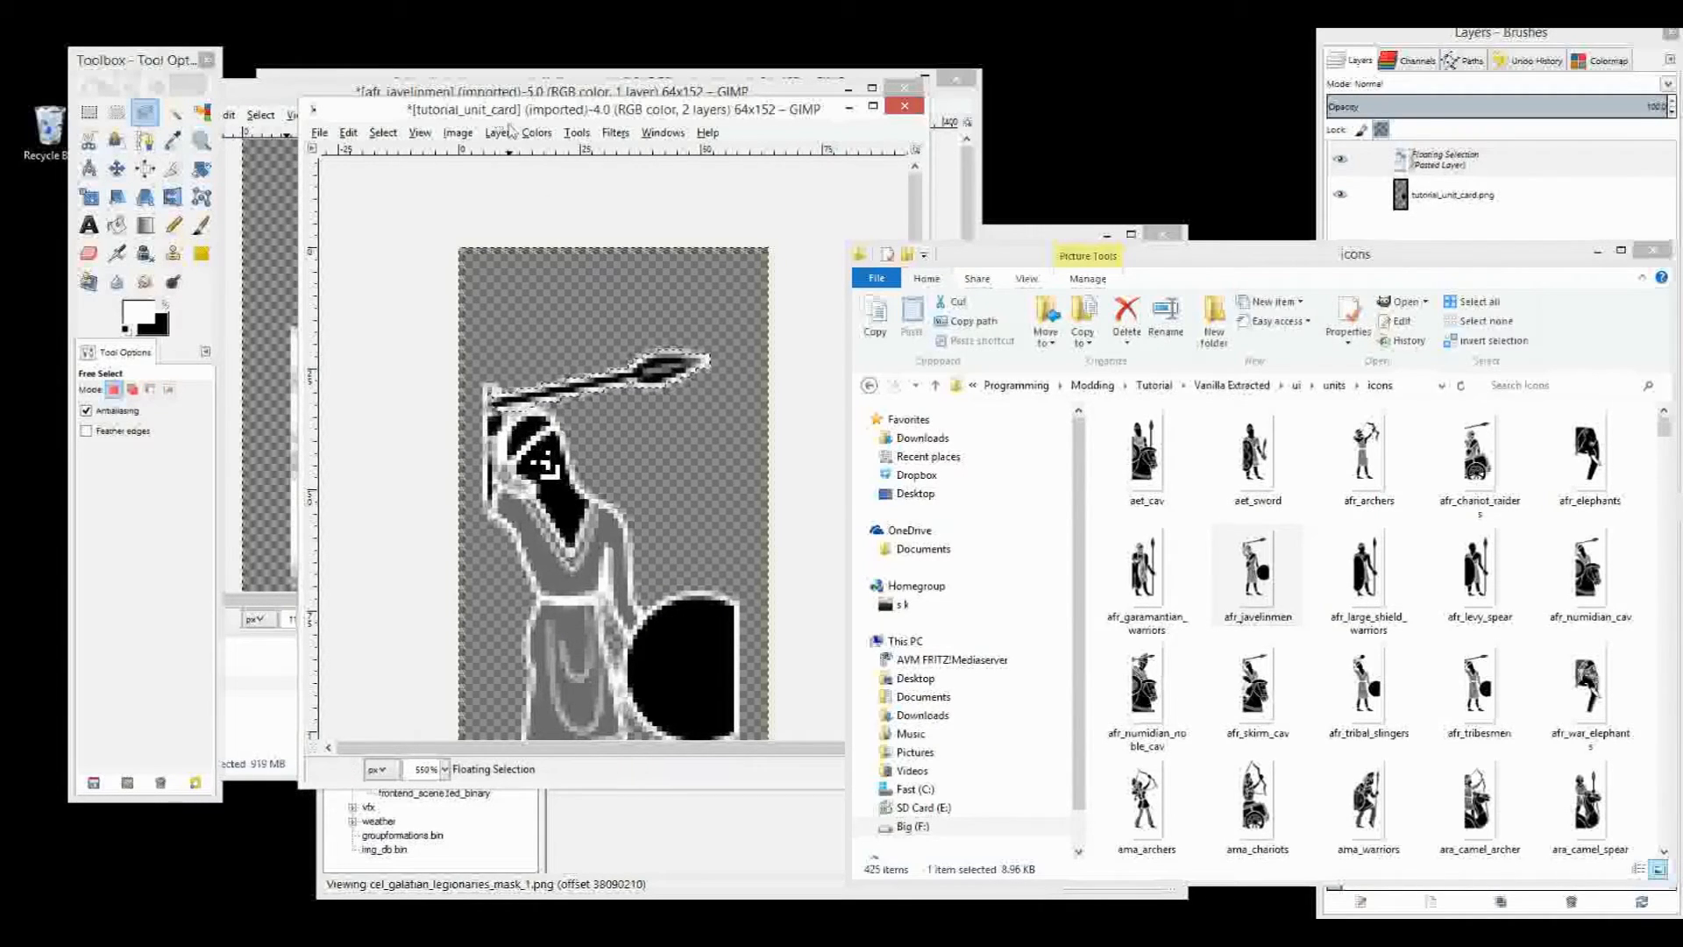
{"action": "left_click", "coordinate": [496, 132]}
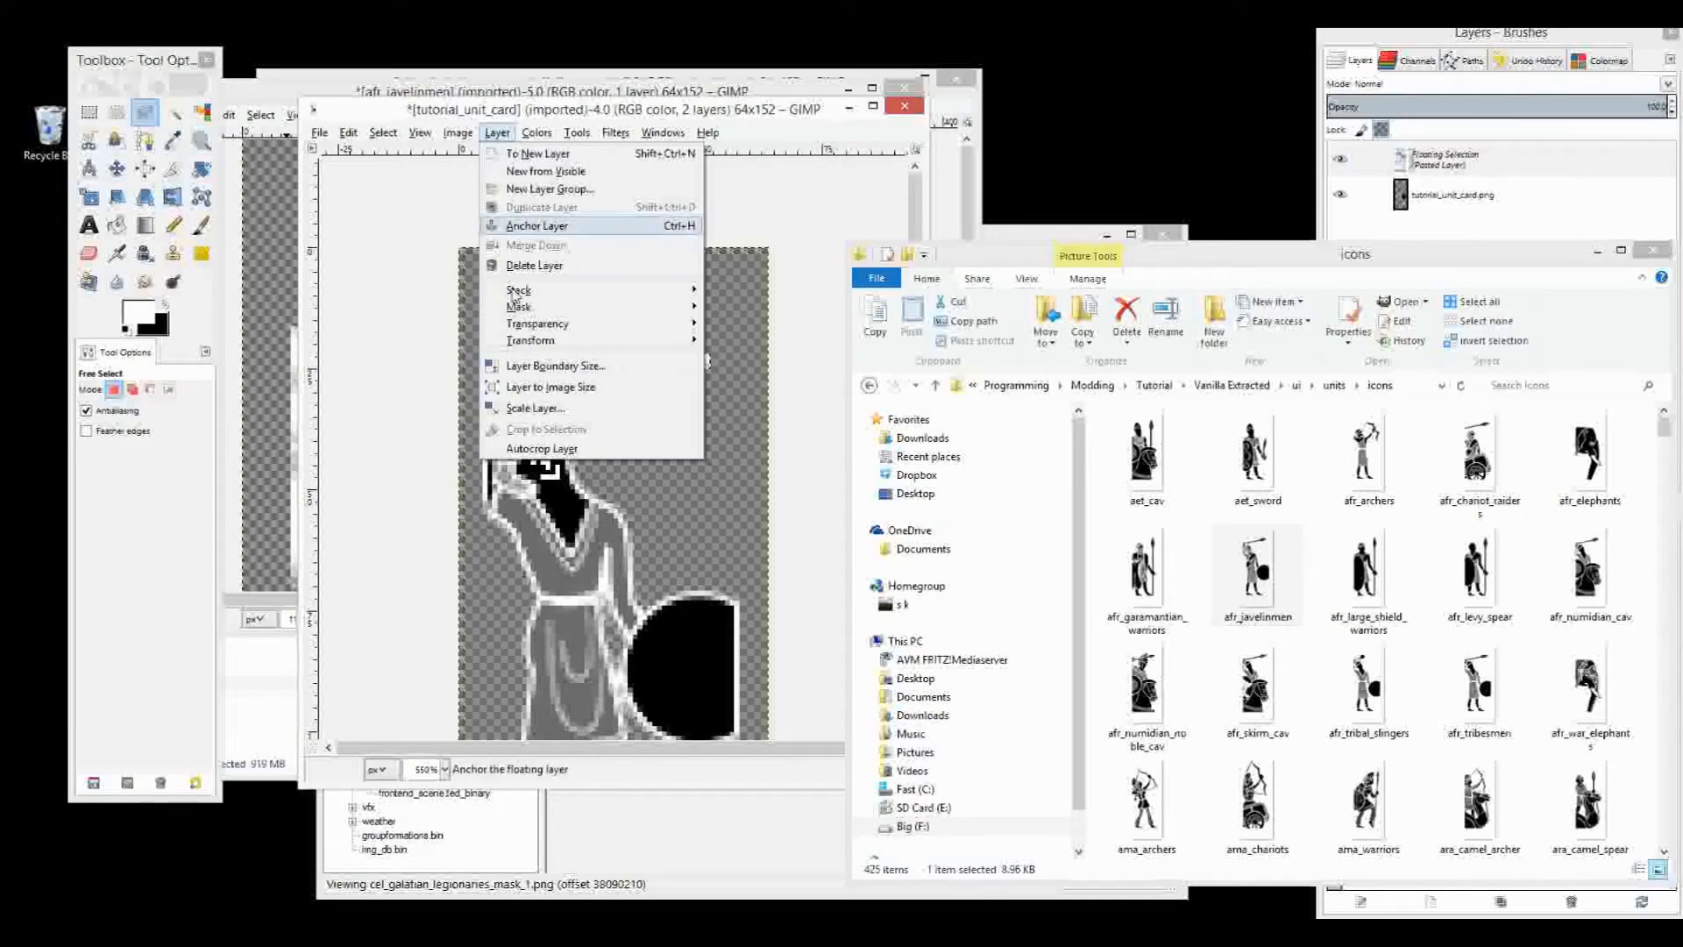
{"action": "left_click", "coordinate": [536, 225]}
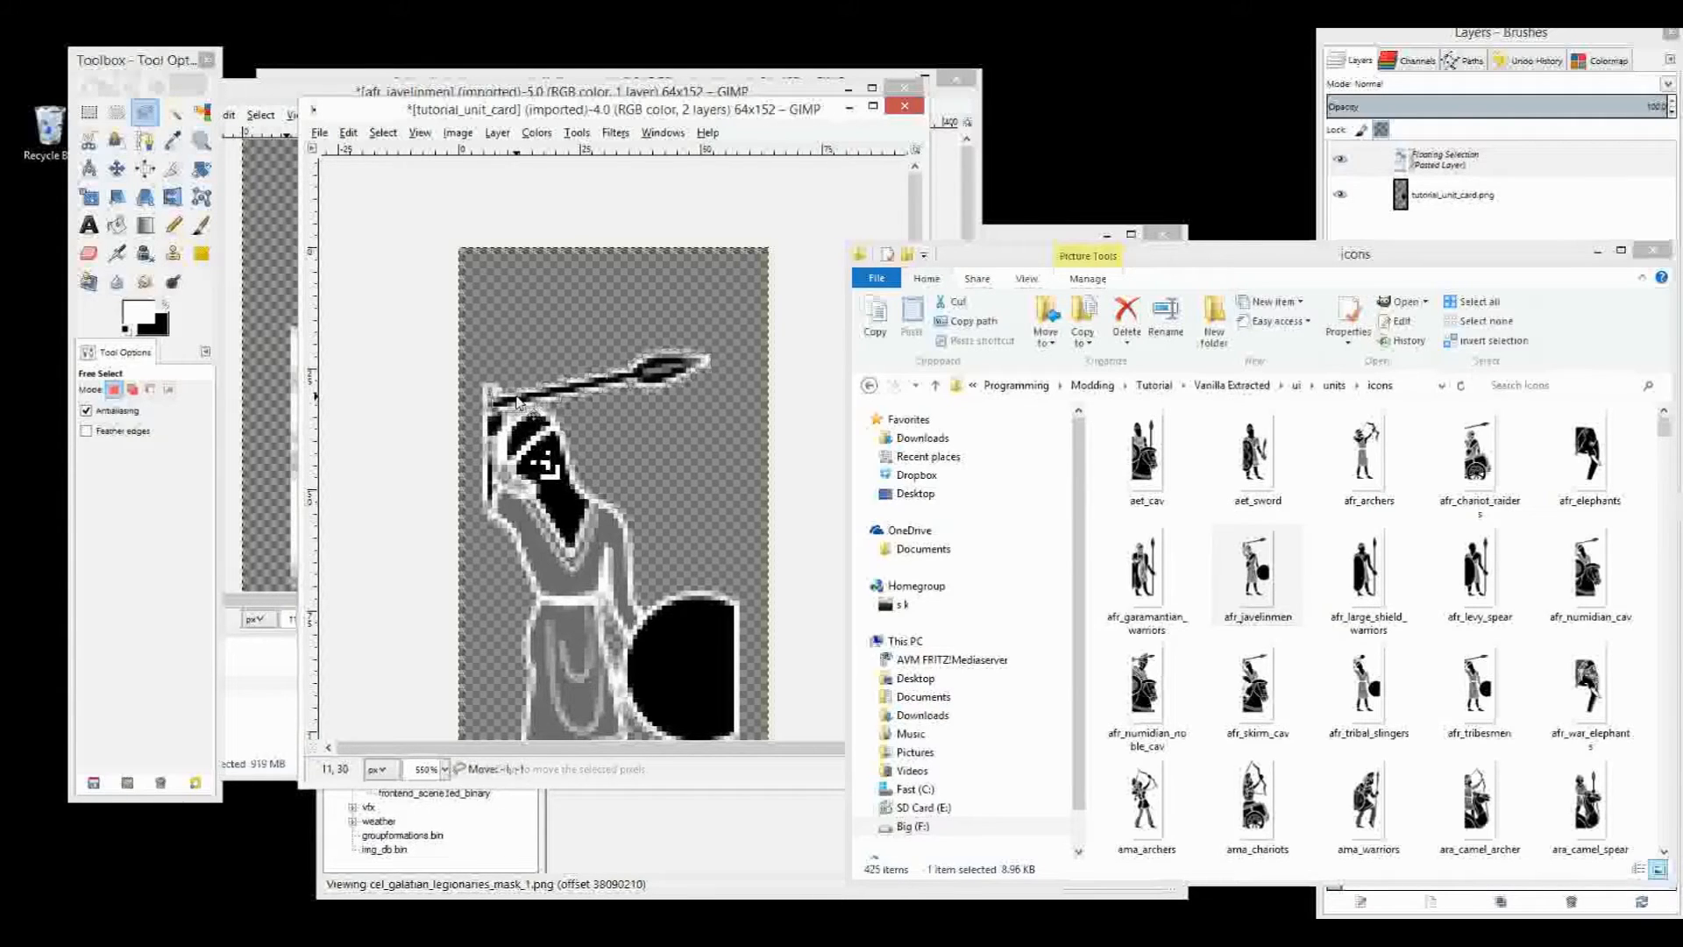
{"action": "left_click", "coordinate": [496, 132]}
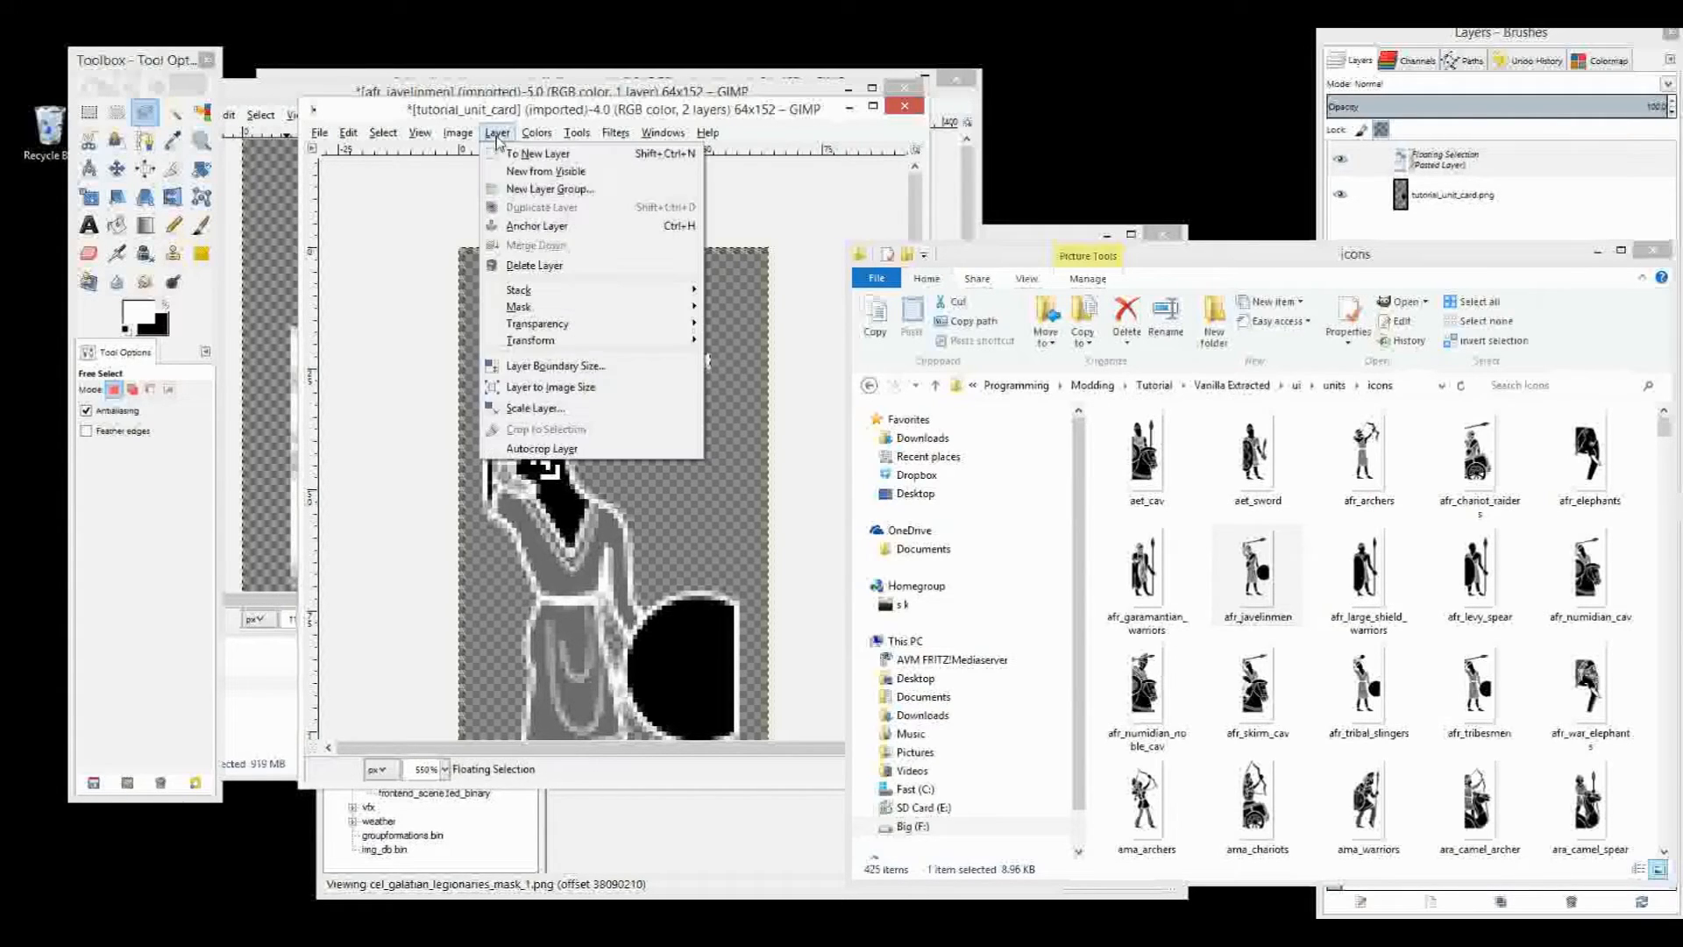
{"action": "left_click", "coordinate": [535, 225]}
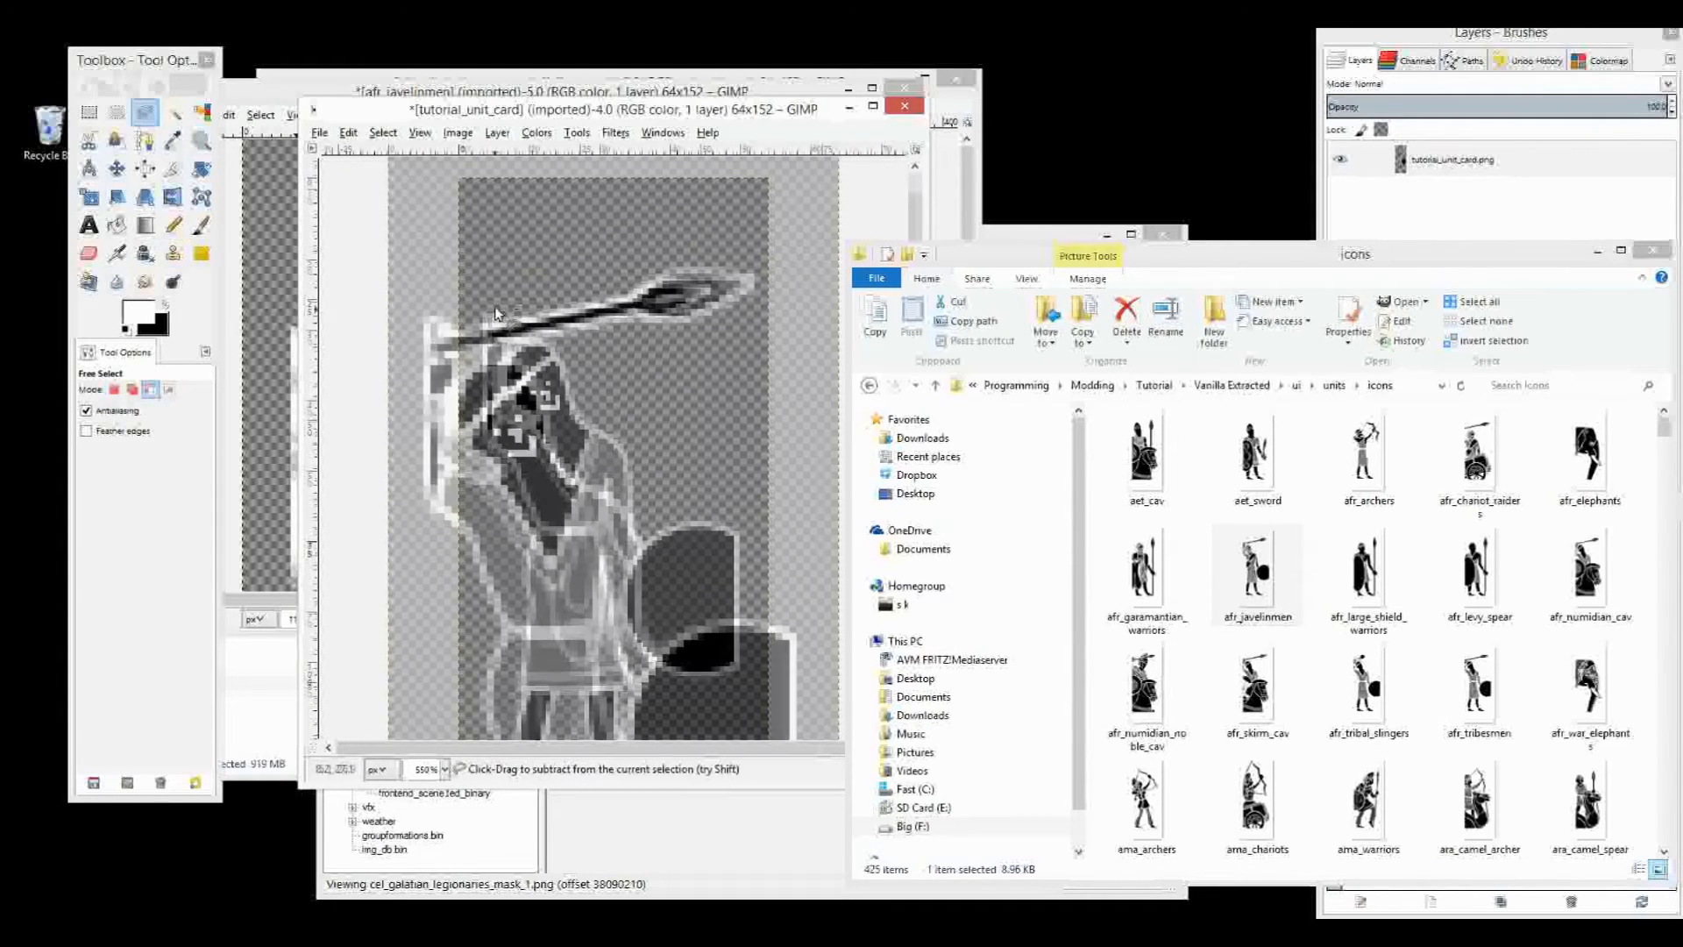
{"action": "left_click", "coordinate": [173, 224]}
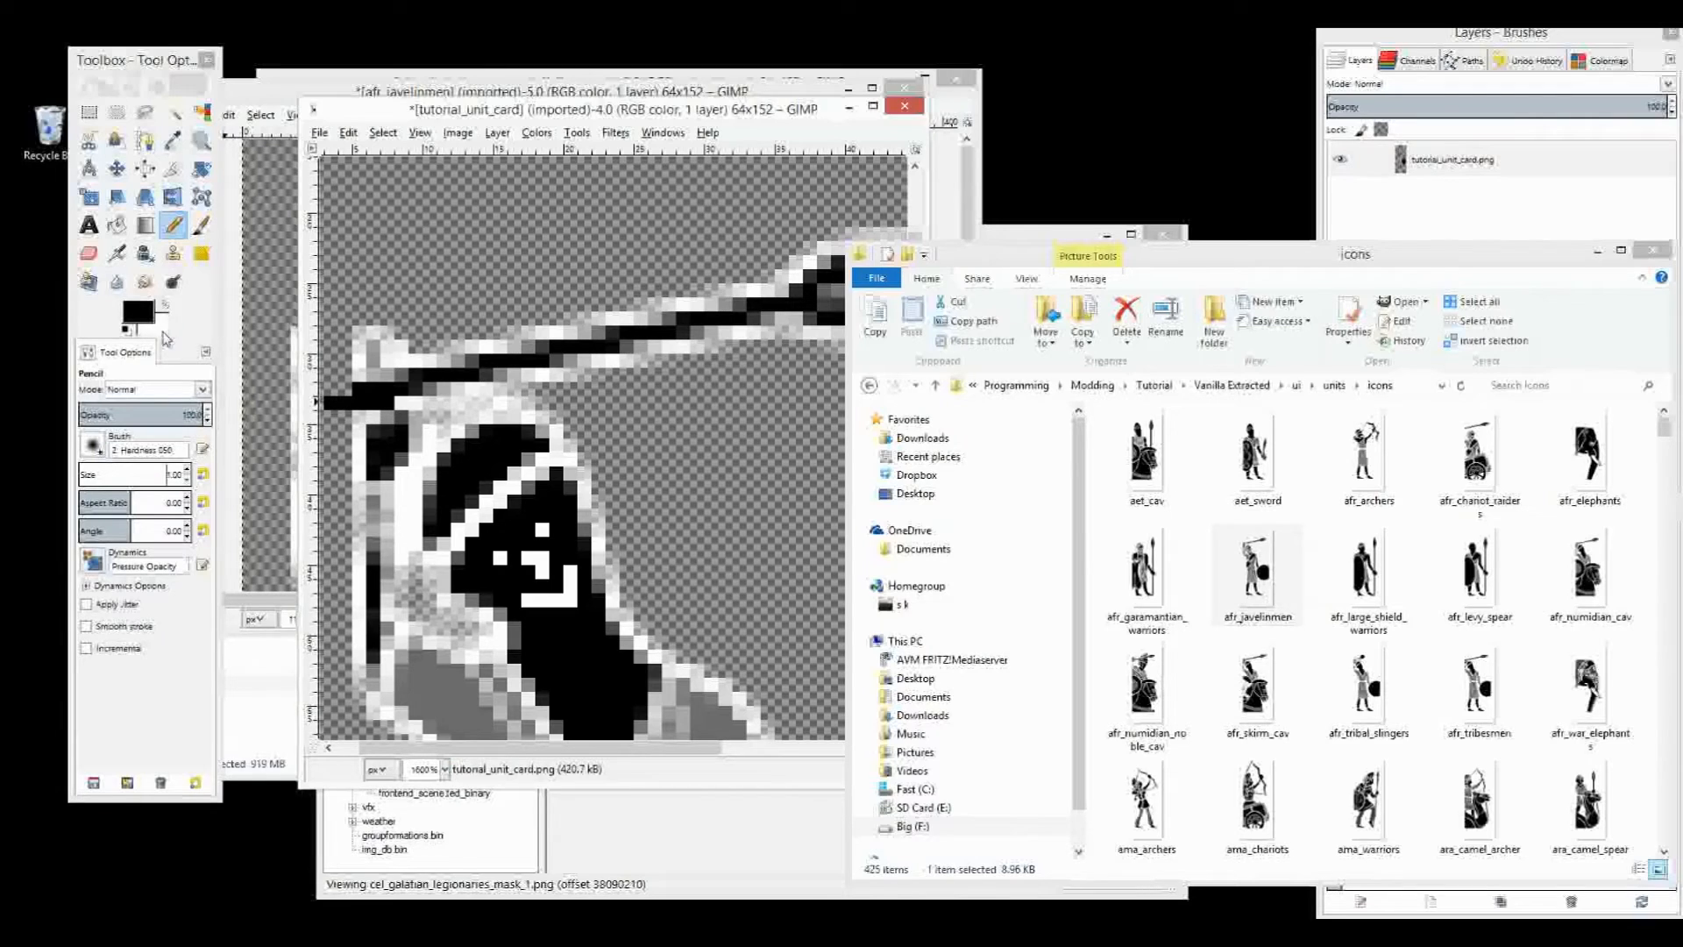
Confirm the background colour is white in the colour chooser, then close it
{"action": "left_click", "coordinate": [154, 322]}
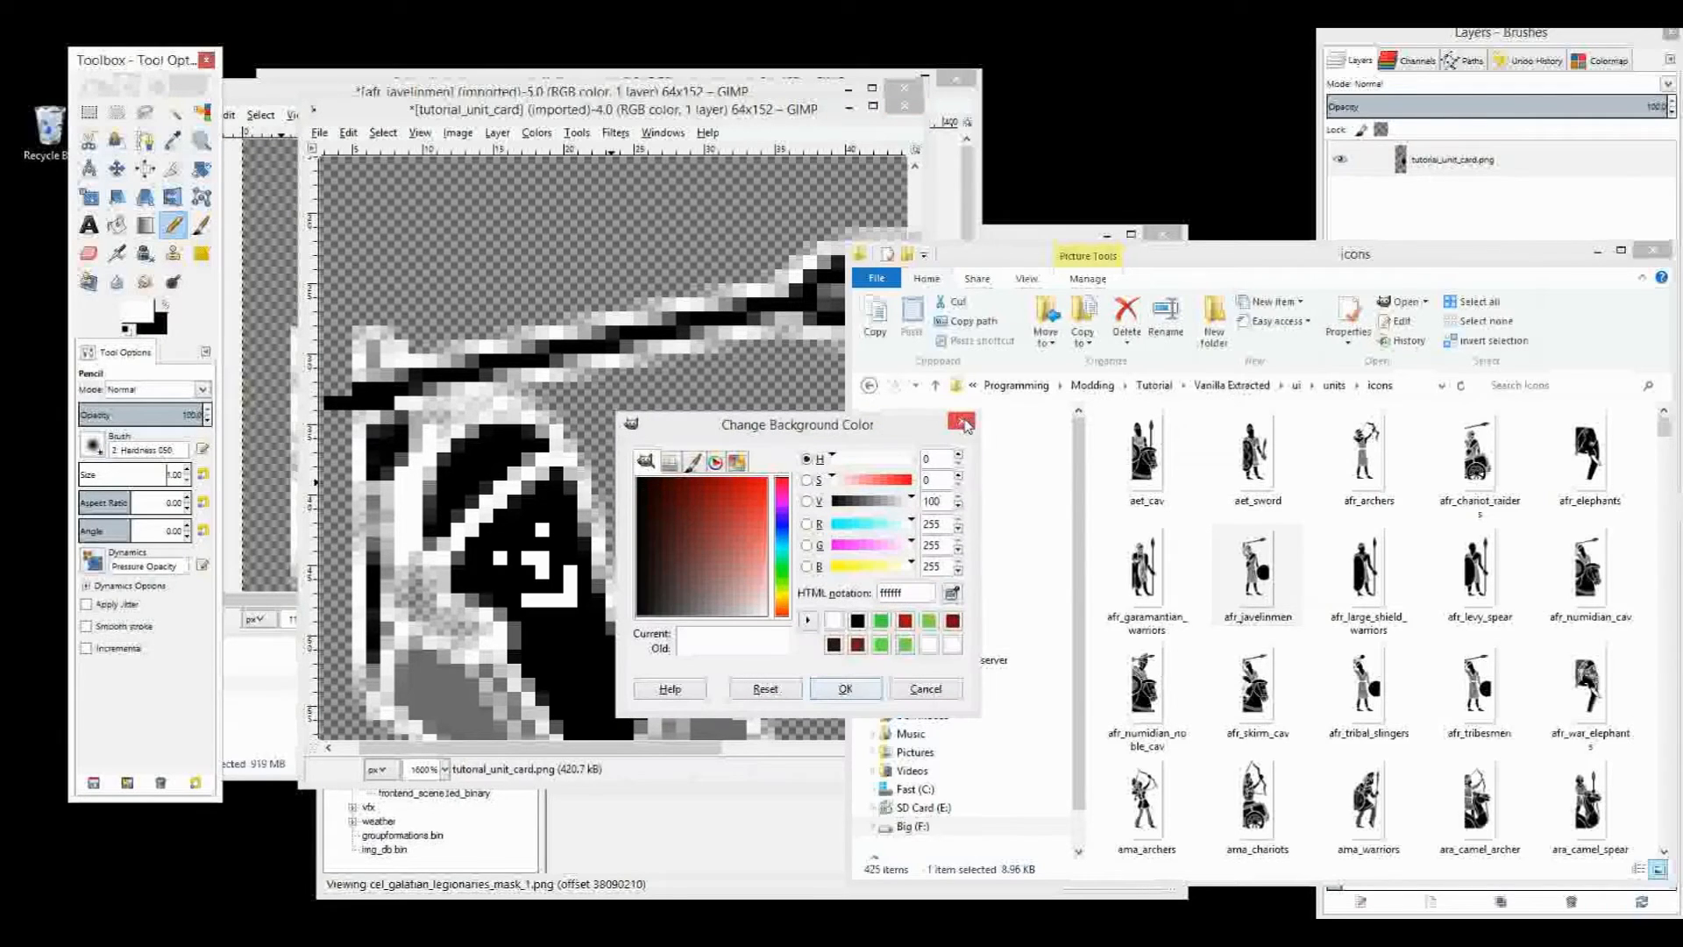
{"action": "left_click", "coordinate": [961, 424]}
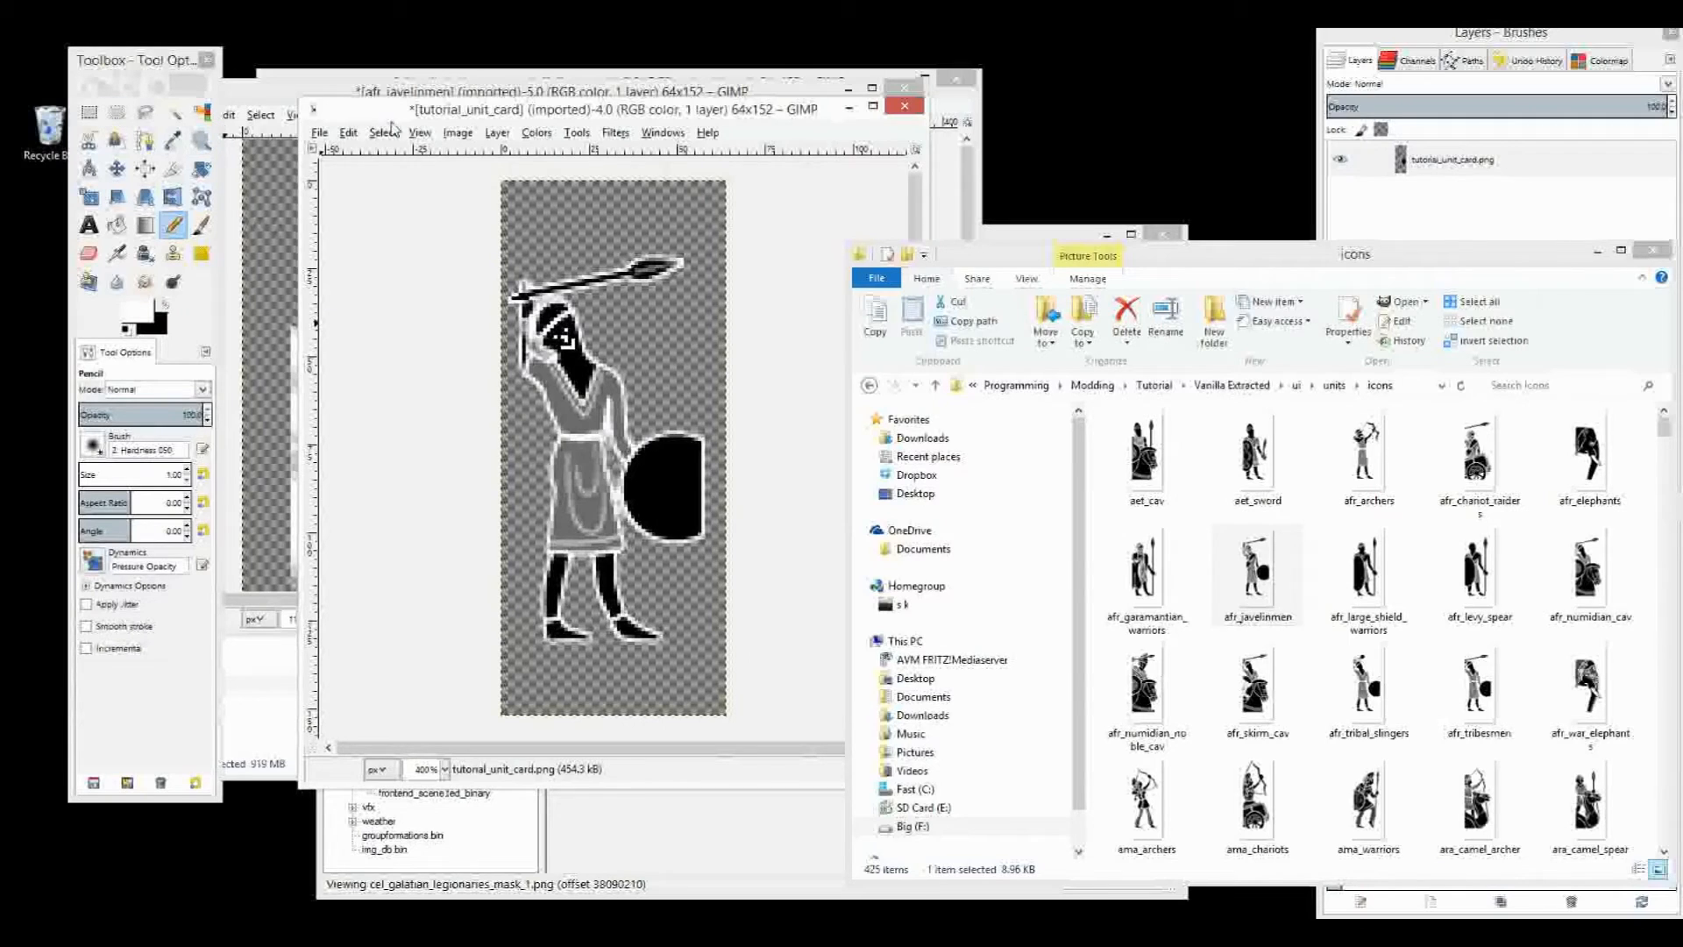
Export the card as PNG over tutorial_unit_card.png, then close the javelinmen image
{"action": "left_click", "coordinate": [320, 132]}
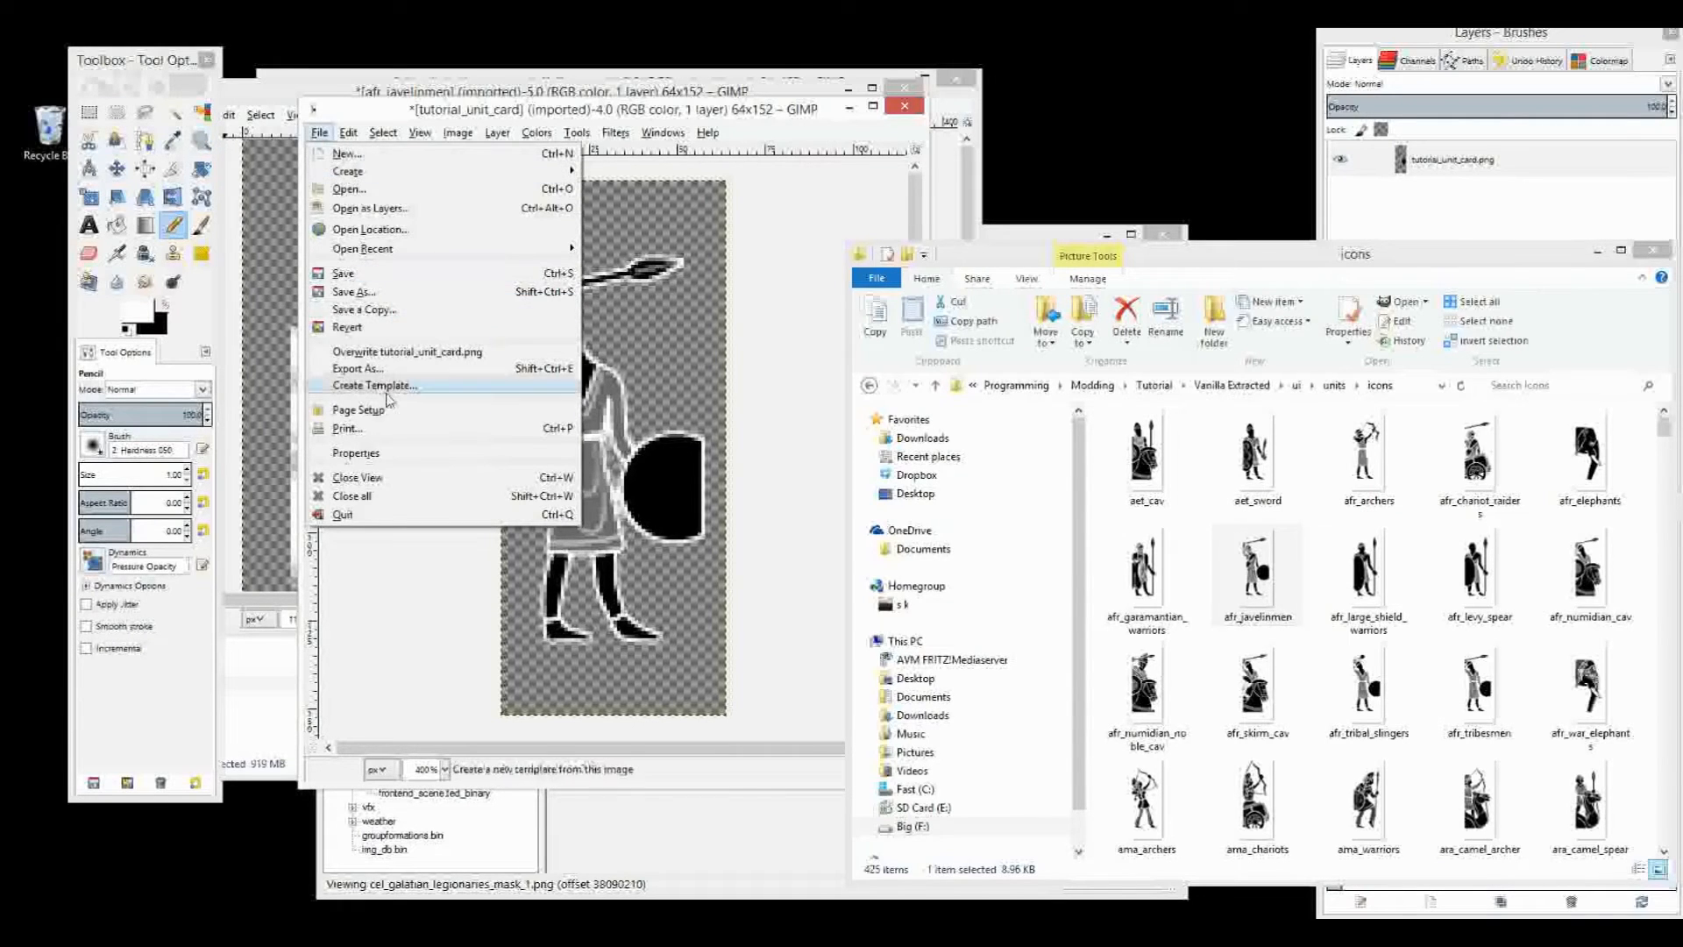
{"action": "left_click", "coordinate": [355, 369]}
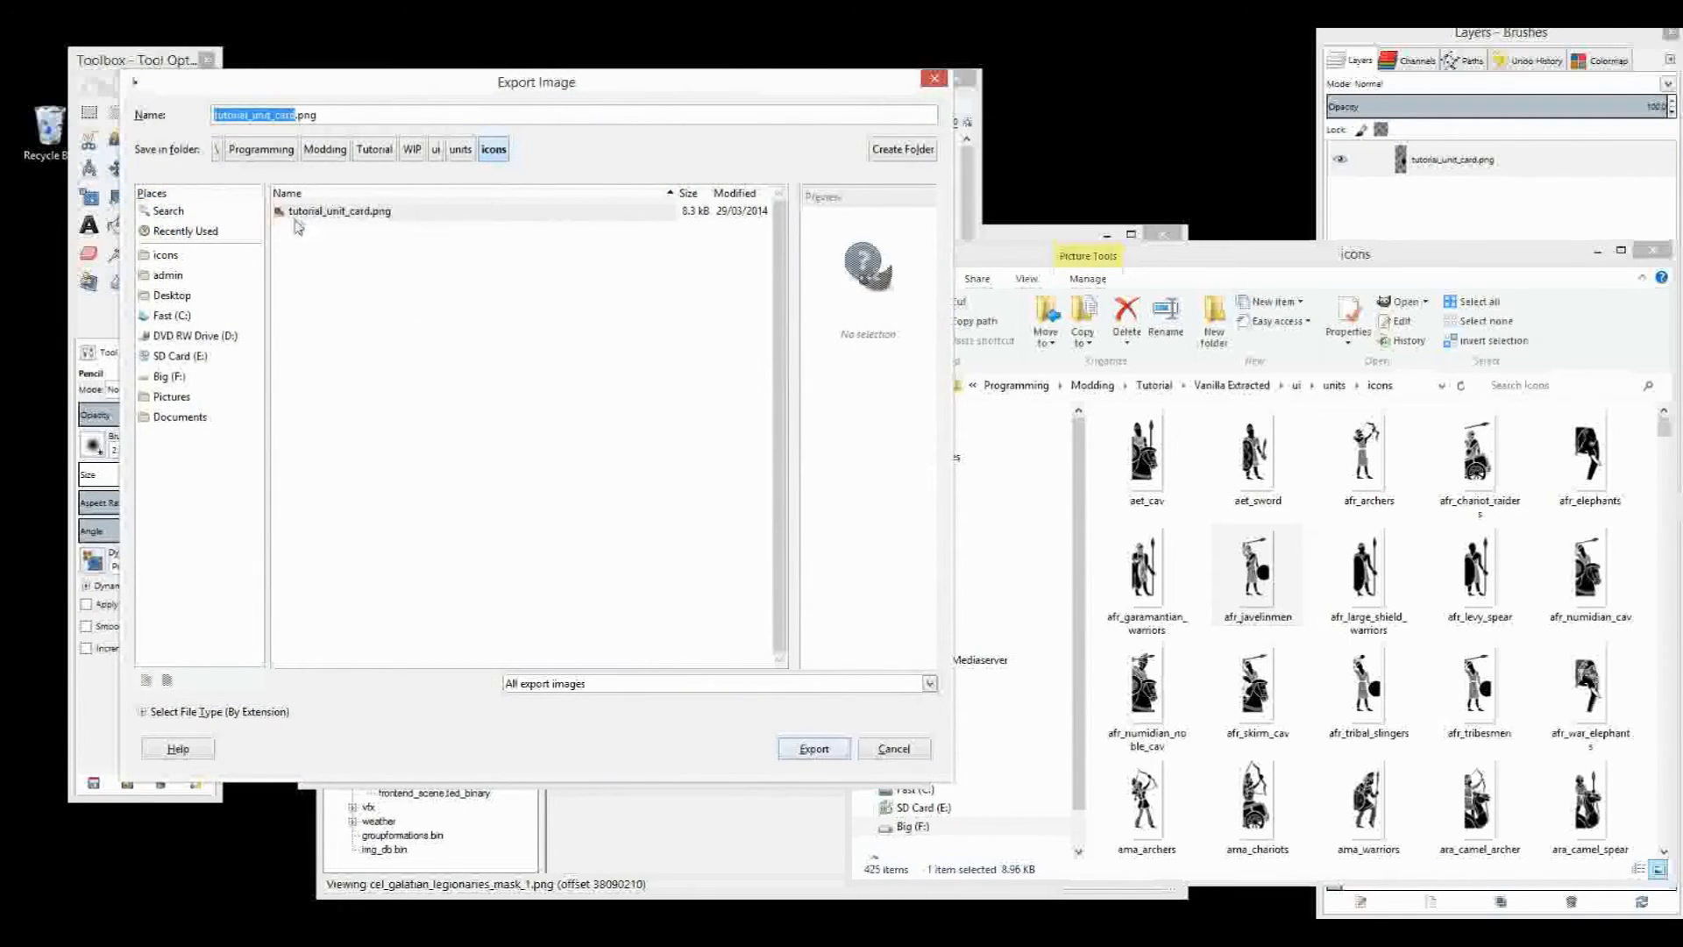
{"action": "left_click", "coordinate": [340, 210]}
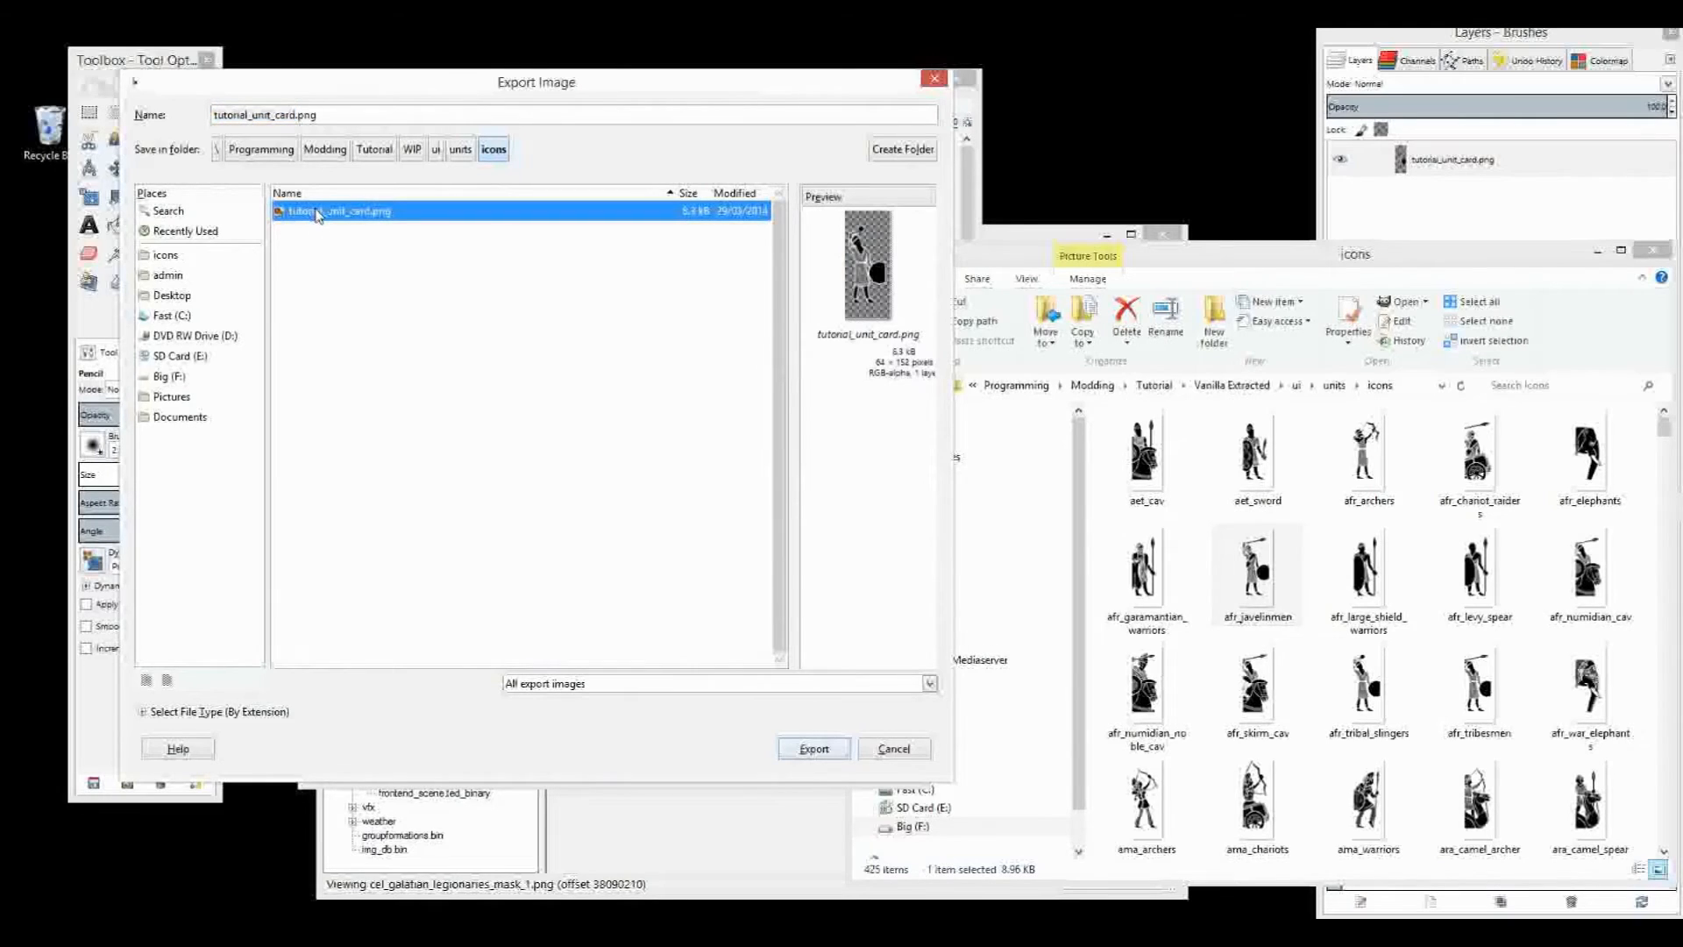
{"action": "mouse_move", "coordinate": [488, 356]}
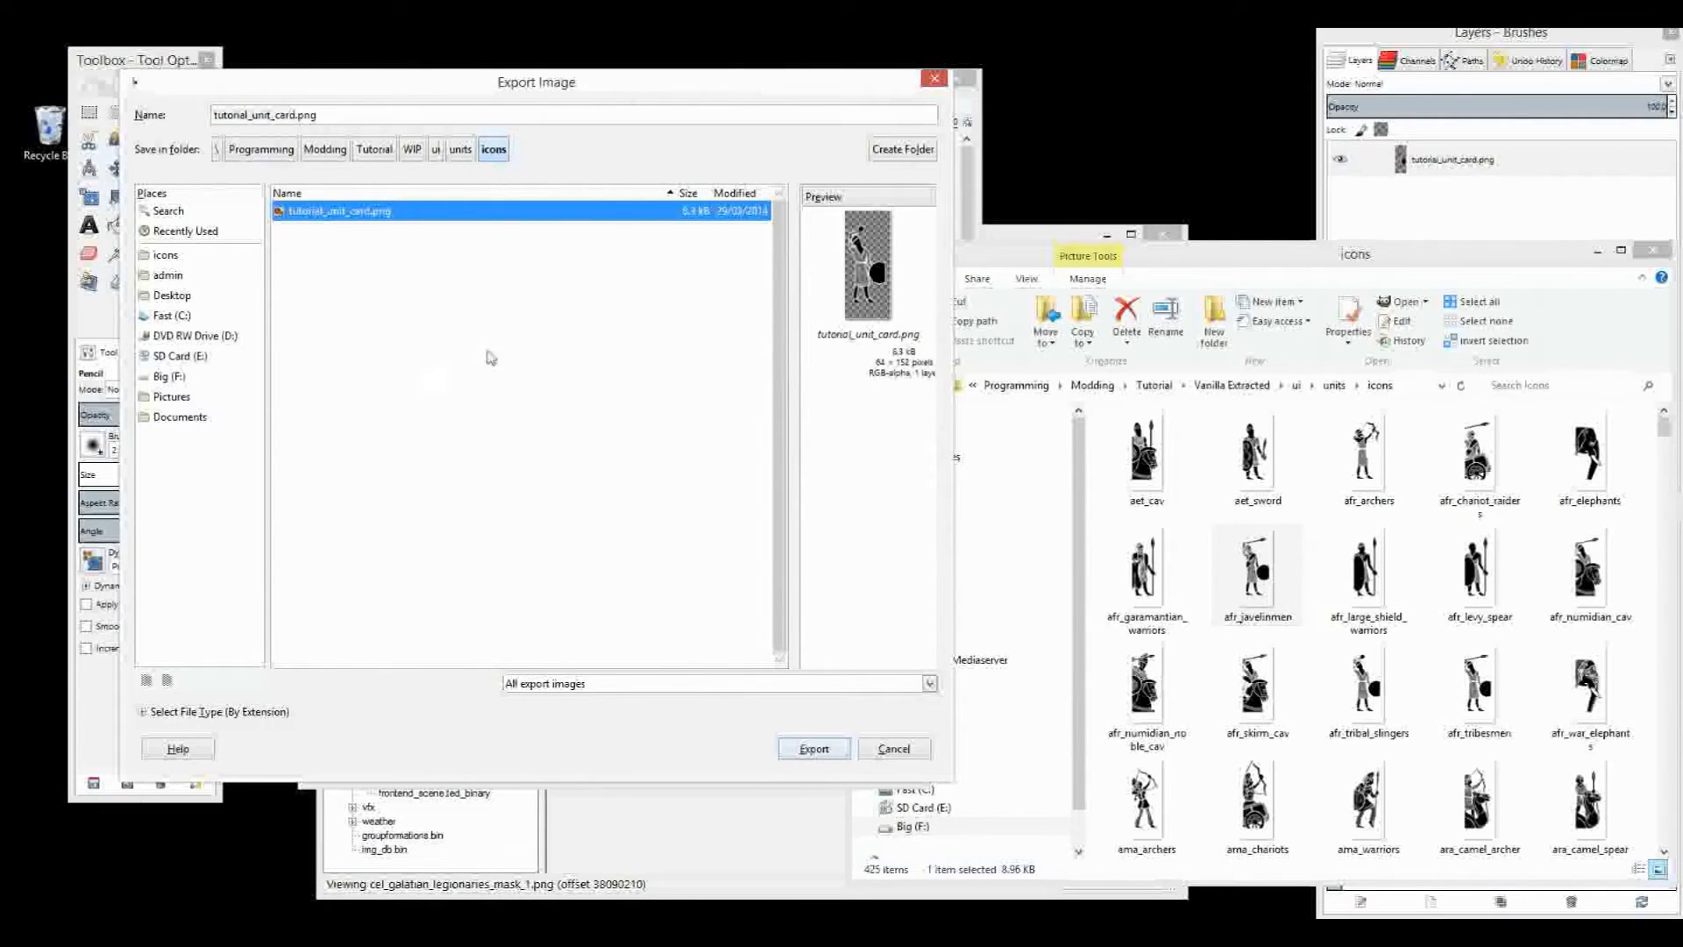
{"action": "left_click", "coordinate": [927, 684]}
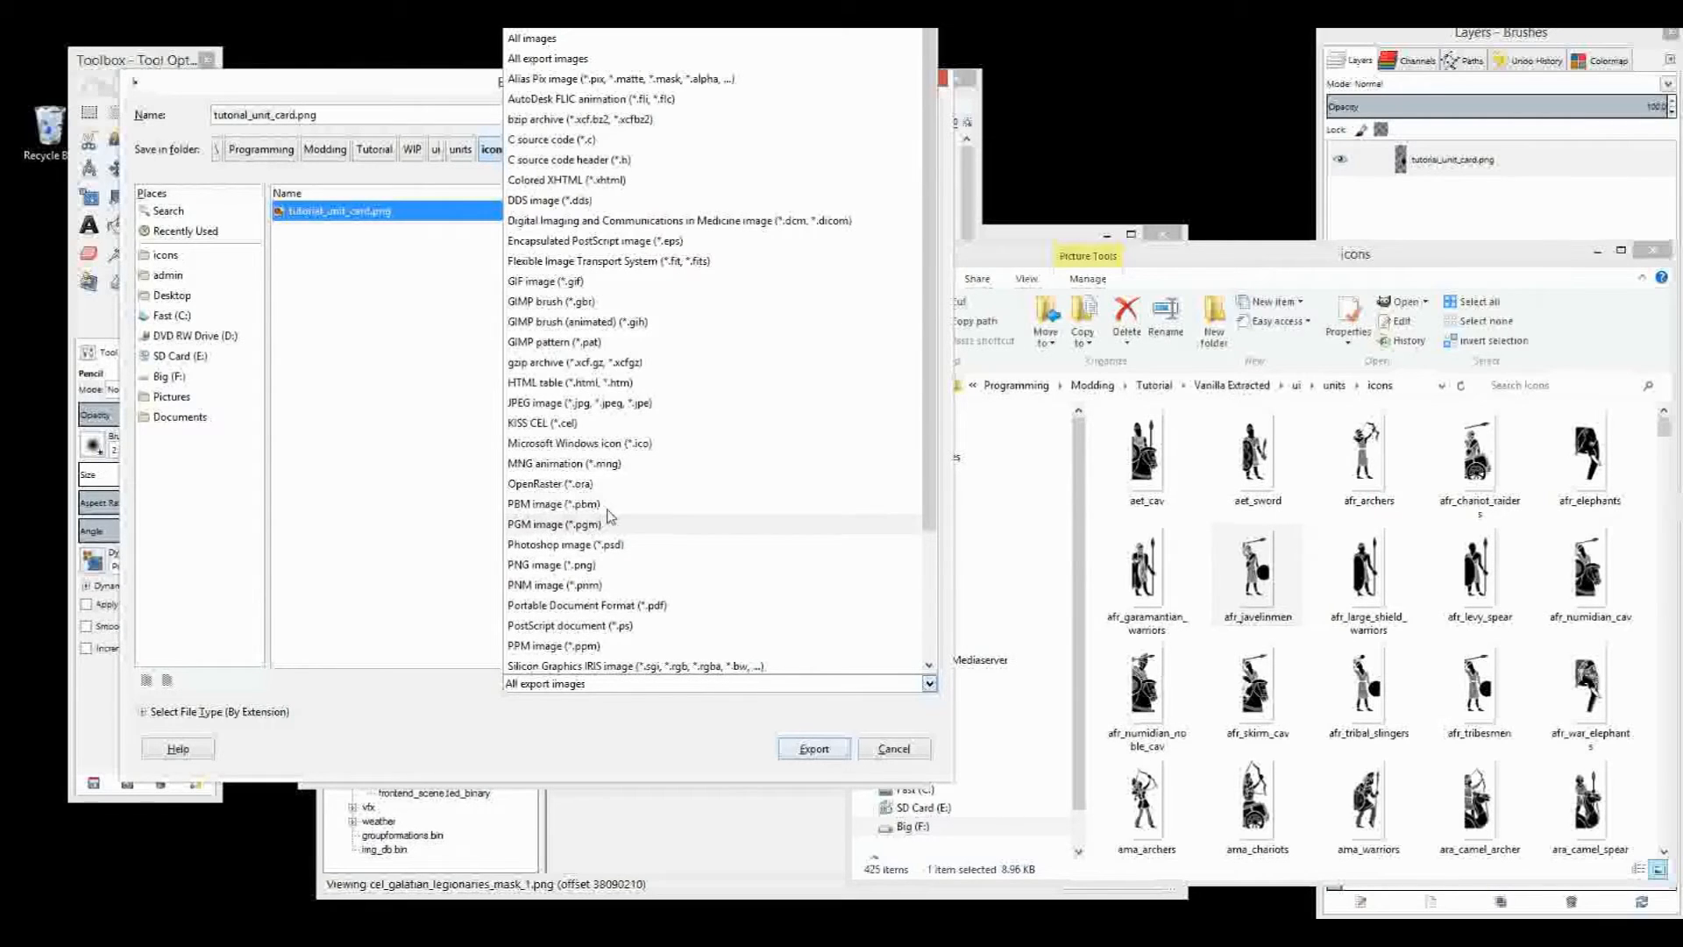
{"action": "mouse_move", "coordinate": [548, 569]}
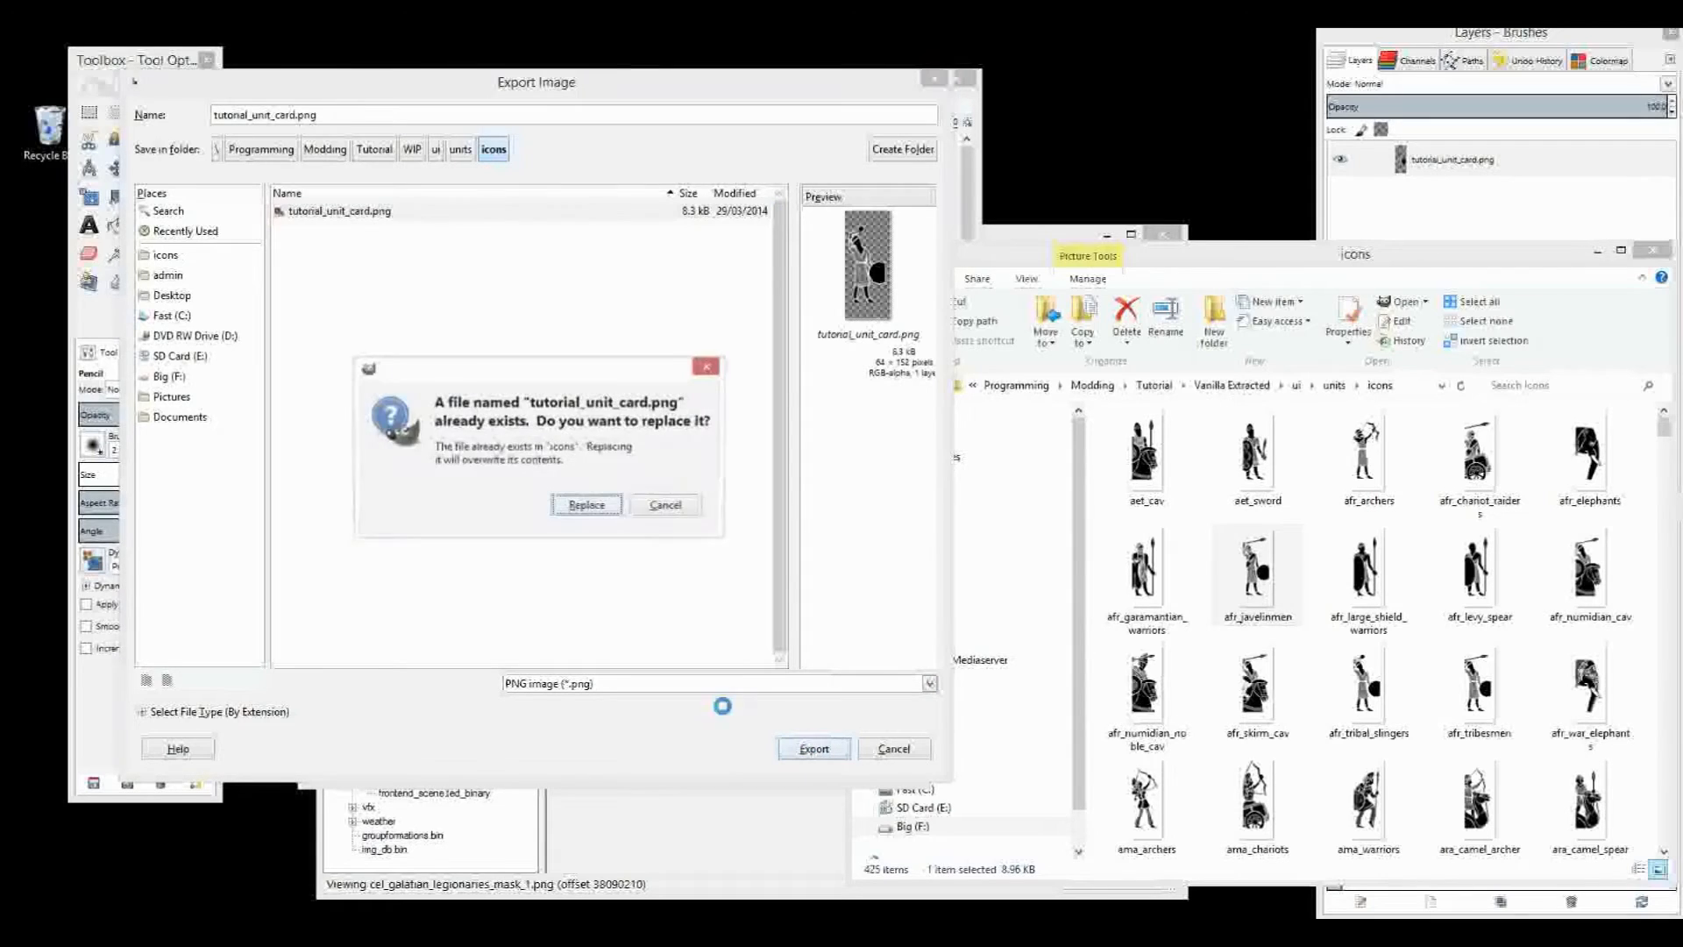
{"action": "left_click", "coordinate": [586, 505]}
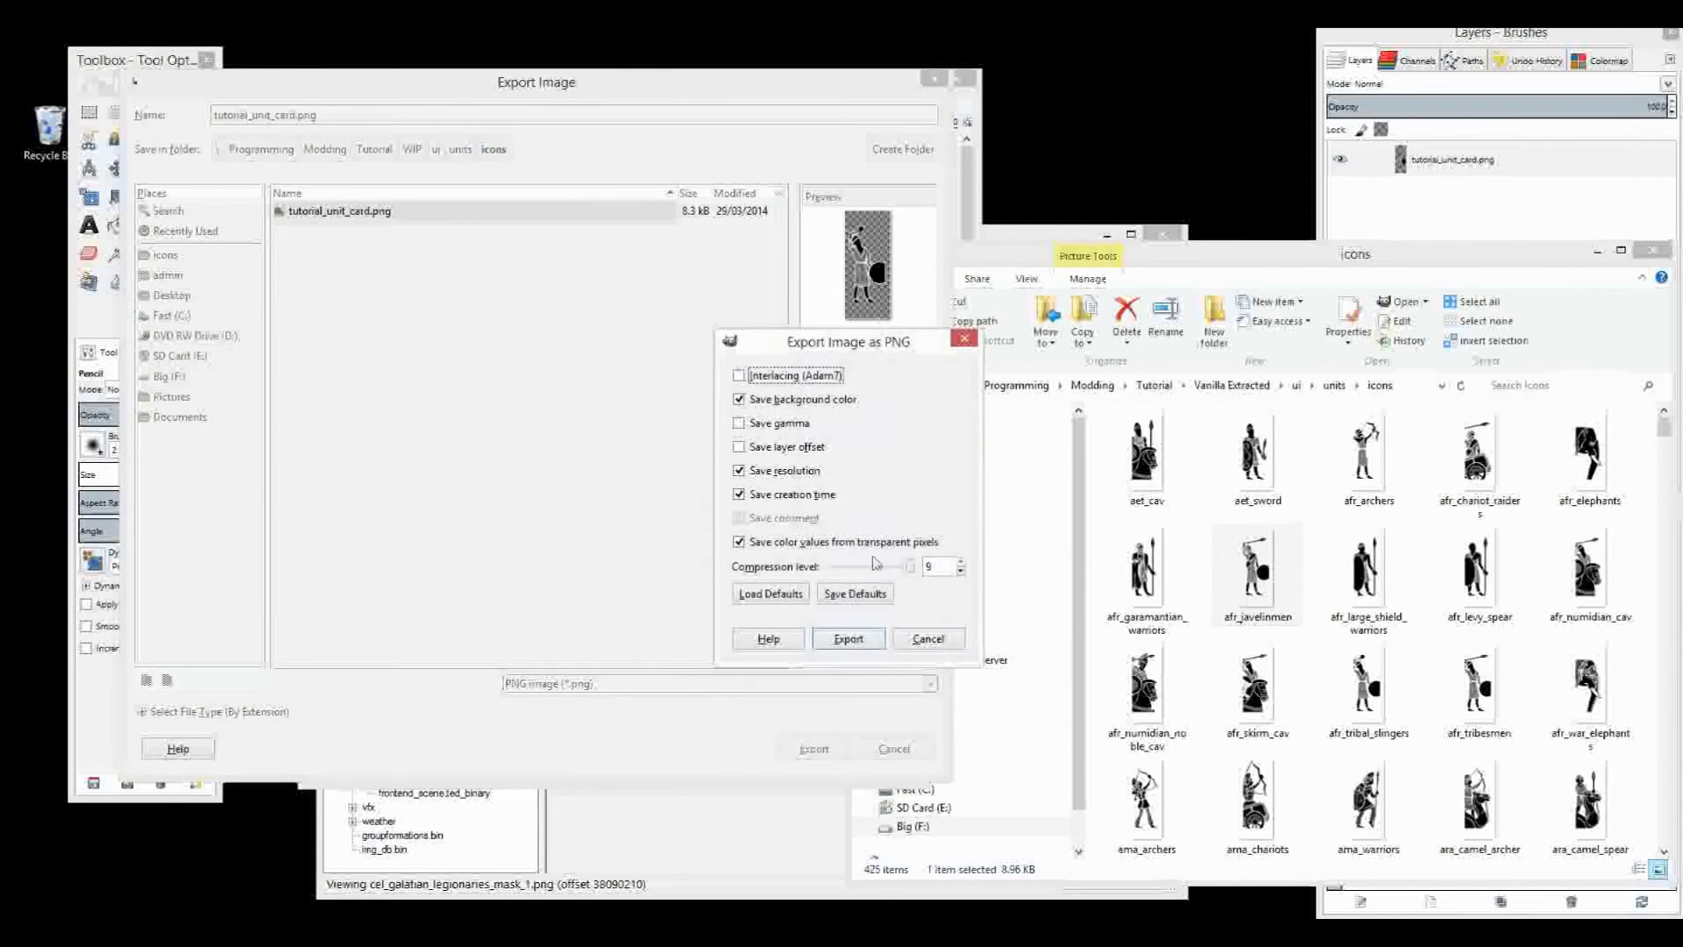
{"action": "left_click", "coordinate": [846, 637]}
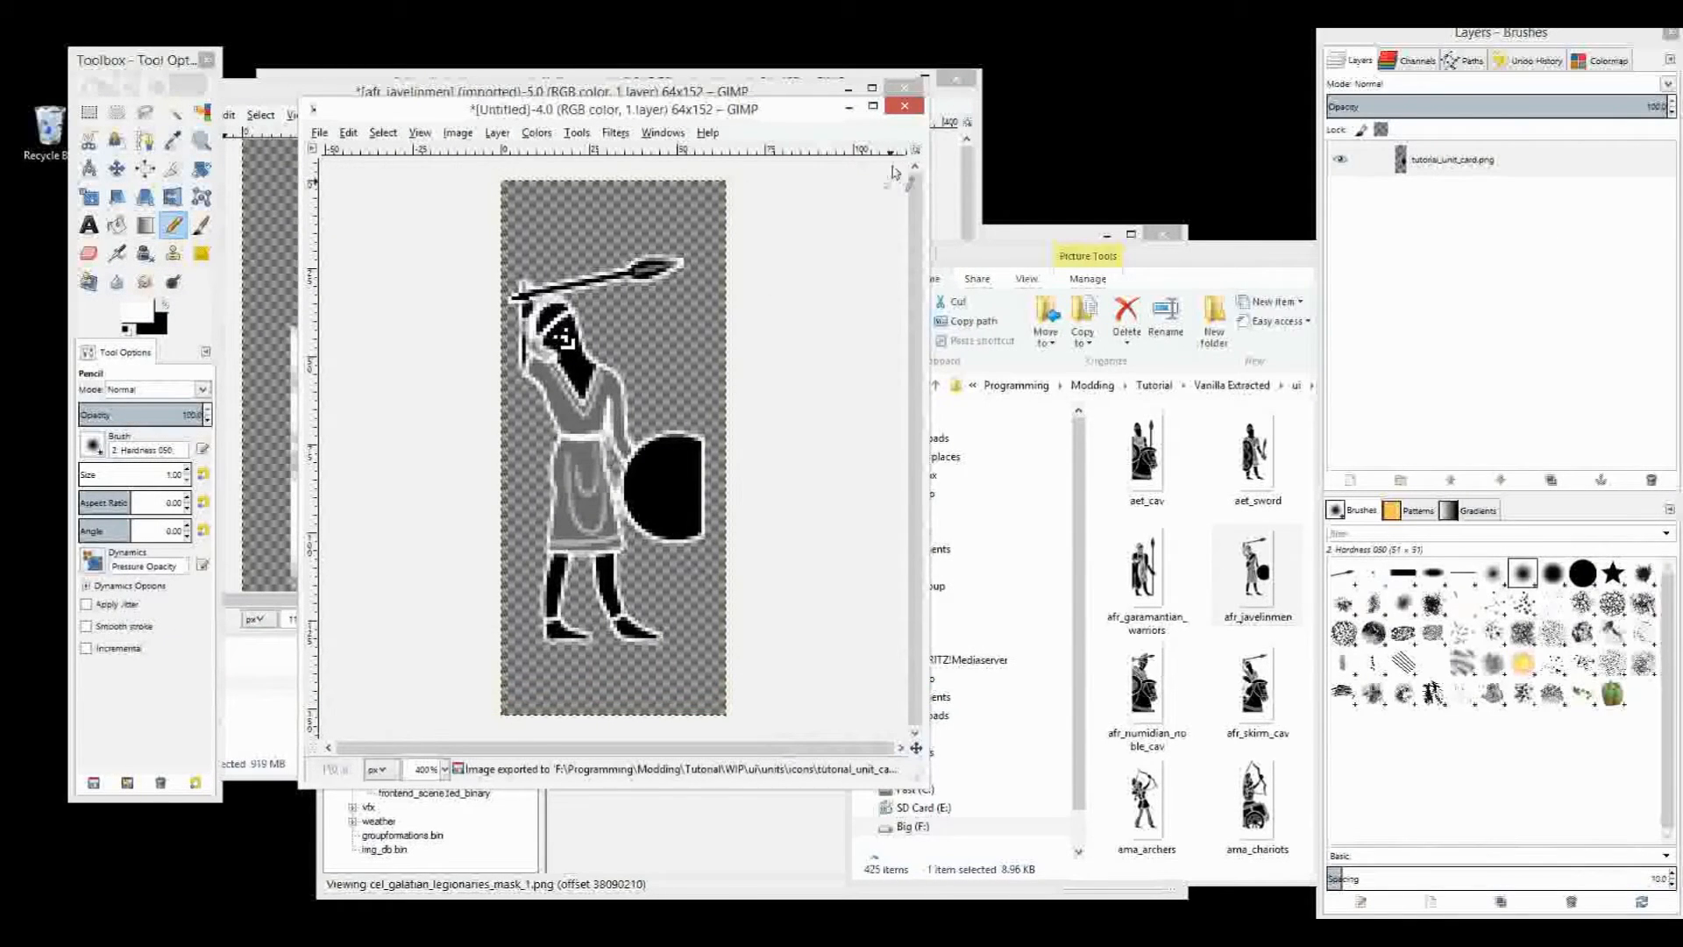
{"action": "left_click", "coordinate": [903, 105]}
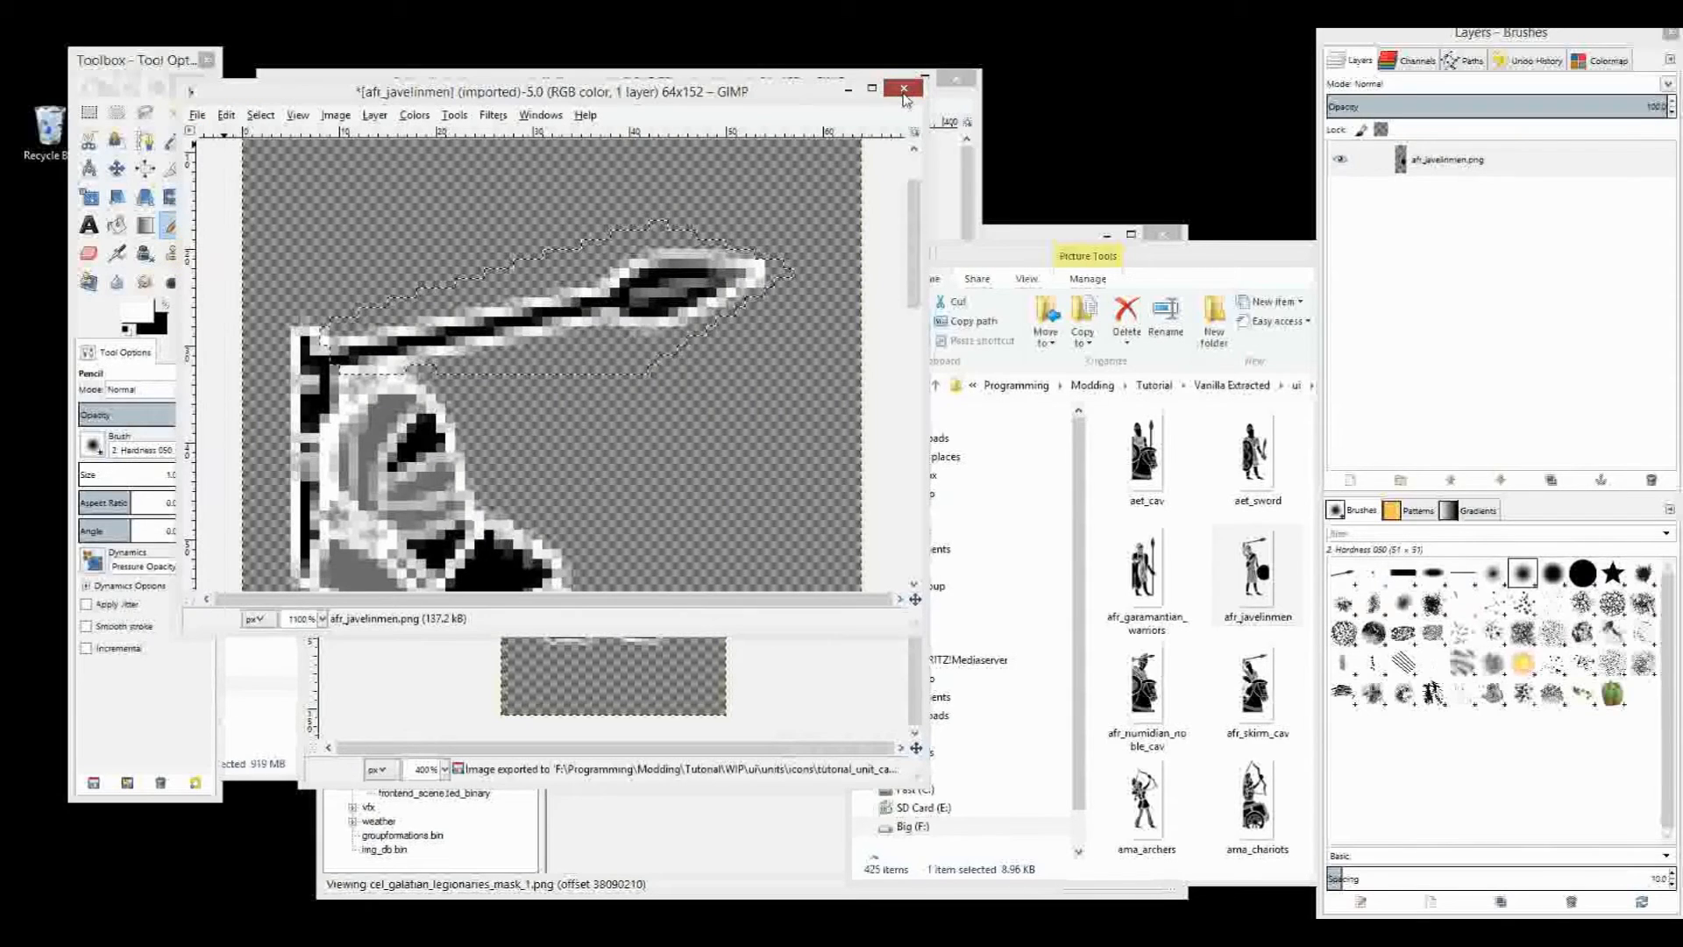
Discard the javelinmen image unsaved and browse Explorer to Tutorial\WIP\ui\units\icons
{"action": "left_click", "coordinate": [903, 87]}
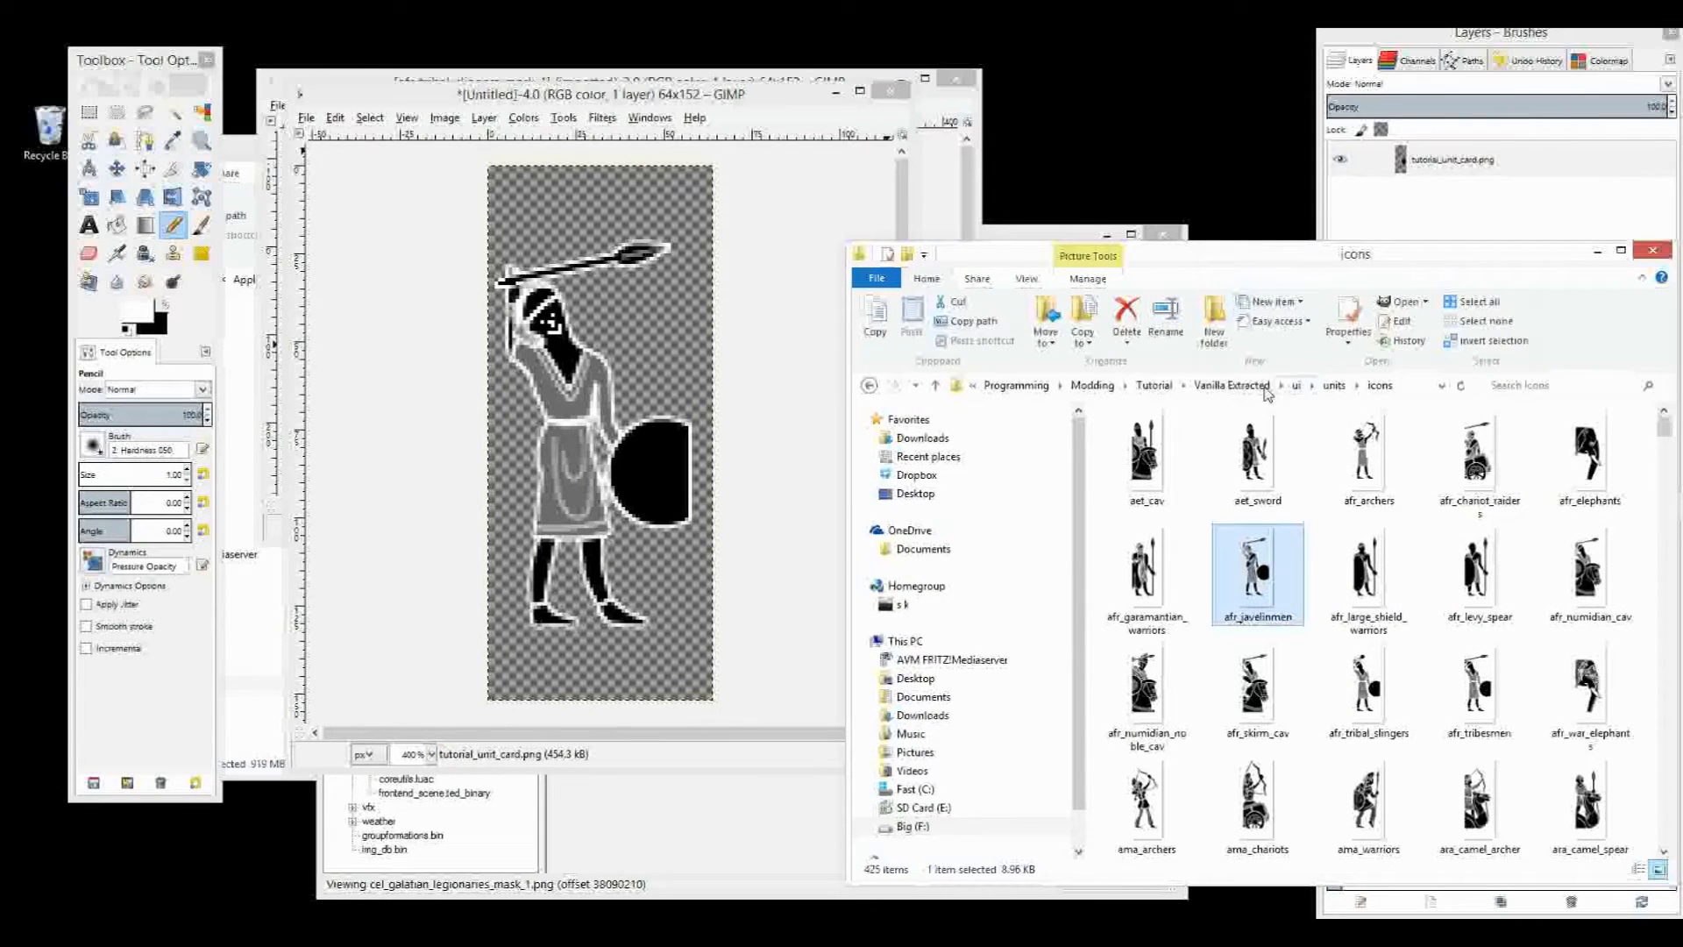
{"action": "left_click", "coordinate": [1153, 385]}
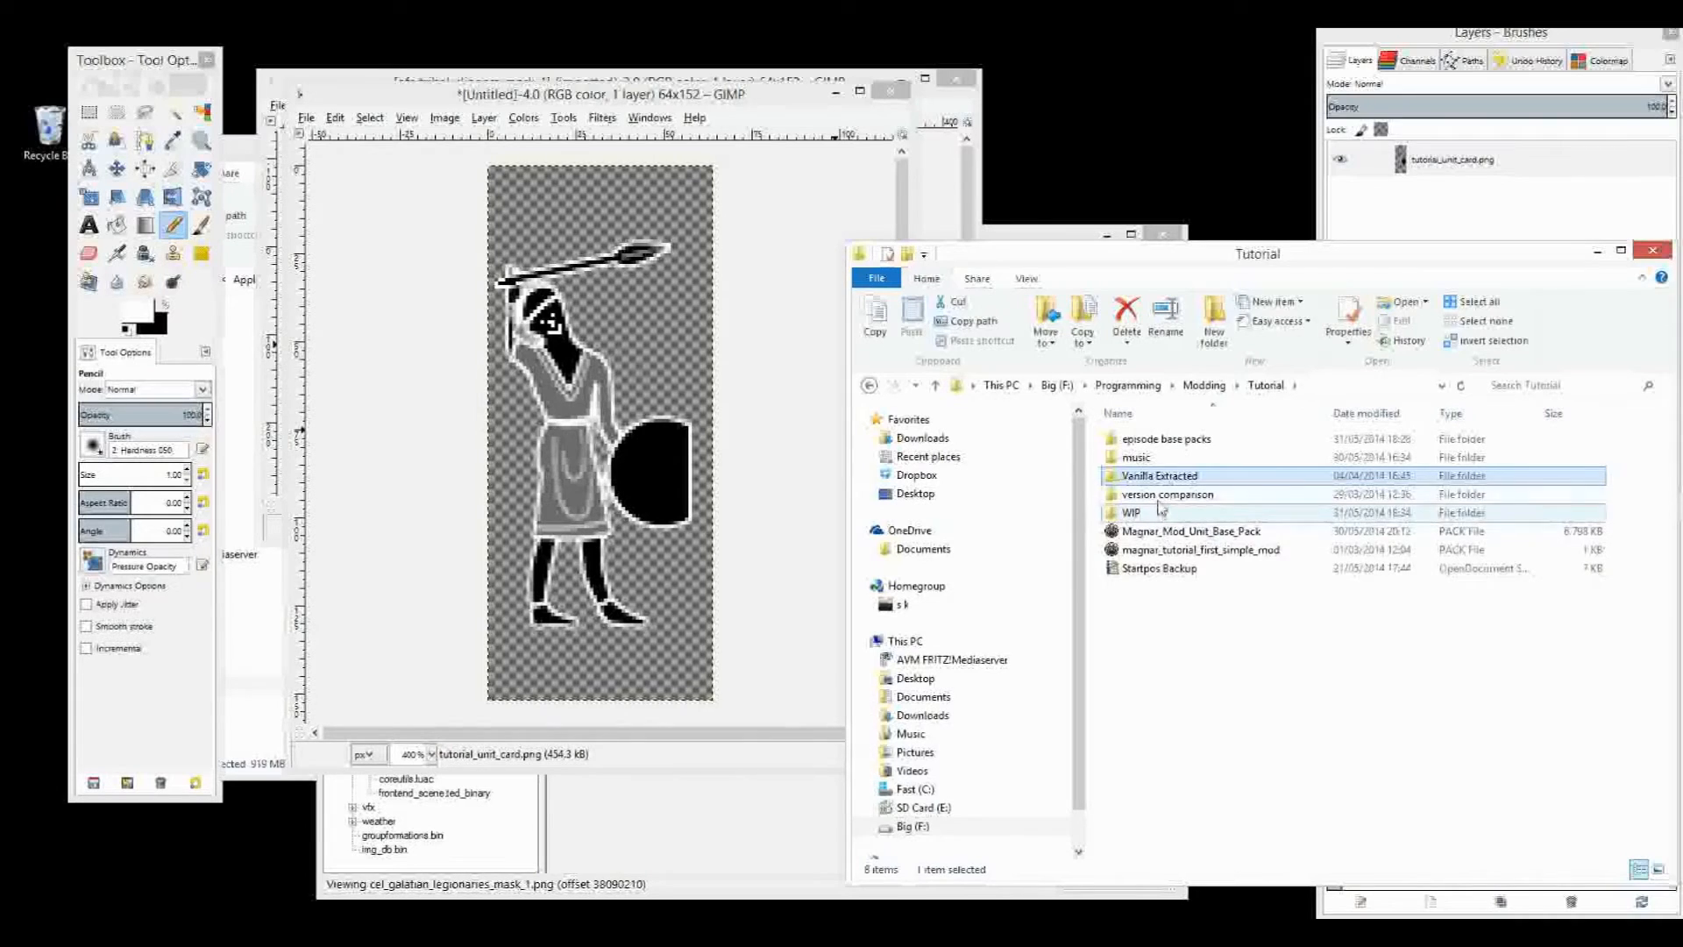
{"action": "double_click", "coordinate": [1129, 512]}
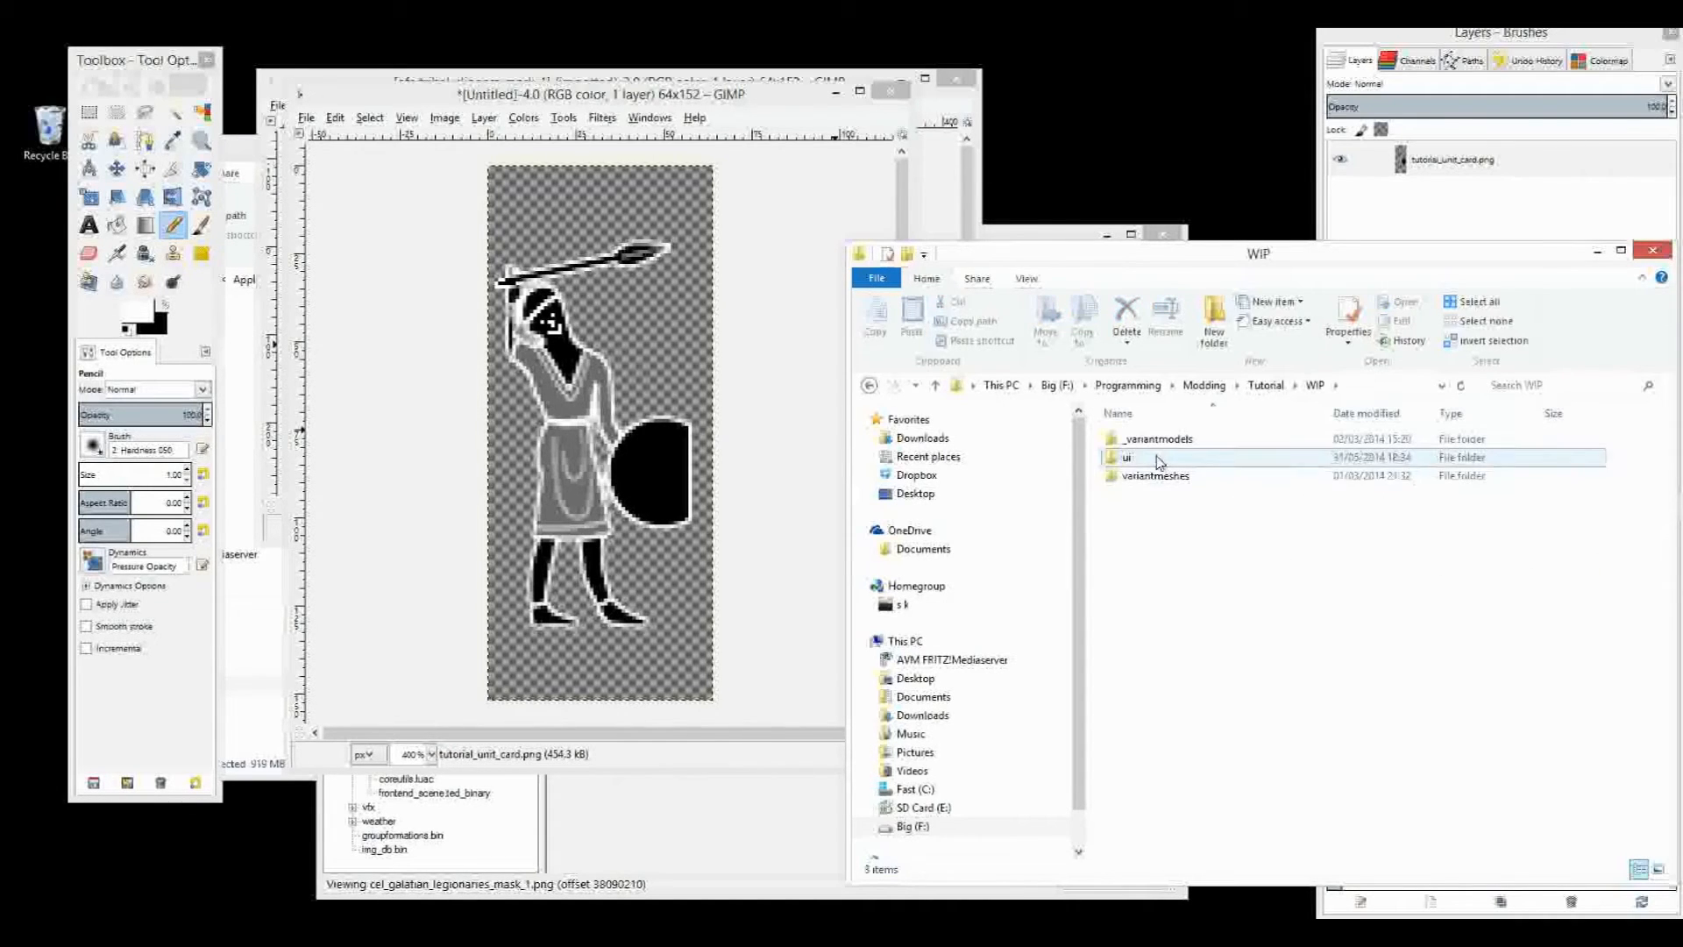
{"action": "double_click", "coordinate": [1123, 458]}
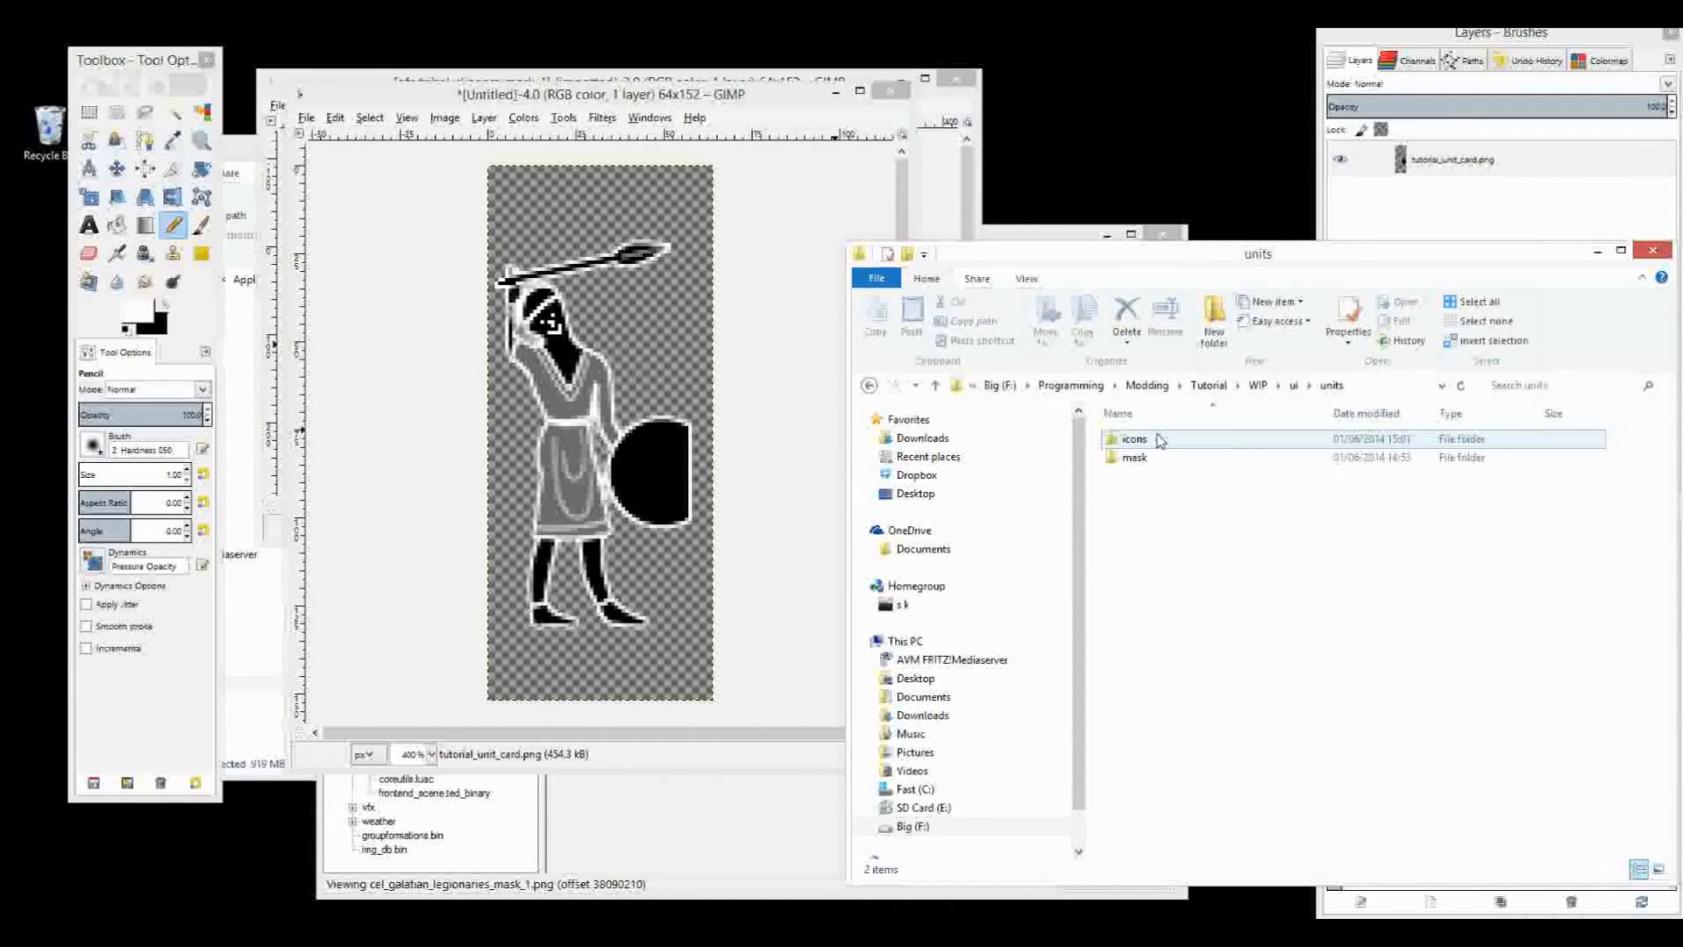
{"action": "double_click", "coordinate": [1130, 439]}
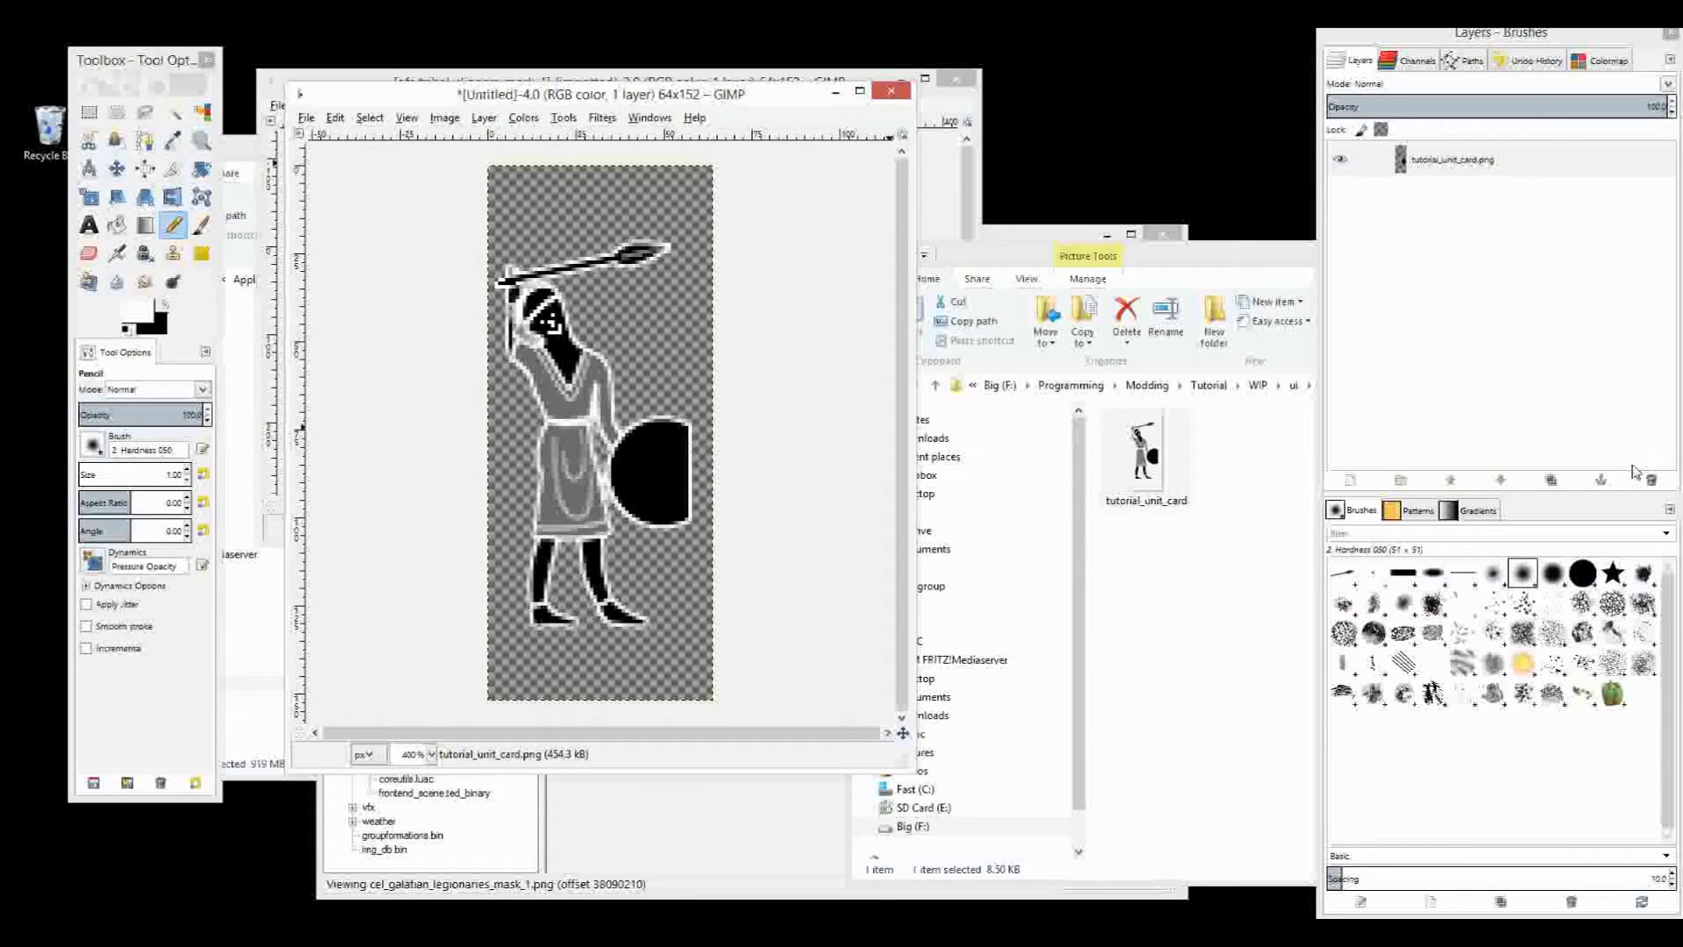
{"action": "mouse_move", "coordinate": [1581, 512]}
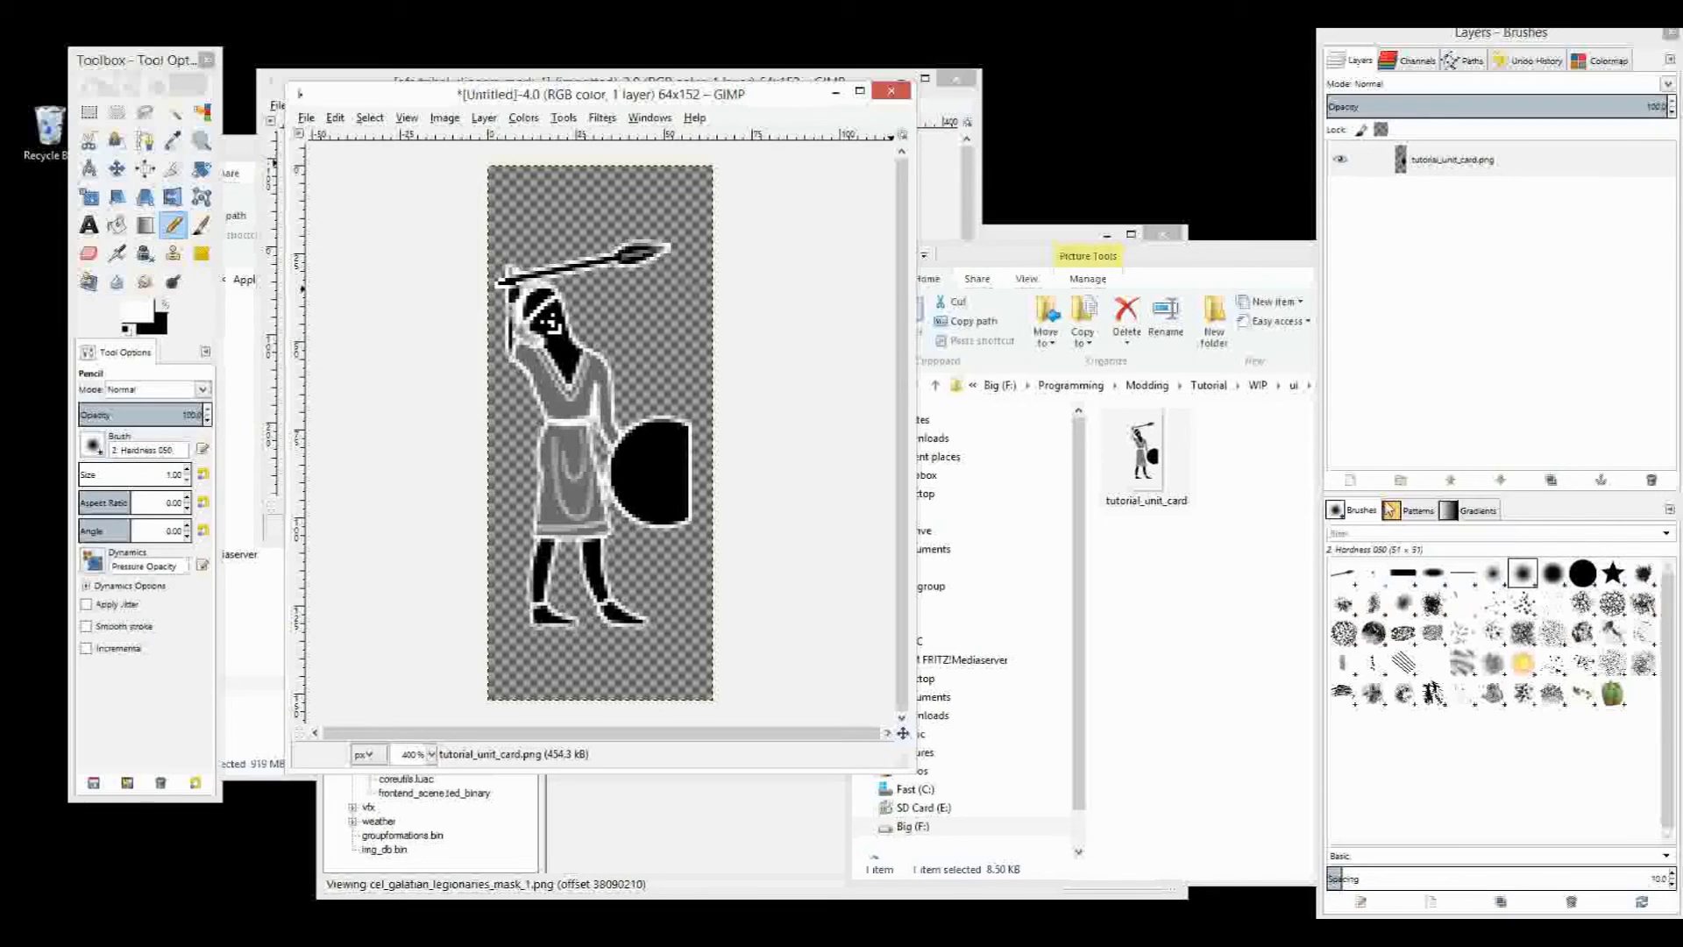
Add a new transparent-filled layer above the unit card
{"action": "left_click", "coordinate": [483, 119]}
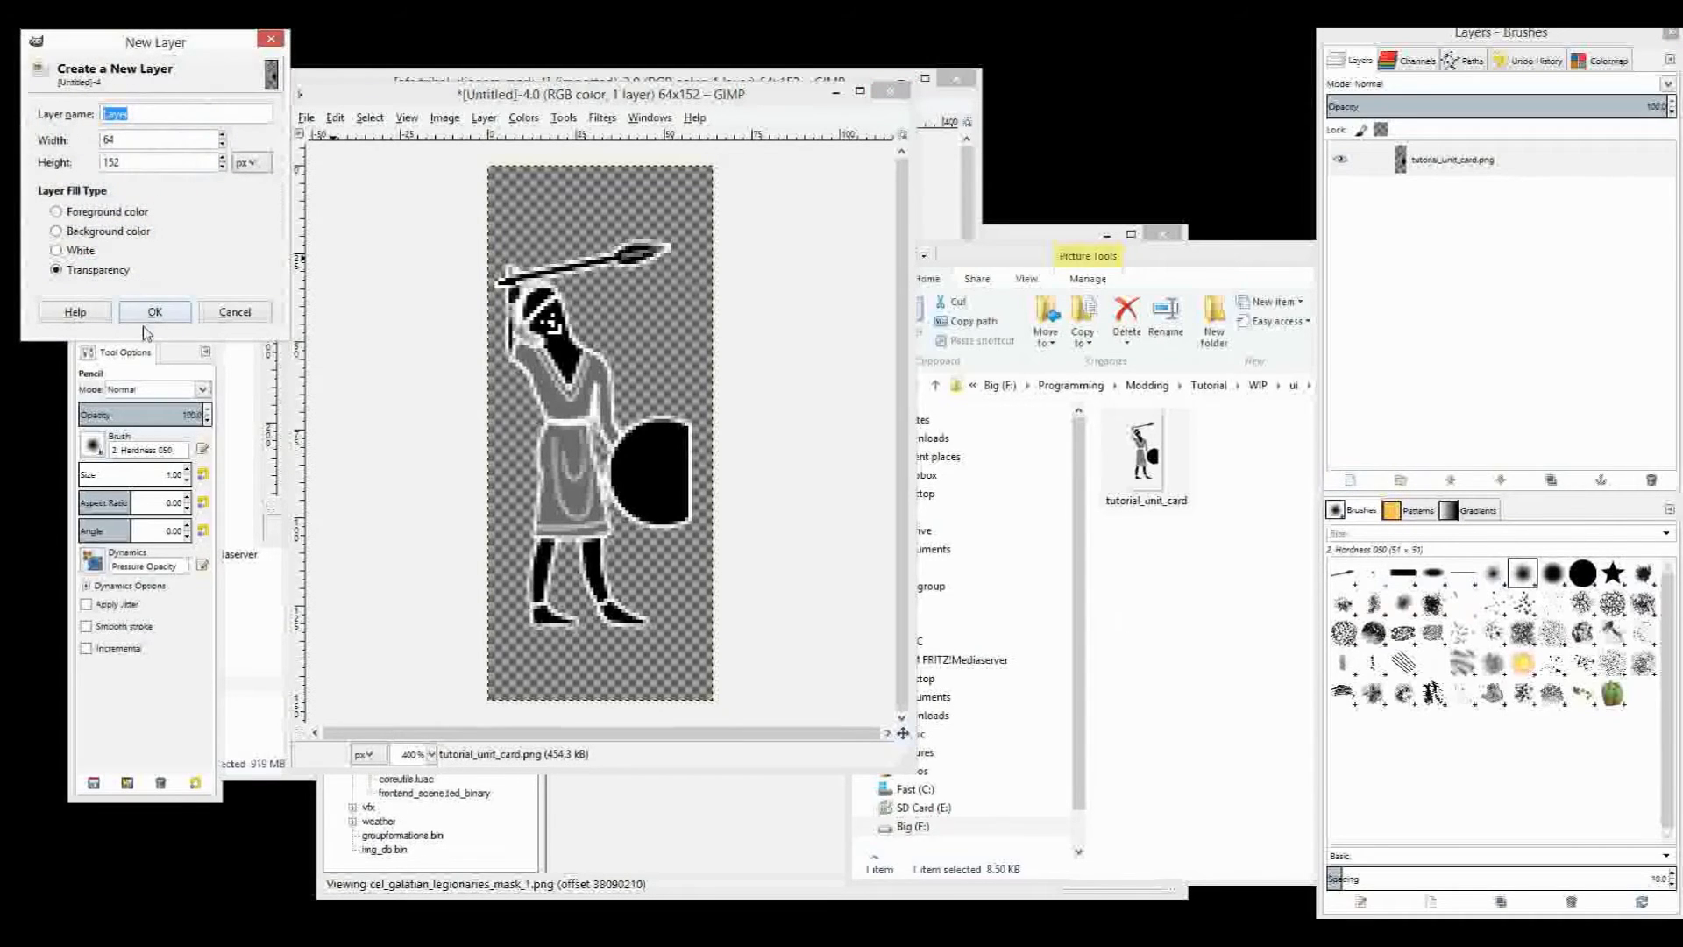
{"action": "left_click", "coordinate": [154, 311]}
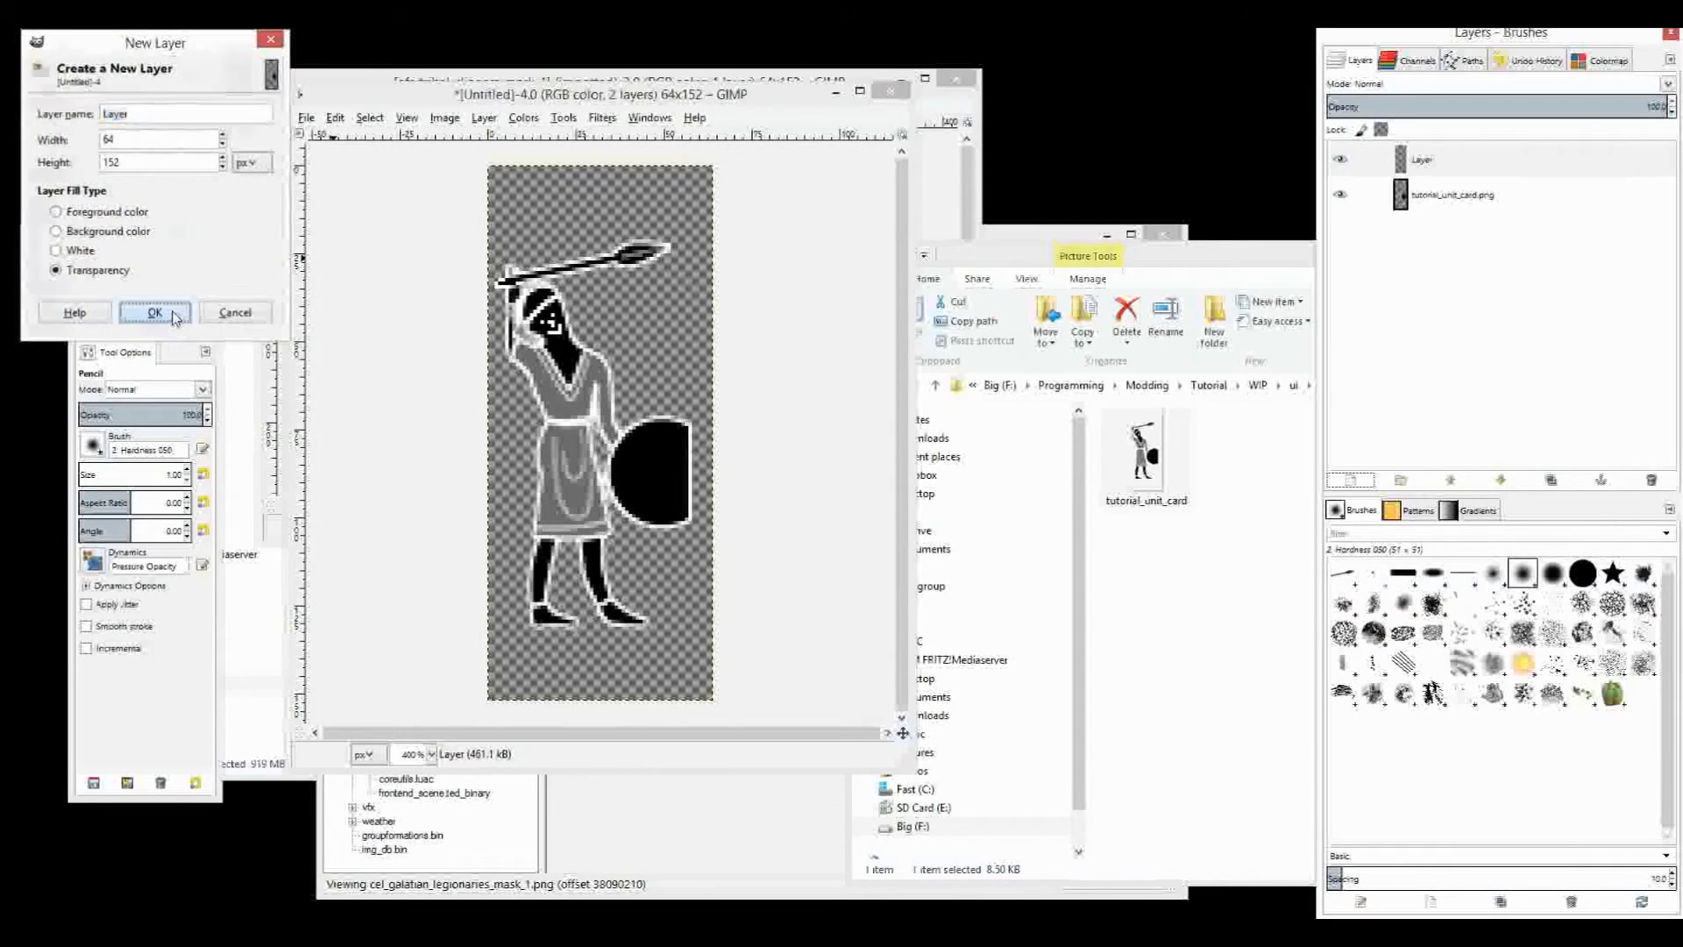
{"action": "left_click", "coordinate": [154, 312]}
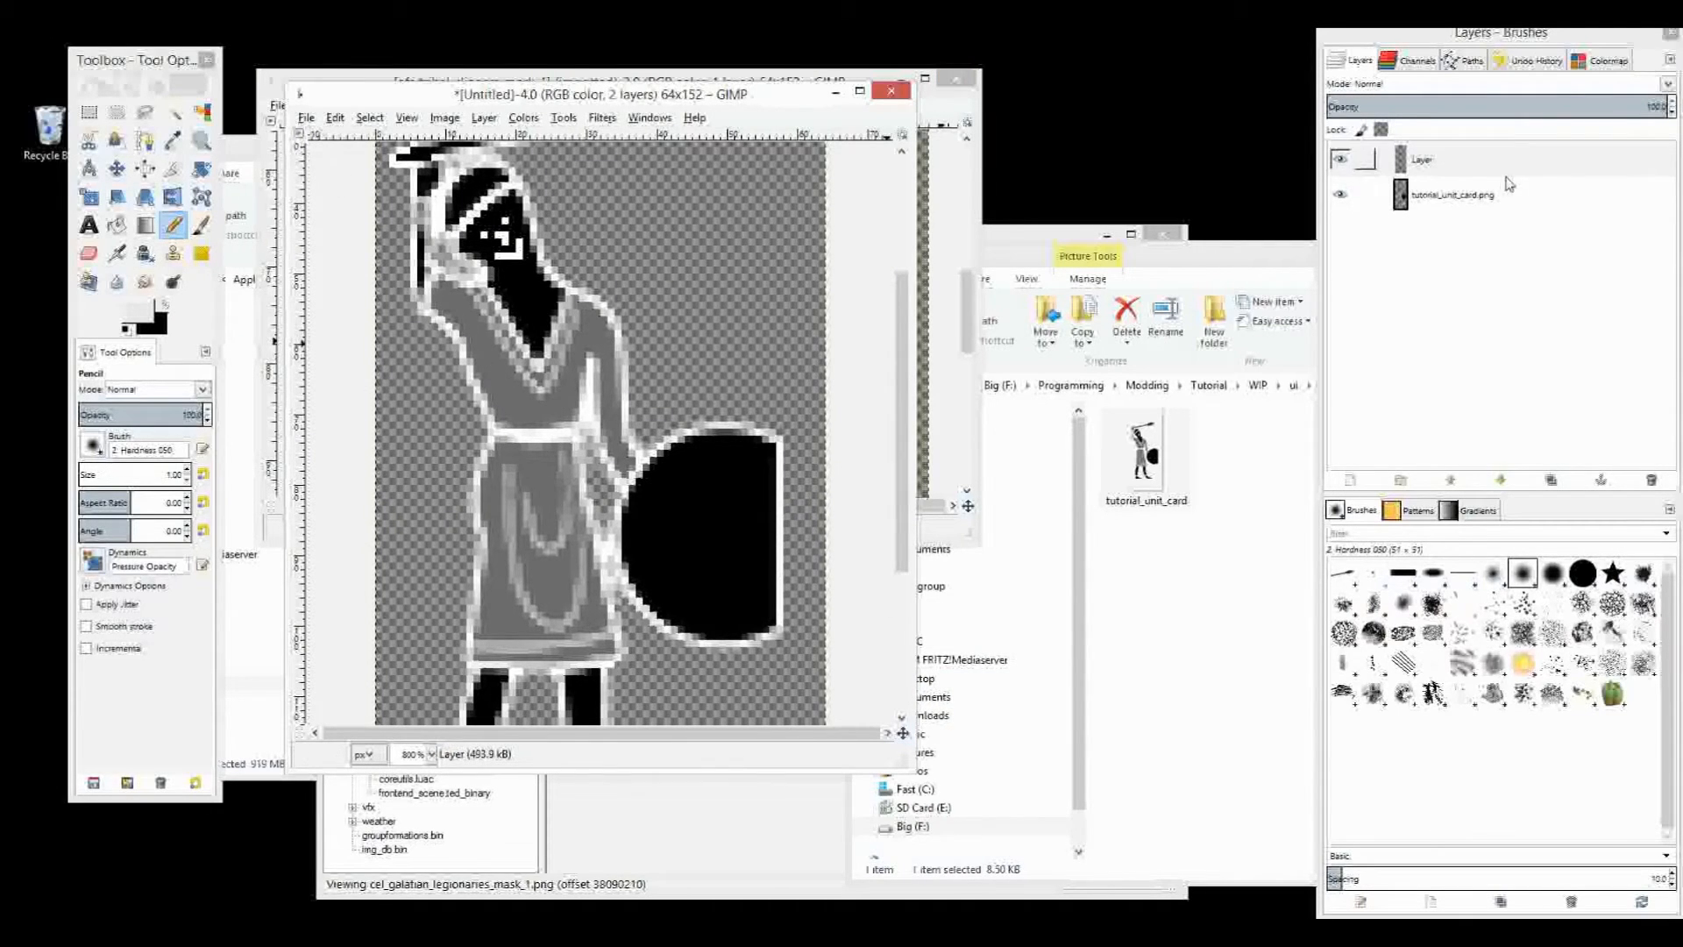
{"action": "mouse_move", "coordinate": [440, 306]}
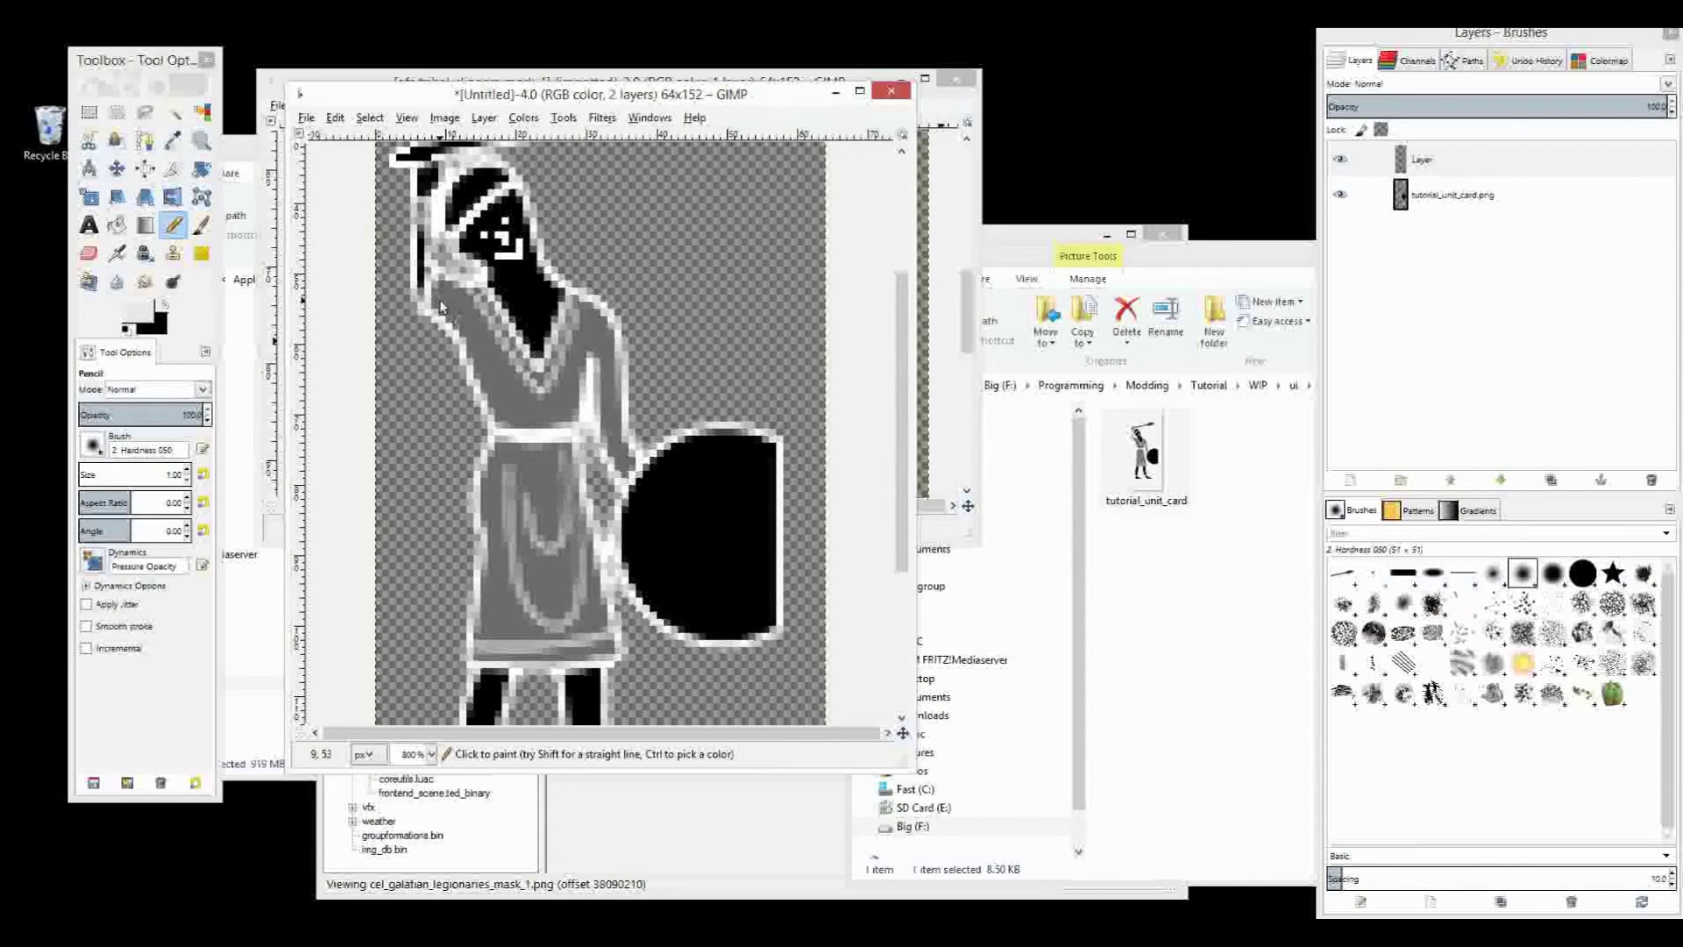
Outline a free selection around the warrior's legs below the tunic hem
{"action": "left_click", "coordinate": [144, 112]}
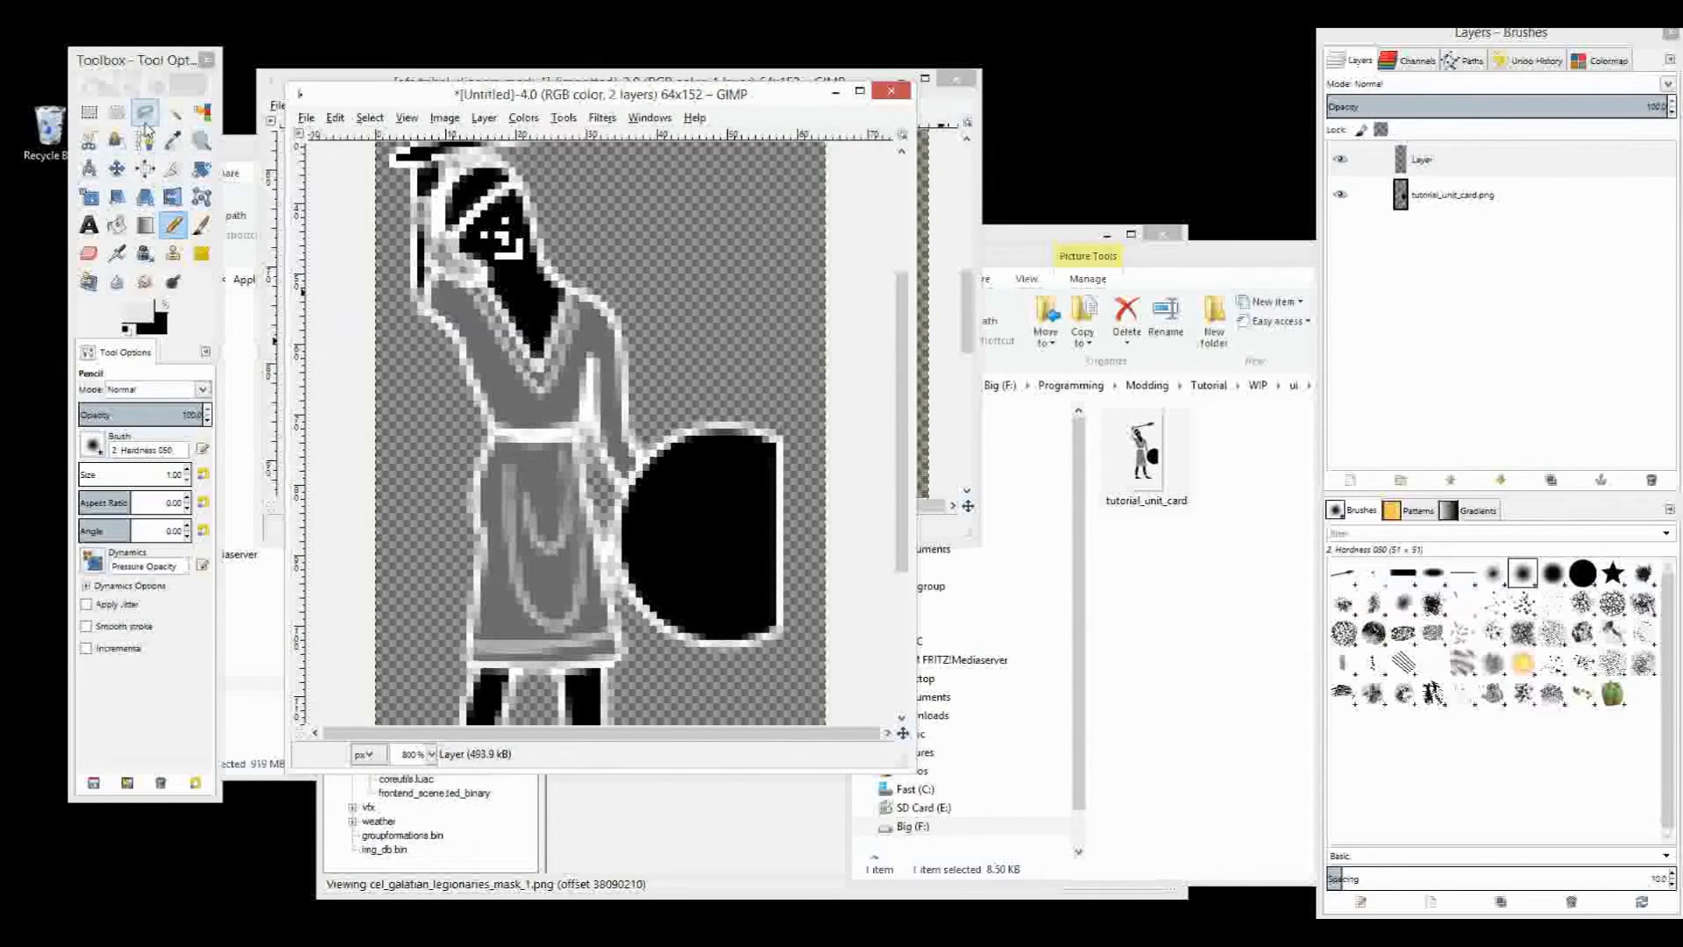
{"action": "left_click", "coordinate": [144, 112]}
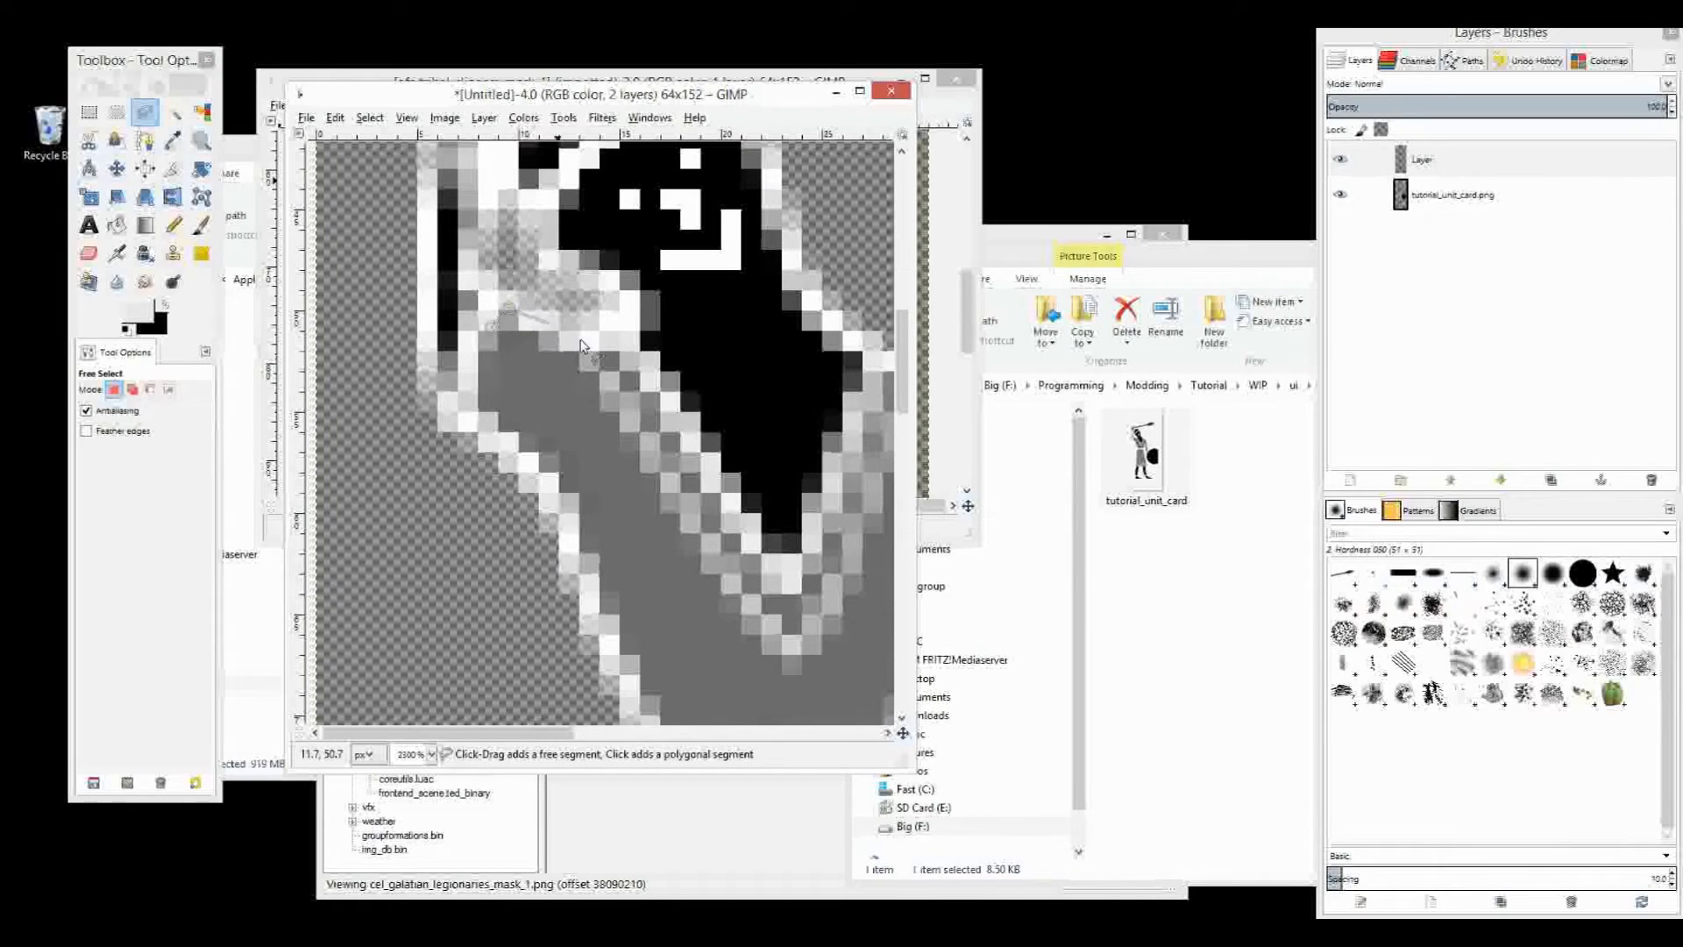
{"action": "left_click", "coordinate": [579, 347]}
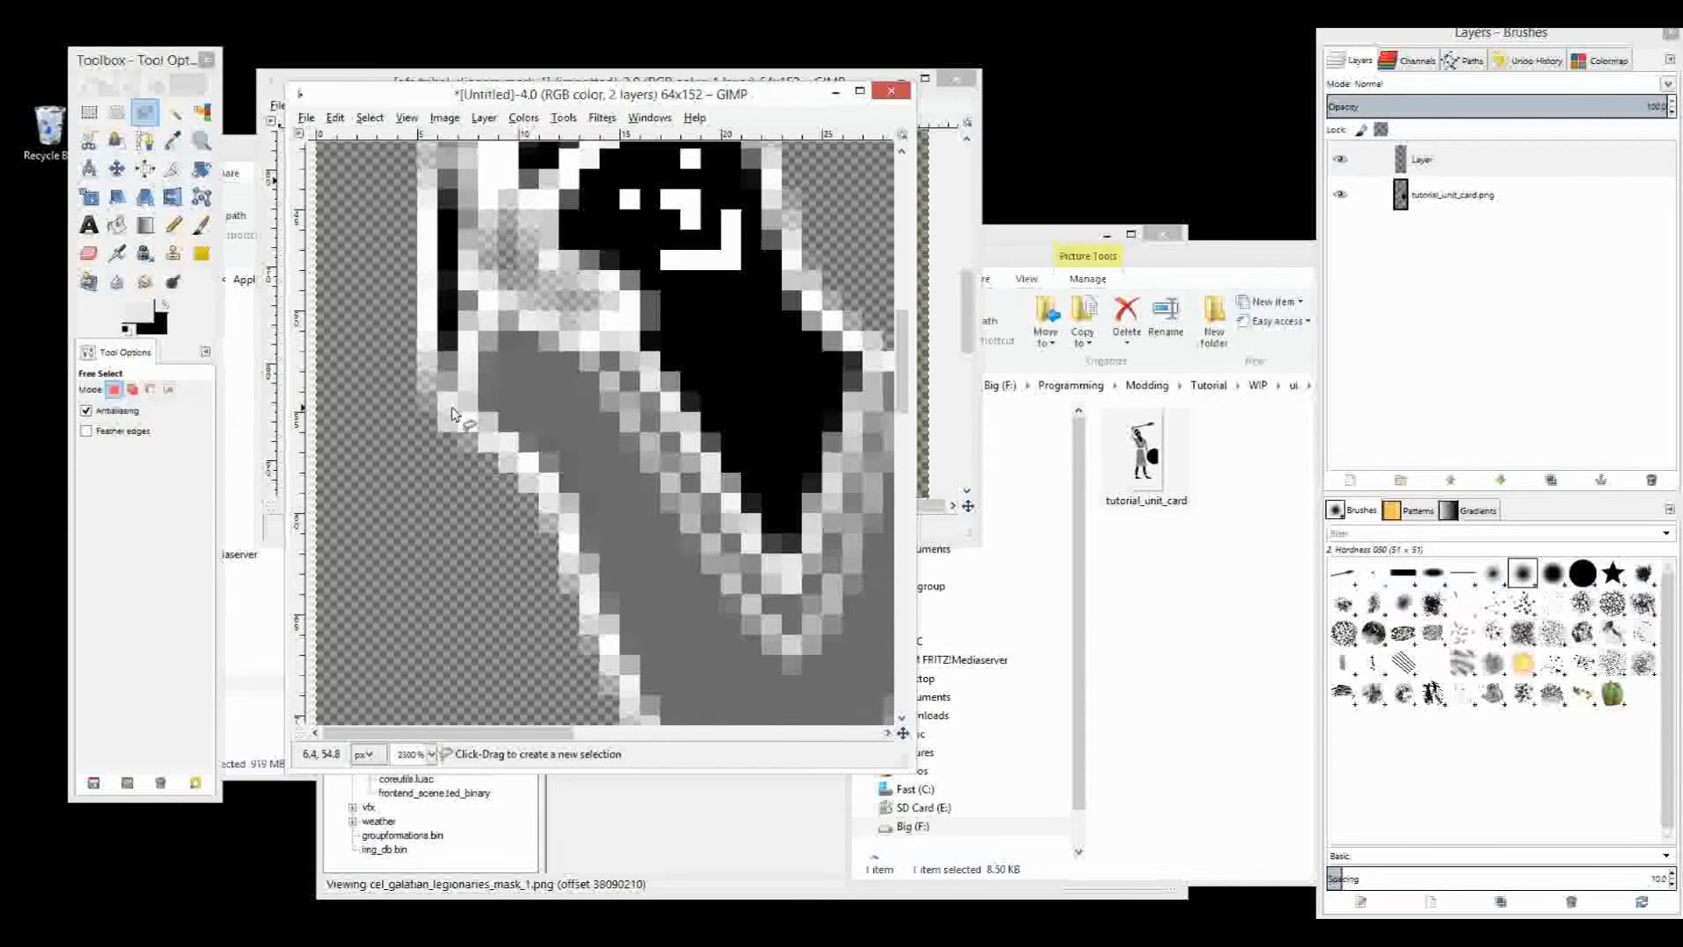
{"action": "left_click", "coordinate": [569, 327]}
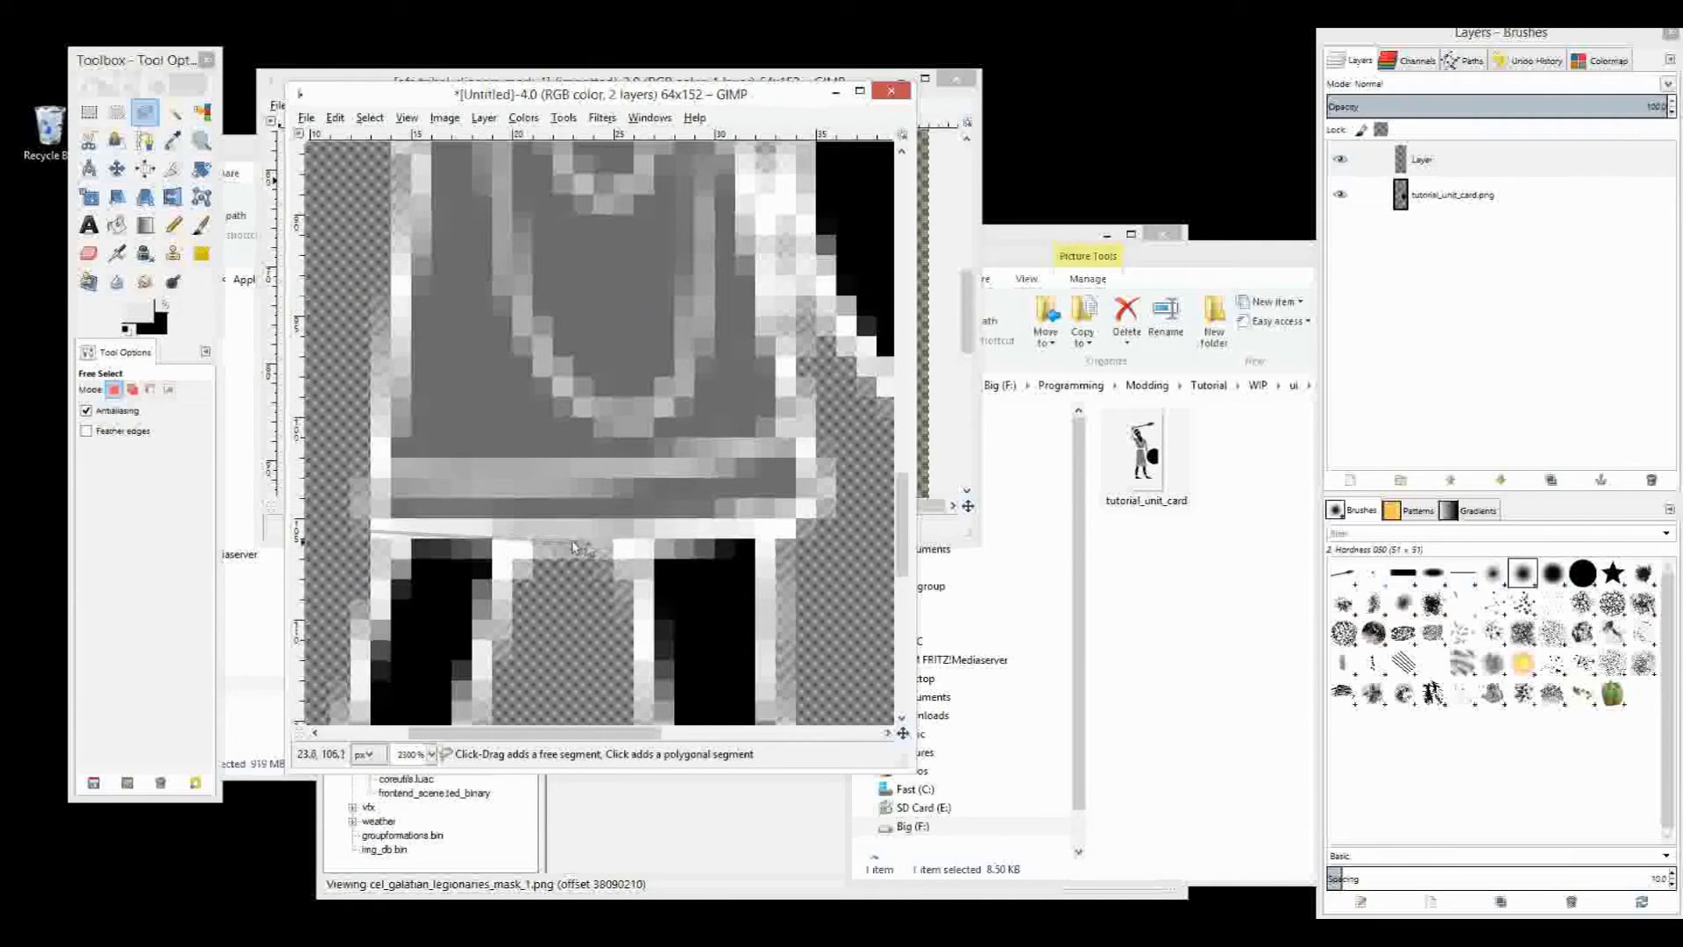
{"action": "left_click", "coordinate": [821, 526]}
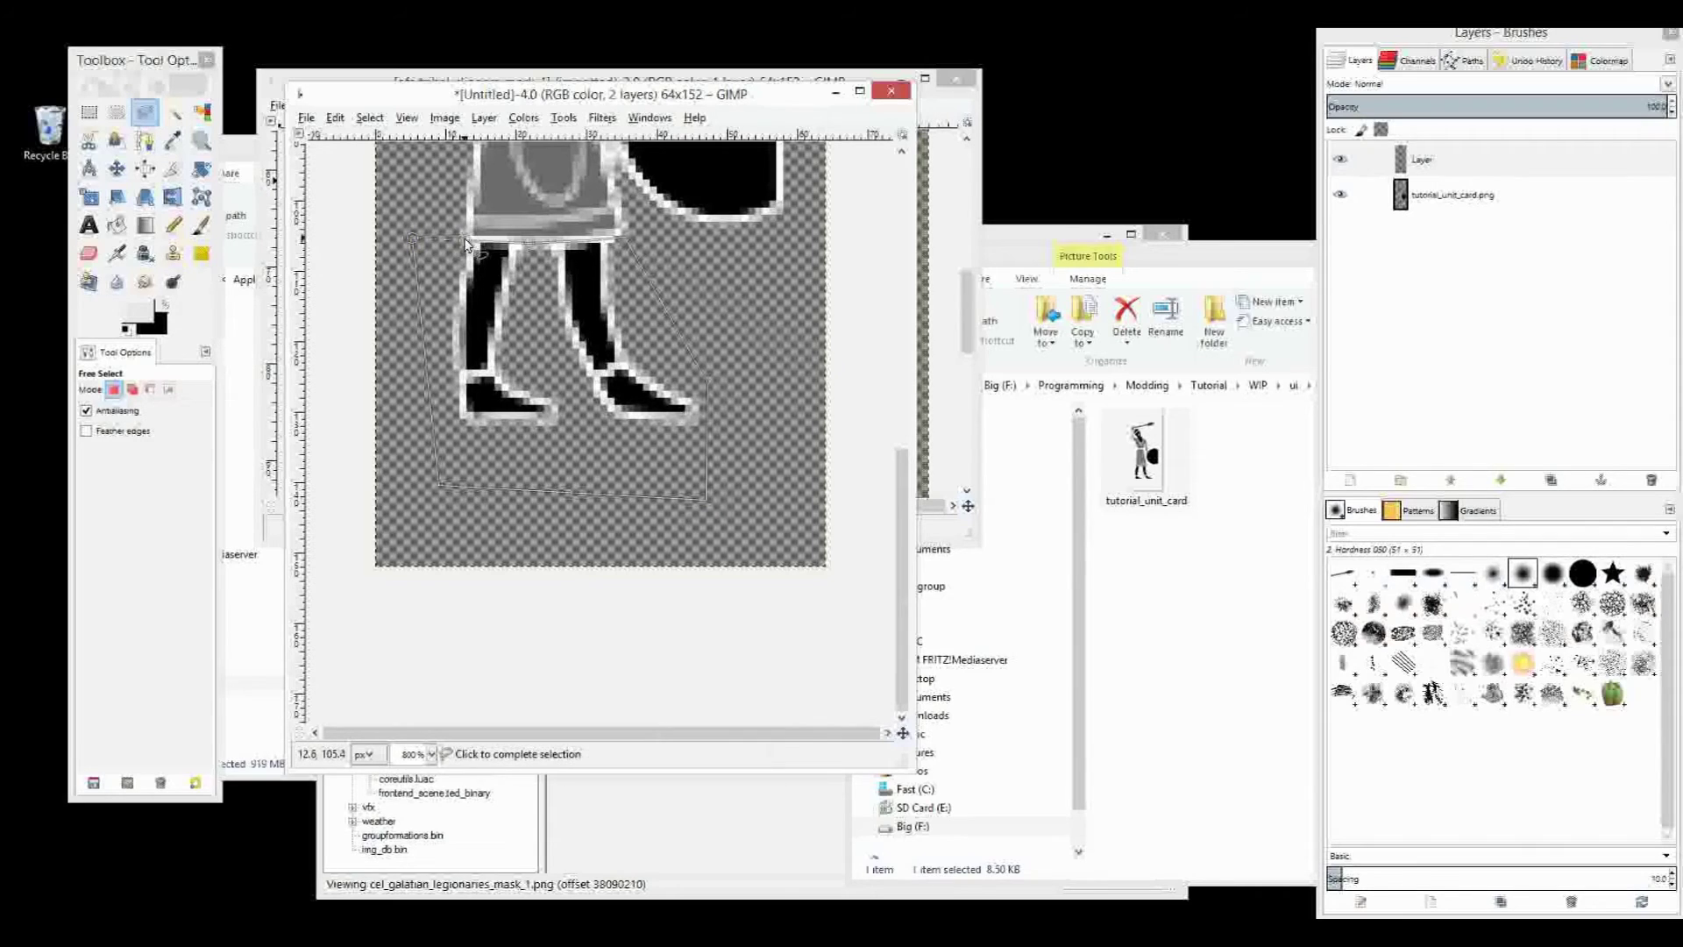
{"action": "left_click", "coordinate": [465, 245]}
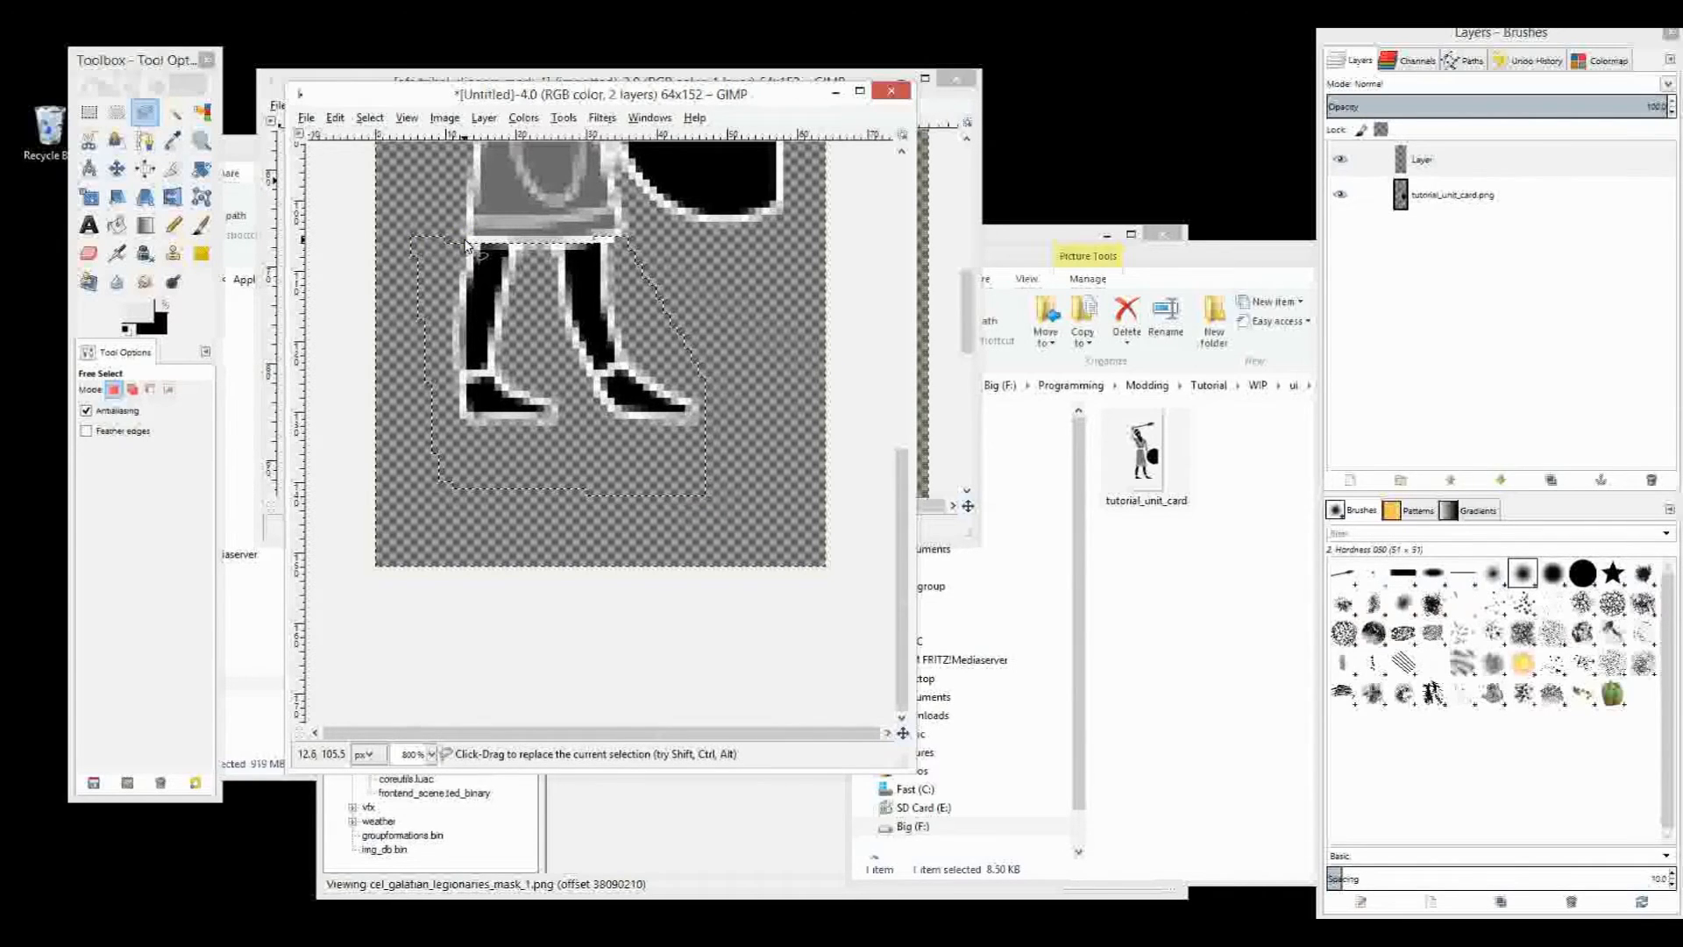
{"action": "left_click", "coordinate": [89, 254]}
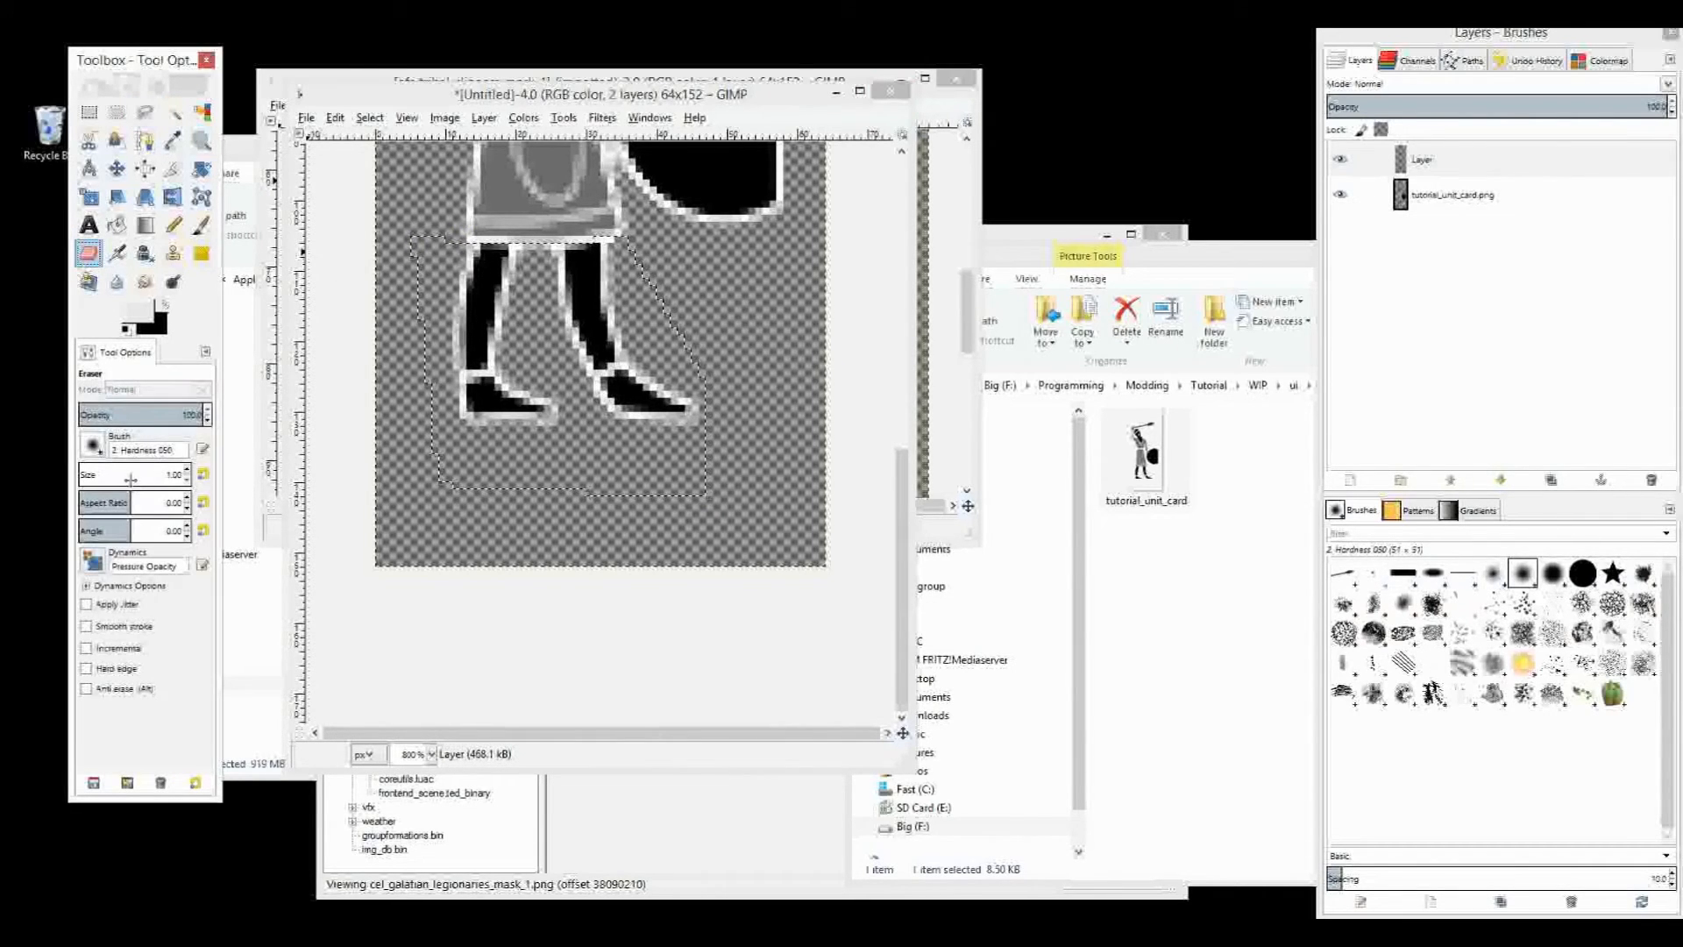
Erase the selected leg area using a much larger eraser size
{"action": "triple_click", "coordinate": [139, 475]}
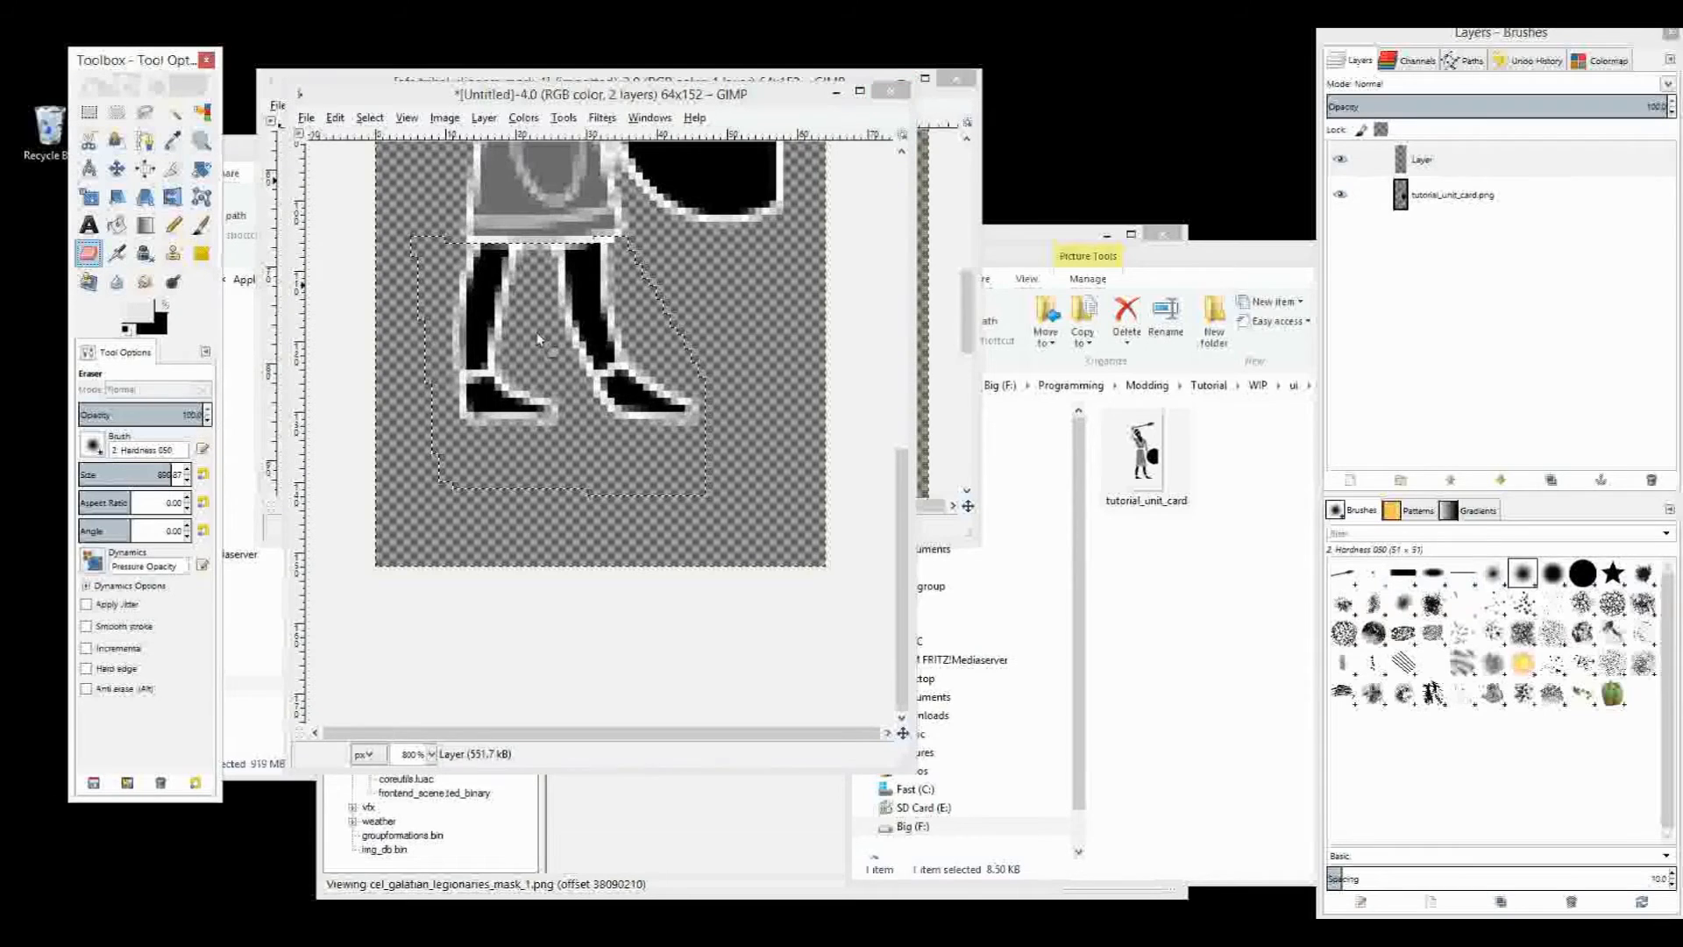
{"action": "left_click", "coordinate": [540, 338]}
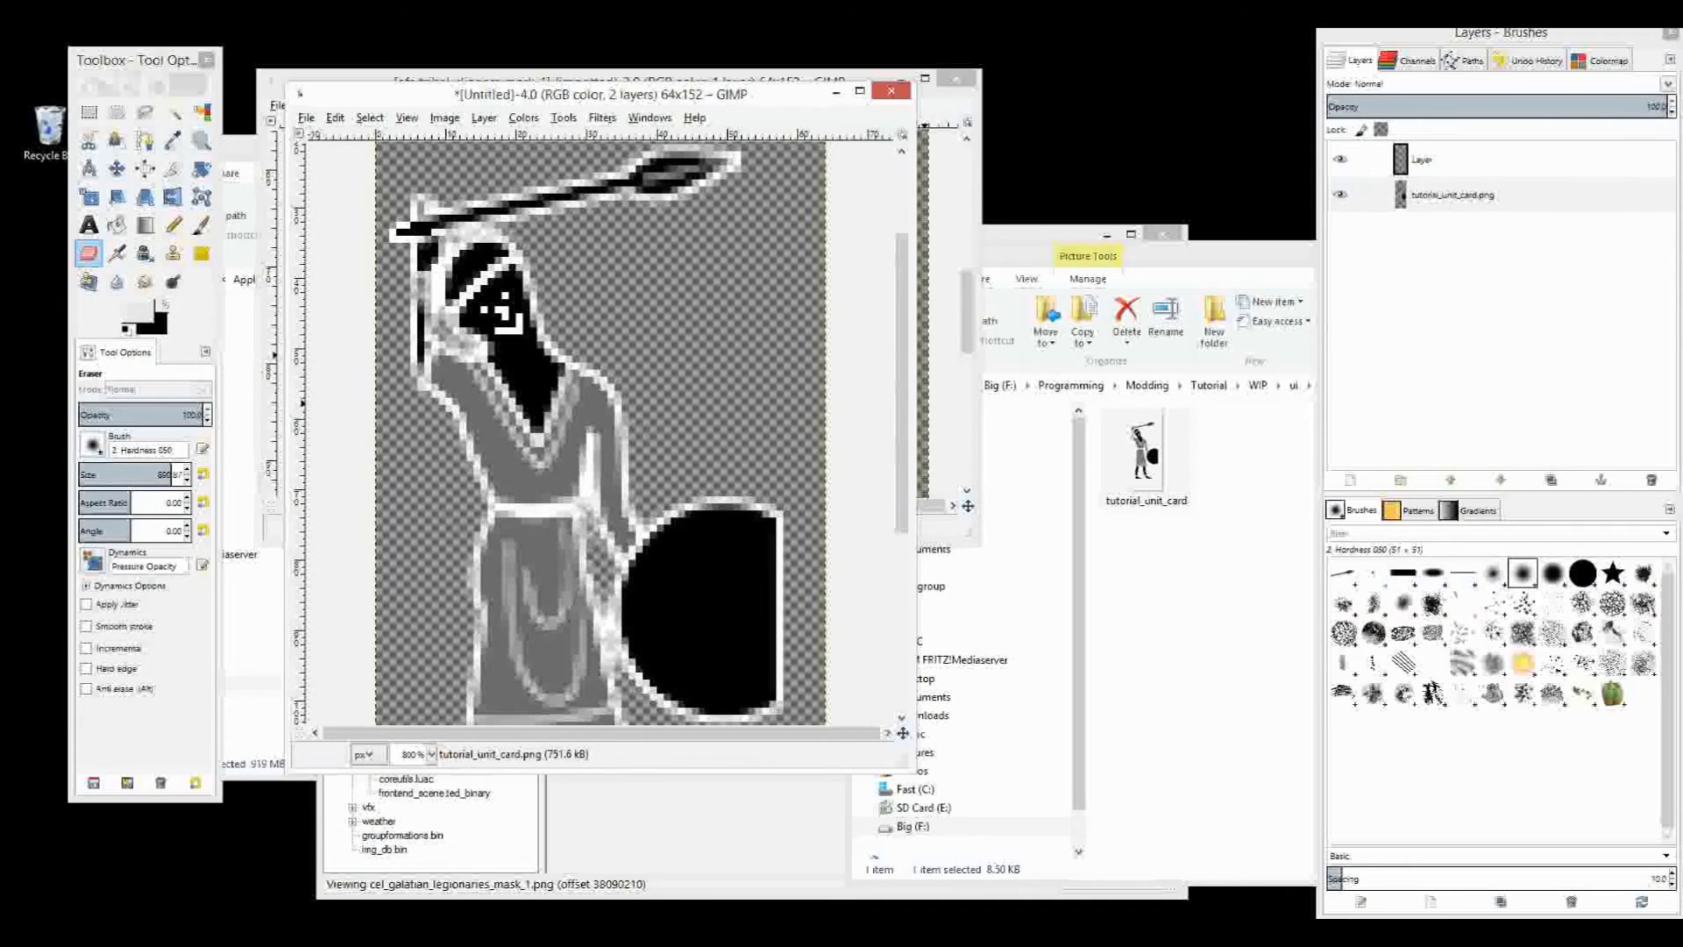
{"action": "left_click", "coordinate": [144, 111]}
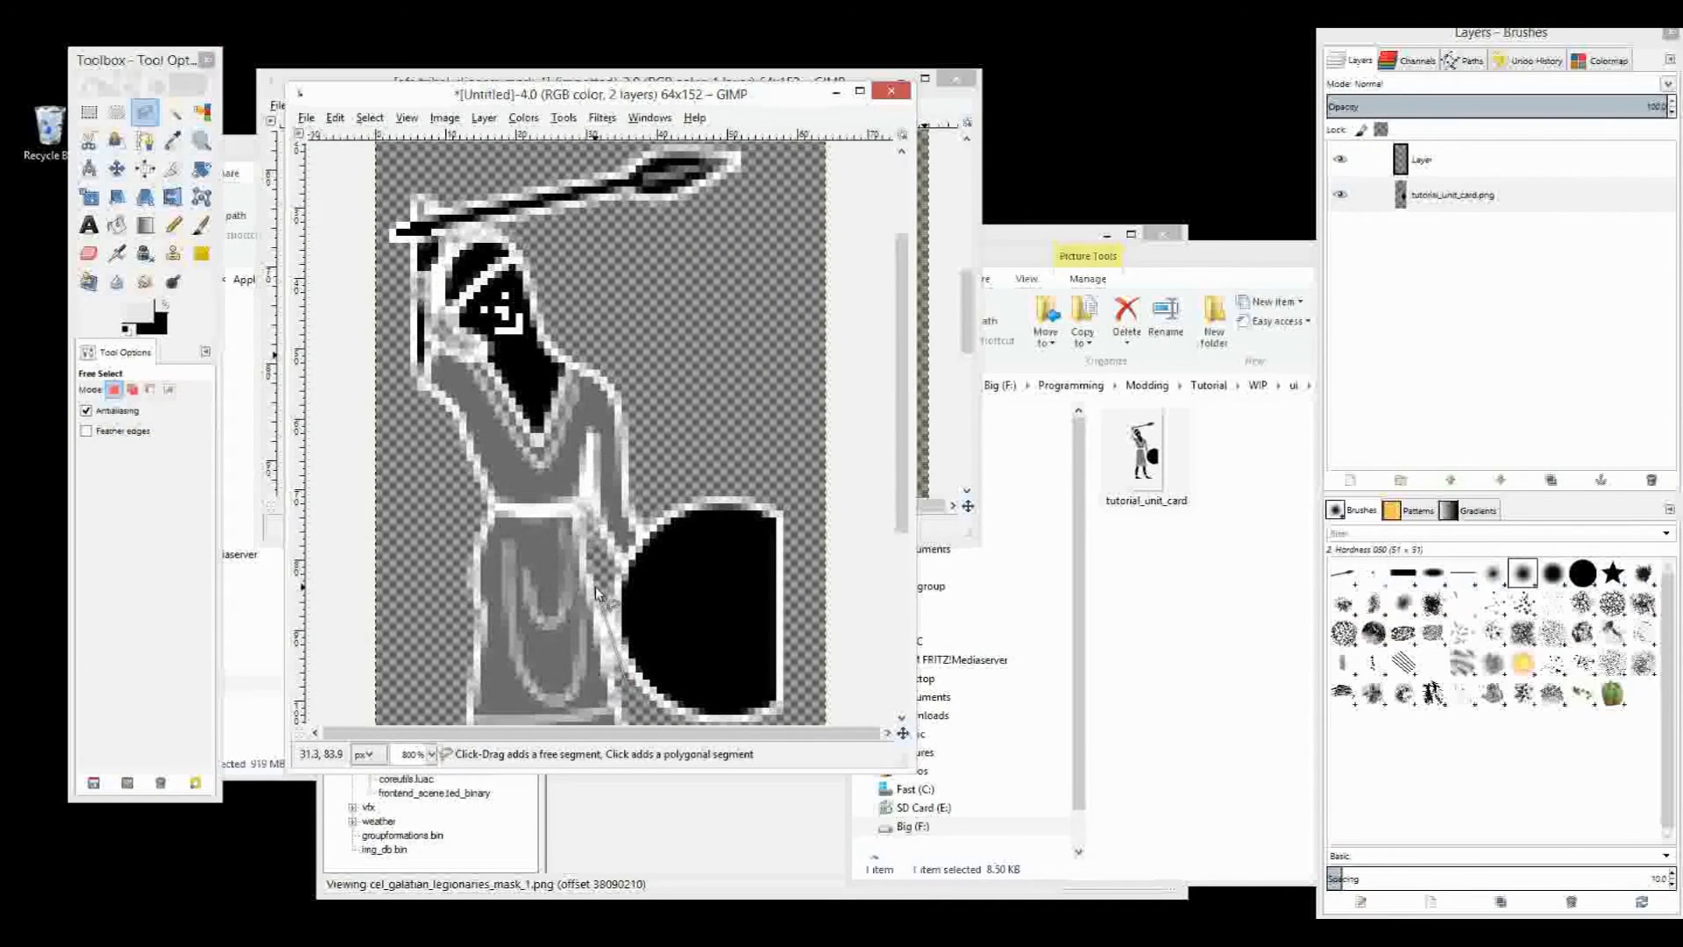
{"action": "mouse_move", "coordinate": [655, 547]}
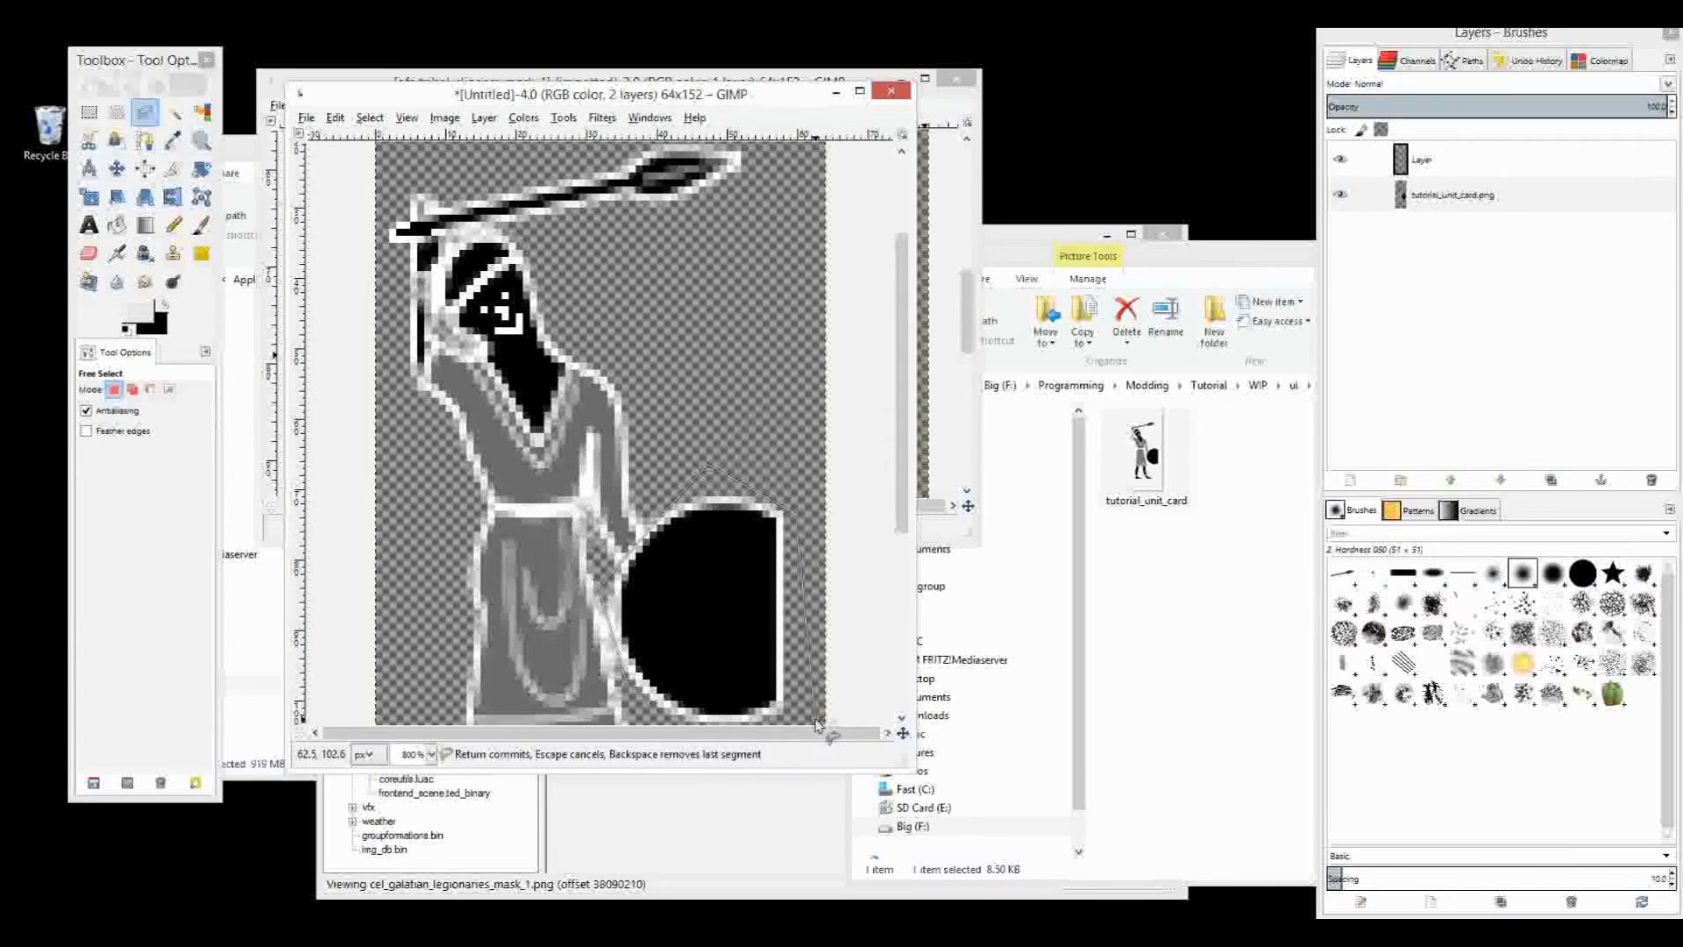
{"action": "scroll", "scroll_direction": "down", "scroll_amount": 3}
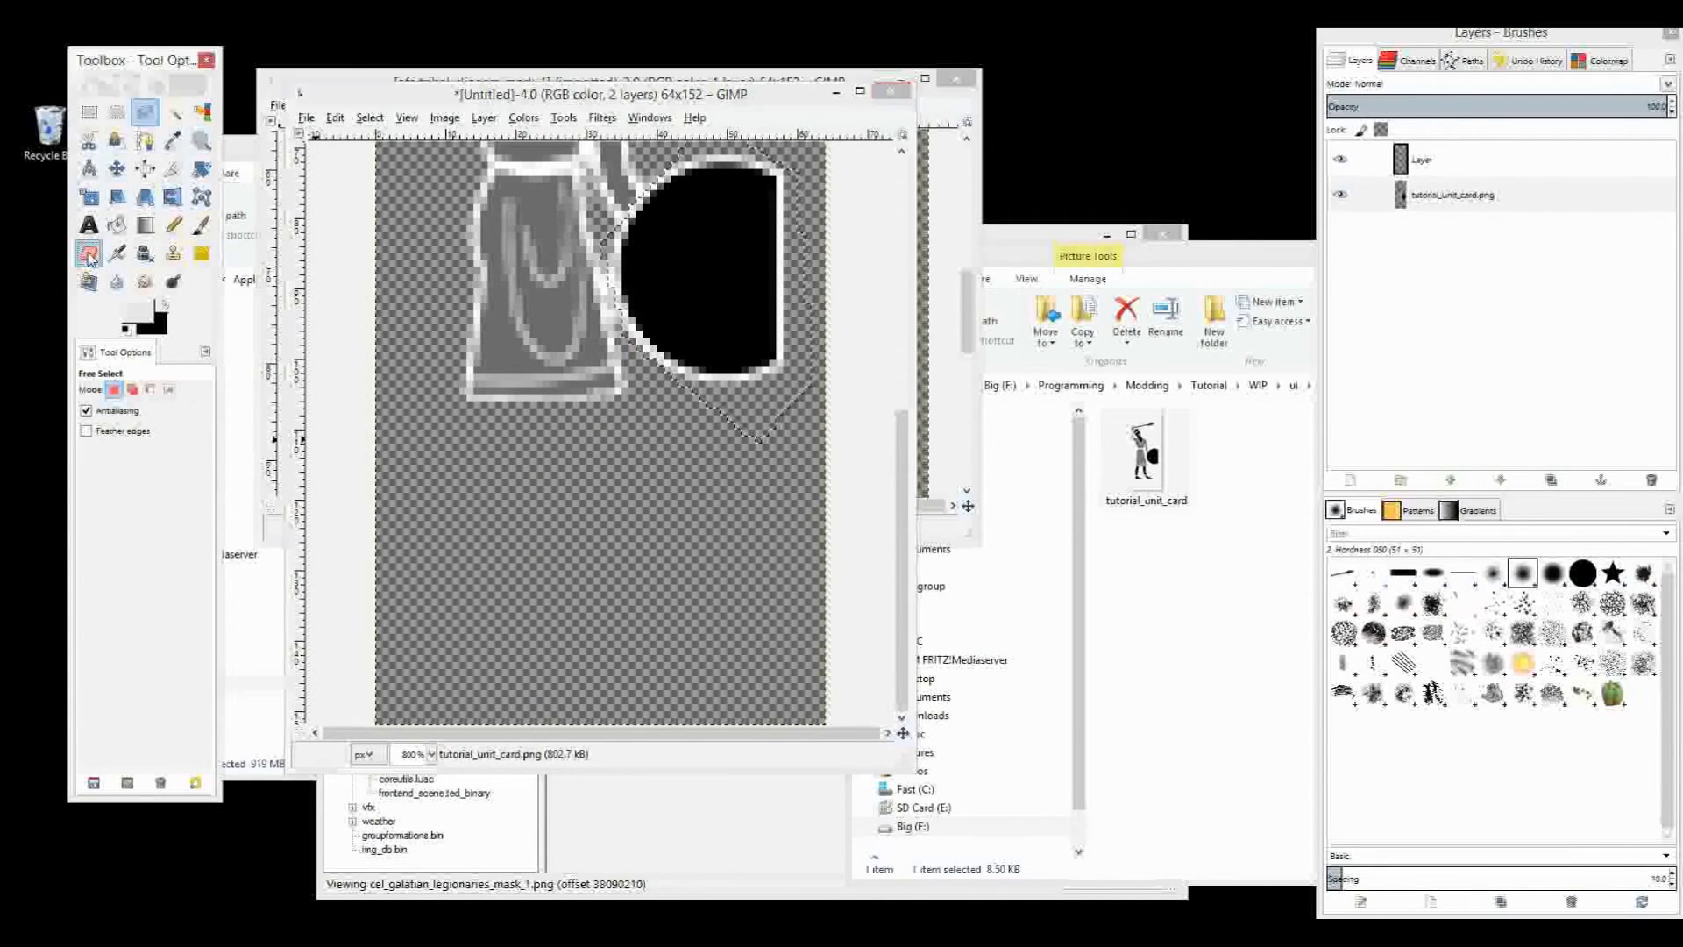
{"action": "left_click", "coordinate": [88, 253]}
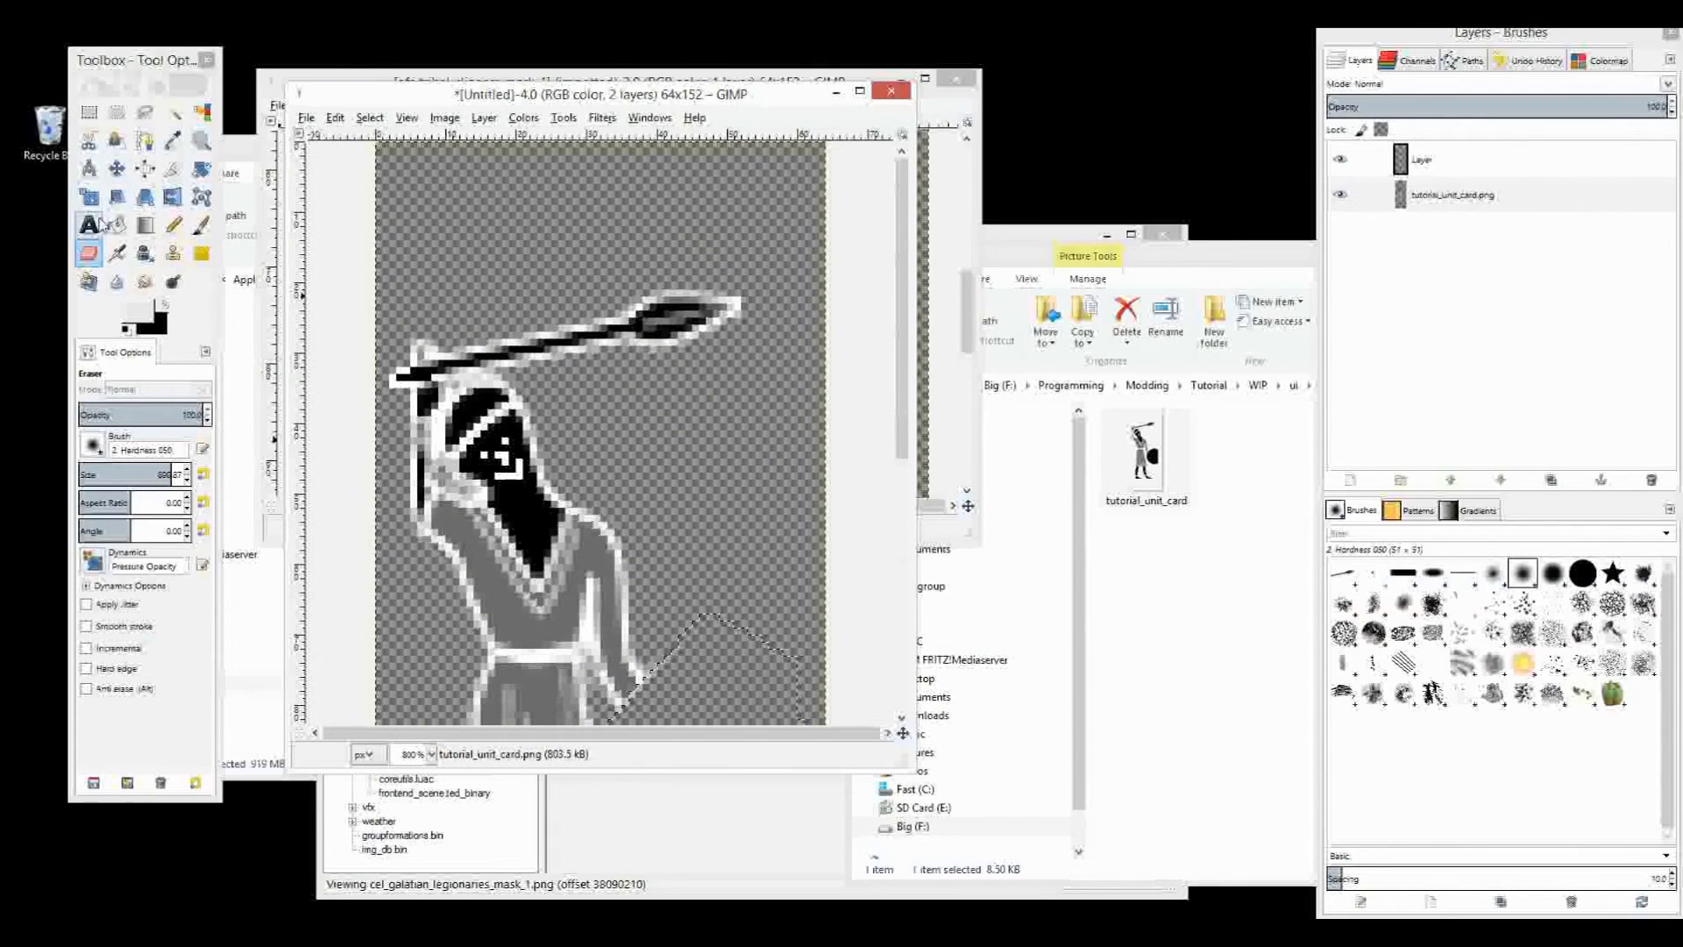
Outline a free selection around the head, shoulder and spear
{"action": "left_click", "coordinate": [145, 111]}
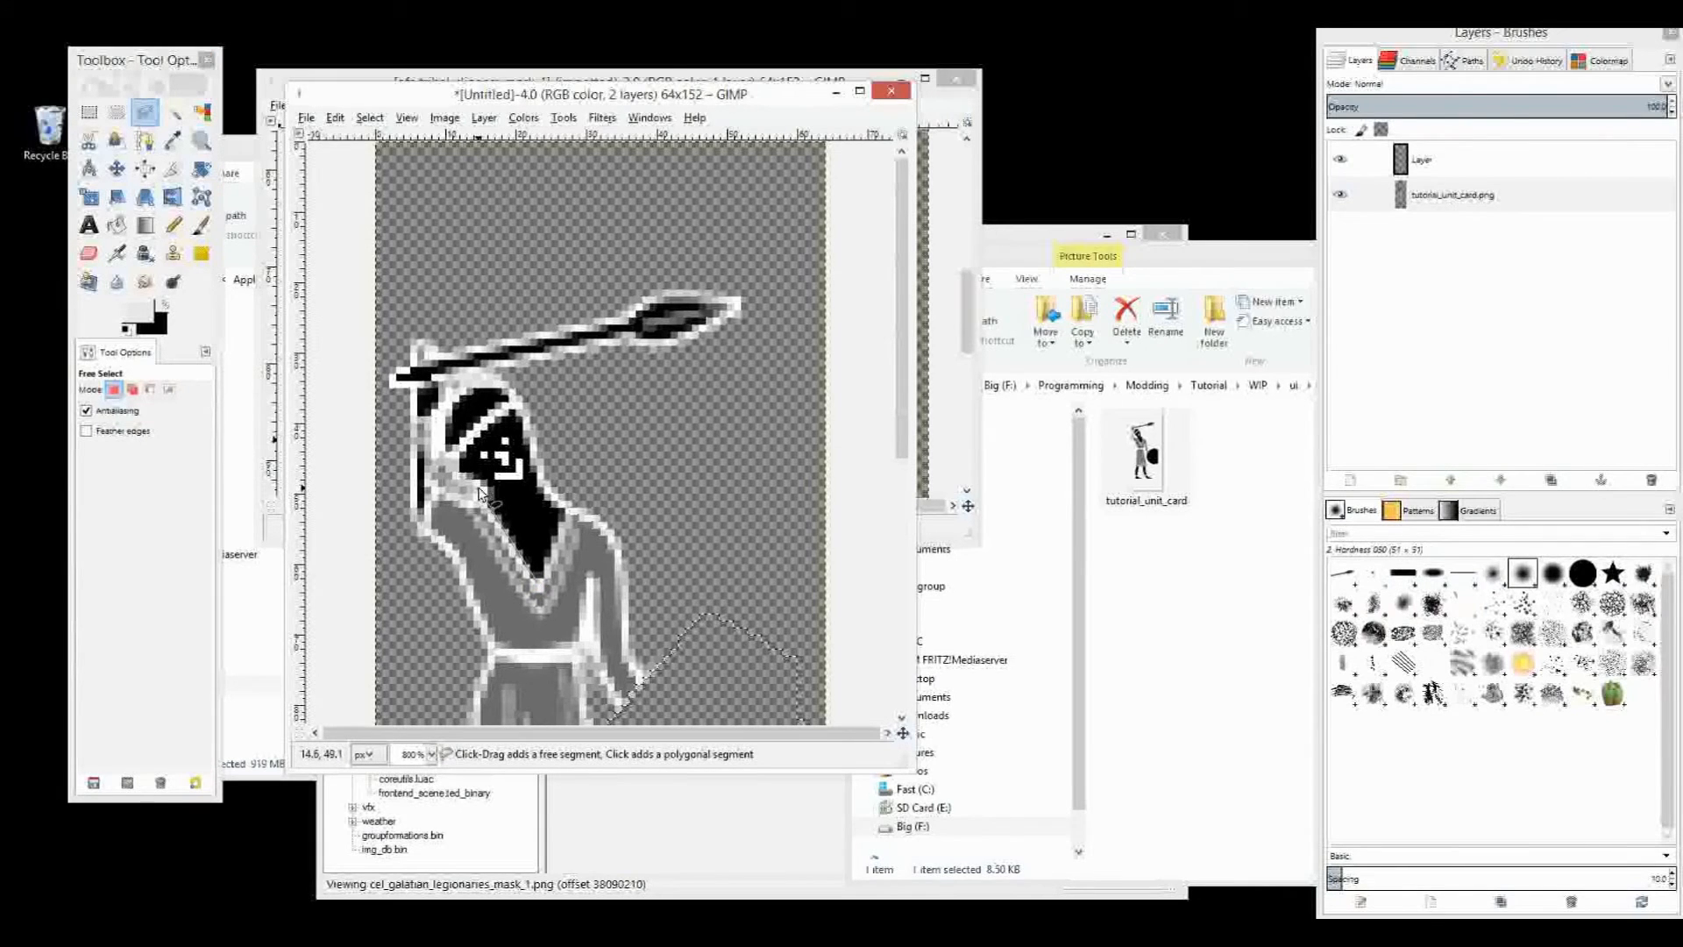
{"action": "left_click", "coordinate": [424, 512]}
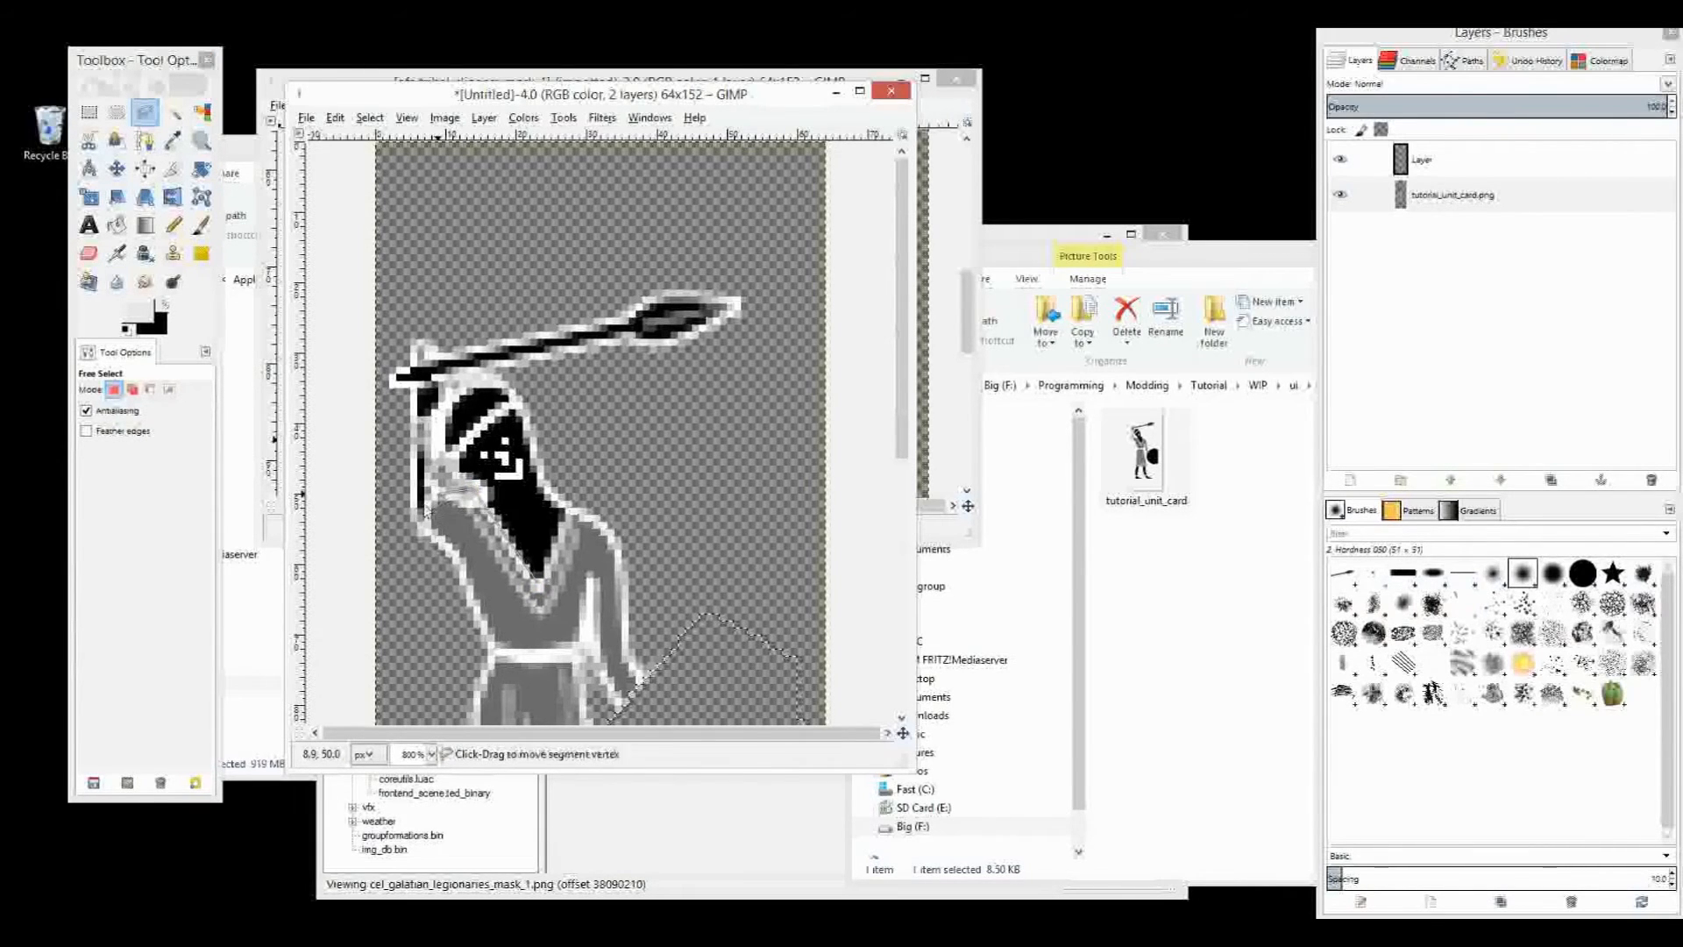
{"action": "left_click", "coordinate": [392, 489]}
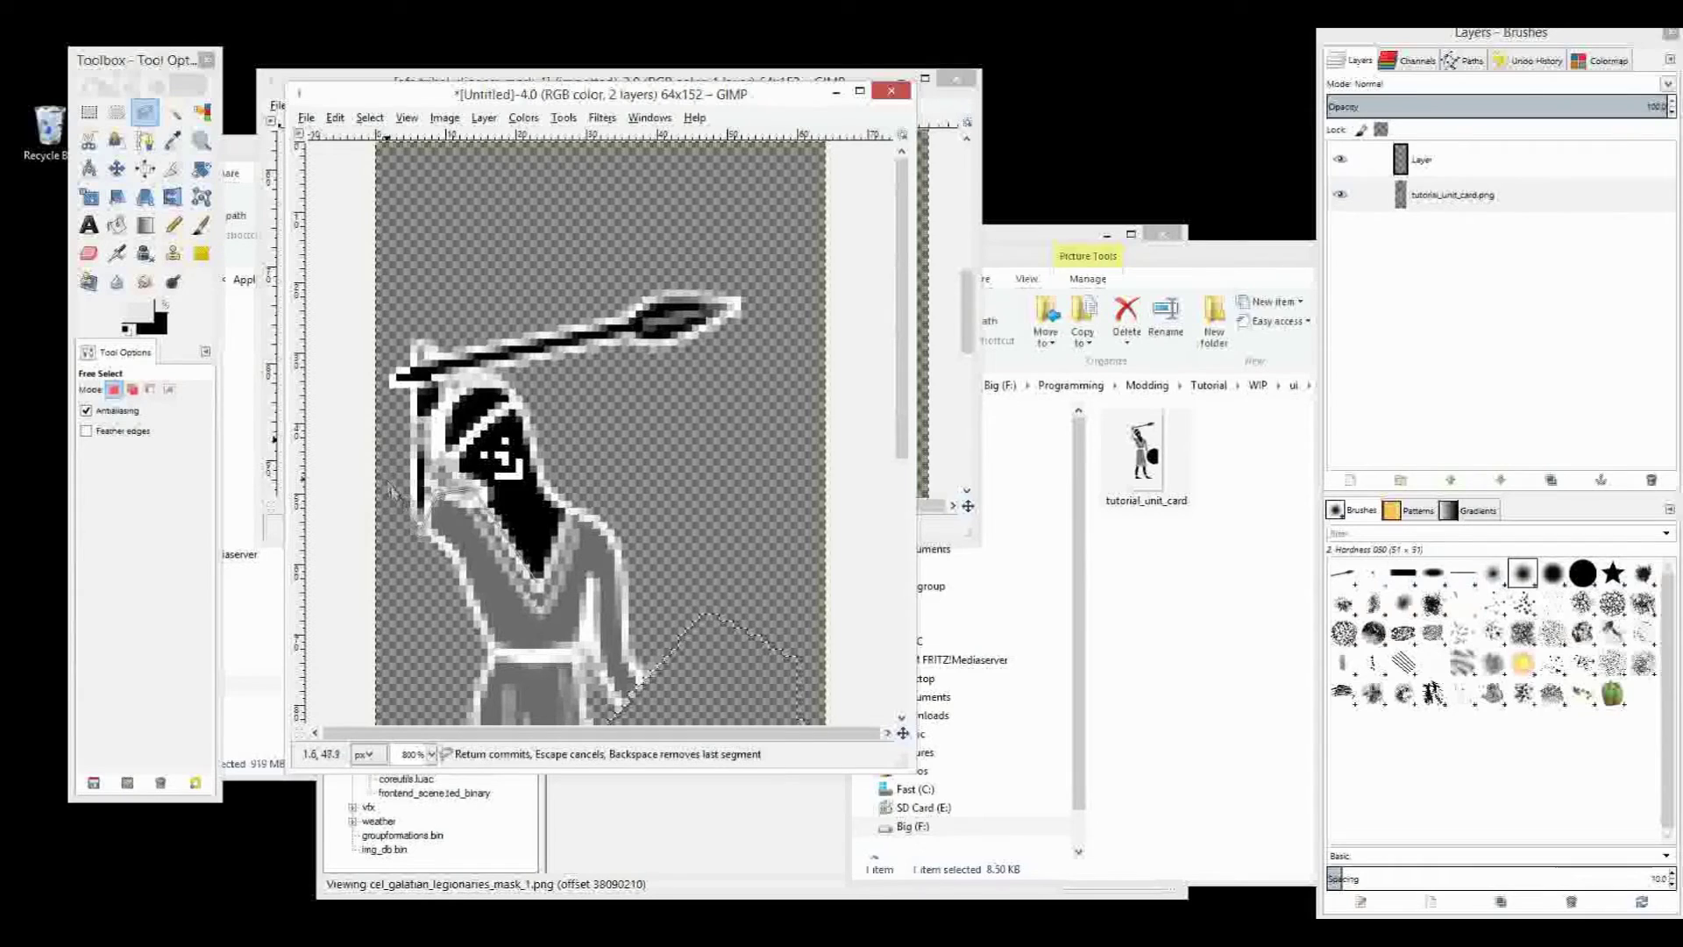
{"action": "left_click", "coordinate": [738, 229]}
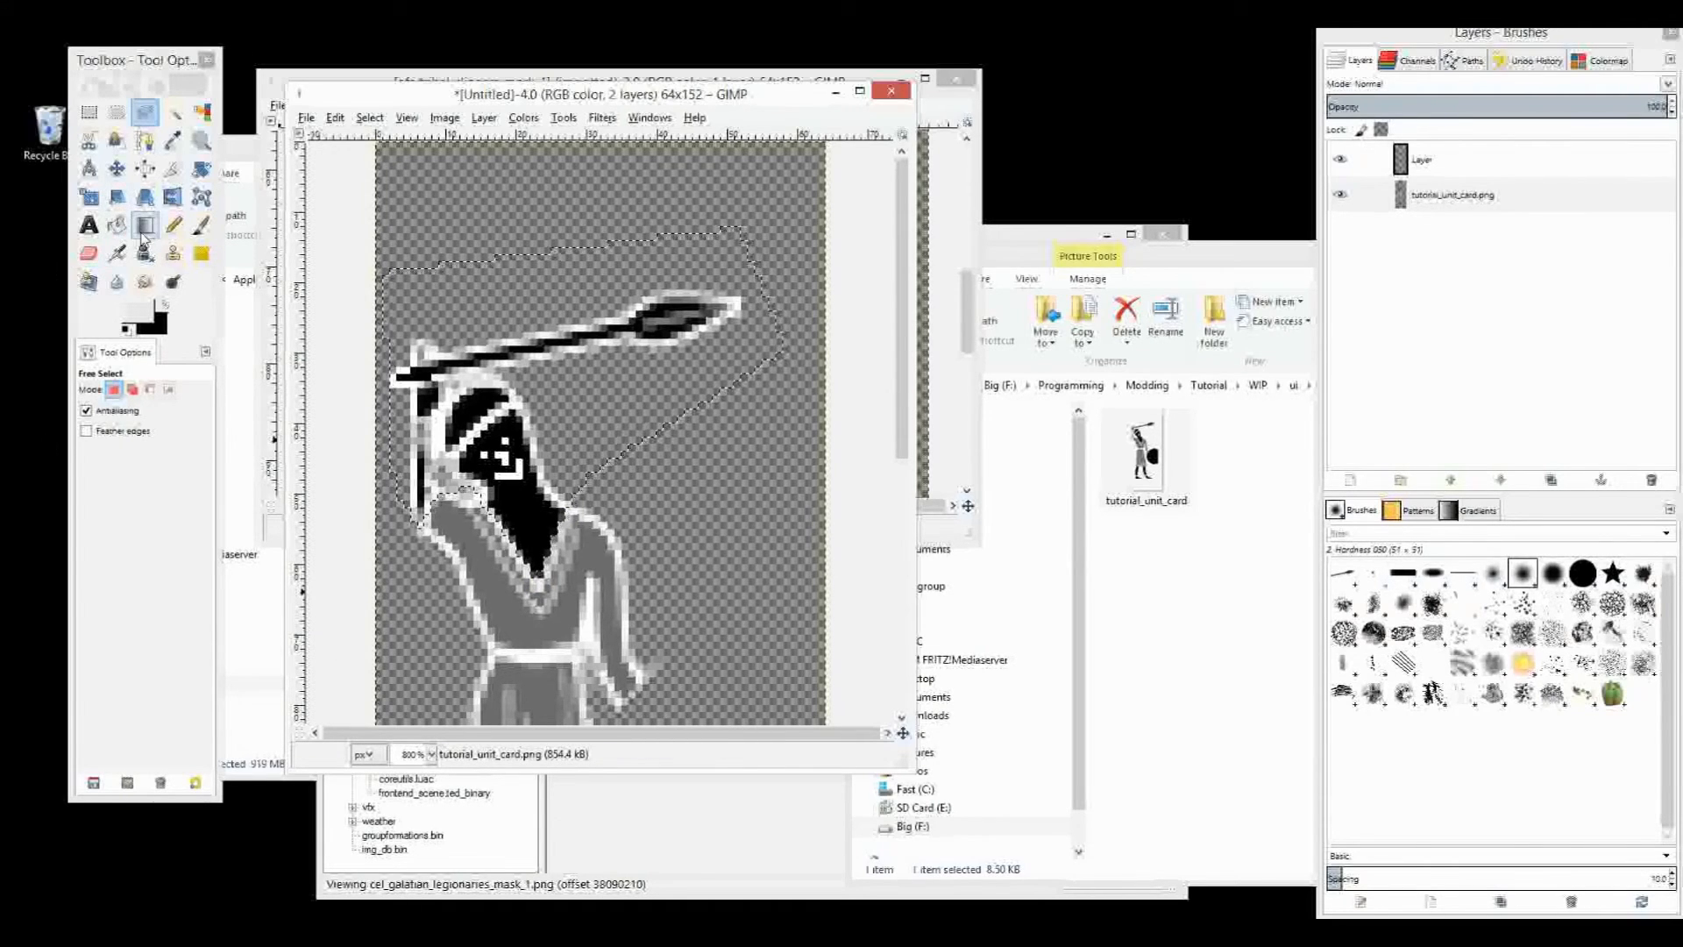
{"action": "left_click", "coordinate": [88, 253]}
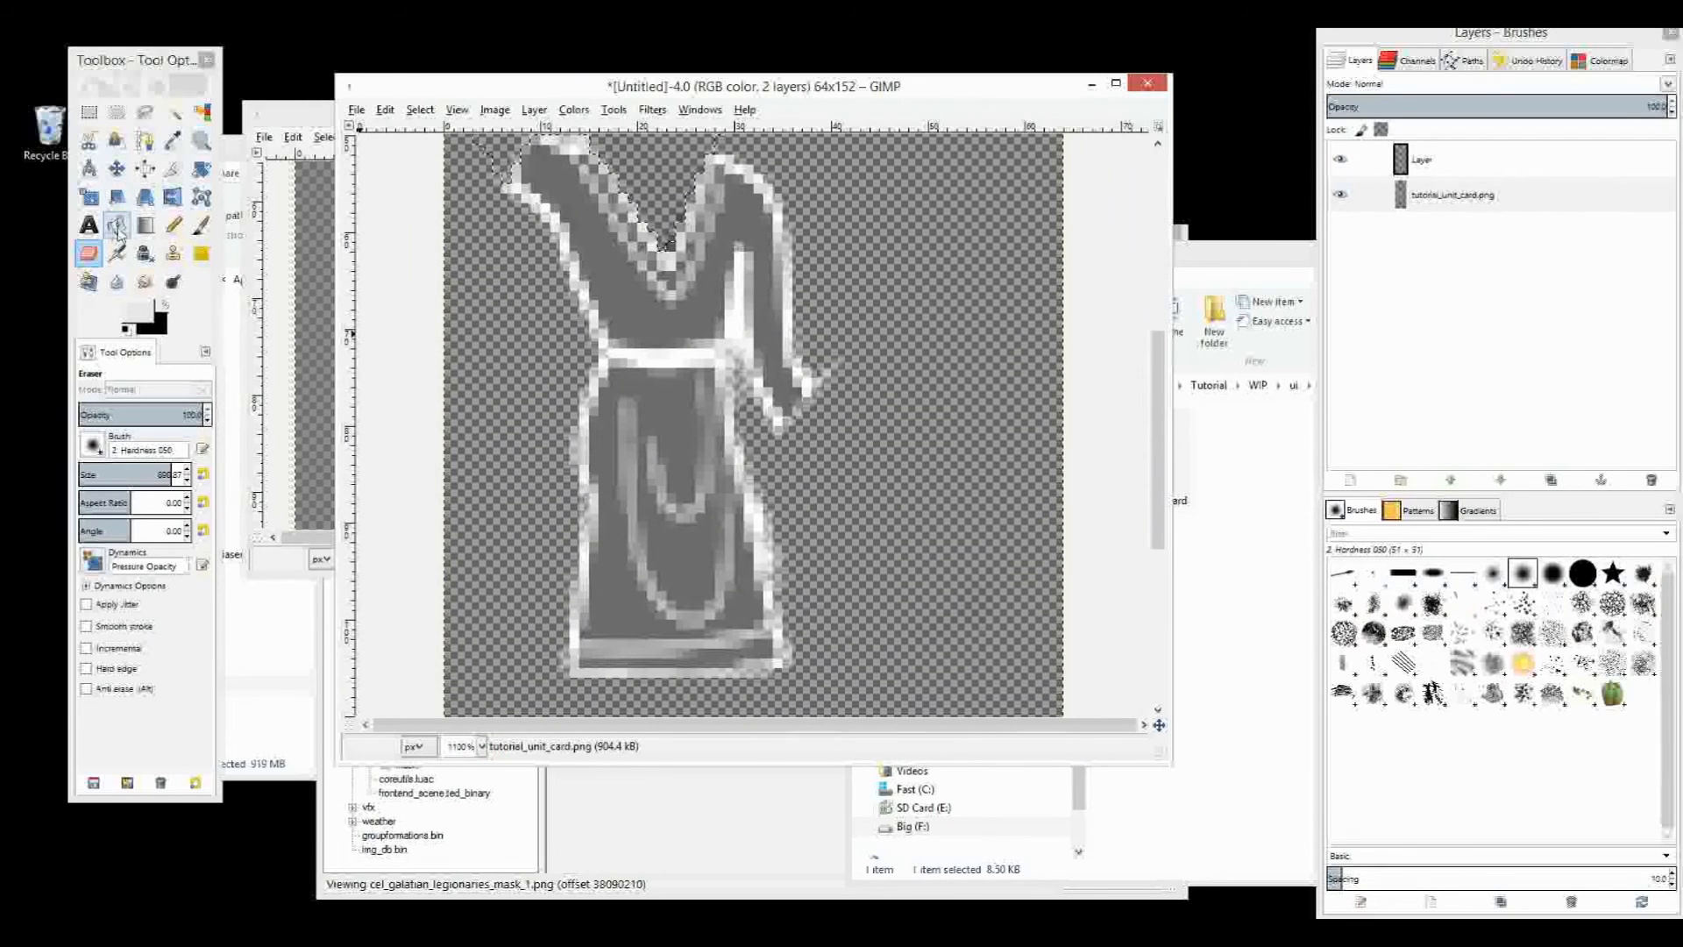
{"action": "mouse_move", "coordinate": [199, 224]}
{"action": "type", "text": "1"}
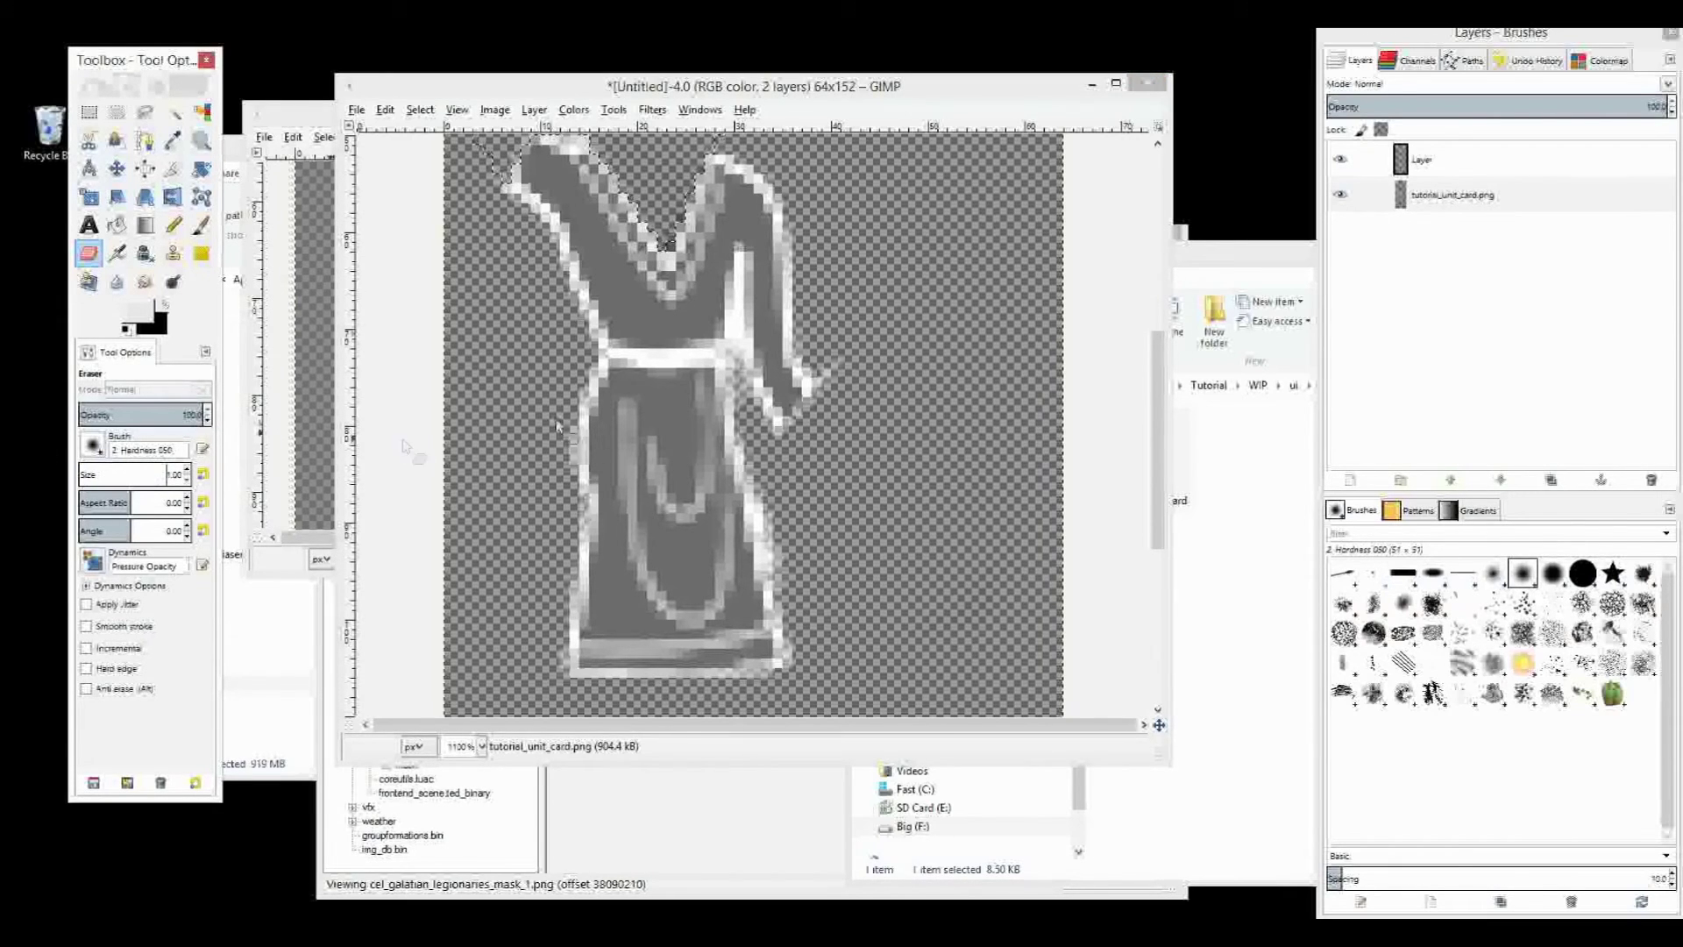
{"action": "mouse_move", "coordinate": [603, 361]}
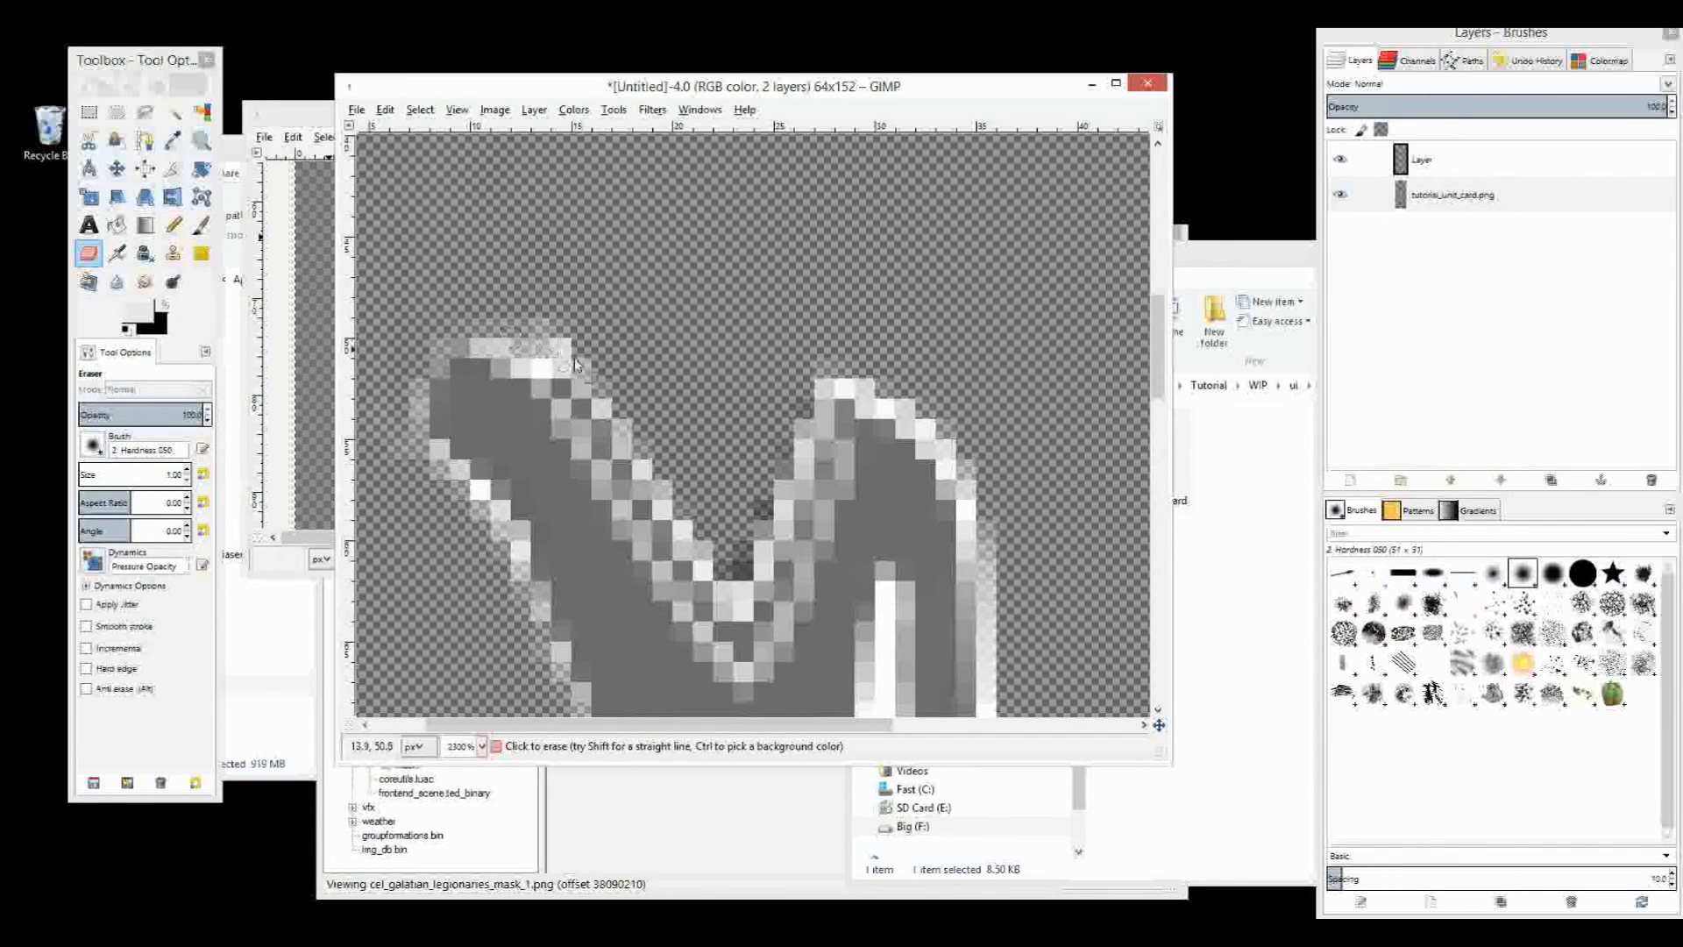
Erase stray pixels along the tunic's side and top edges
{"action": "left_click", "coordinate": [553, 386]}
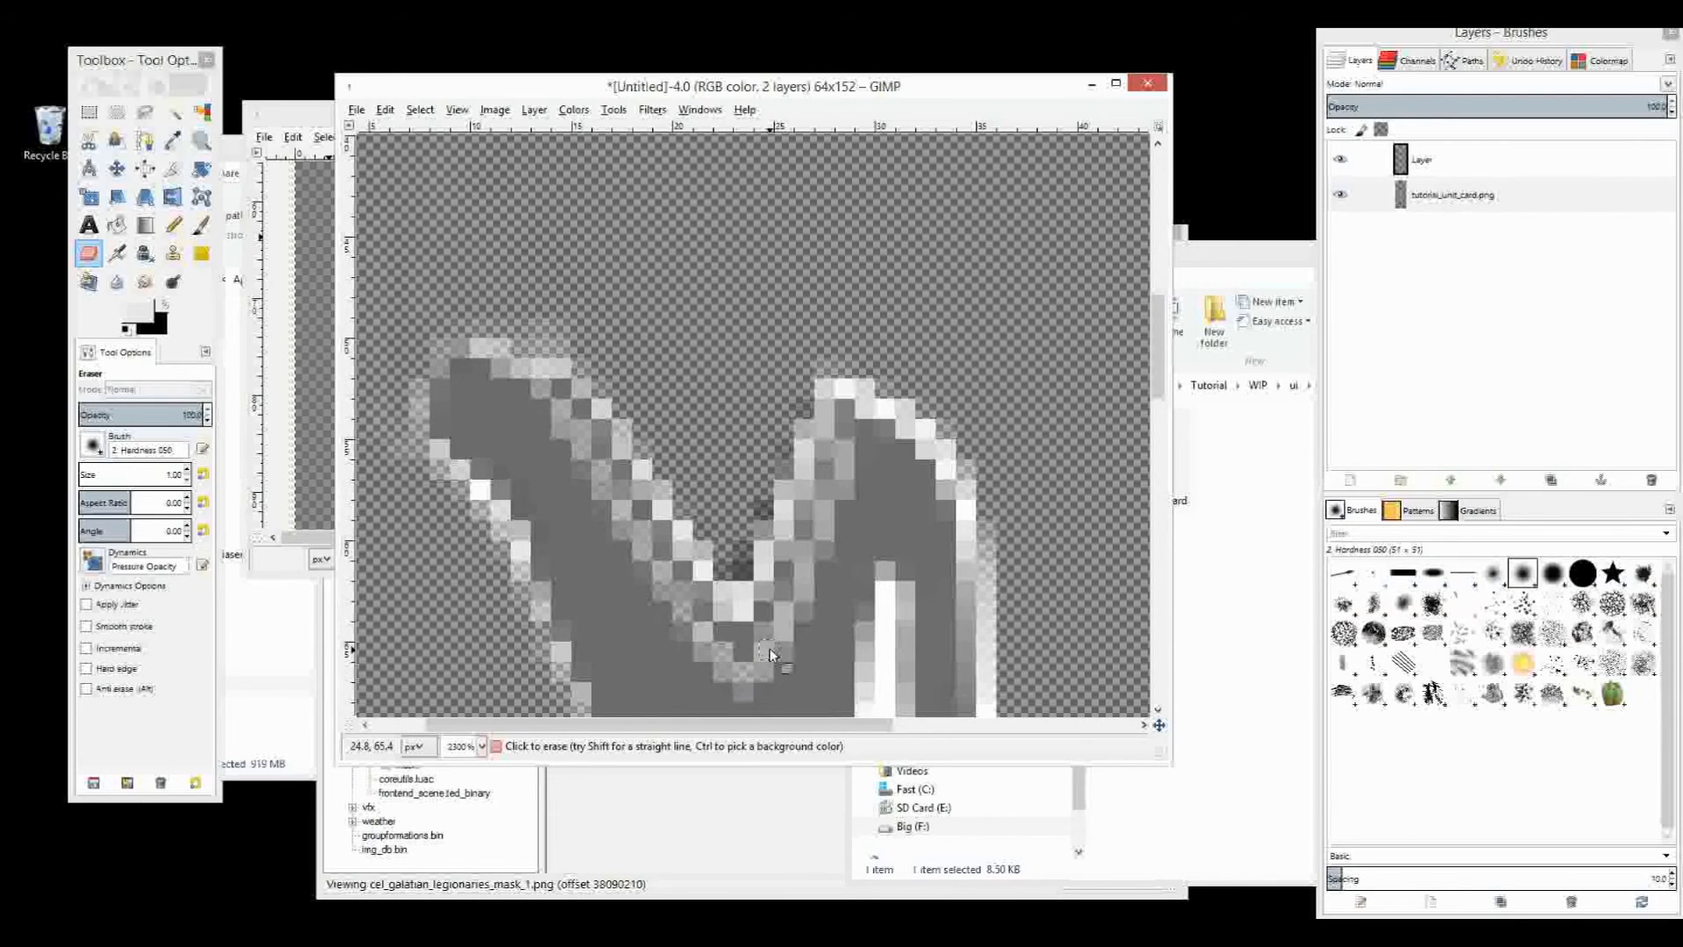
{"action": "mouse_move", "coordinate": [810, 556]}
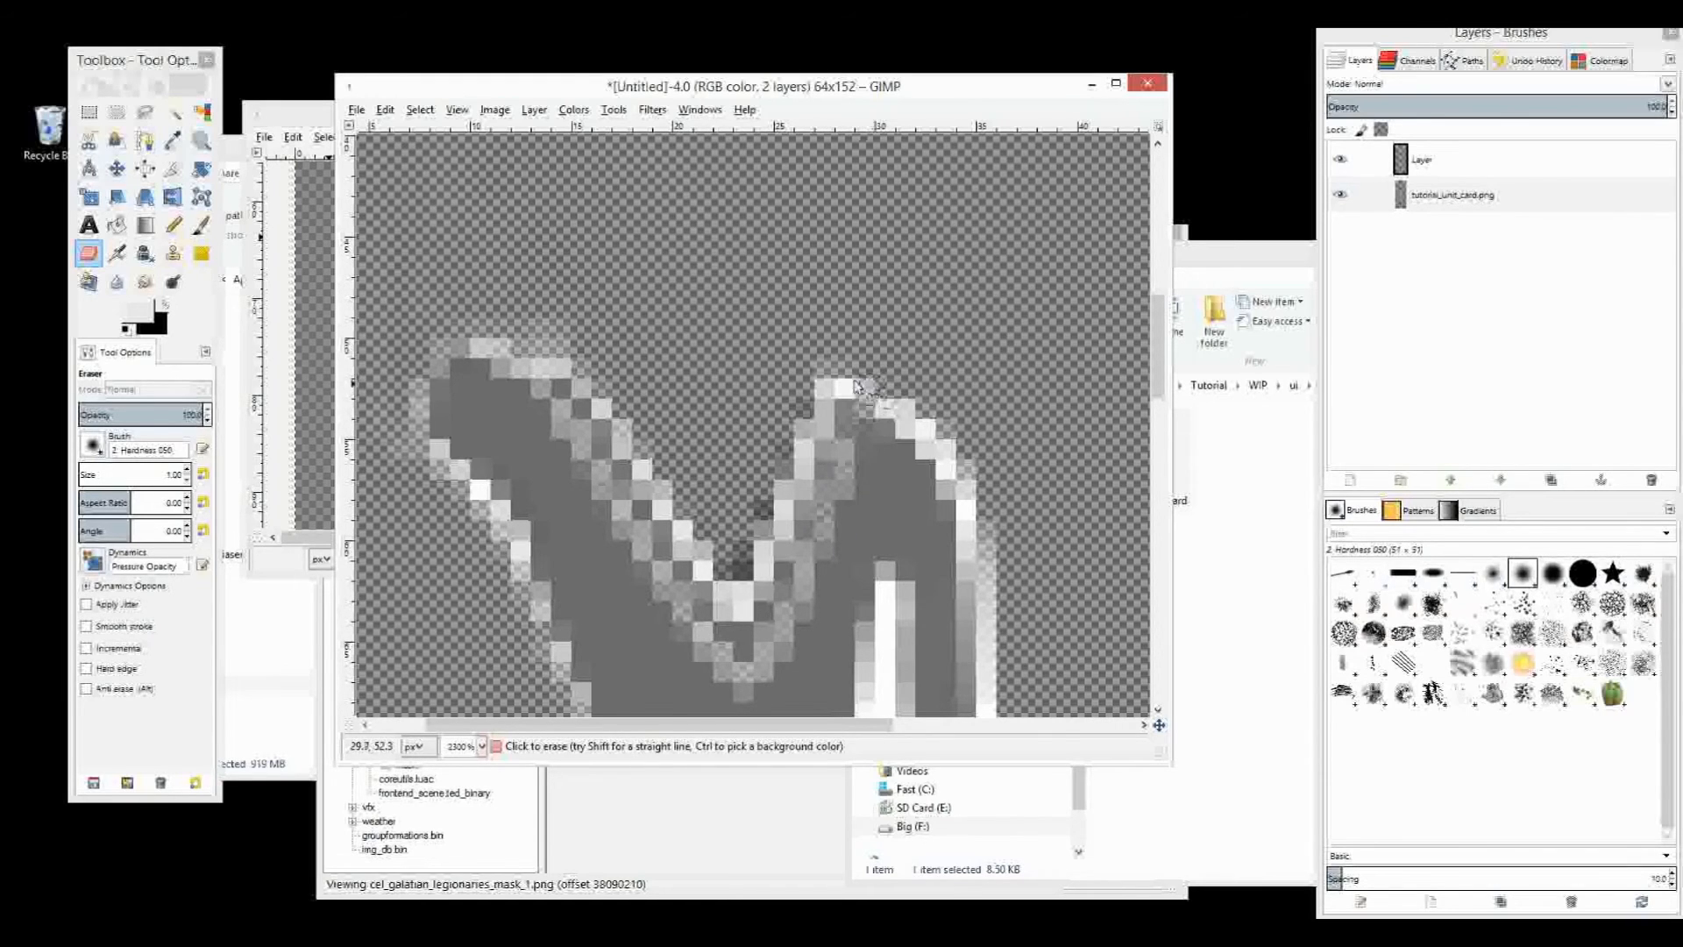
{"action": "left_click", "coordinate": [818, 416]}
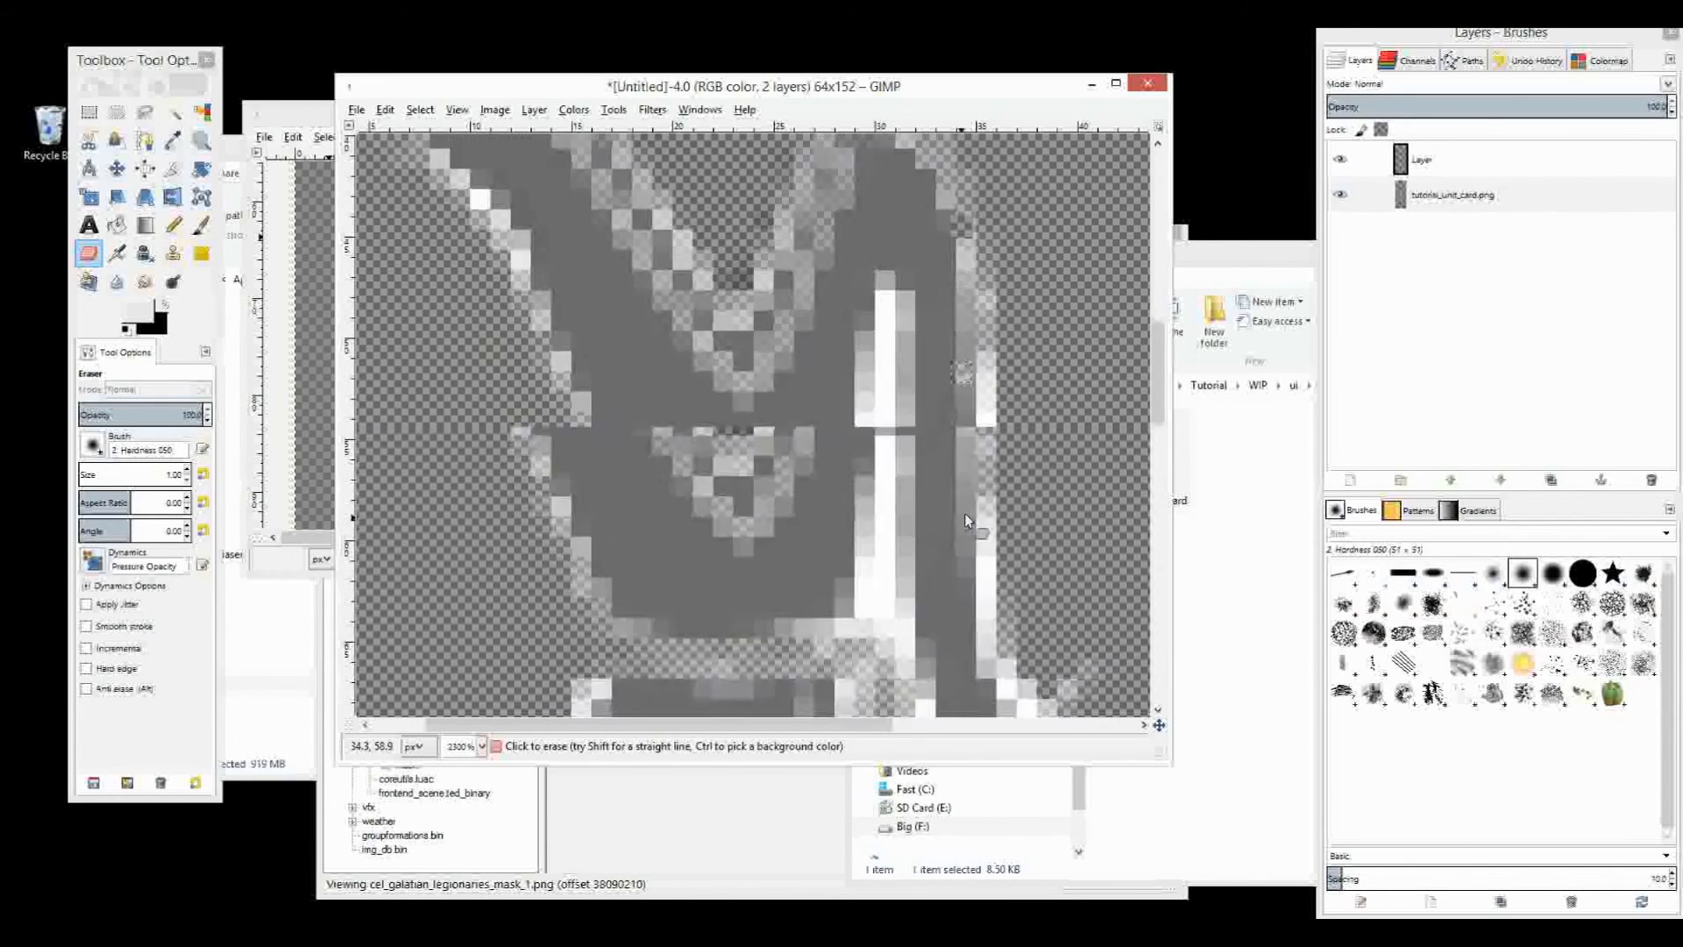
{"action": "scroll", "scroll_direction": "down", "scroll_amount": 3}
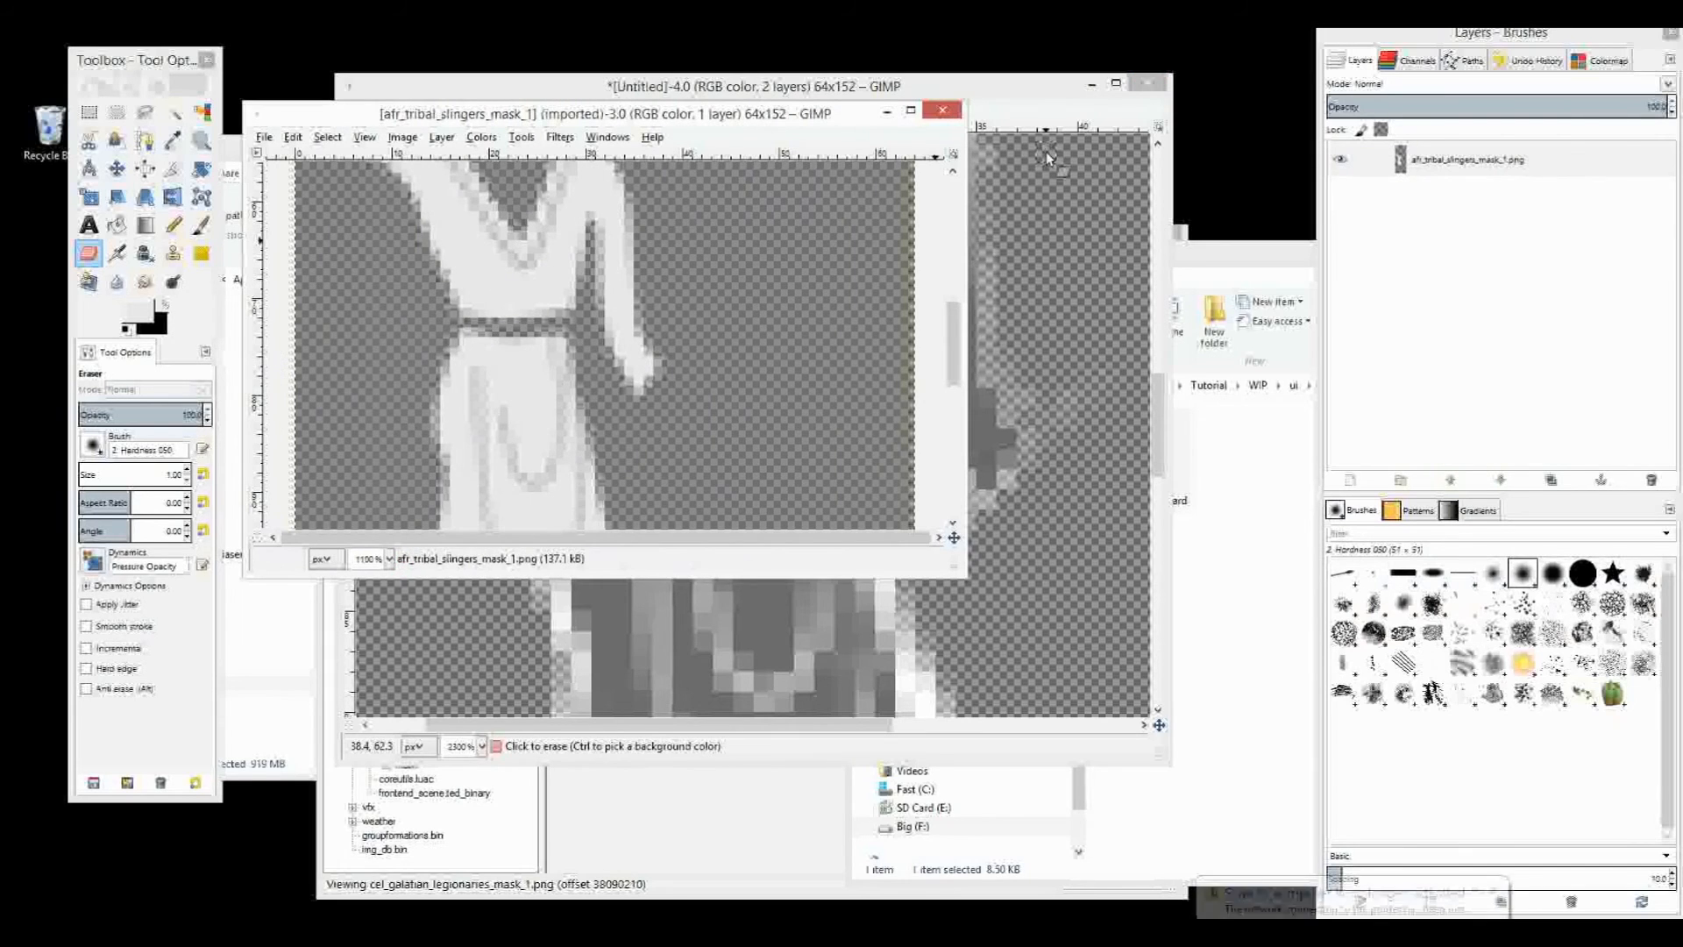
Apply Brightness-Contrast to the tunic with brightness 48 and contrast 115
{"action": "left_click", "coordinate": [751, 72]}
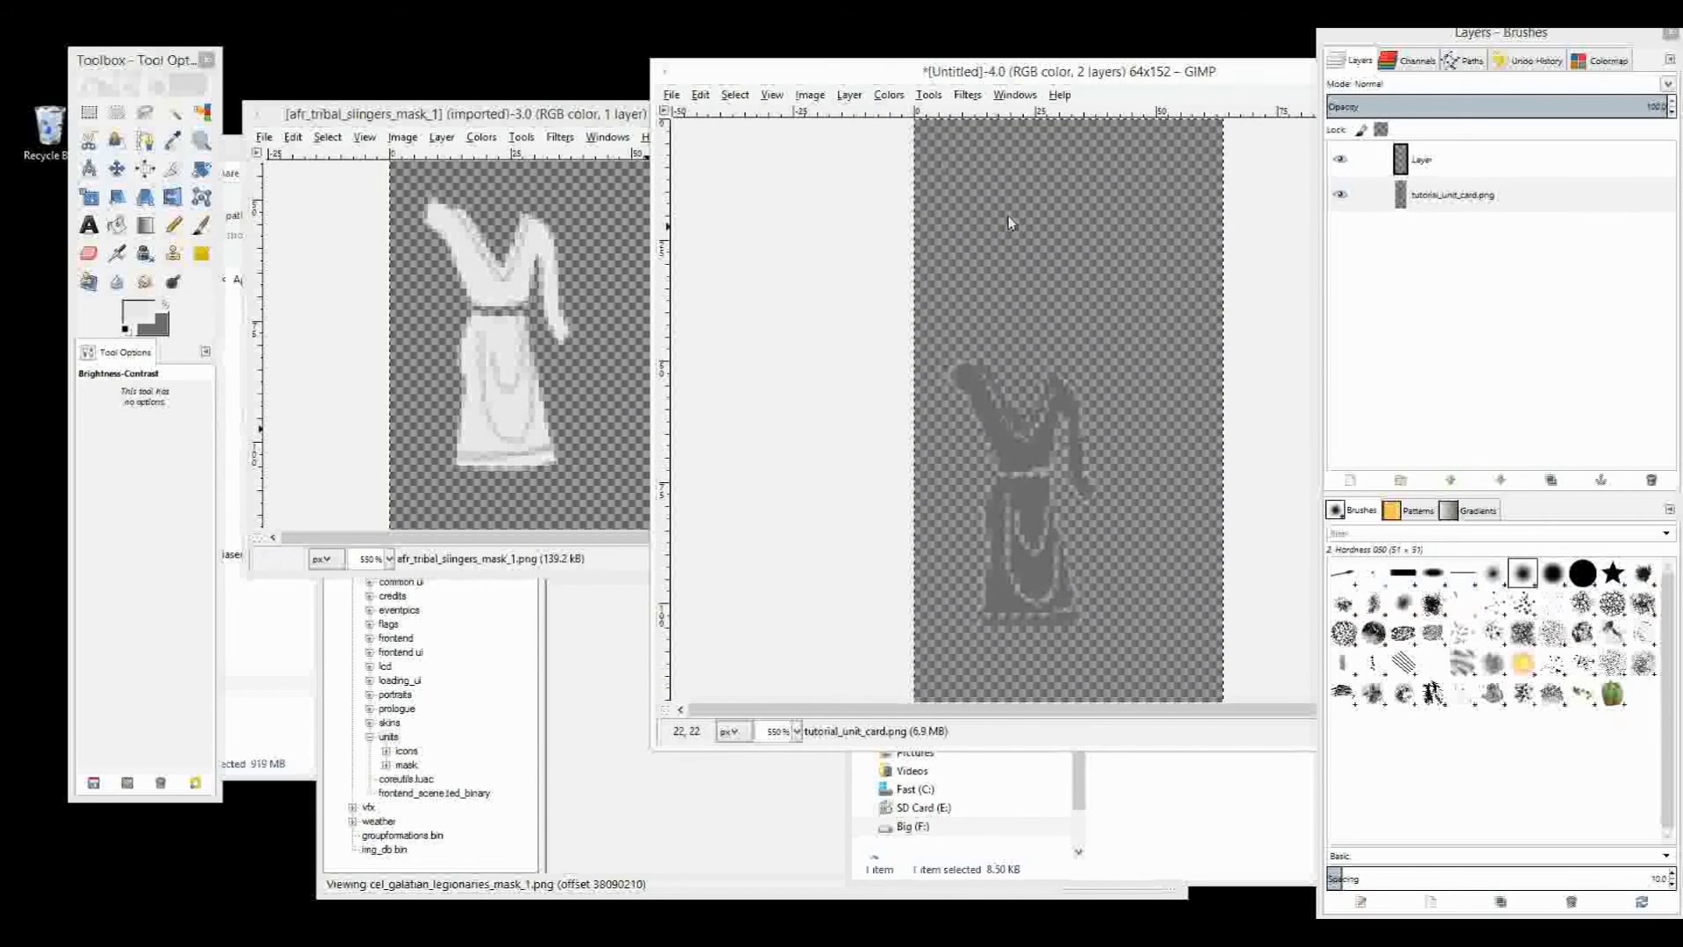
{"action": "left_click", "coordinate": [889, 94]}
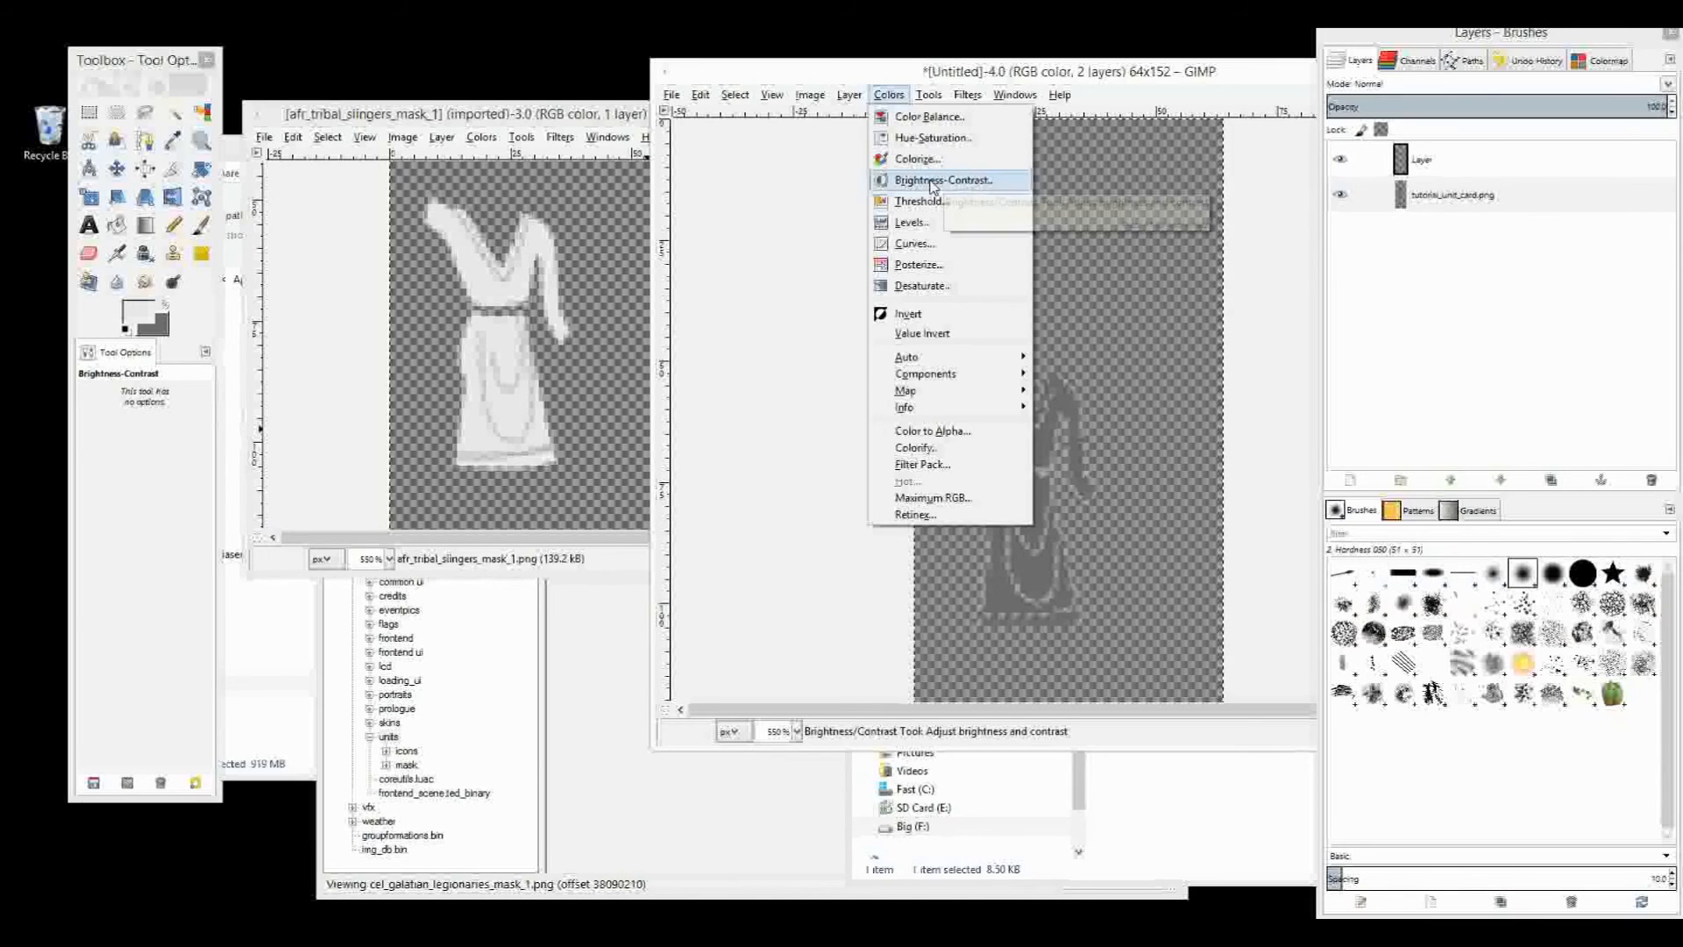
{"action": "left_click", "coordinate": [943, 179]}
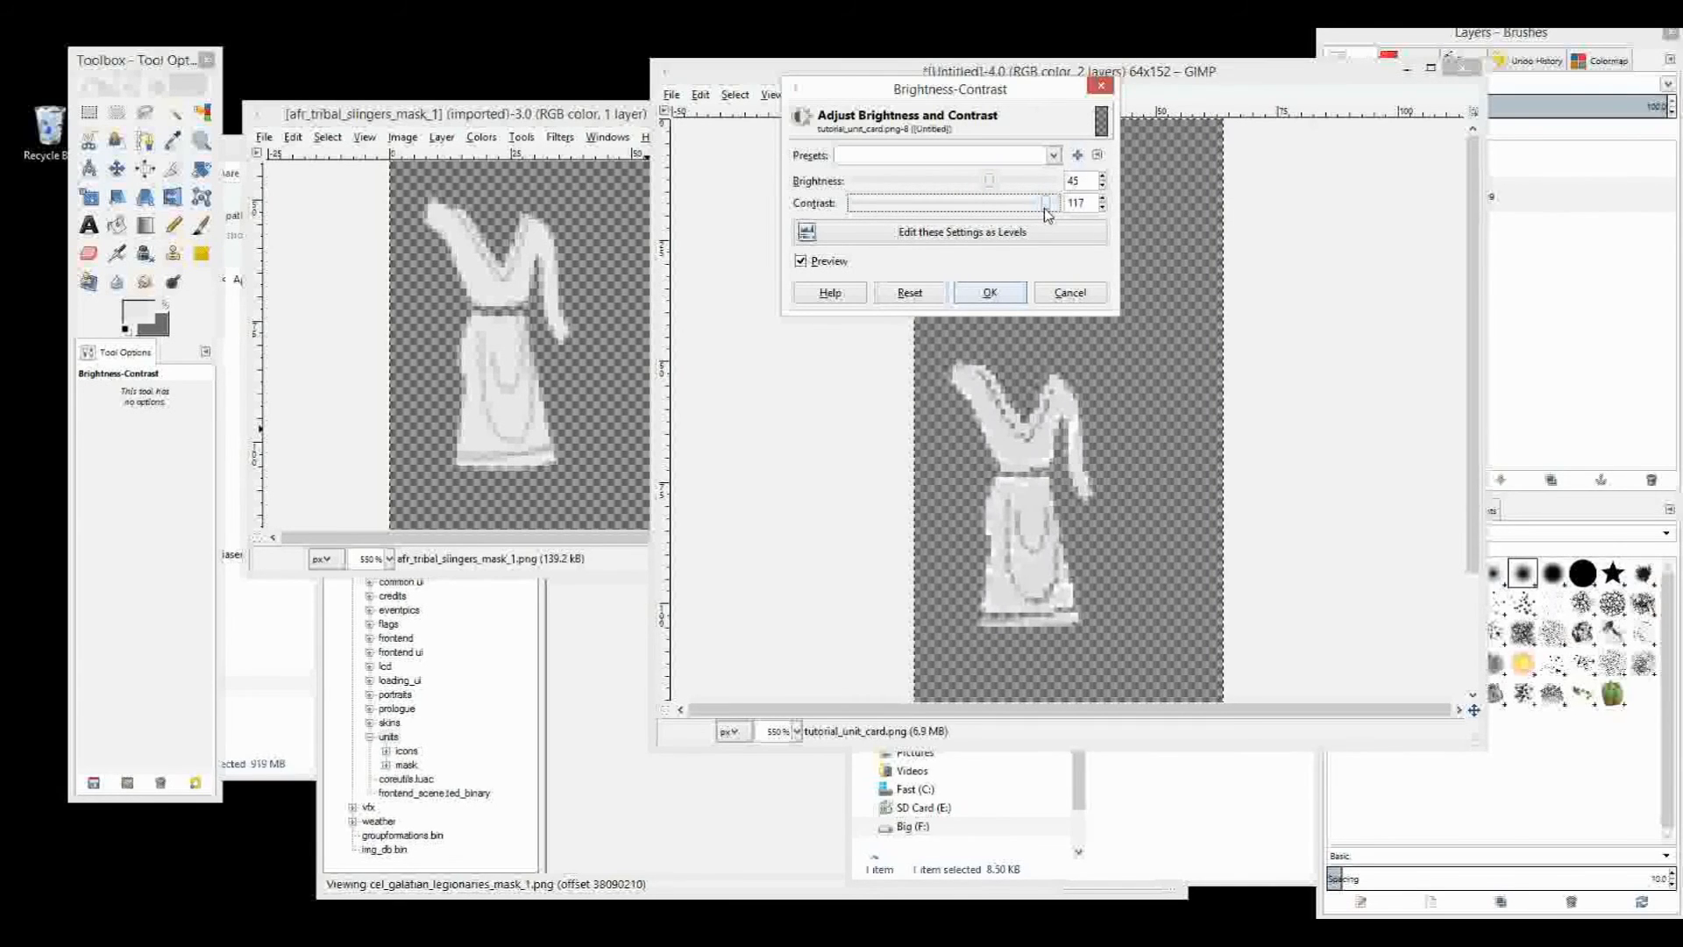
{"action": "left_click", "coordinate": [1097, 198]}
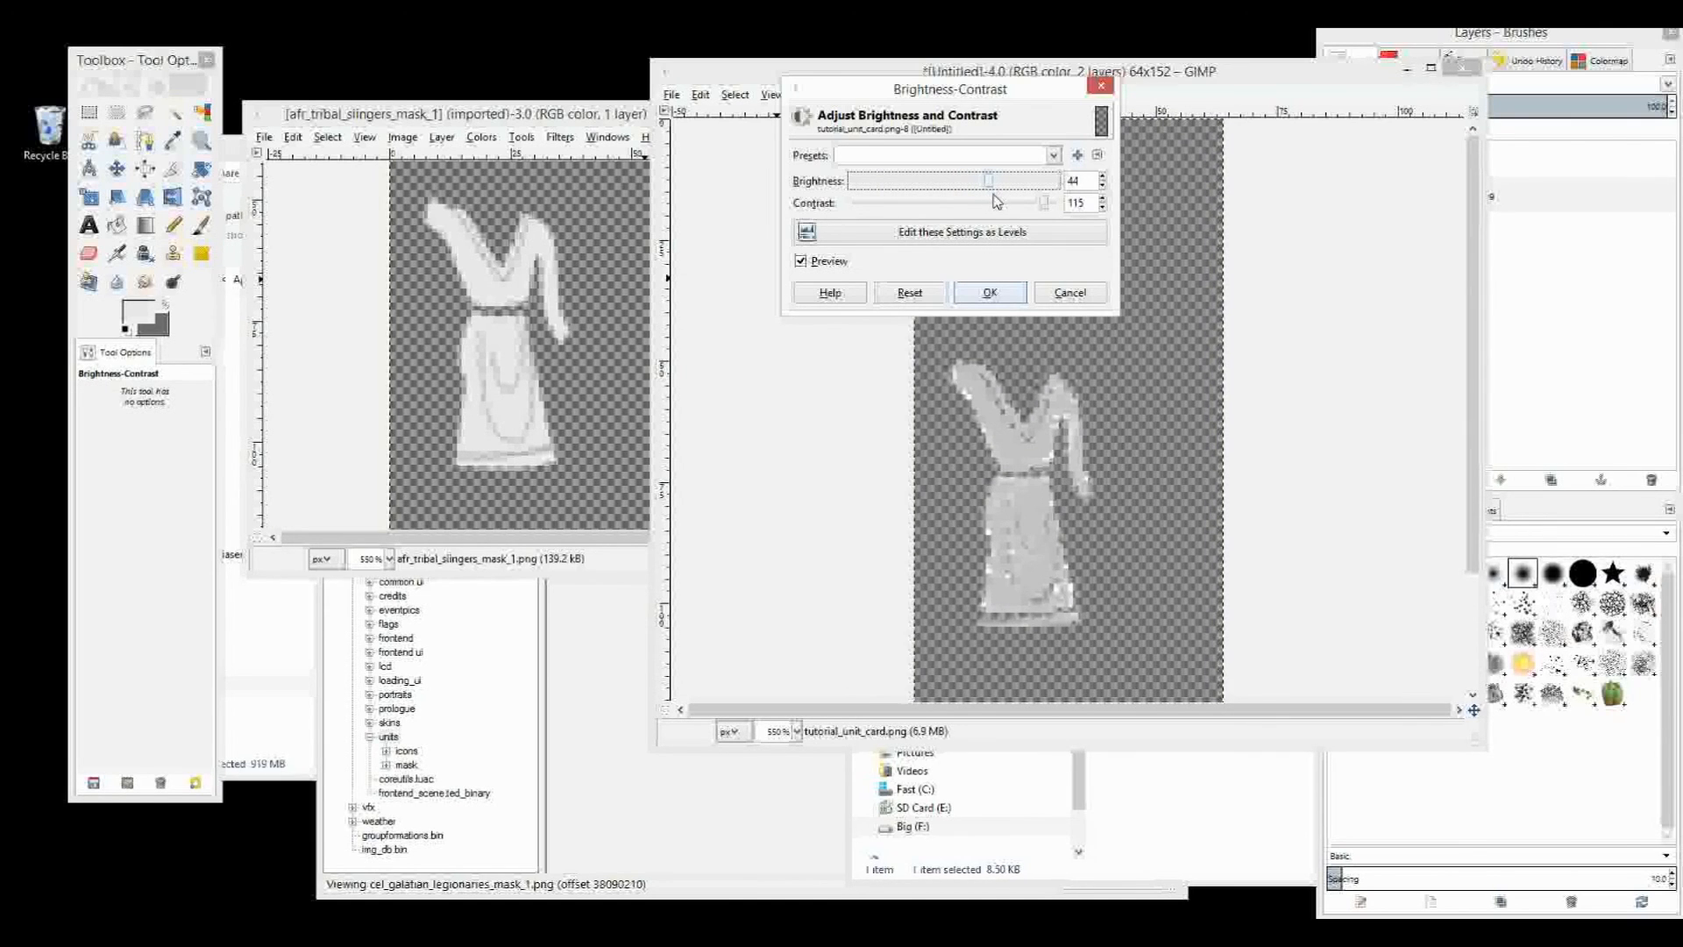
{"action": "left_click", "coordinate": [1100, 176]}
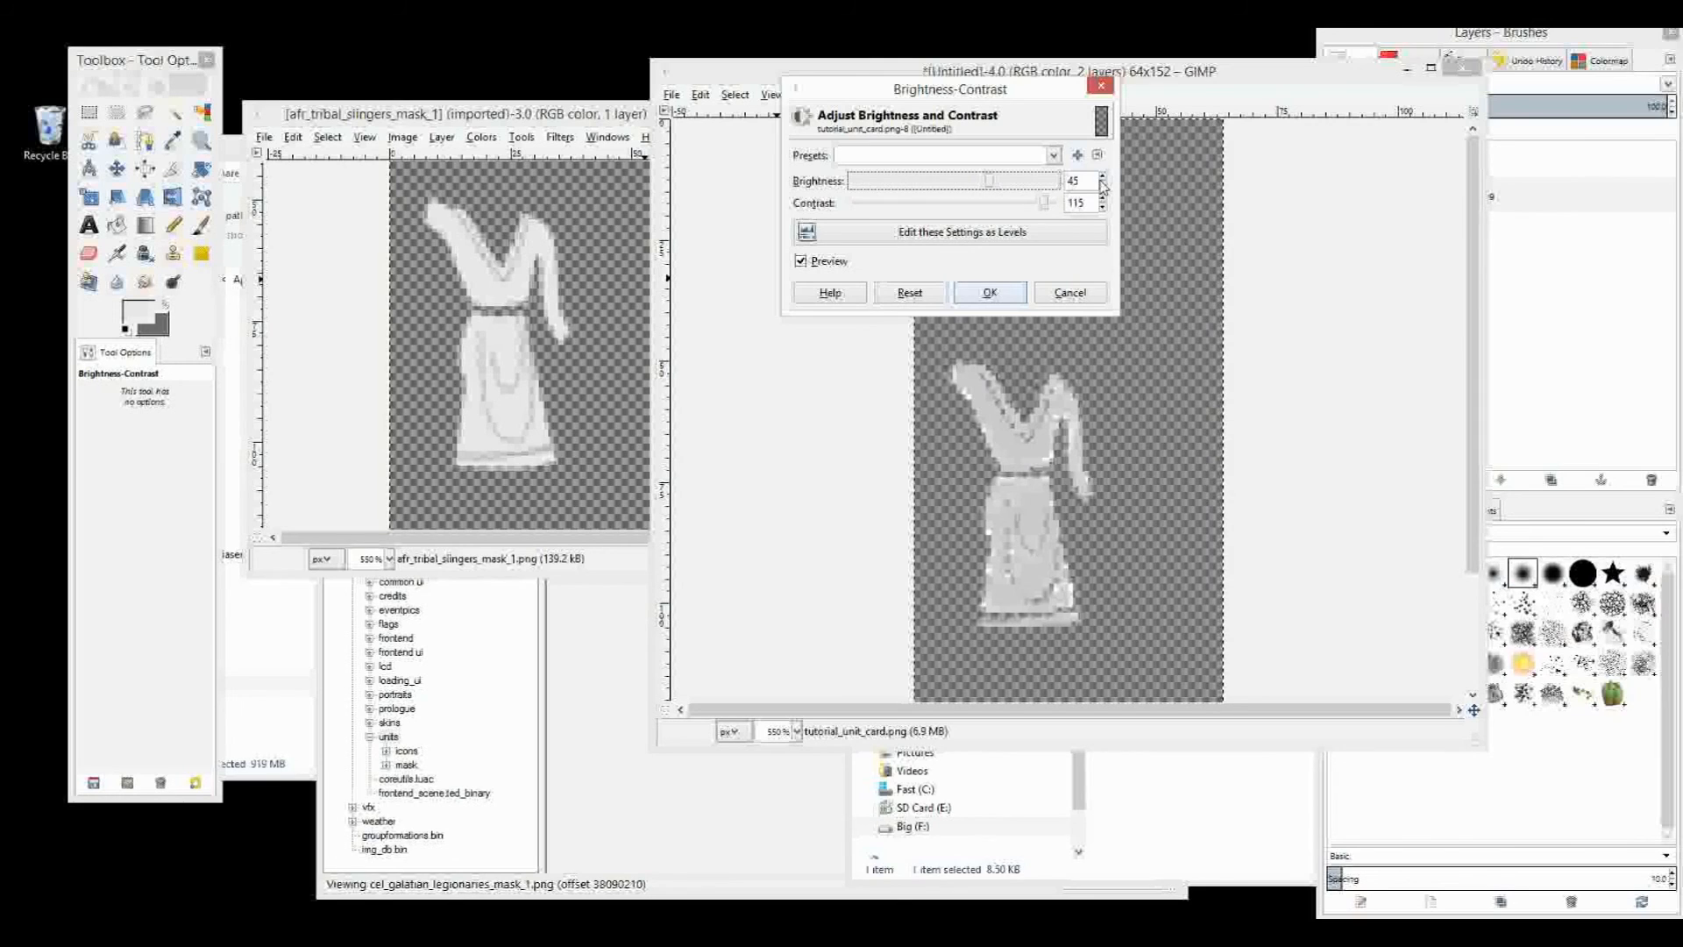
{"action": "left_click", "coordinate": [1102, 176]}
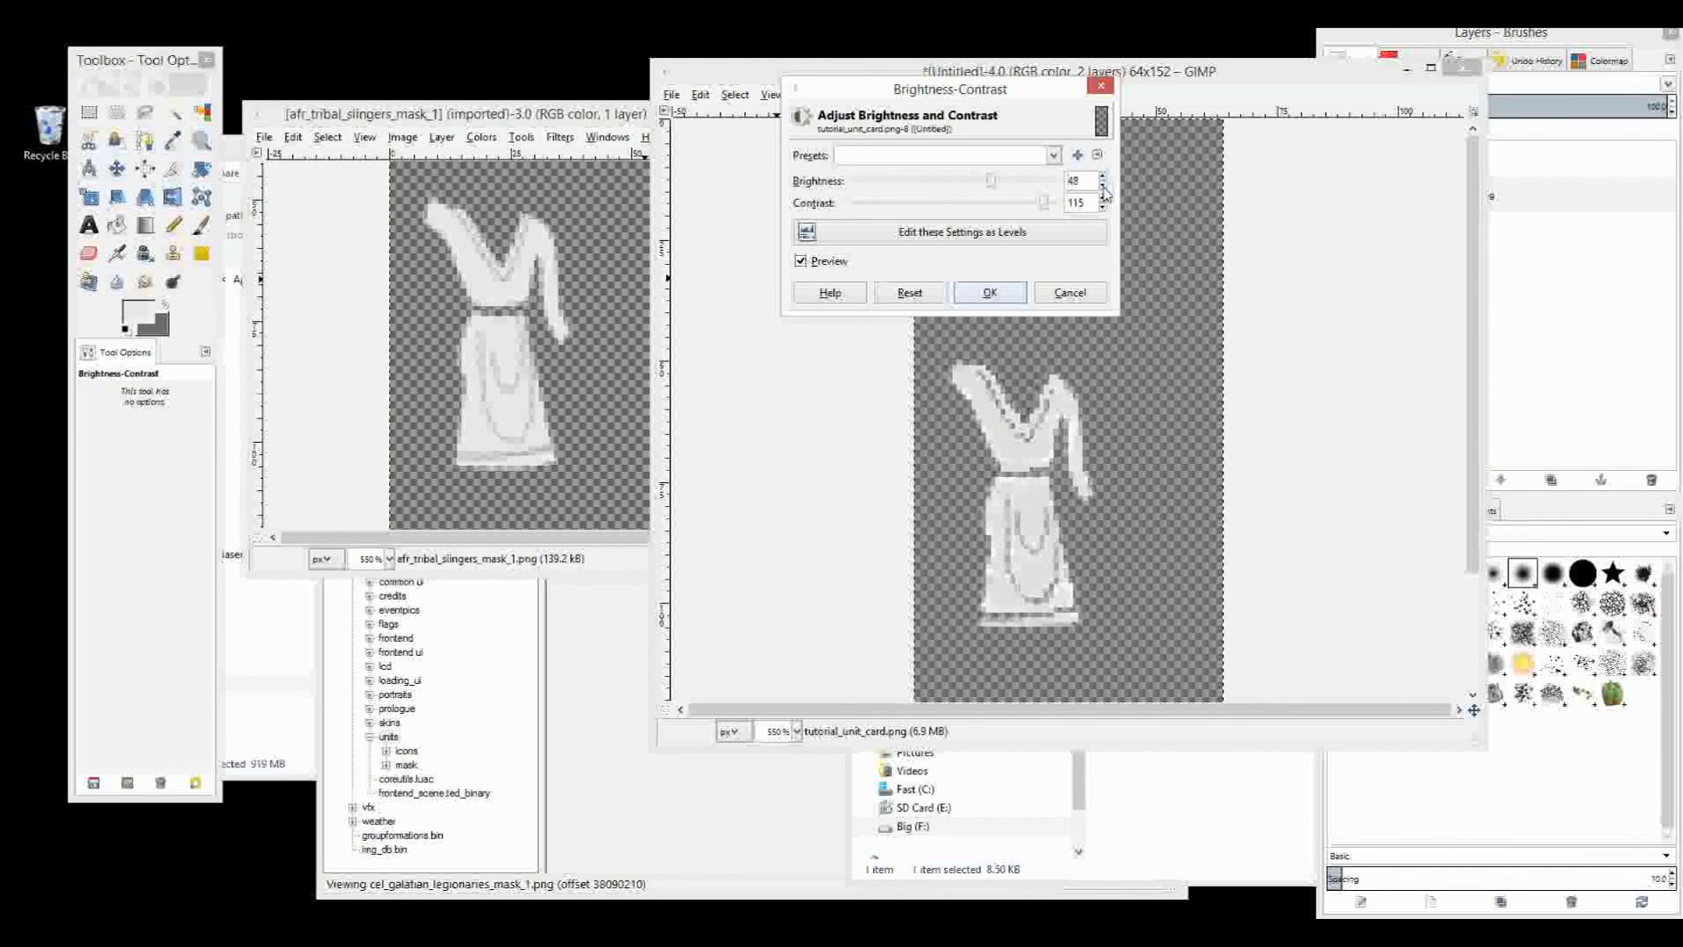
{"action": "left_click", "coordinate": [988, 292]}
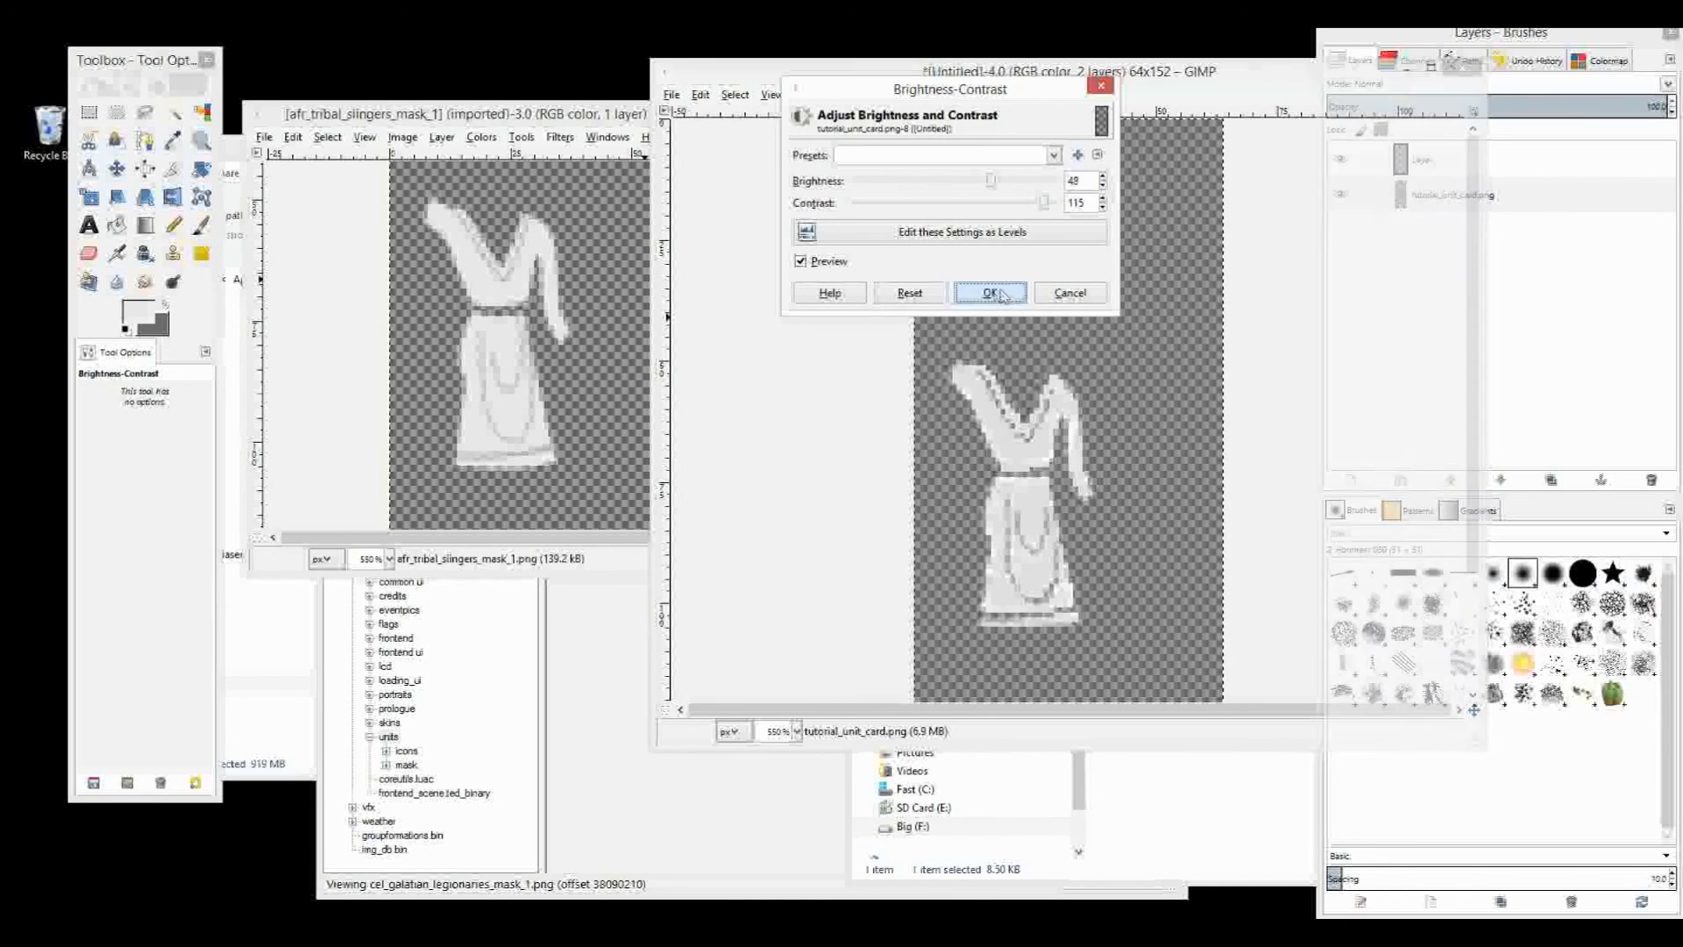
{"action": "left_click", "coordinate": [988, 292]}
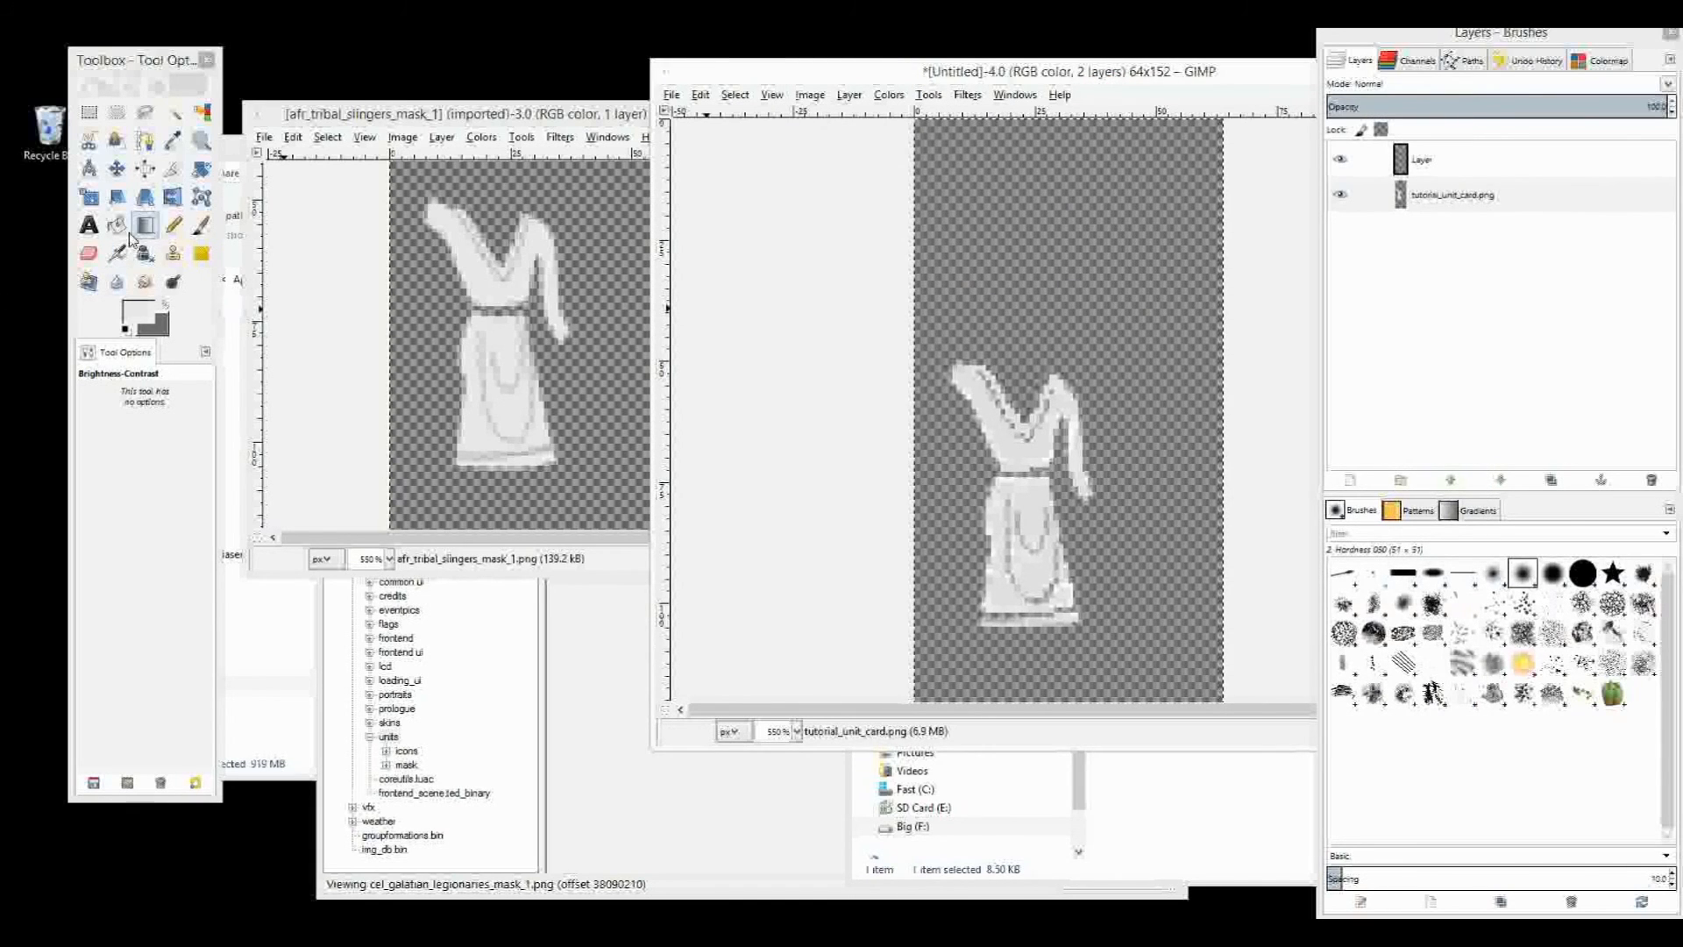
Hide the top layer and export tutorial_unit_card_mask_1.png into WIP\ui\units\mask
{"action": "left_click", "coordinate": [89, 252]}
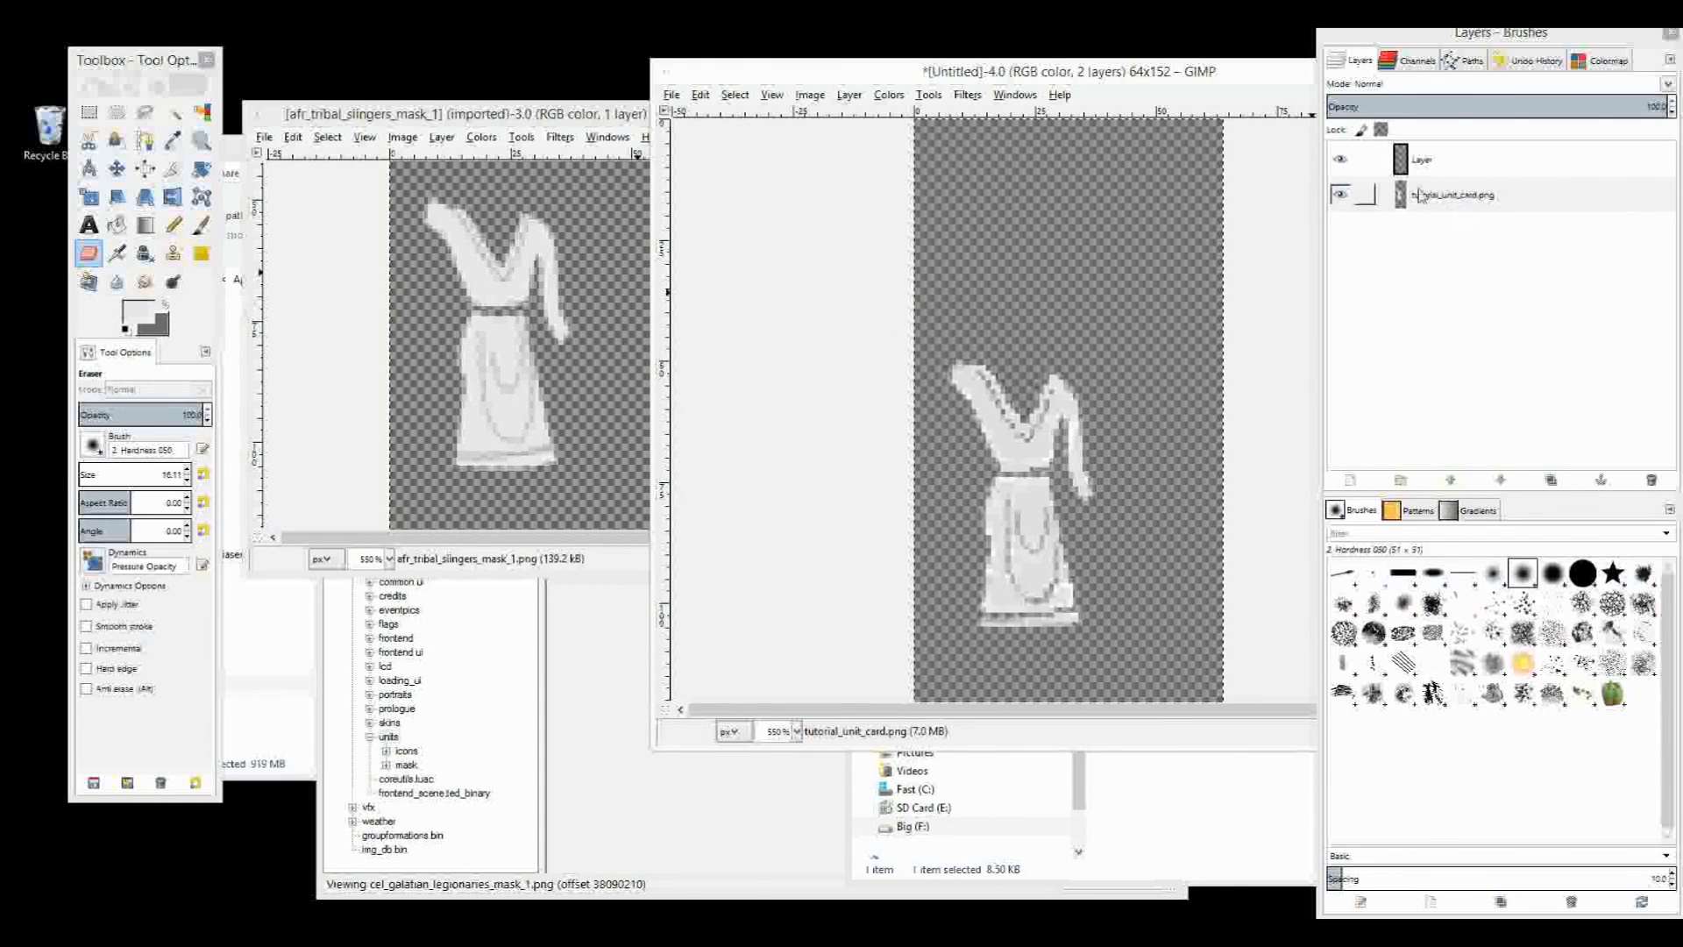
{"action": "left_click", "coordinate": [1454, 194]}
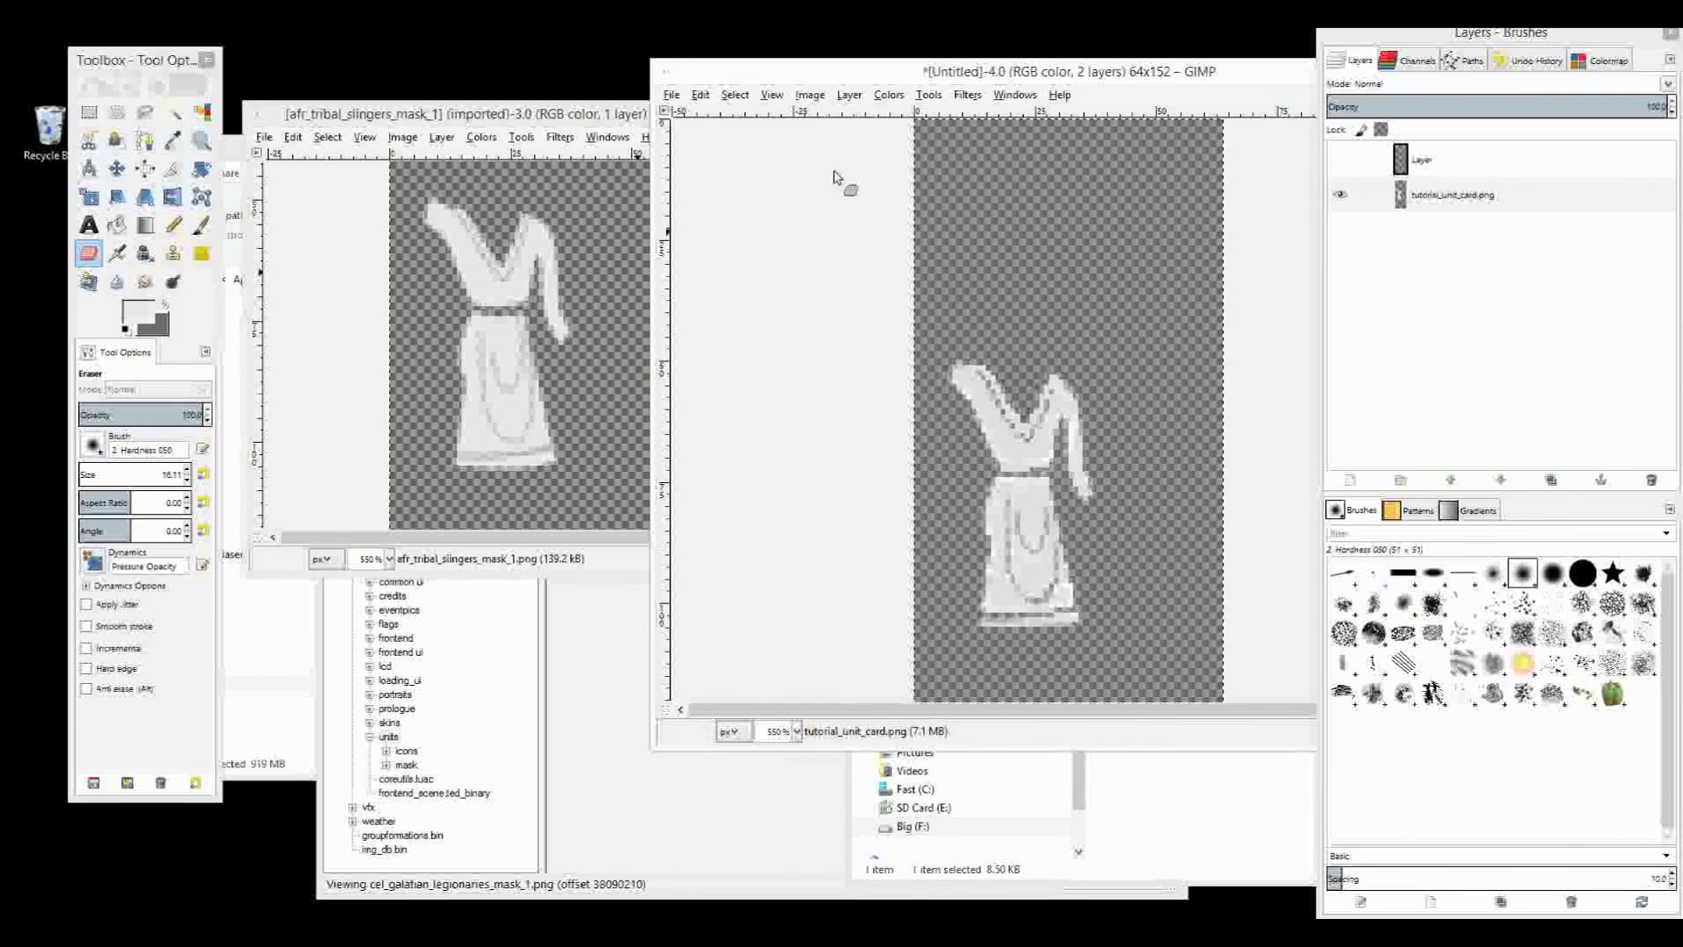
{"action": "left_click", "coordinate": [735, 95]}
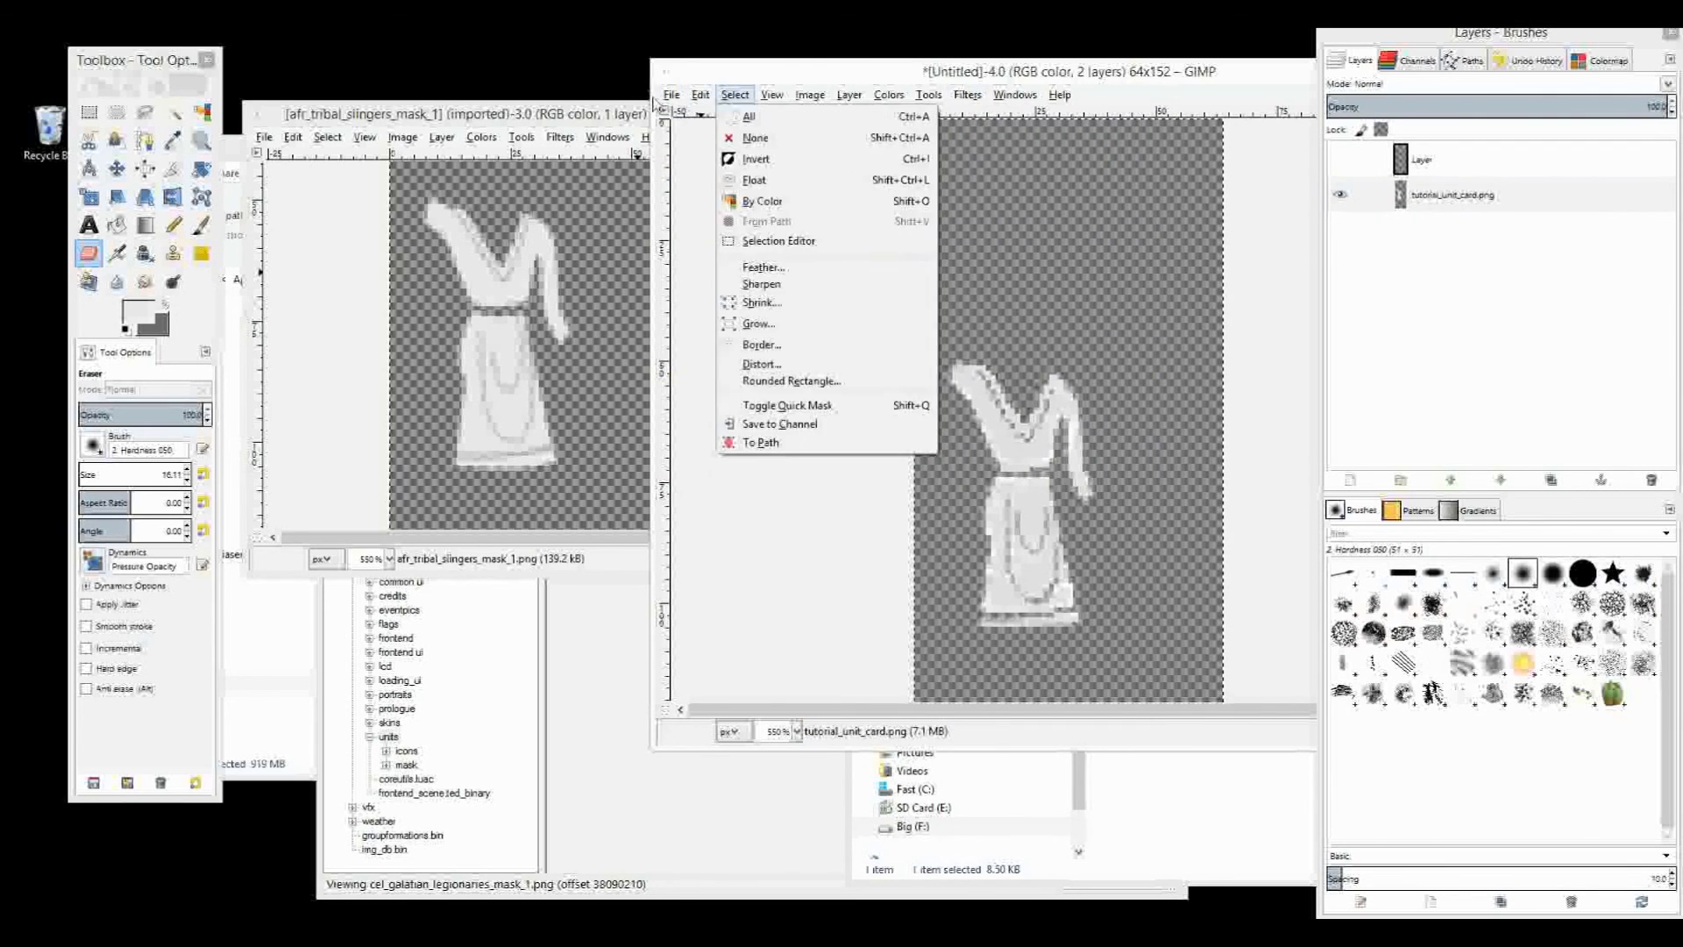
{"action": "left_click", "coordinate": [671, 95]}
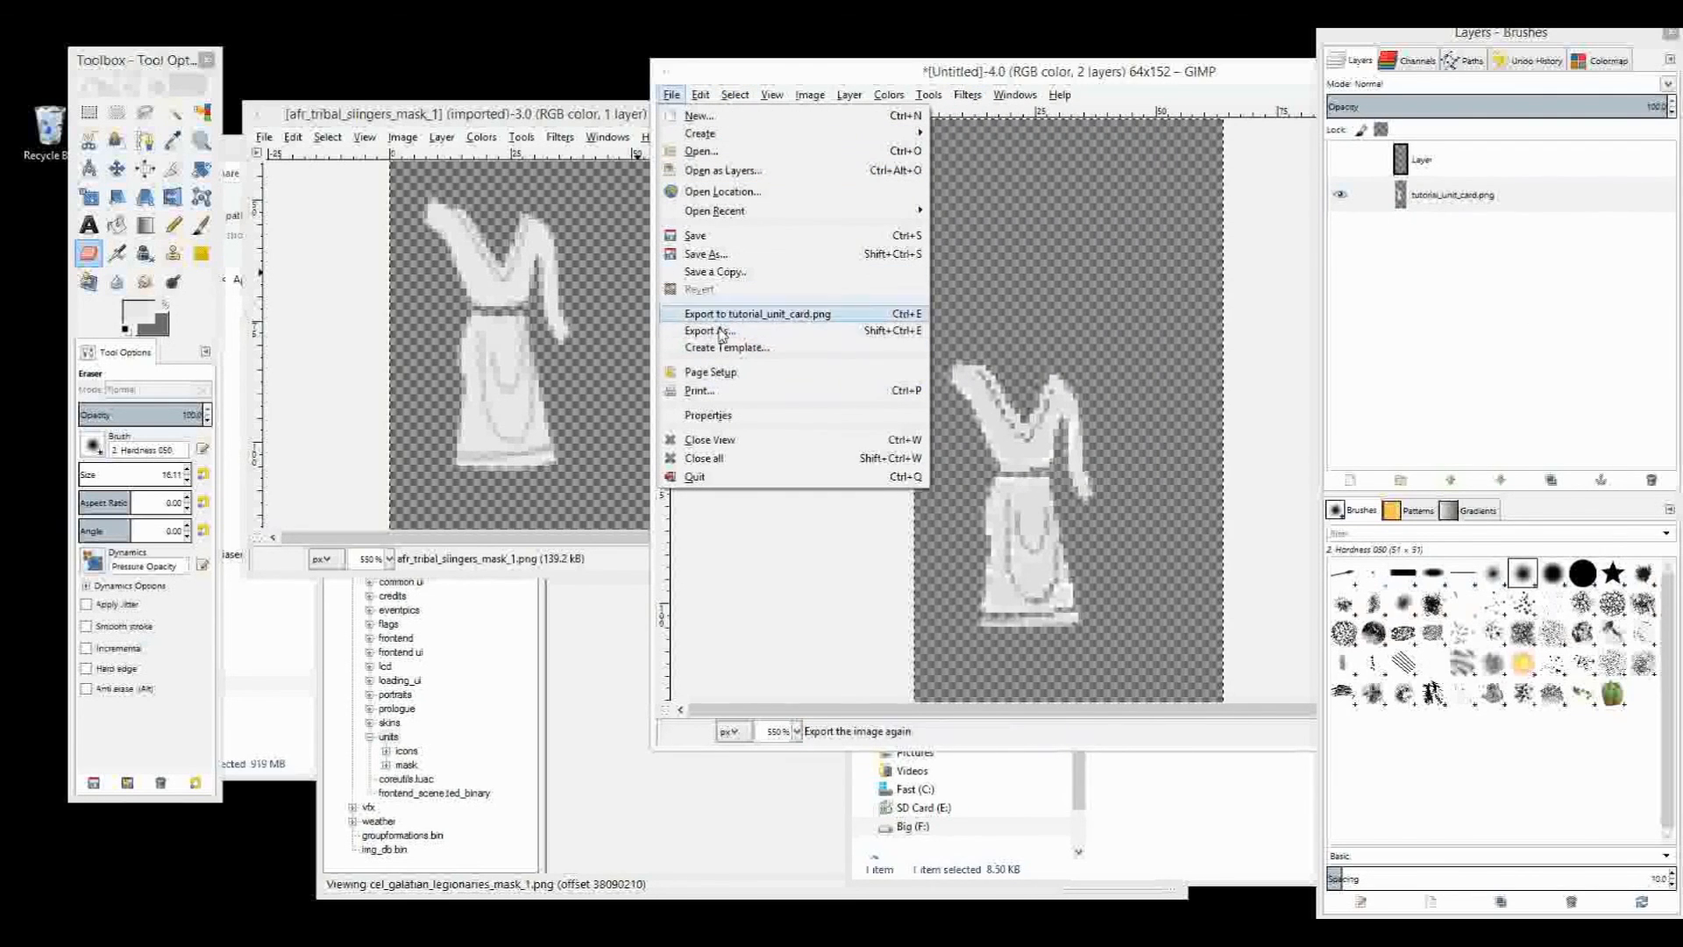
{"action": "left_click", "coordinate": [708, 330]}
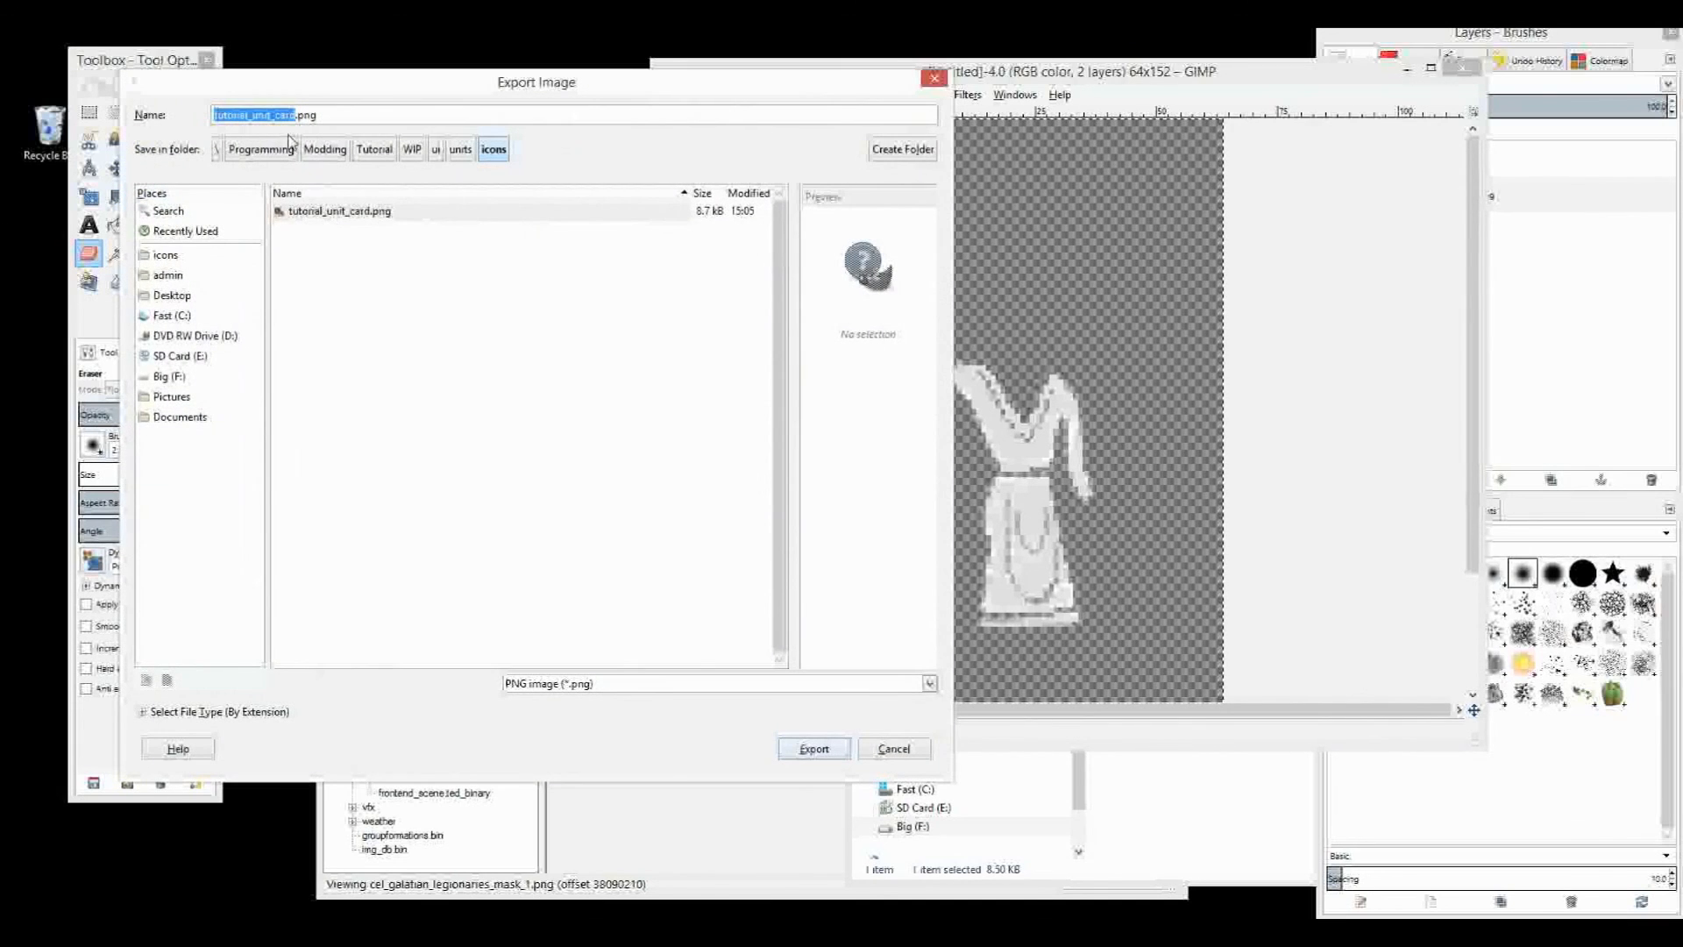
{"action": "left_click", "coordinate": [459, 149]}
{"action": "type", "text": "_"}
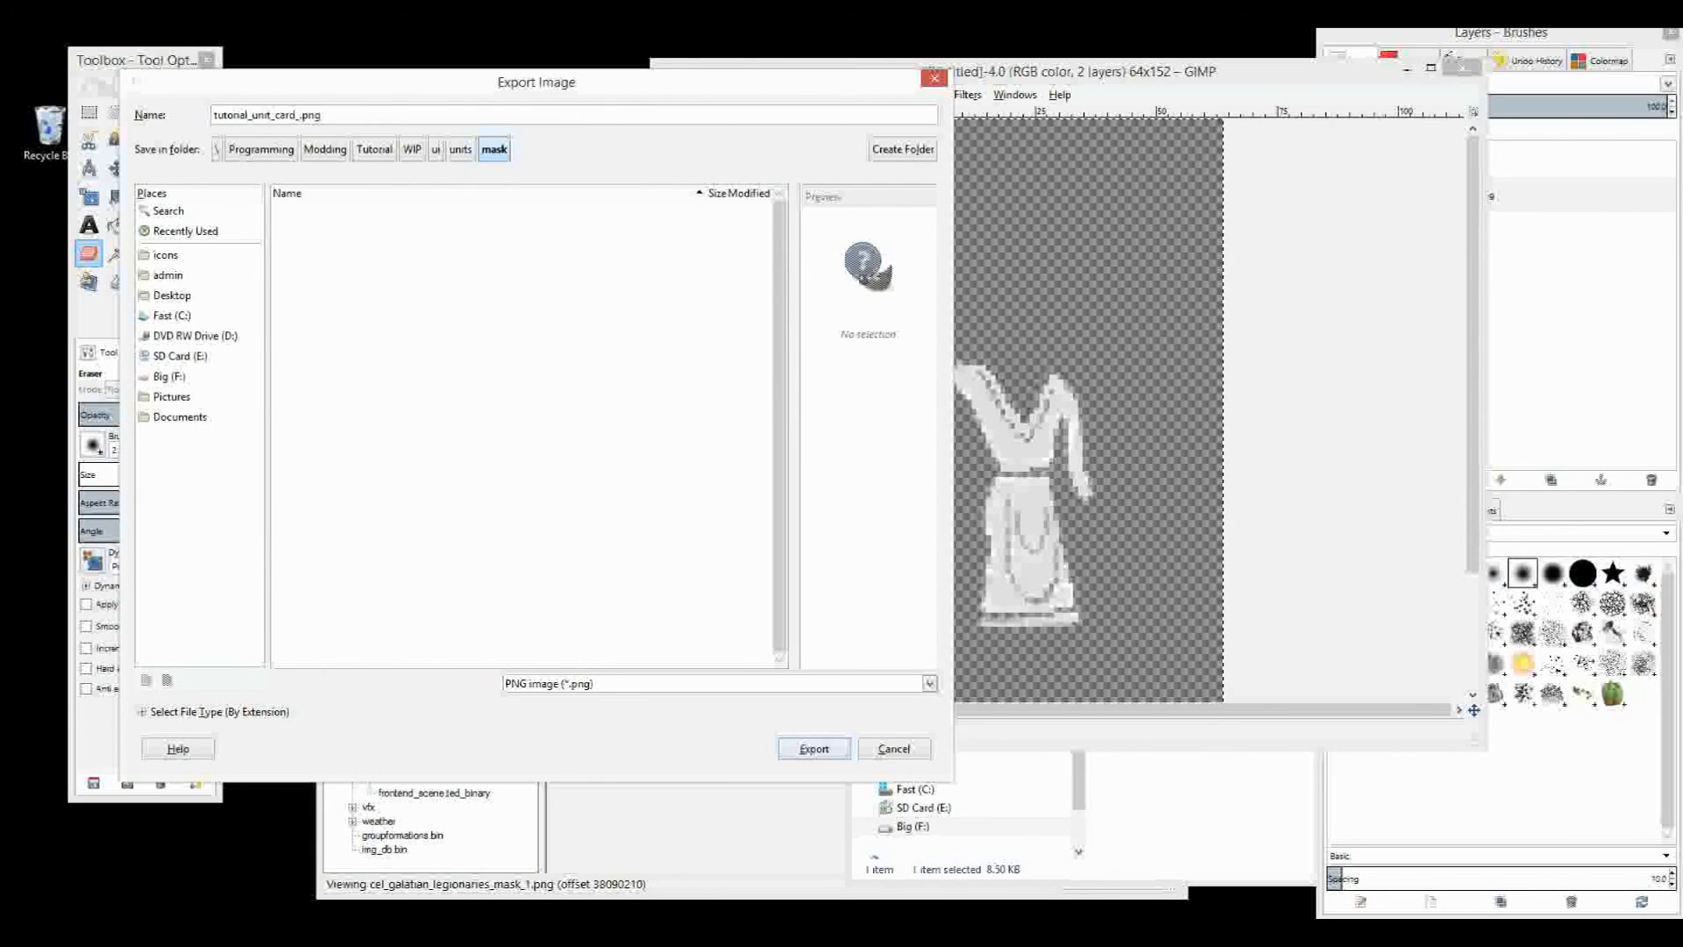
{"action": "type", "text": "mask_1"}
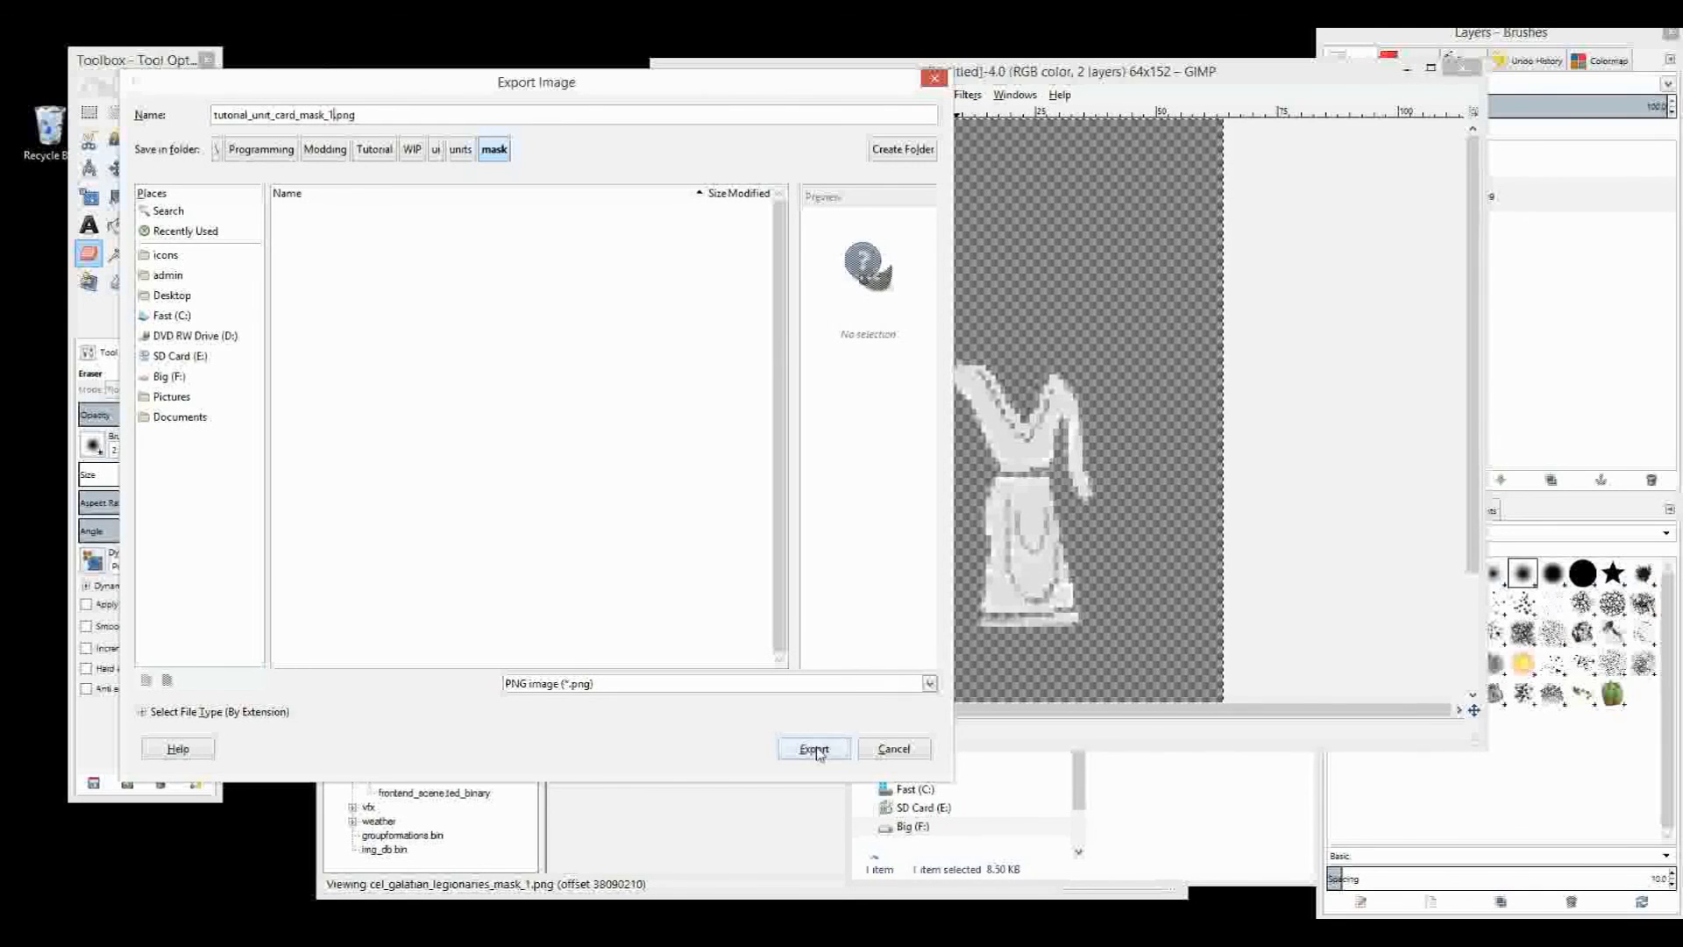
{"action": "left_click", "coordinate": [813, 748]}
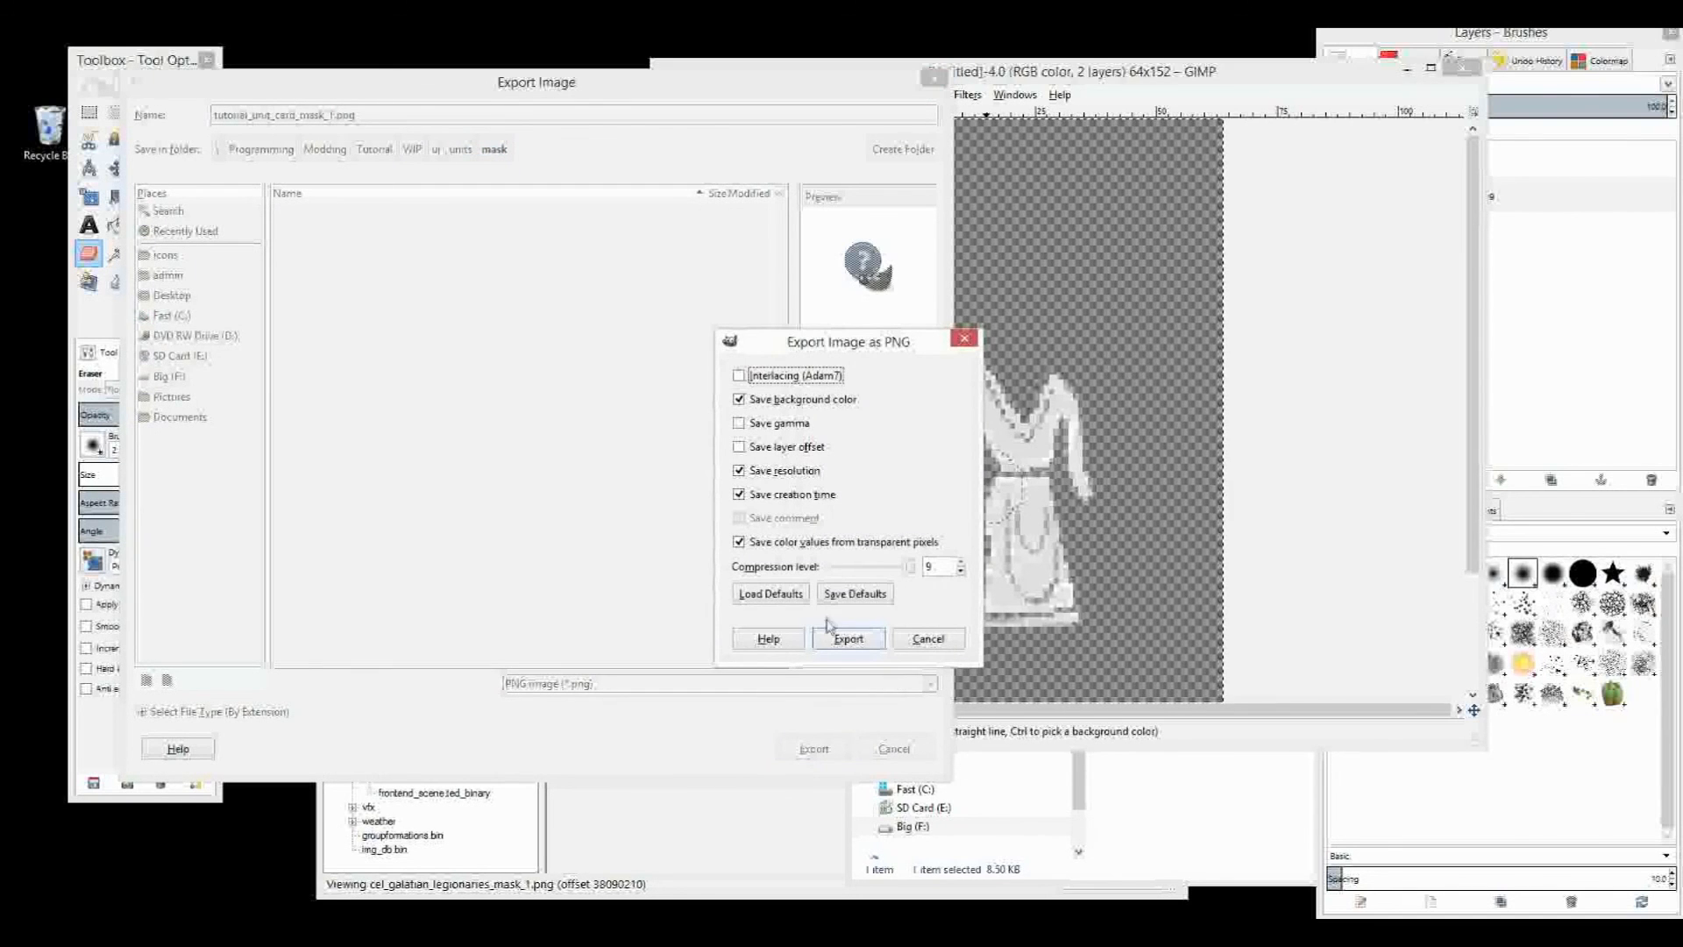
{"action": "left_click", "coordinate": [847, 637]}
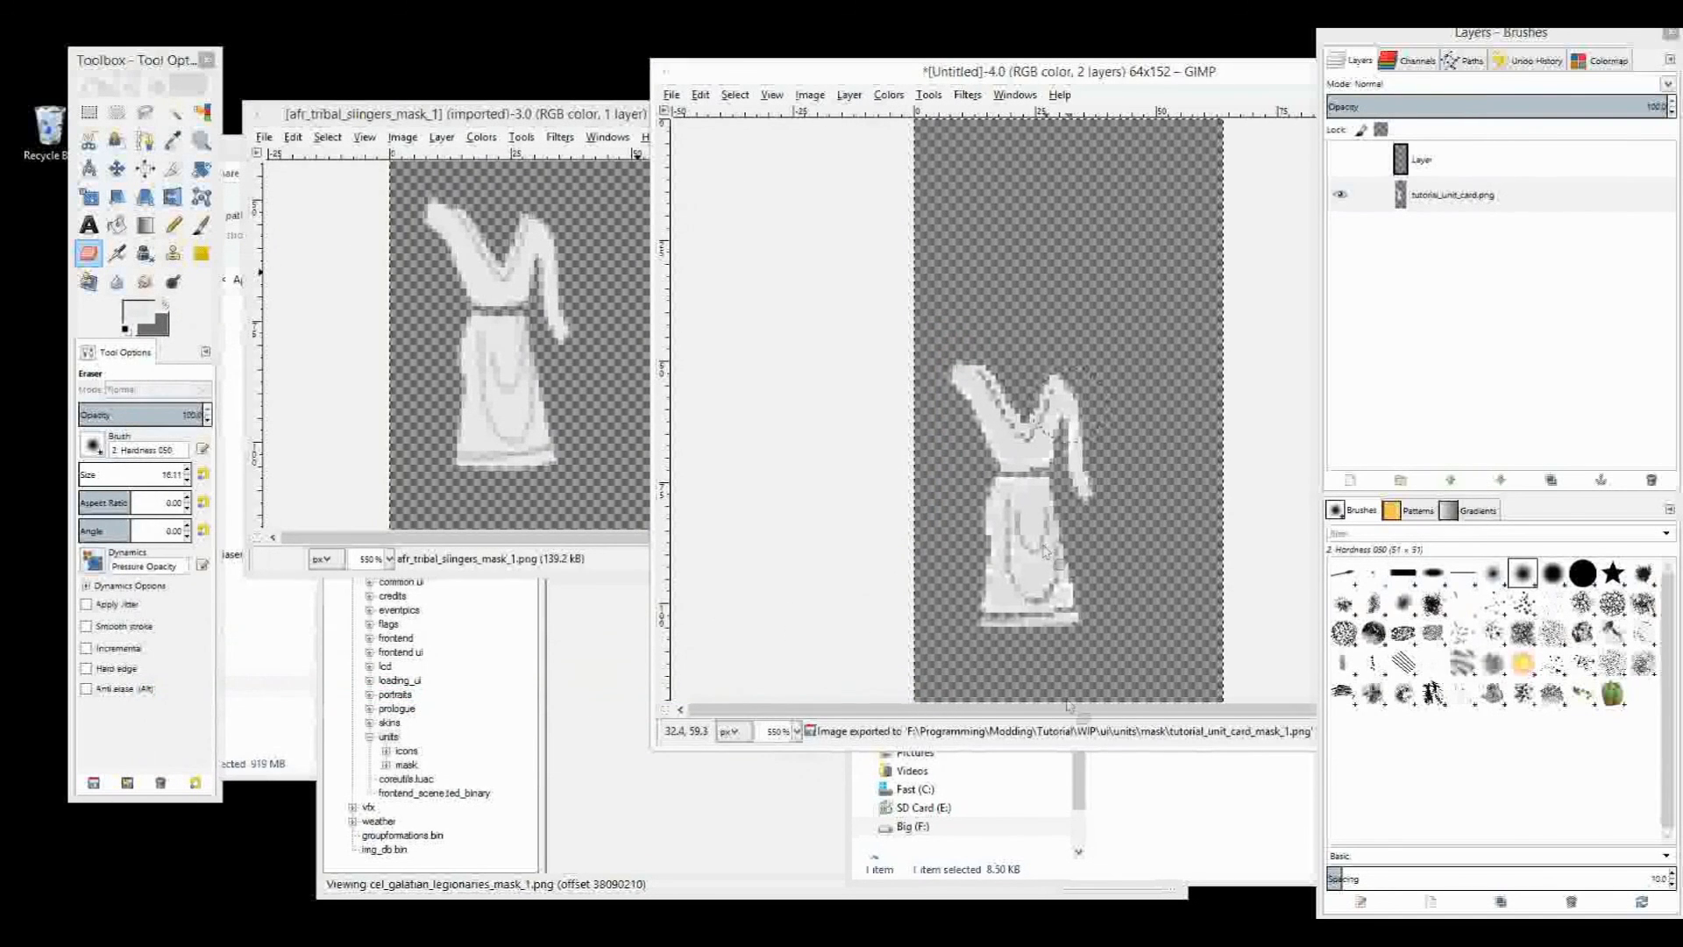